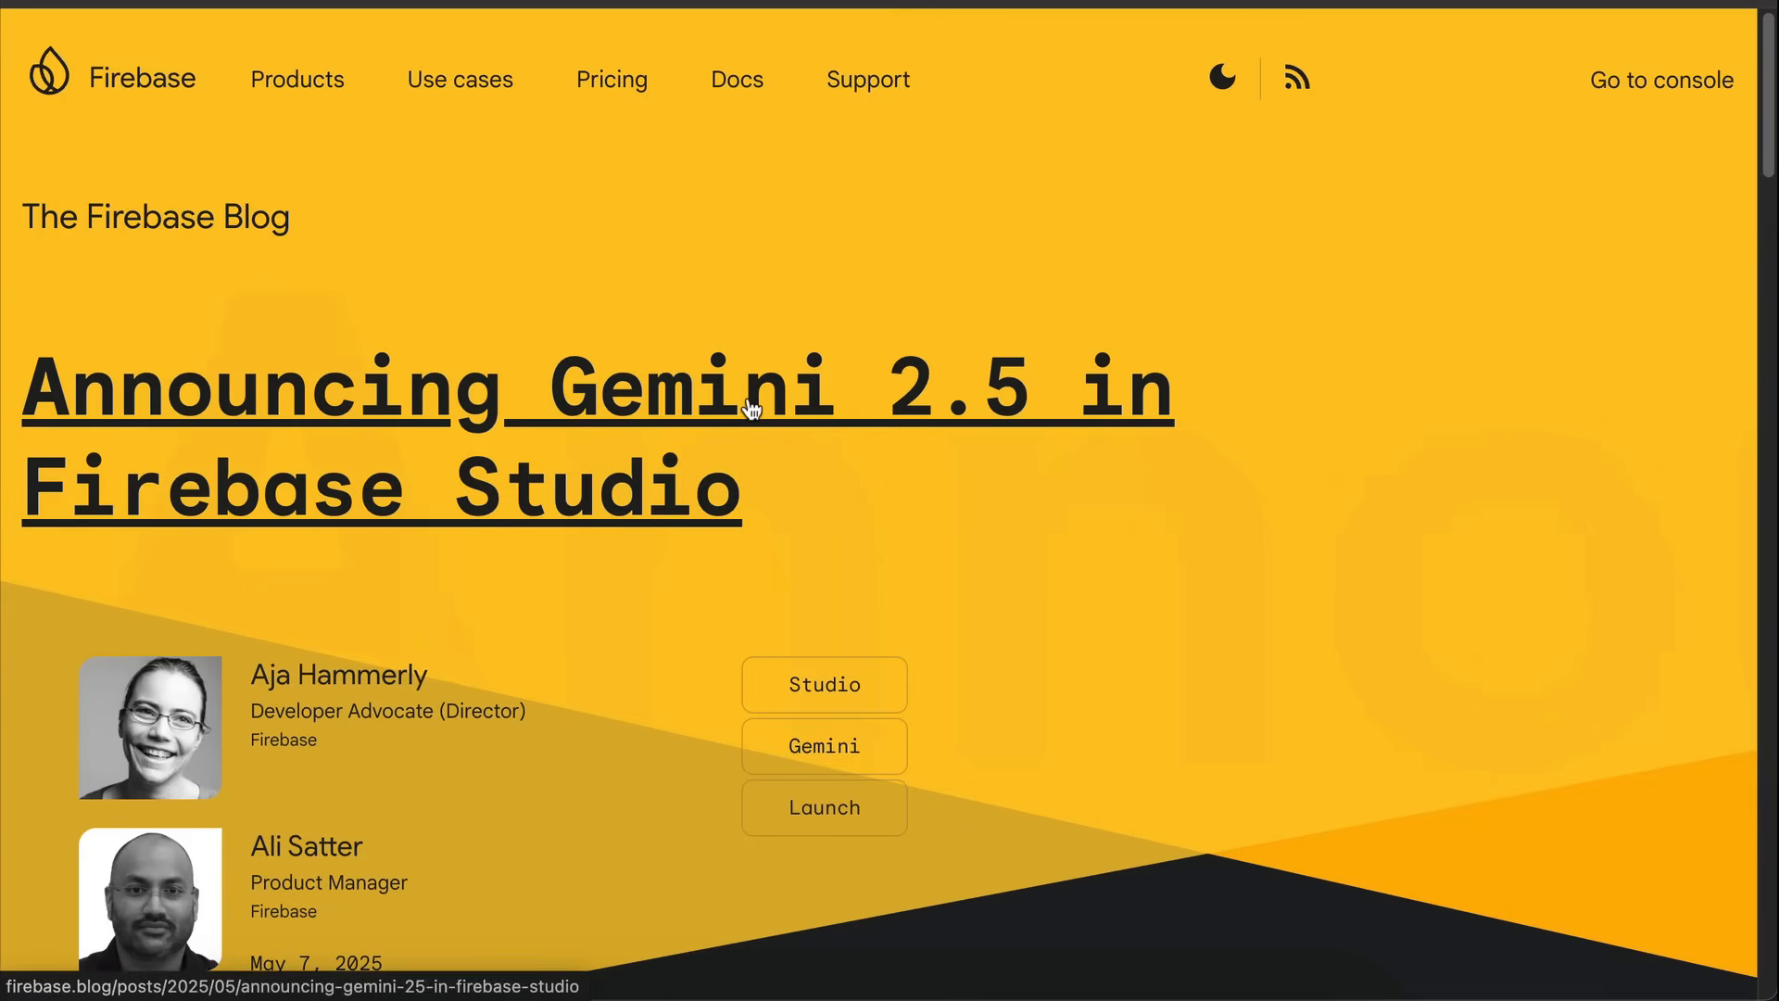
Step: Read the 'Announcing Gemini 2.5 in Firebase Studio' post down to 'Exploring some example apps'
click(1222, 77)
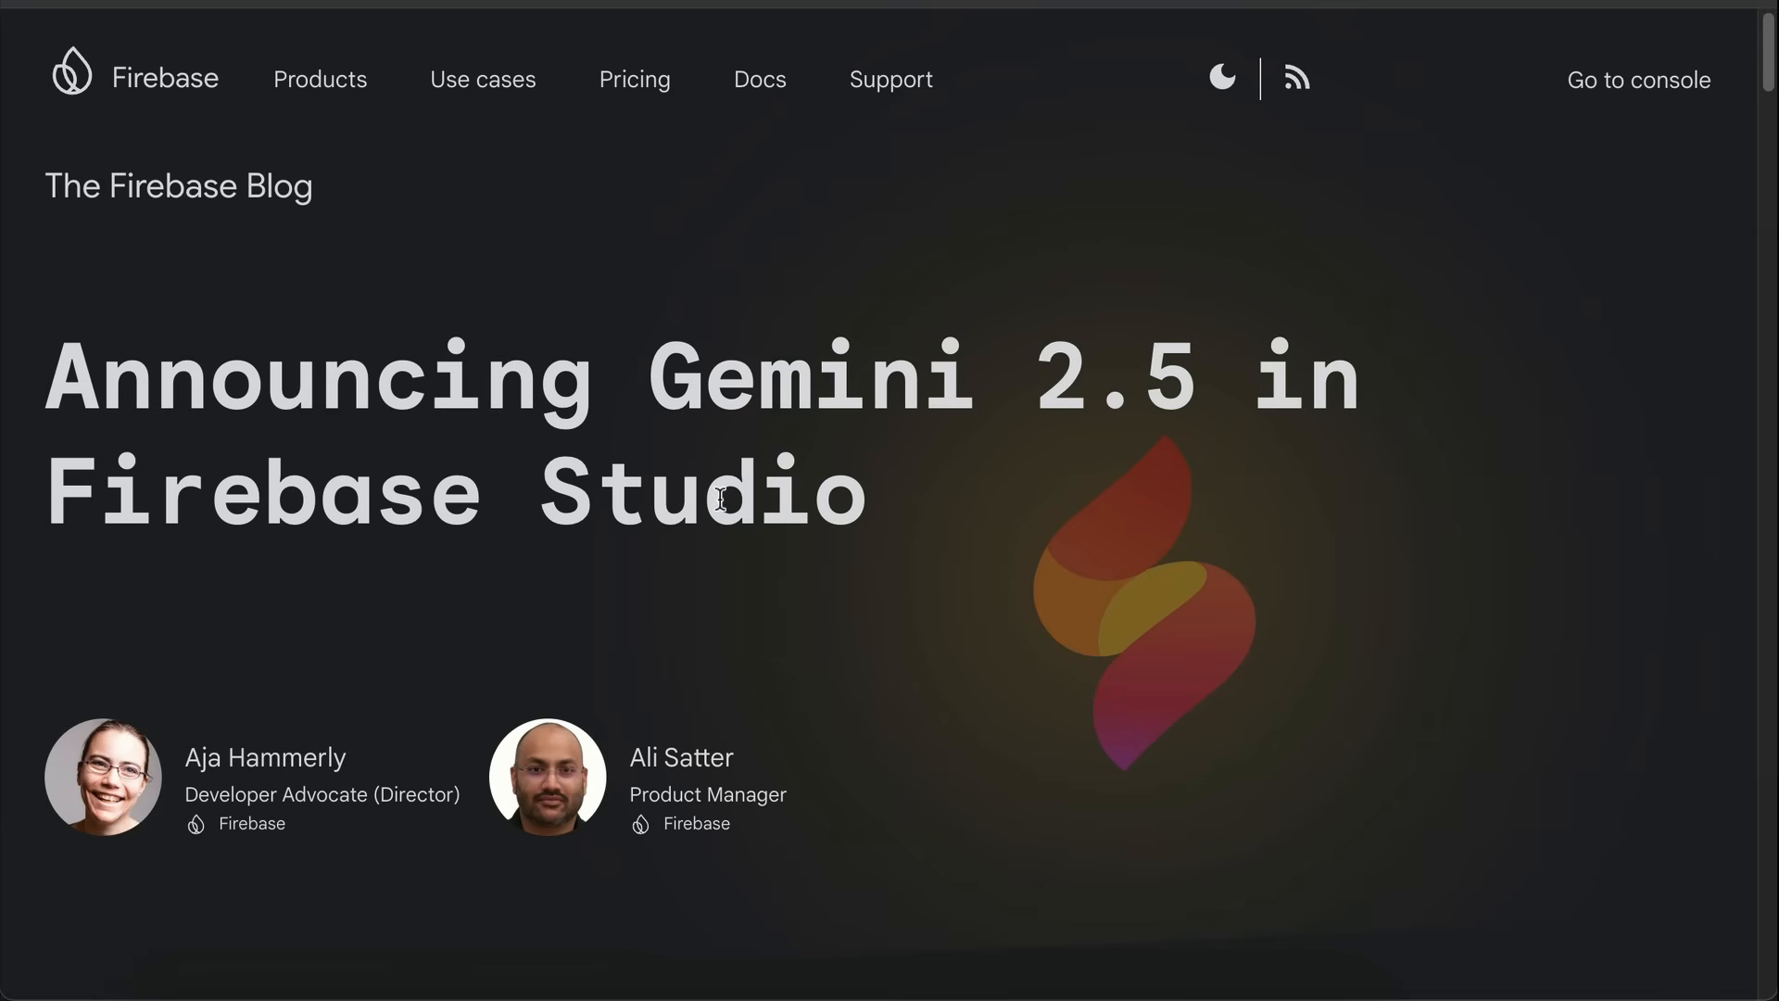
scroll(down, 3)
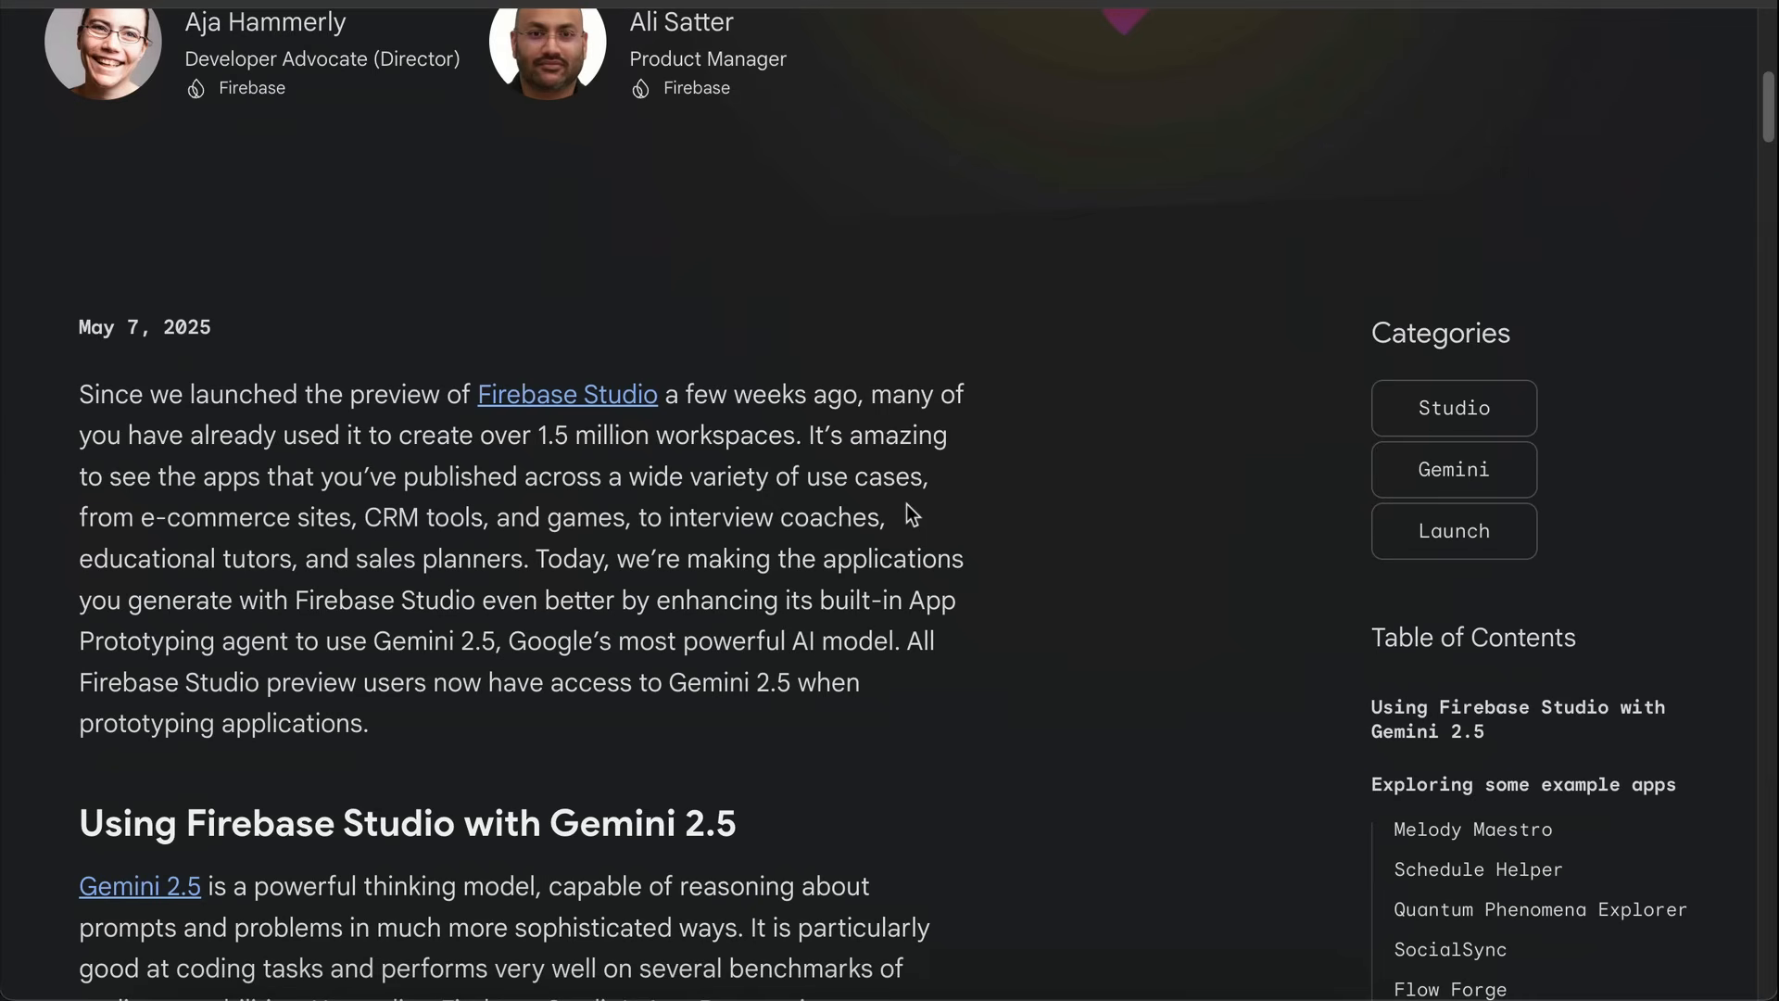
mouse_move(983, 617)
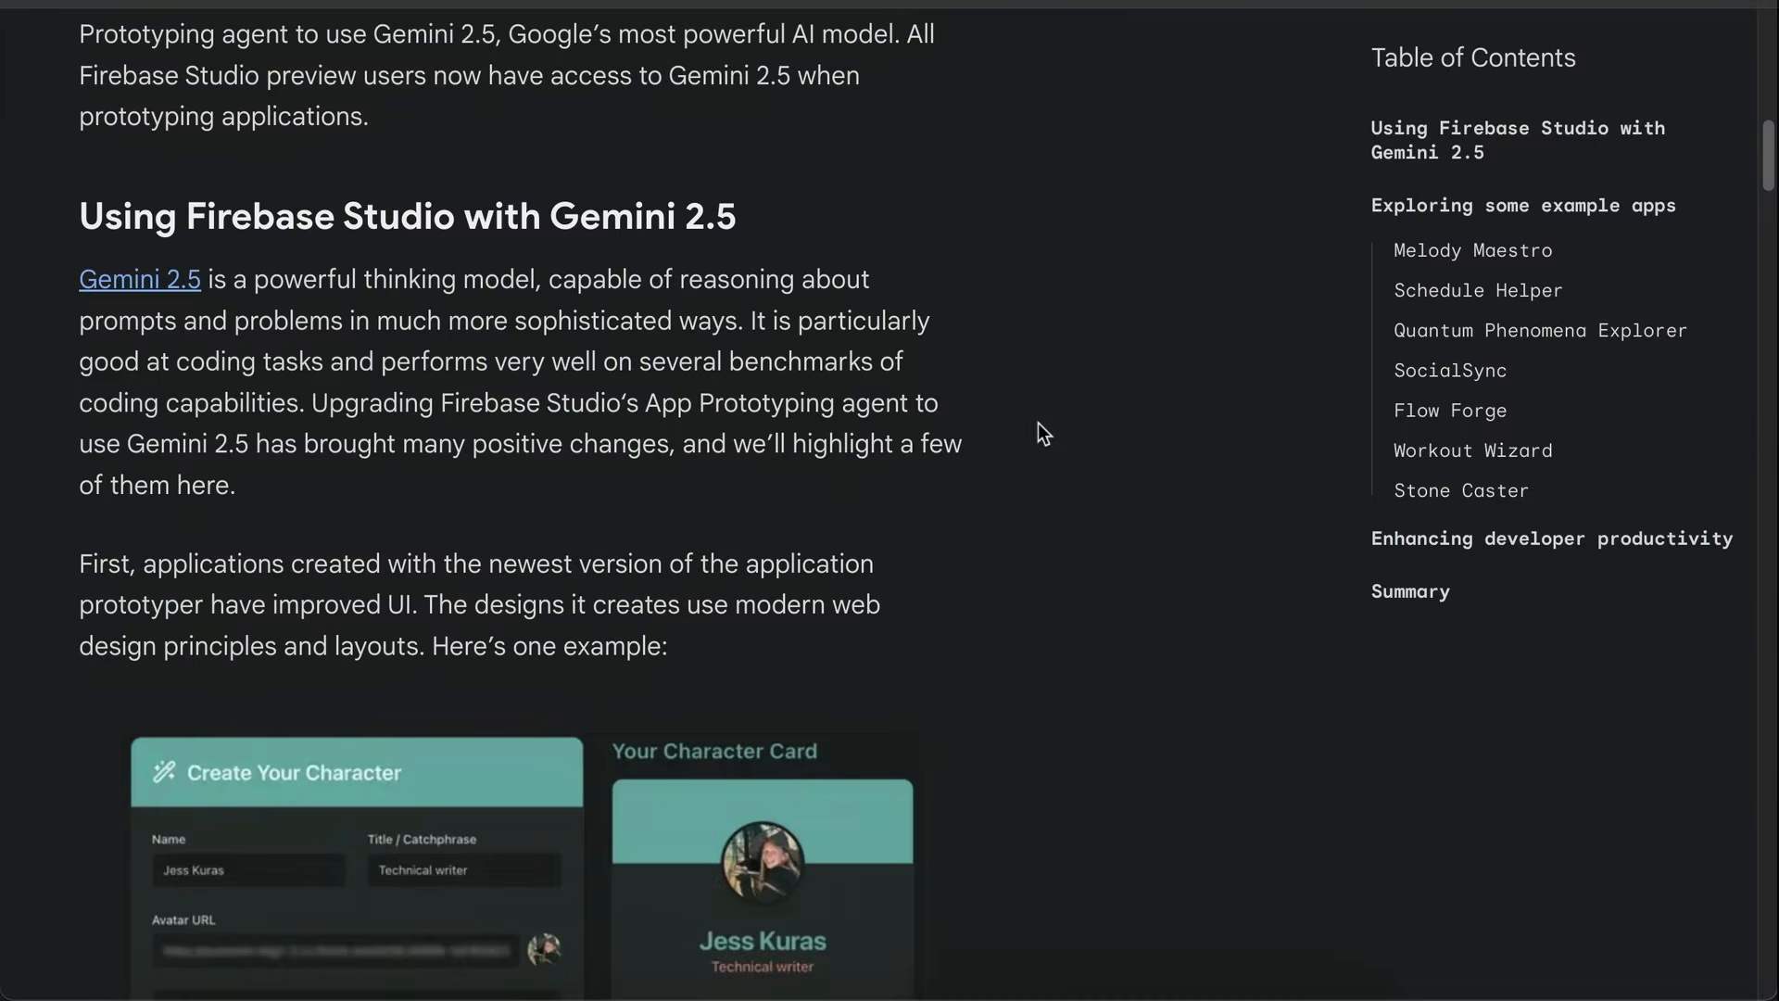
mouse_move(730, 665)
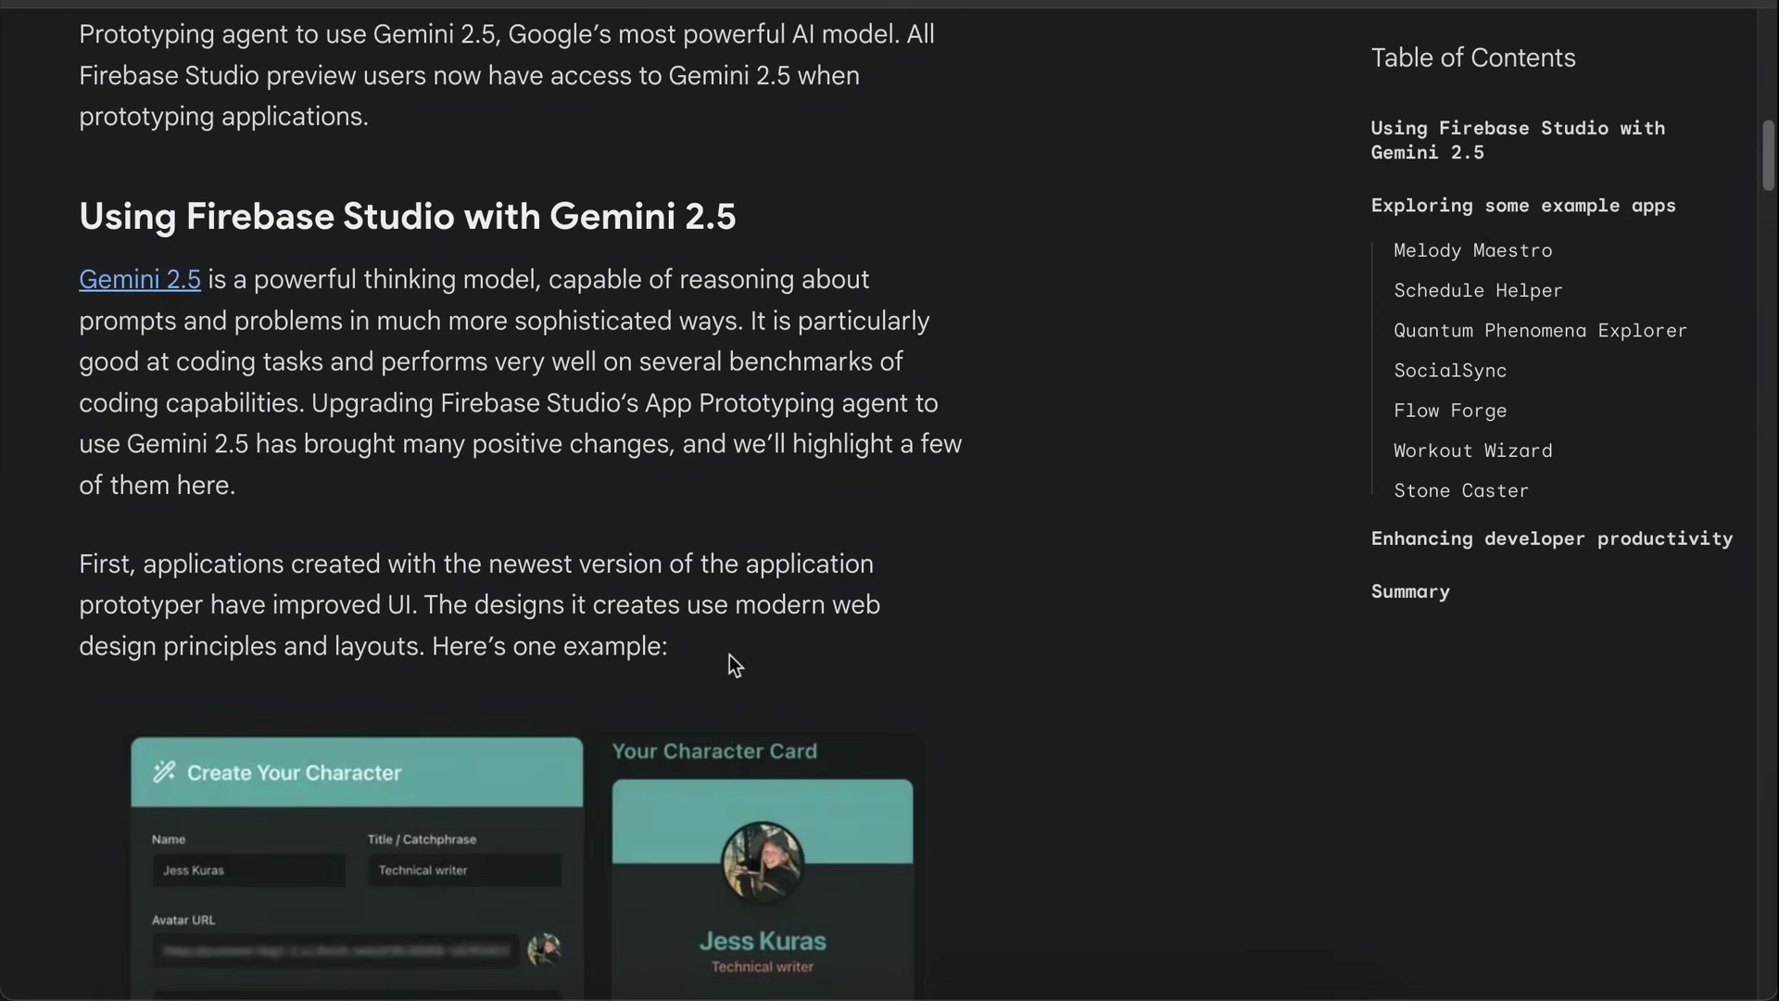
mouse_move(556, 684)
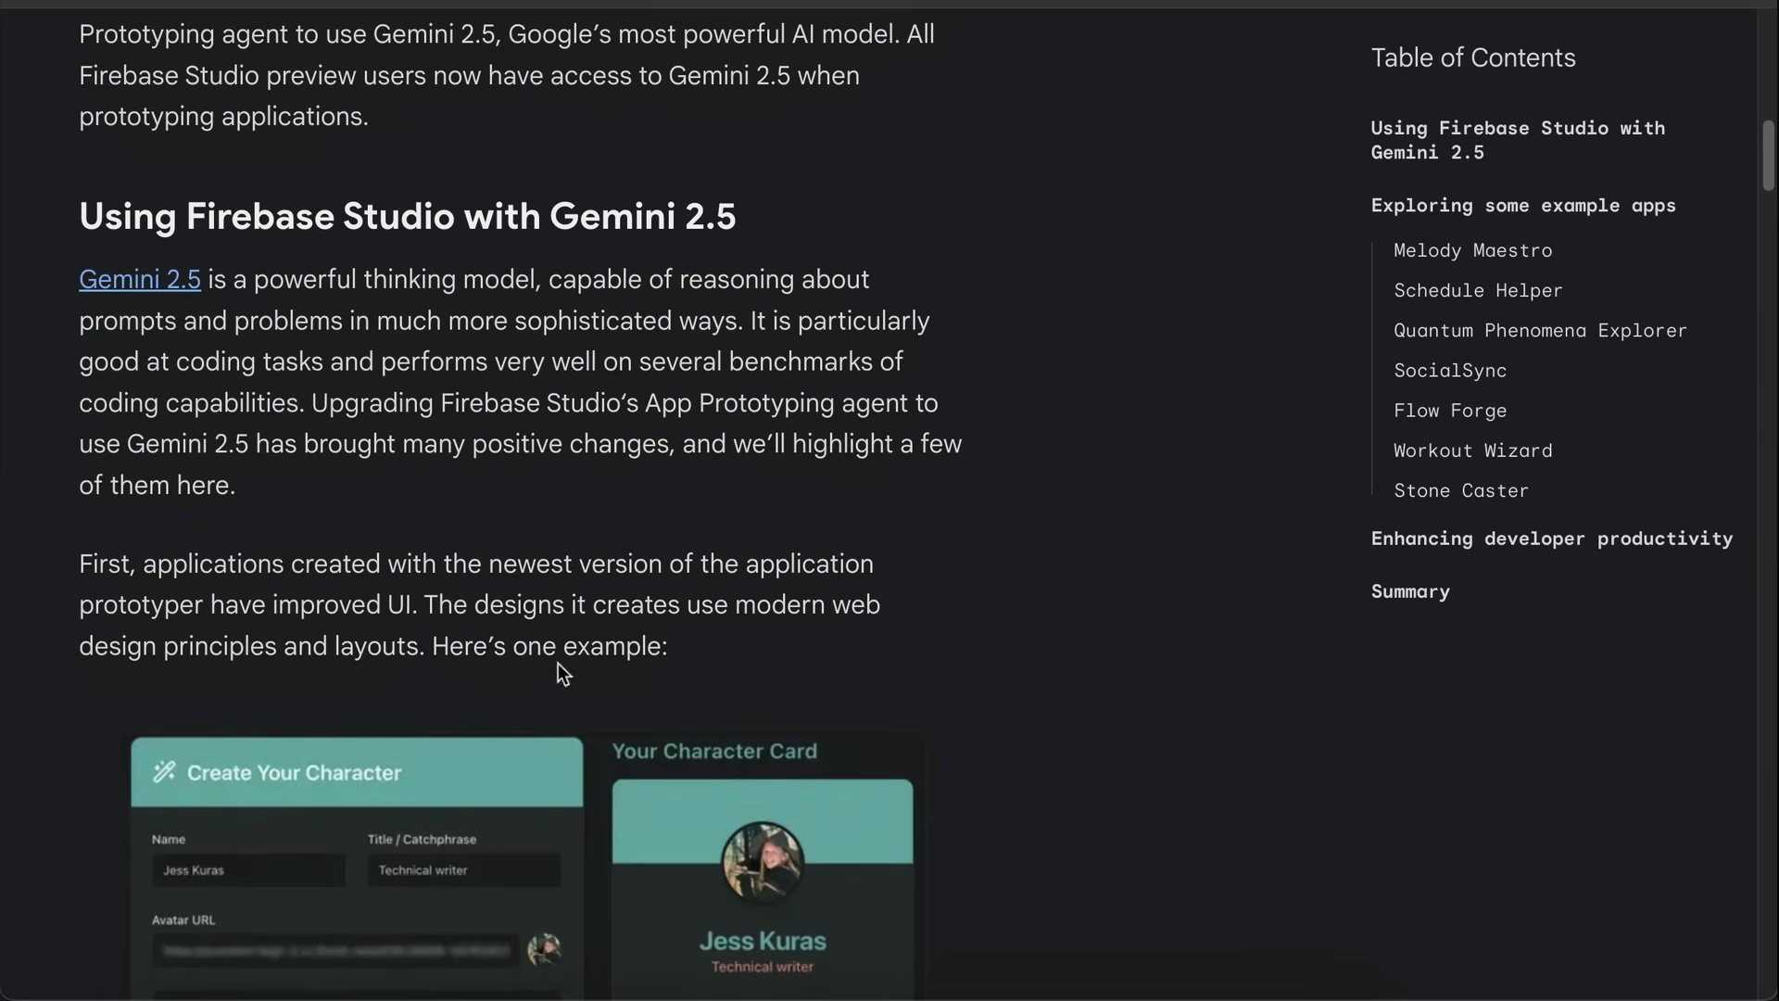
scroll(down, 3)
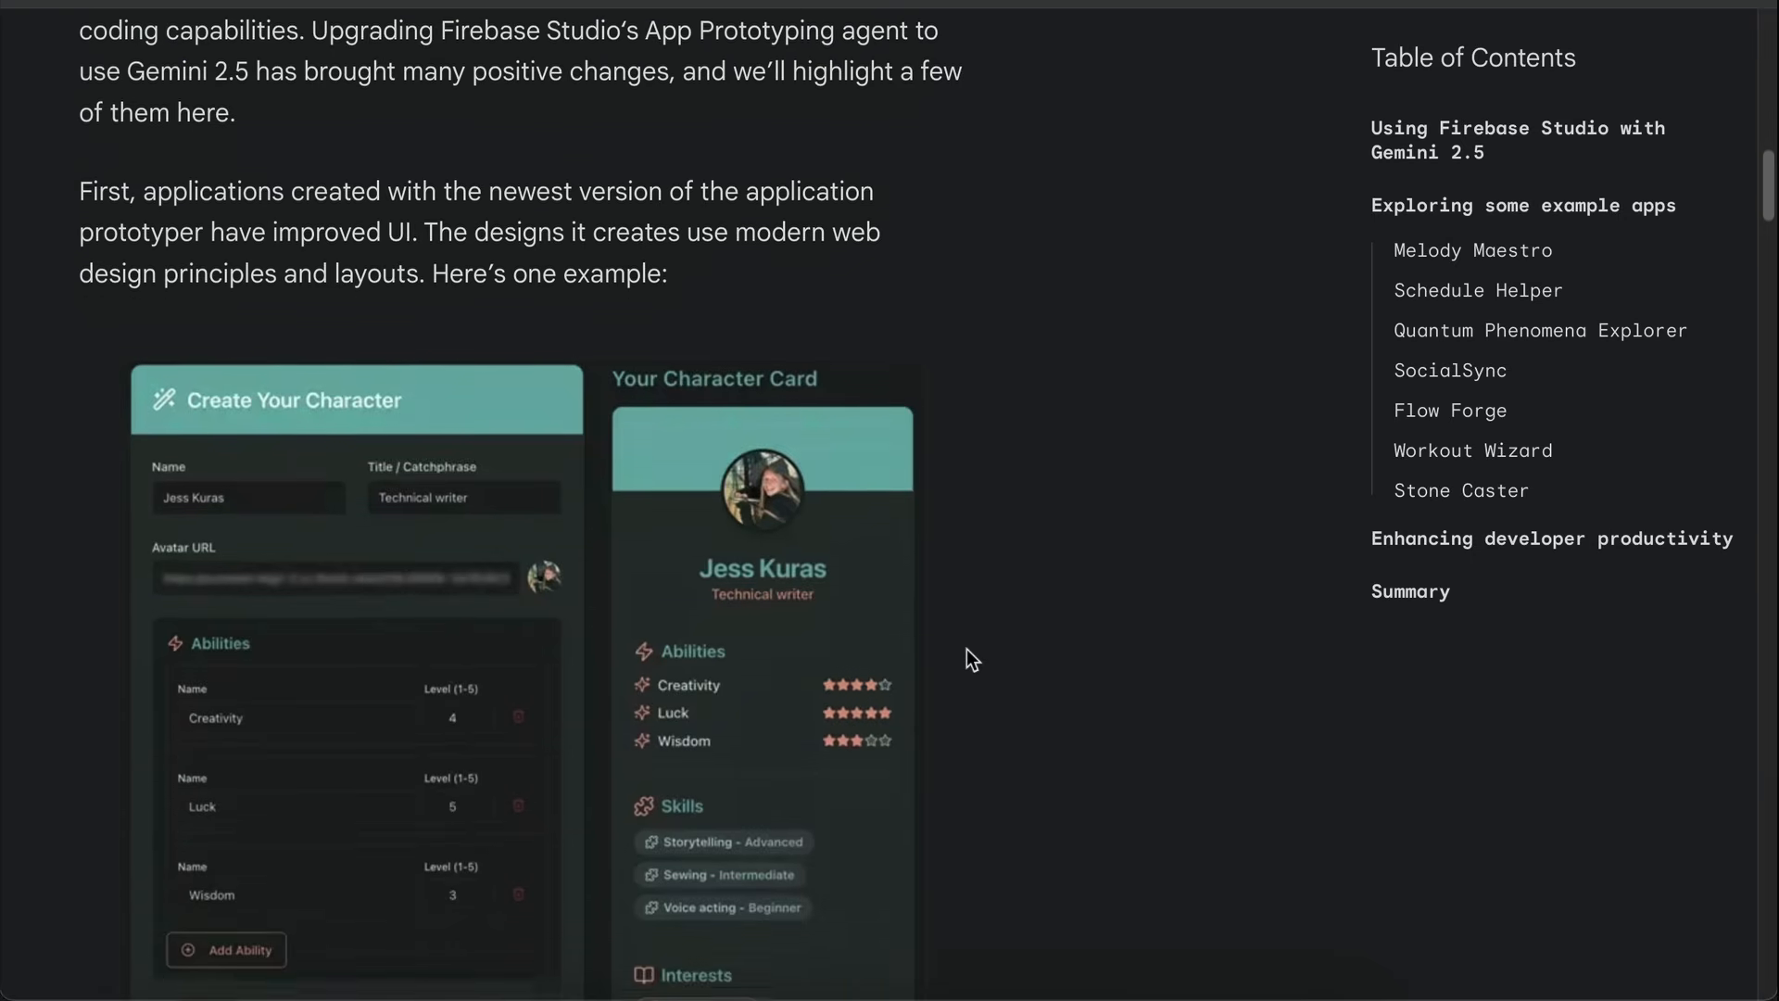
scroll(down, 3)
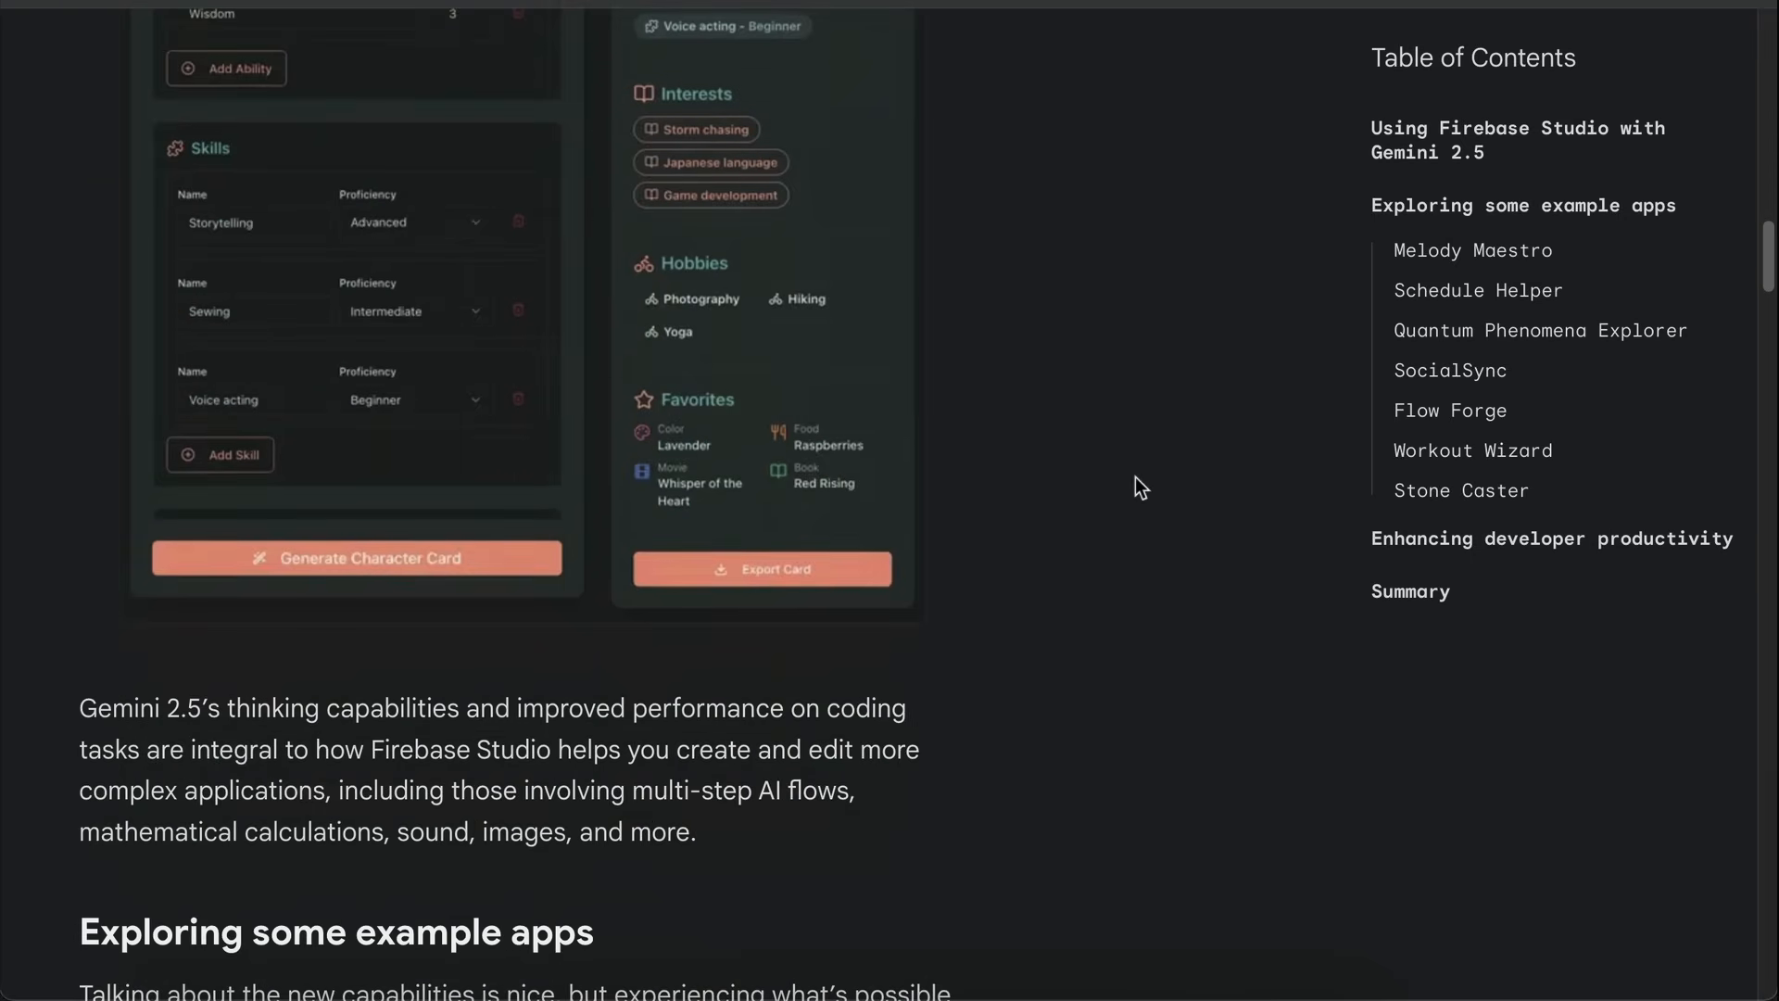
scroll(down, 3)
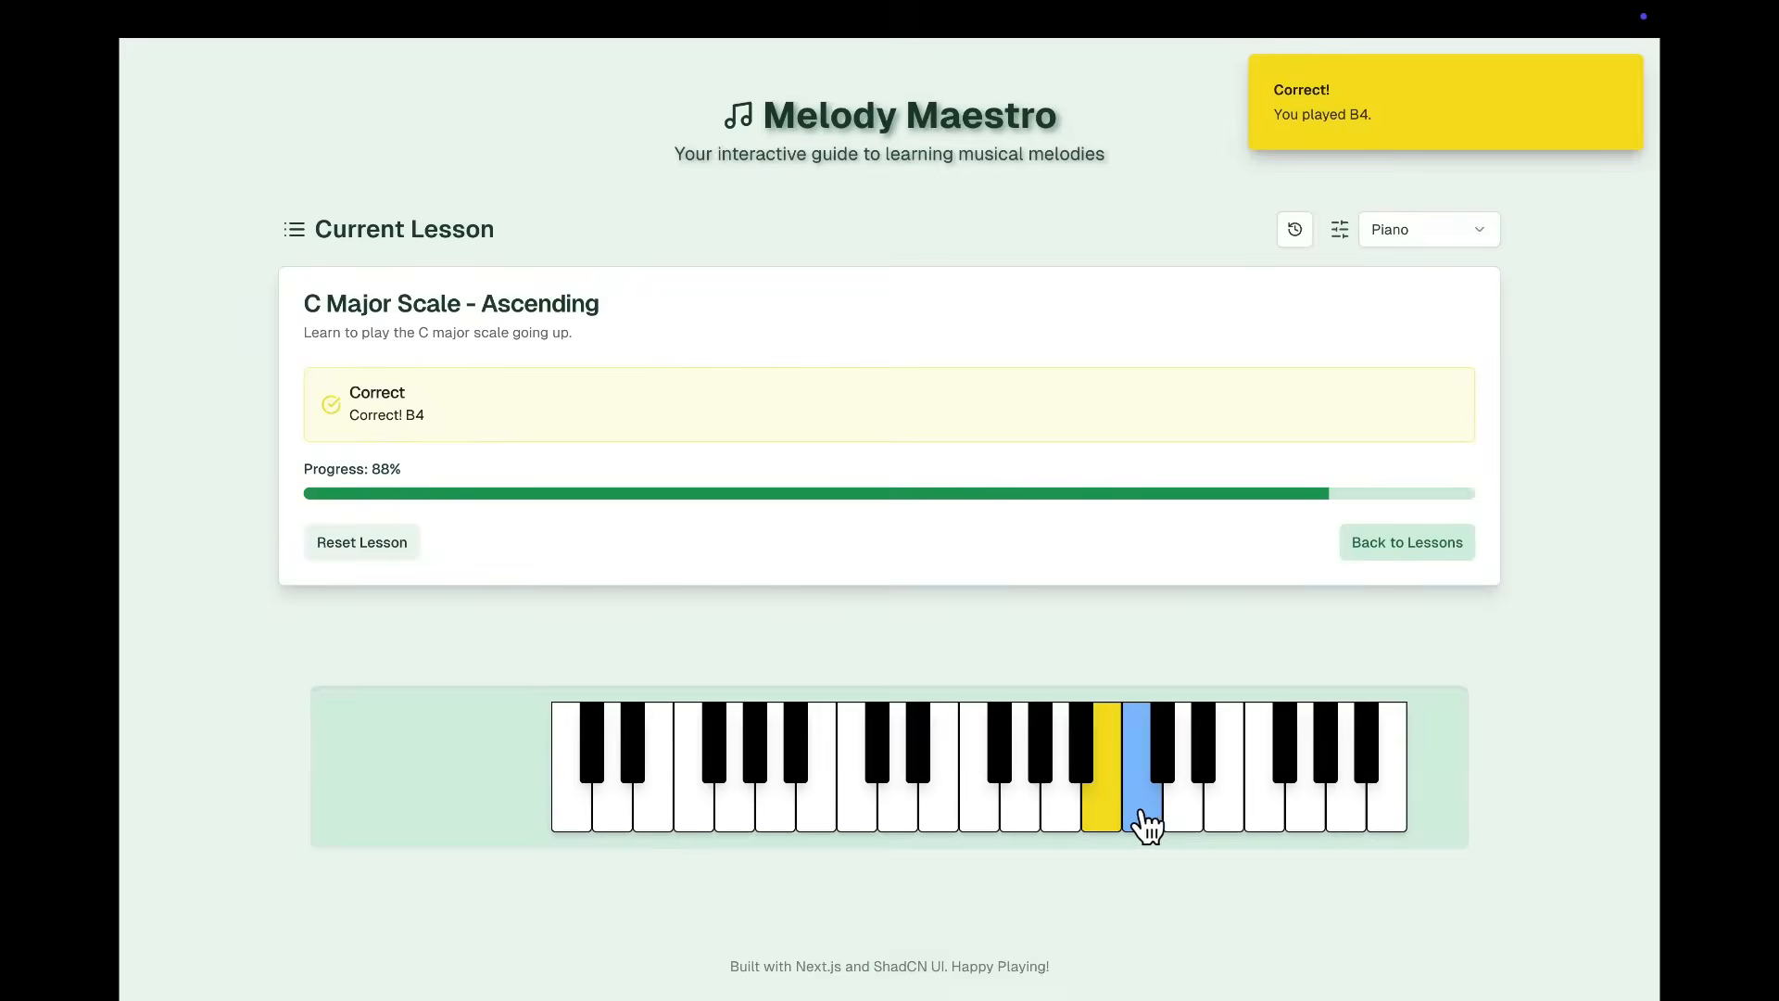
Step: Finish the last C major scale note, then play the remaining Ode to Joy notes to complete it
click(1142, 821)
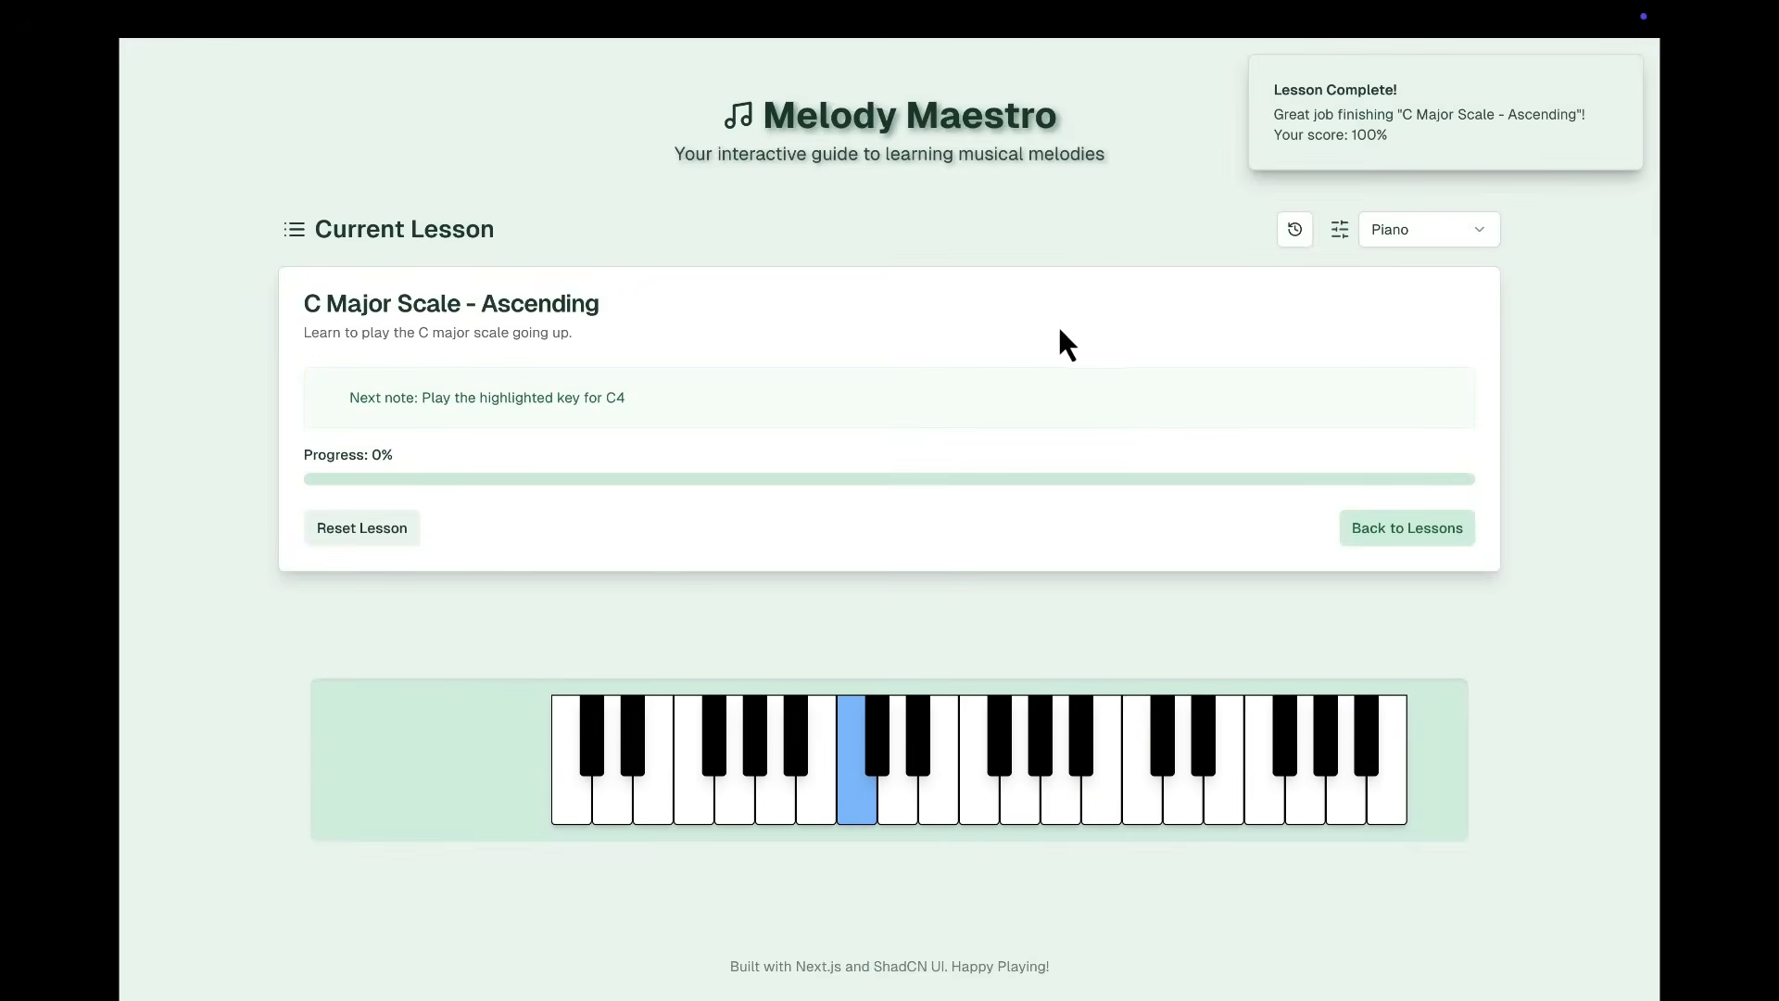
click(1406, 528)
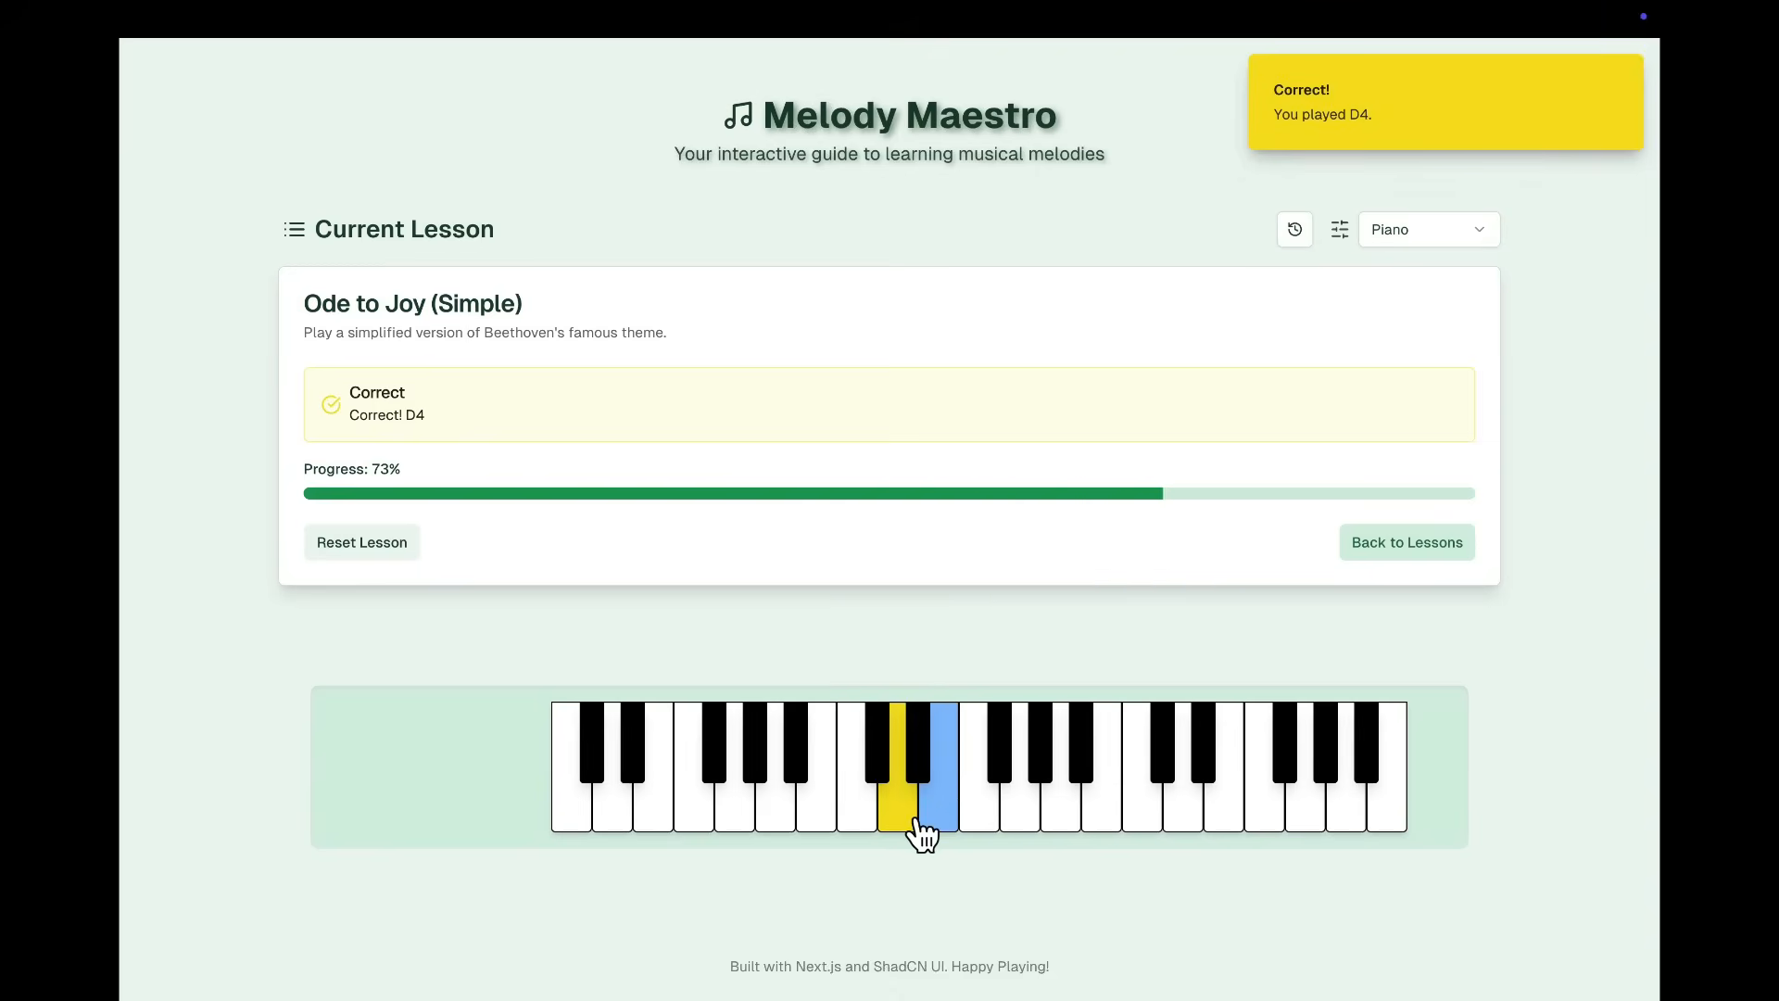
click(906, 824)
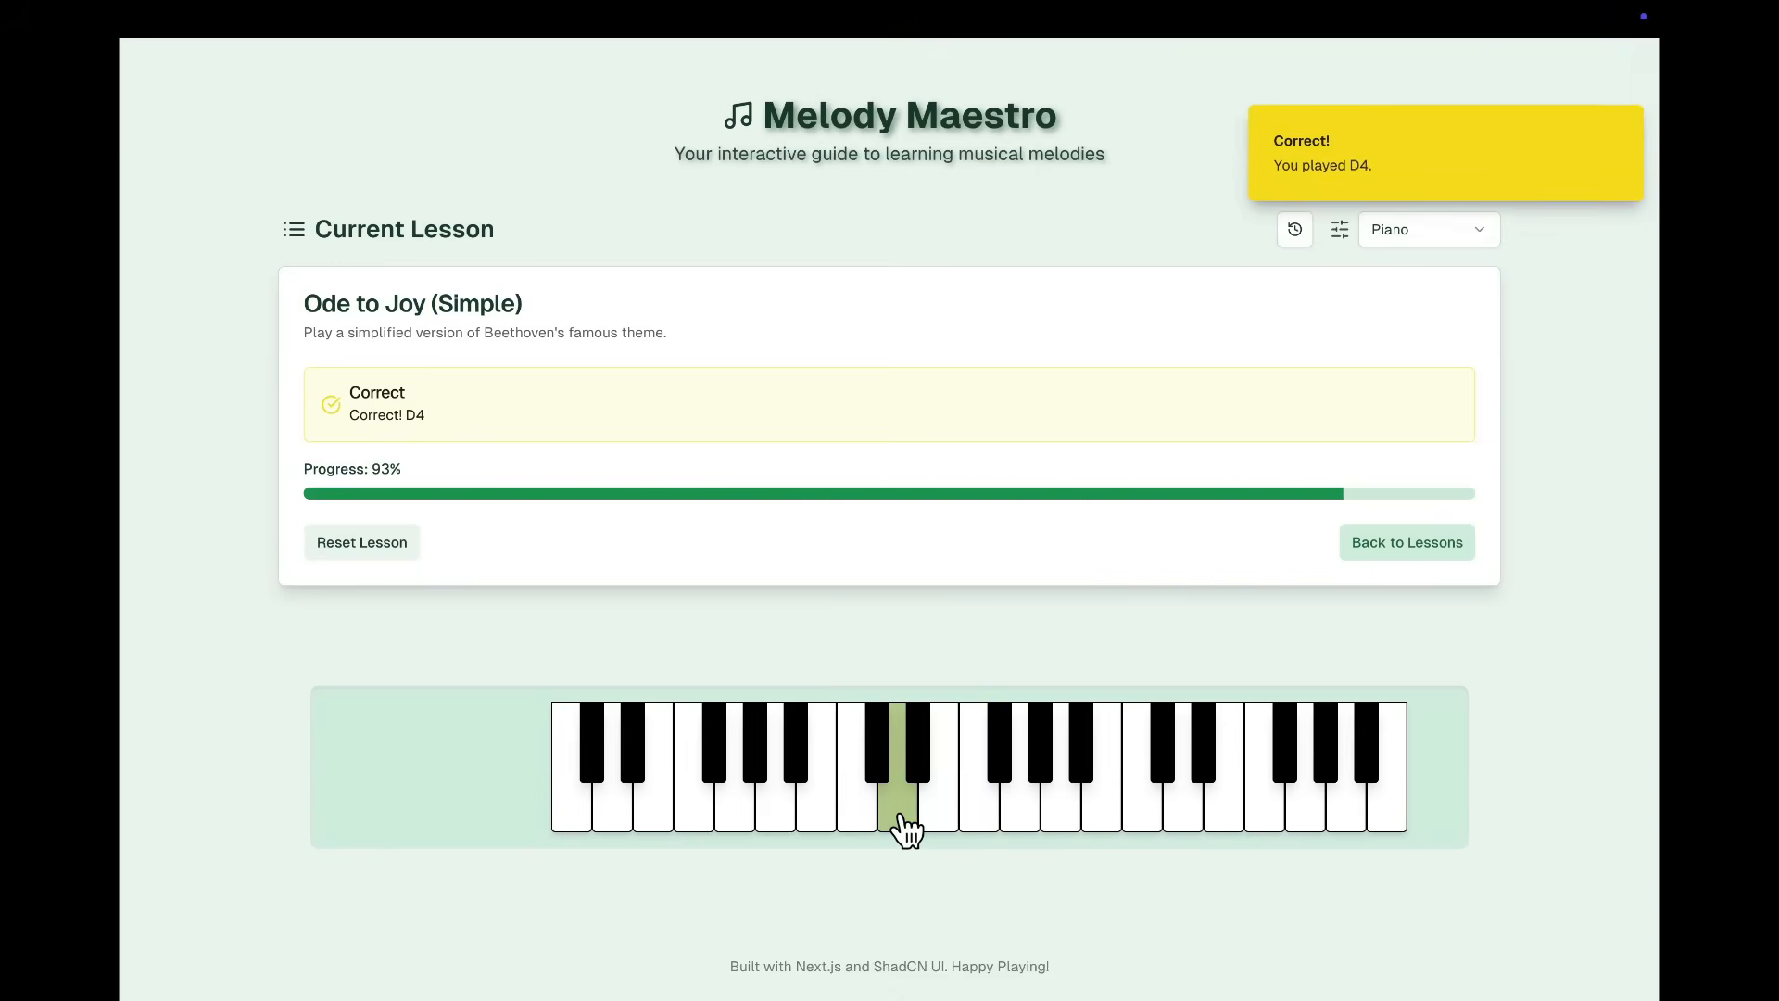
click(895, 819)
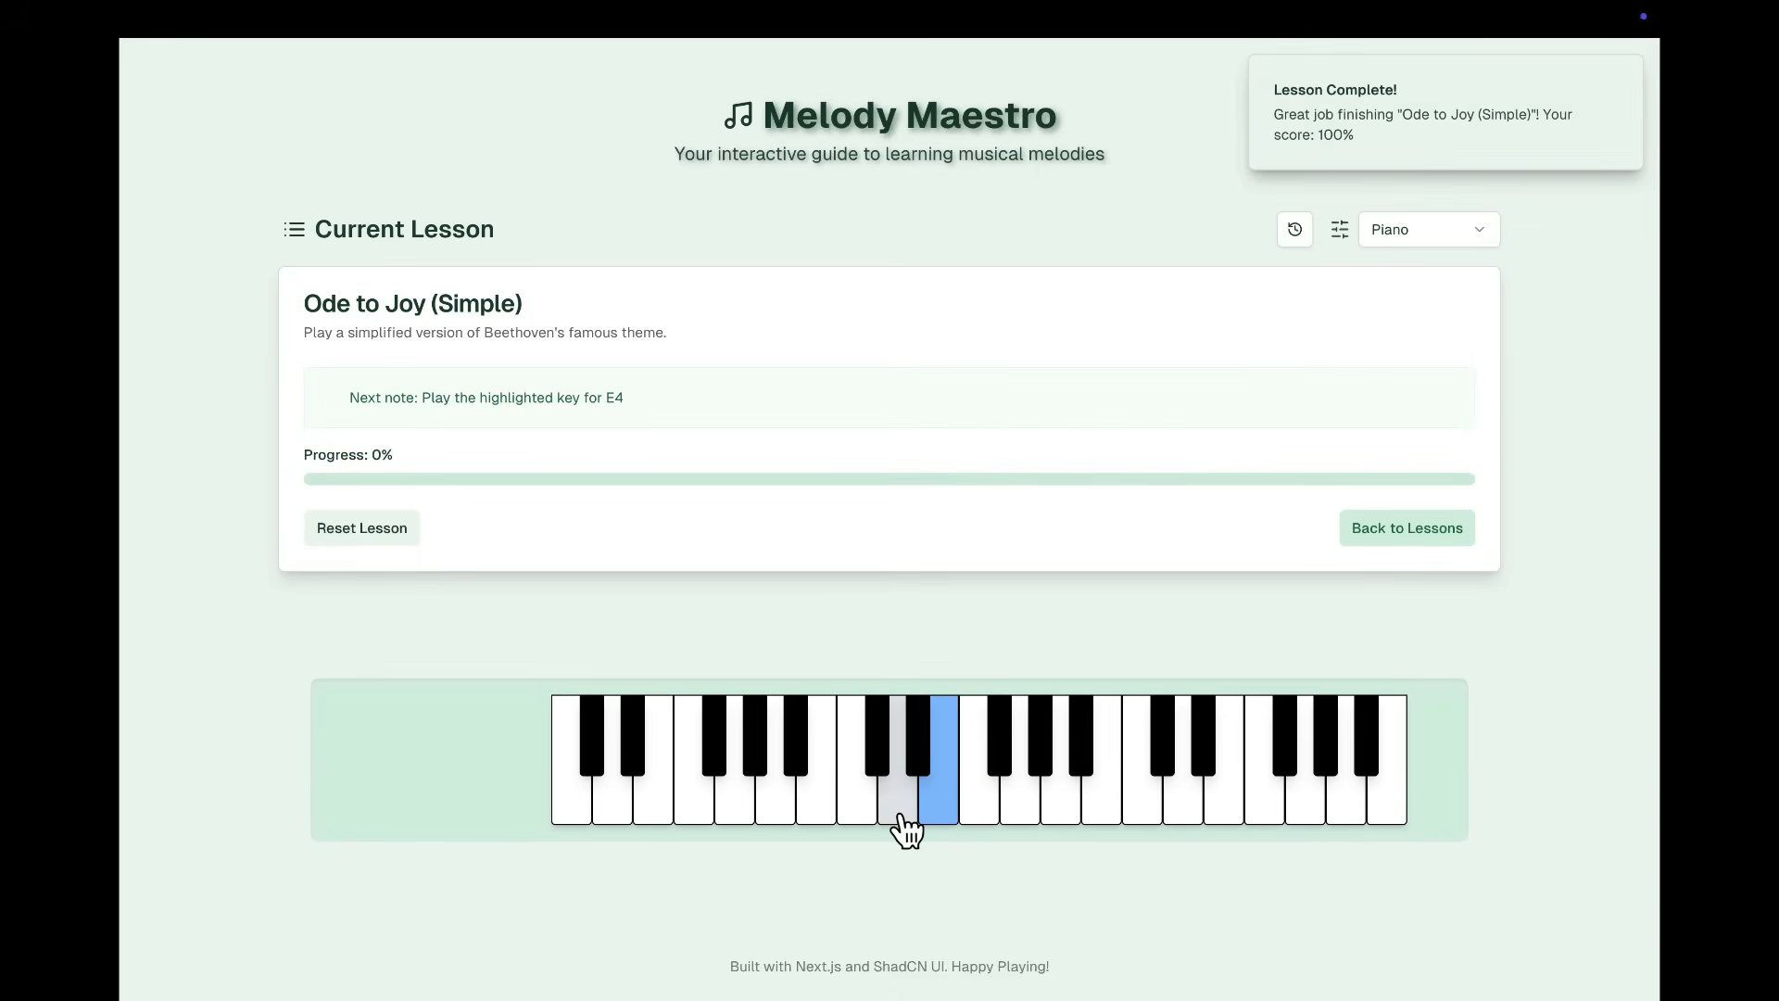
mouse_move(470, 257)
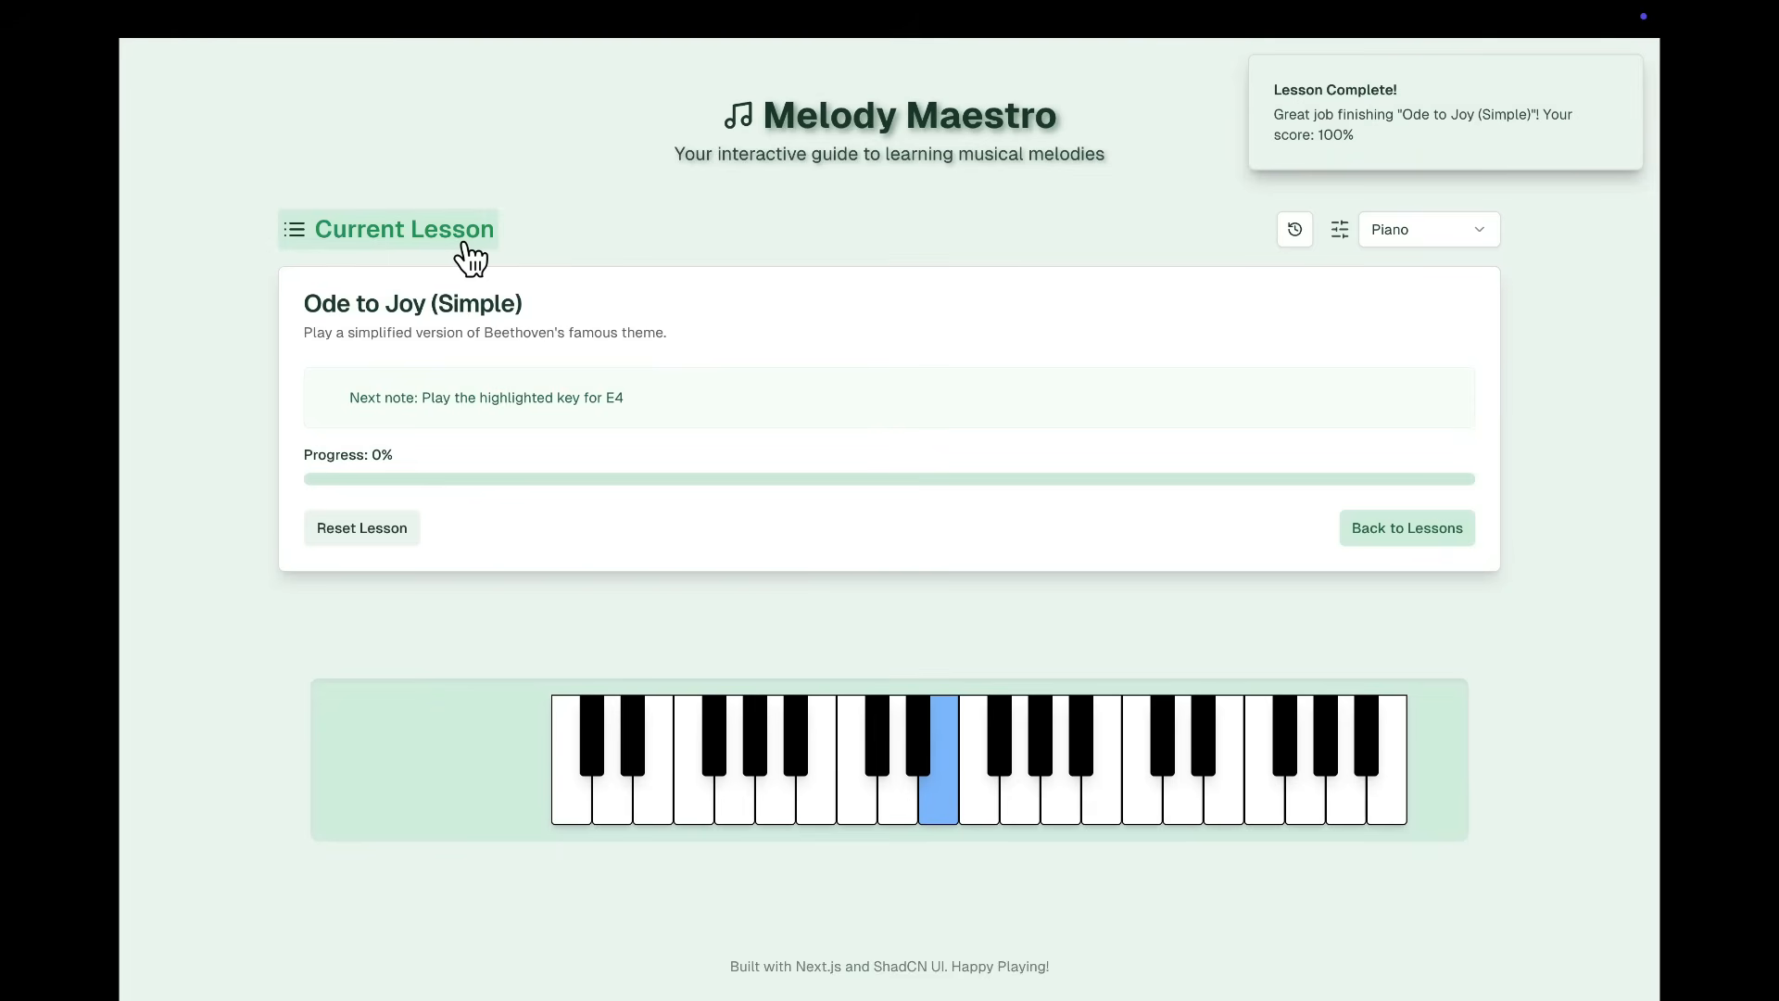
Step: Return to C Major Scale - Ascending and play its highlighted keys to reach 100%
click(864, 808)
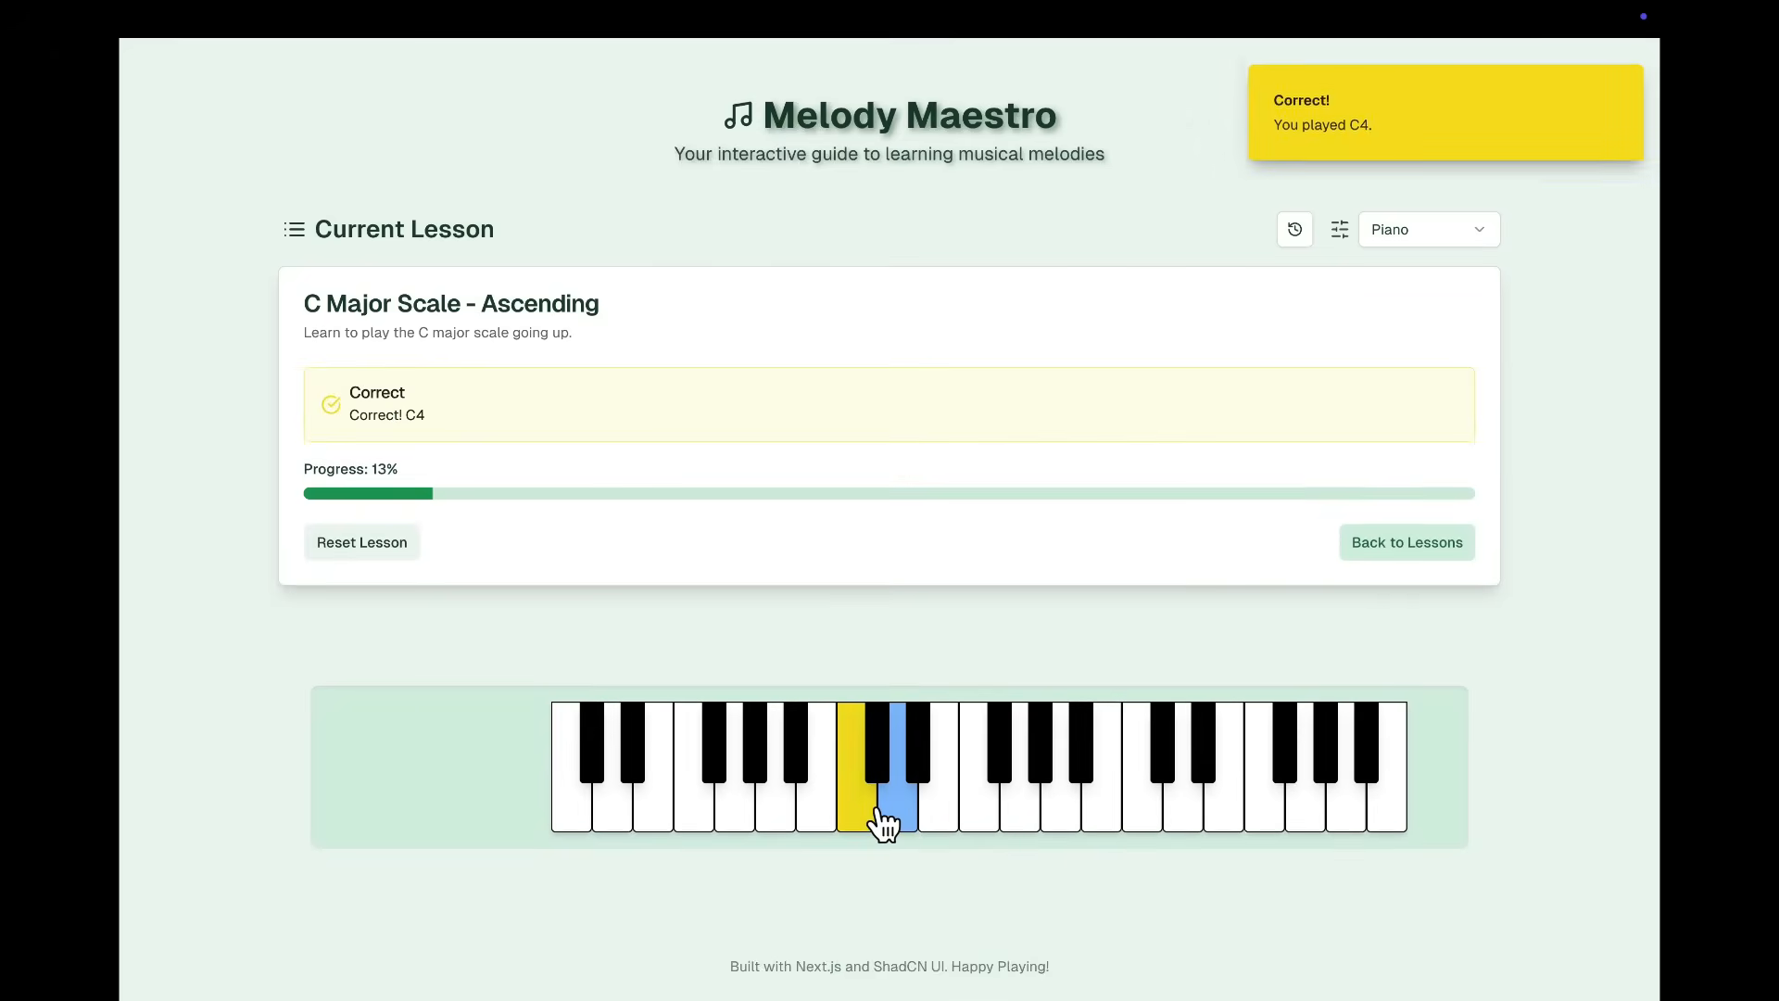
click(978, 810)
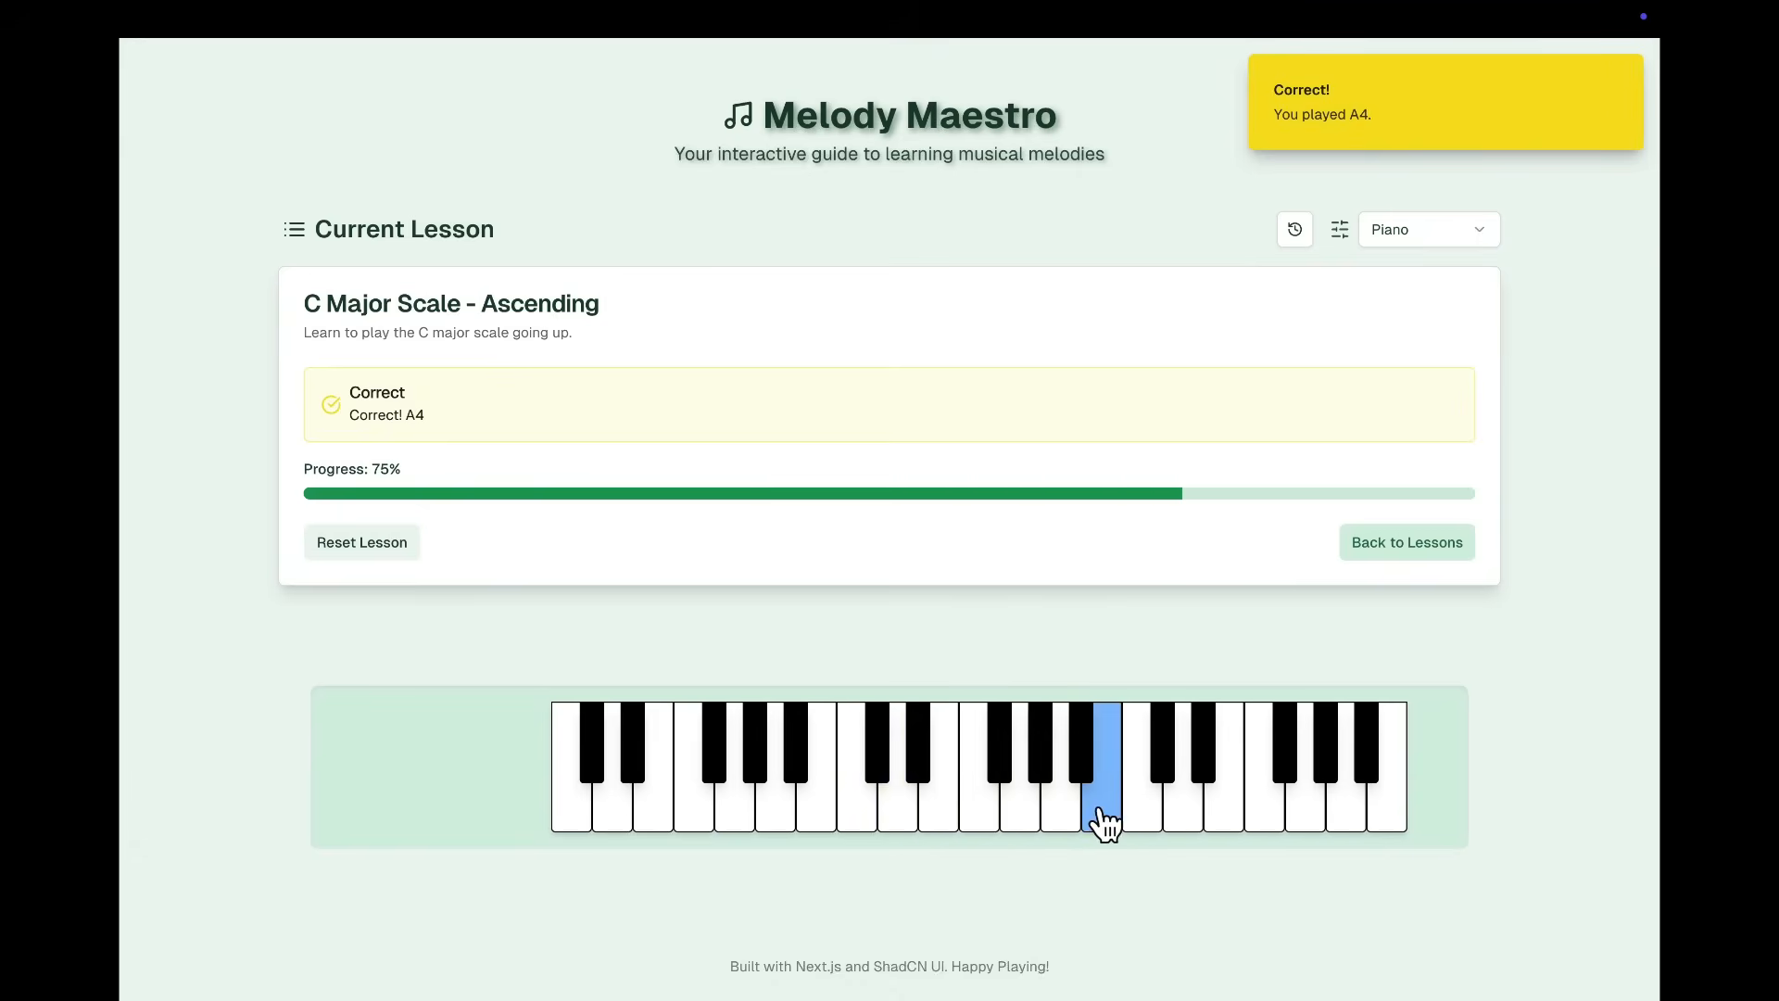
click(1105, 815)
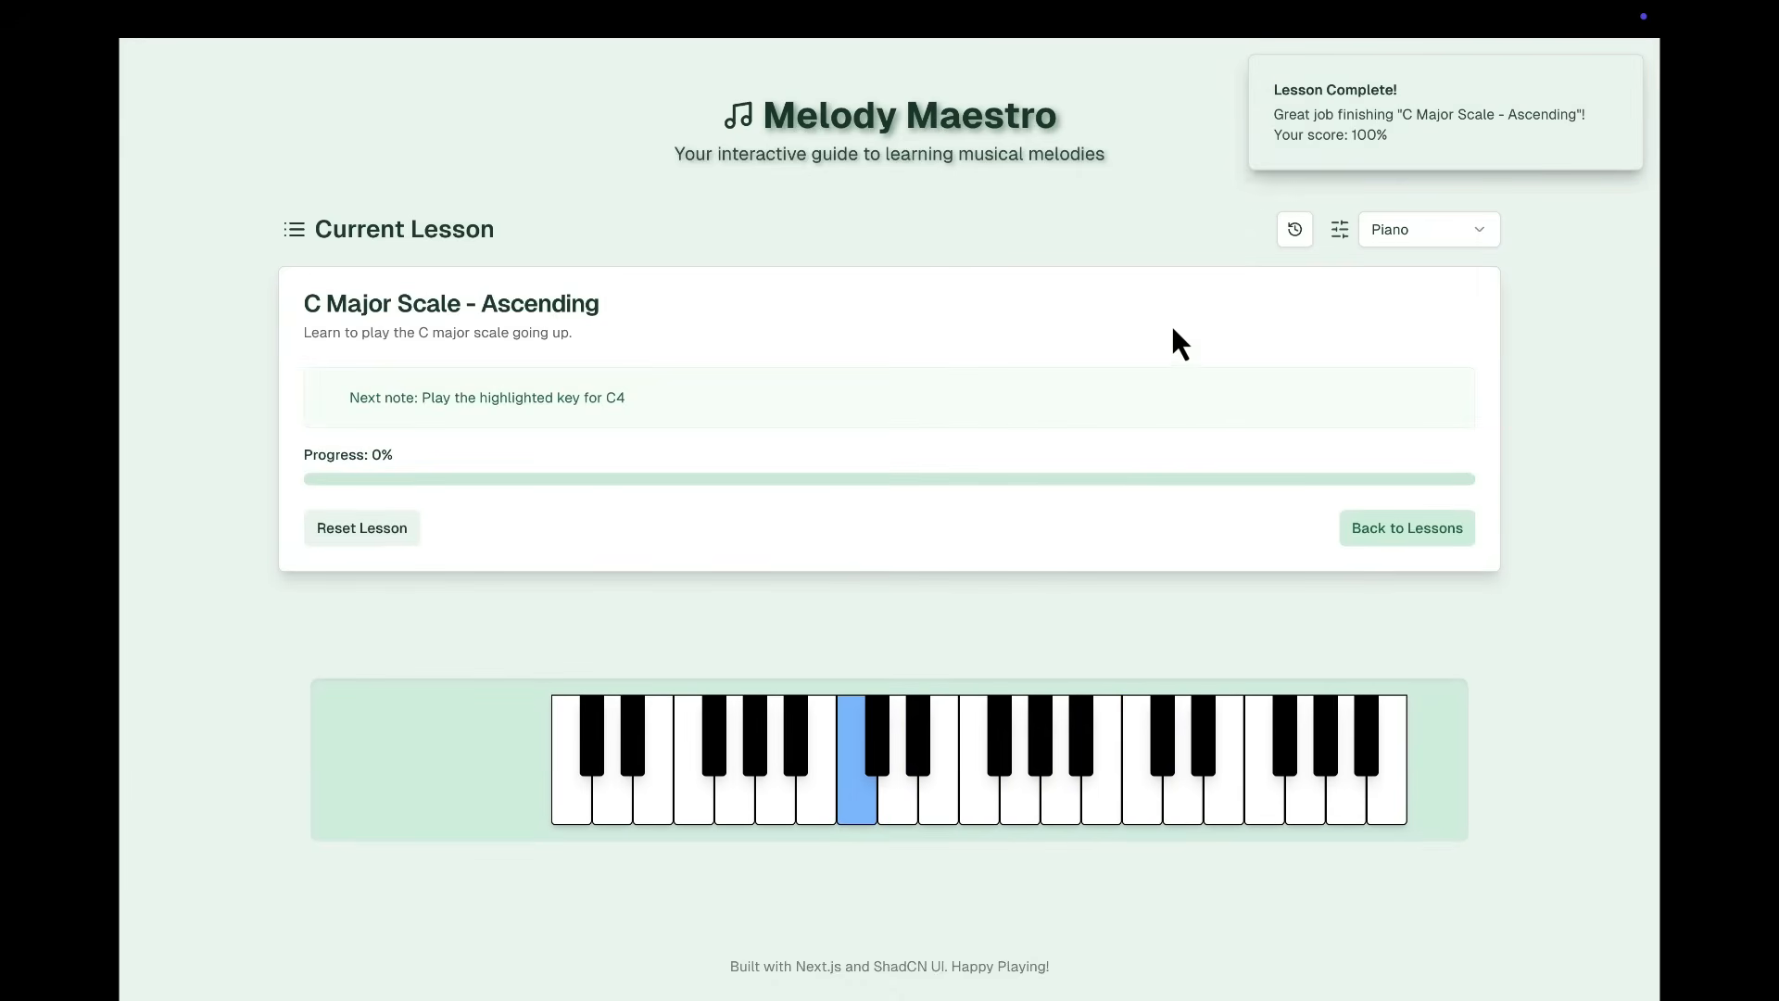
click(1408, 527)
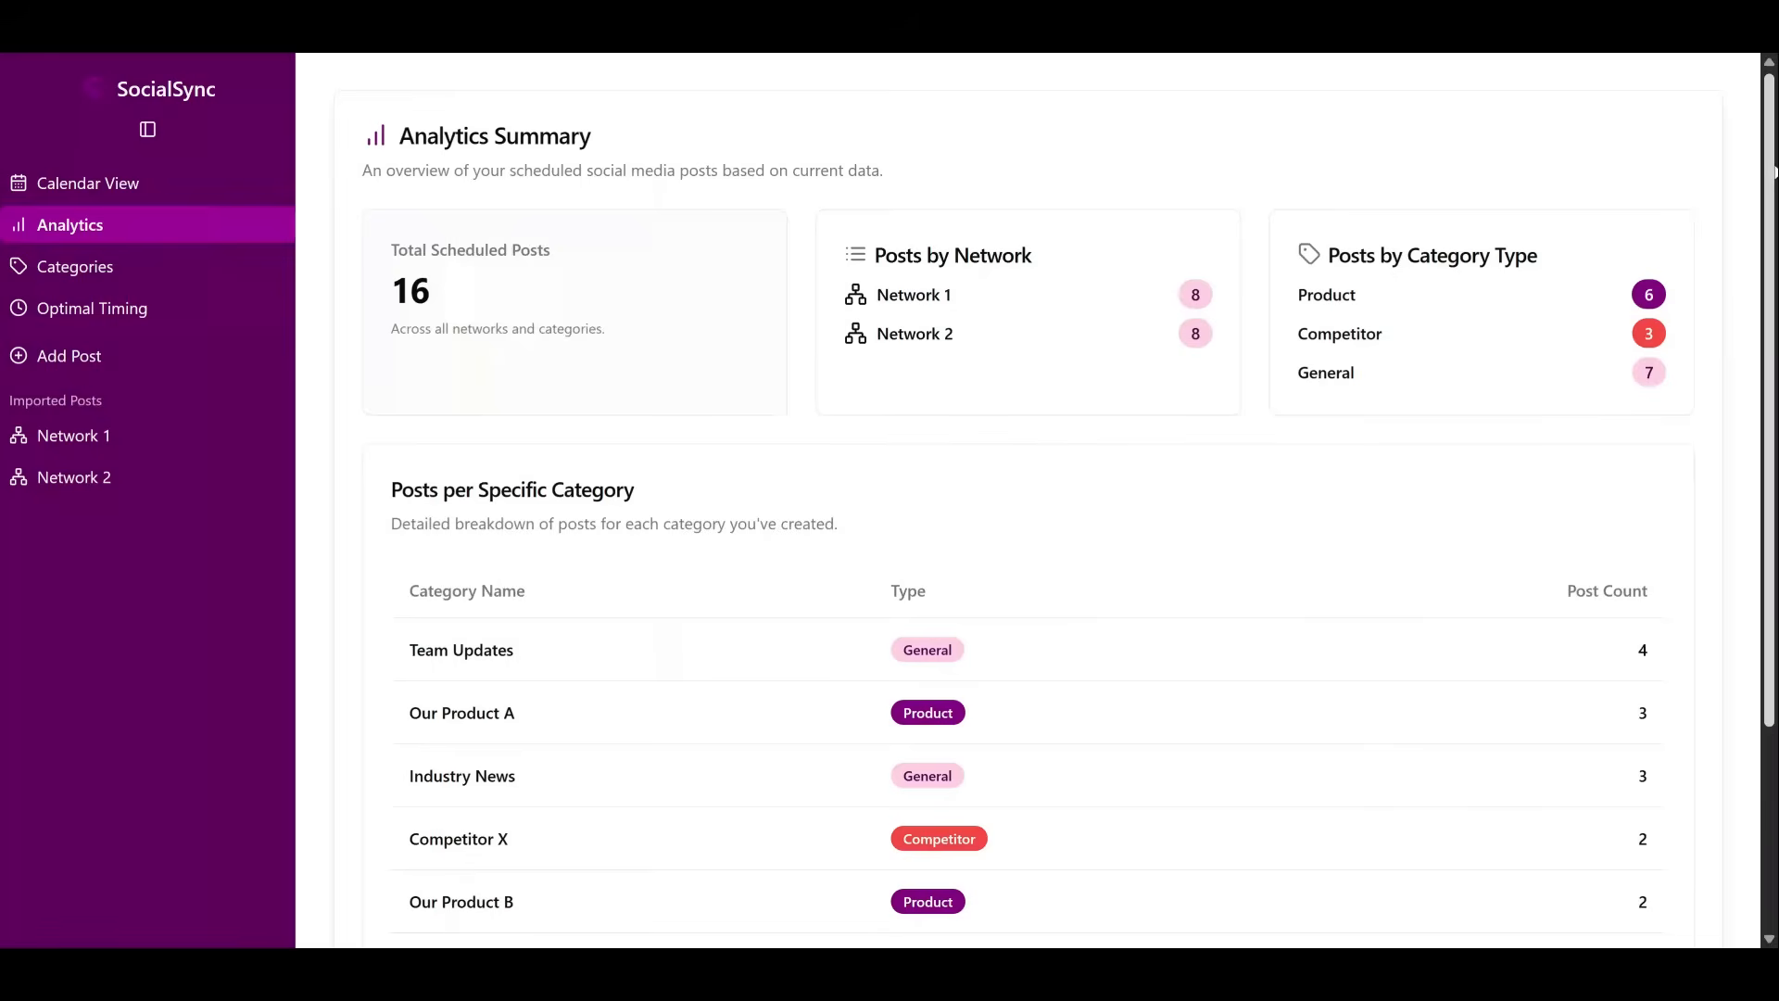
Step: Review the Posts per Specific Category table, then move to the Calendar View of scheduled posts
scroll(down, 3)
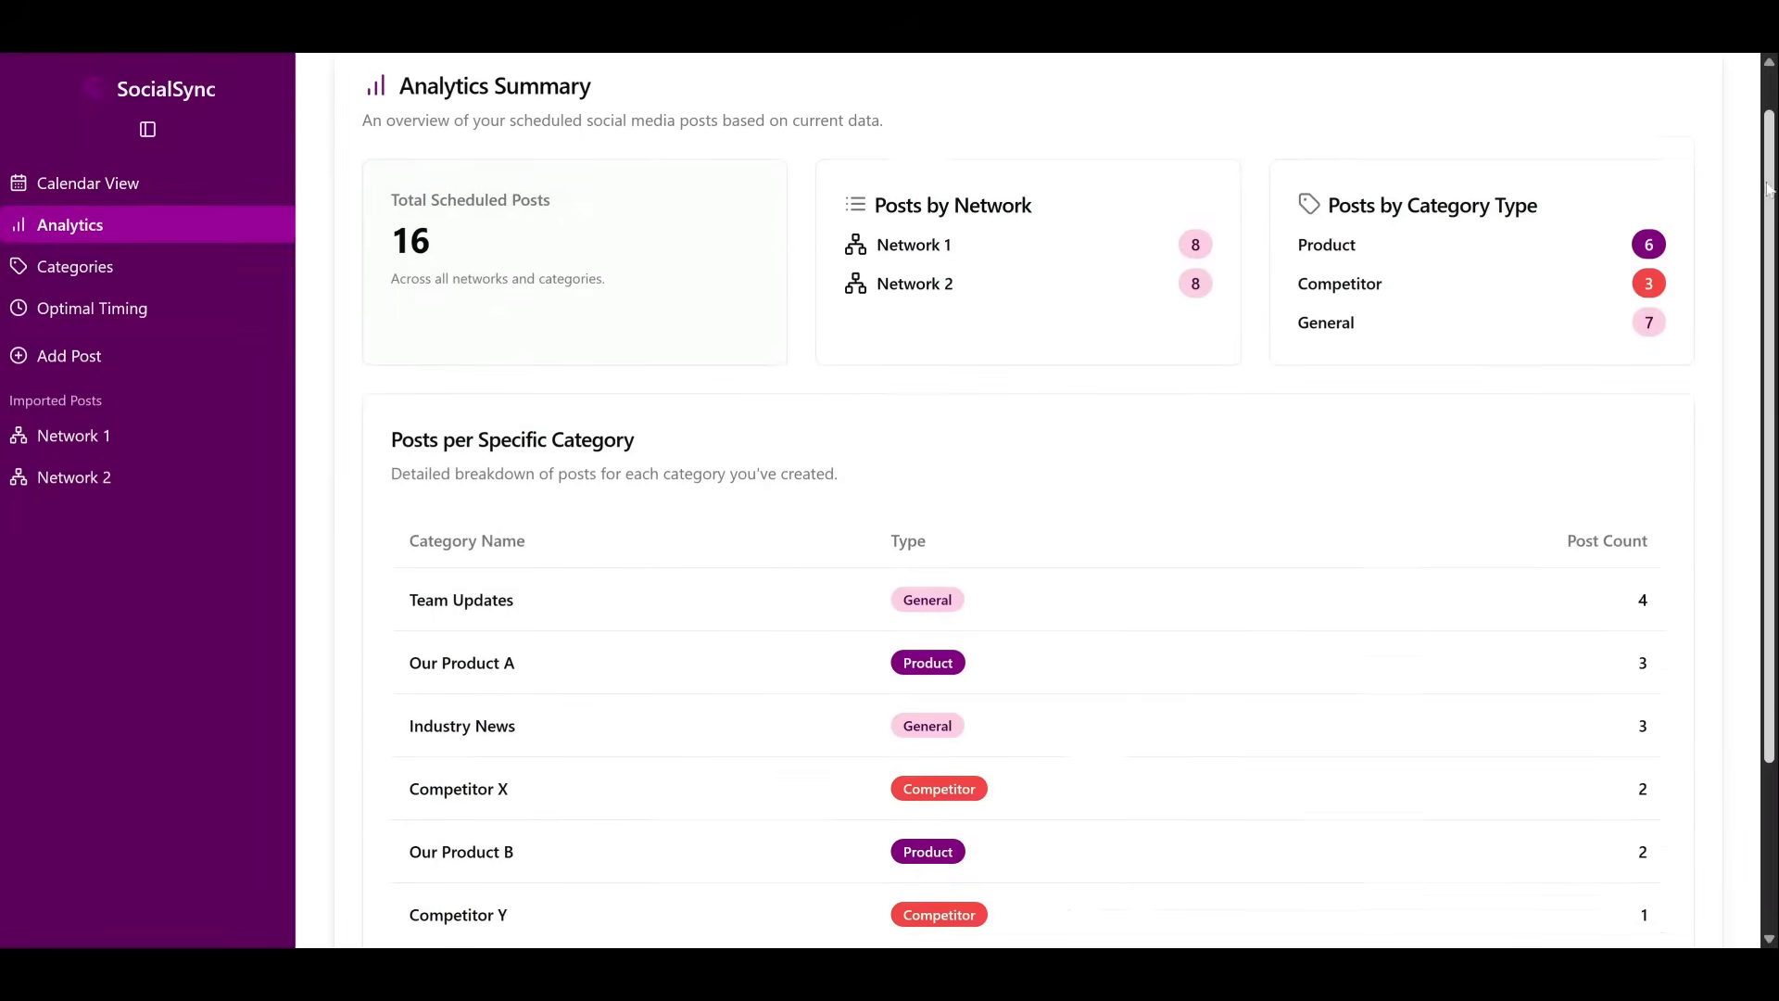
scroll(down, 3)
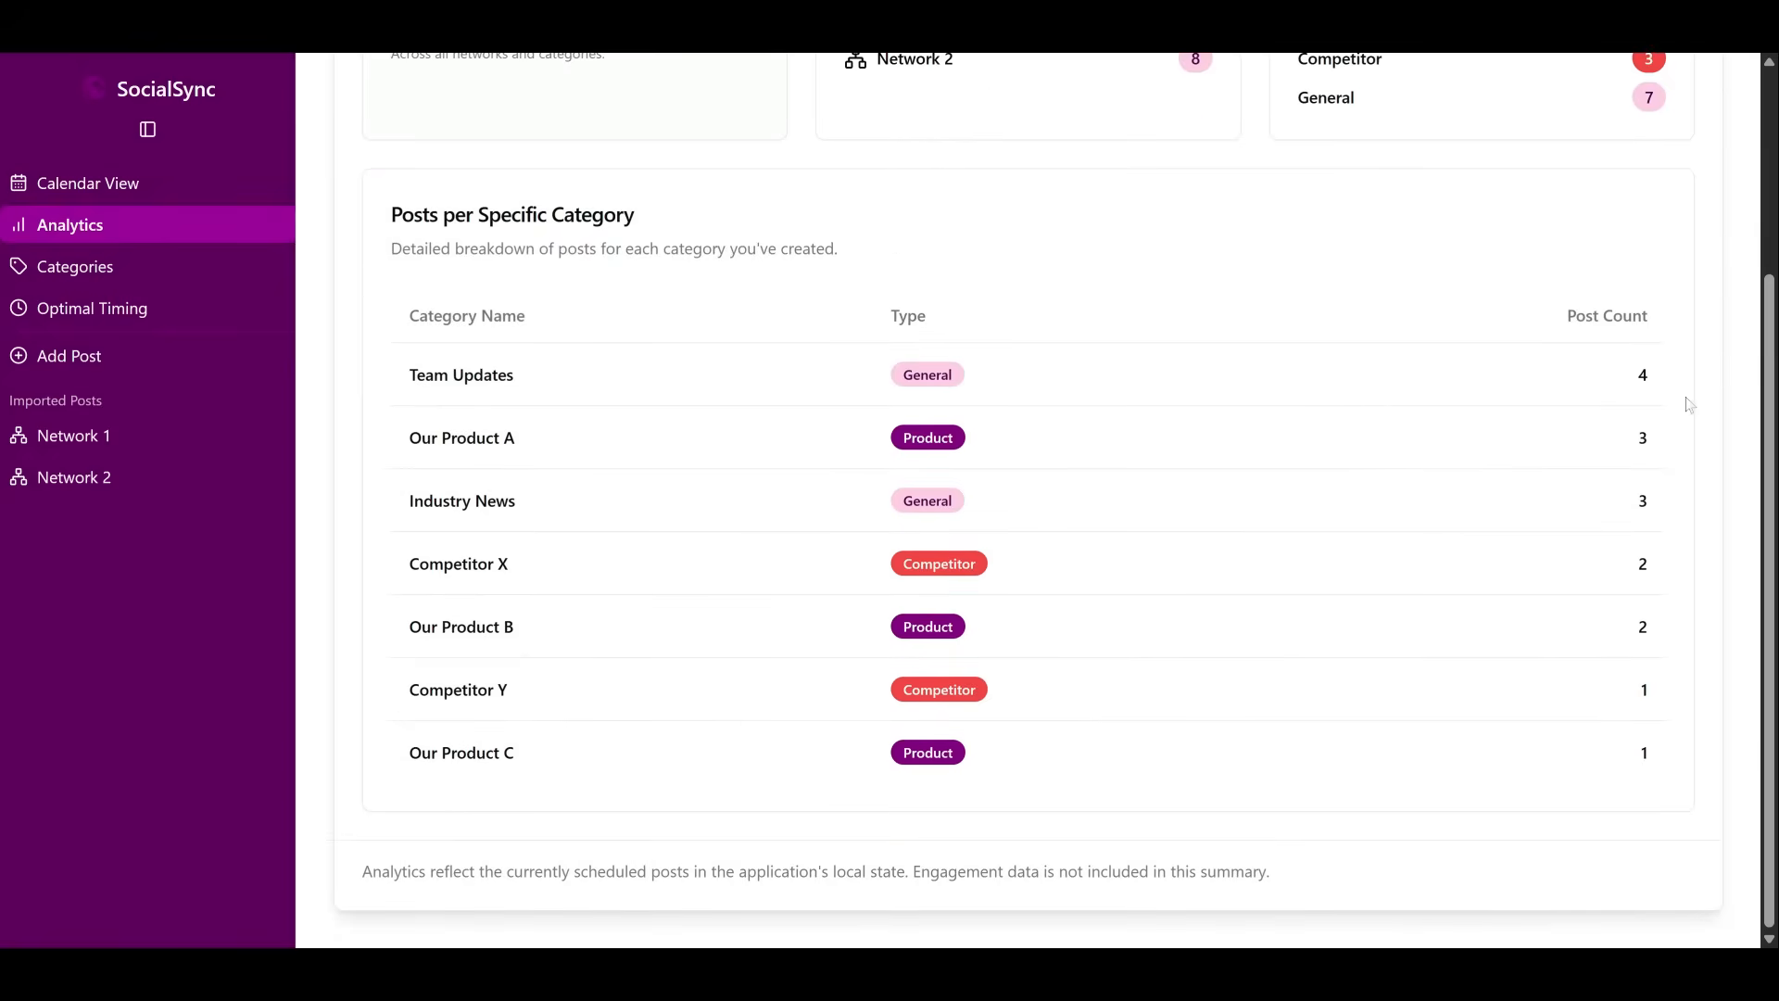
mouse_move(523, 576)
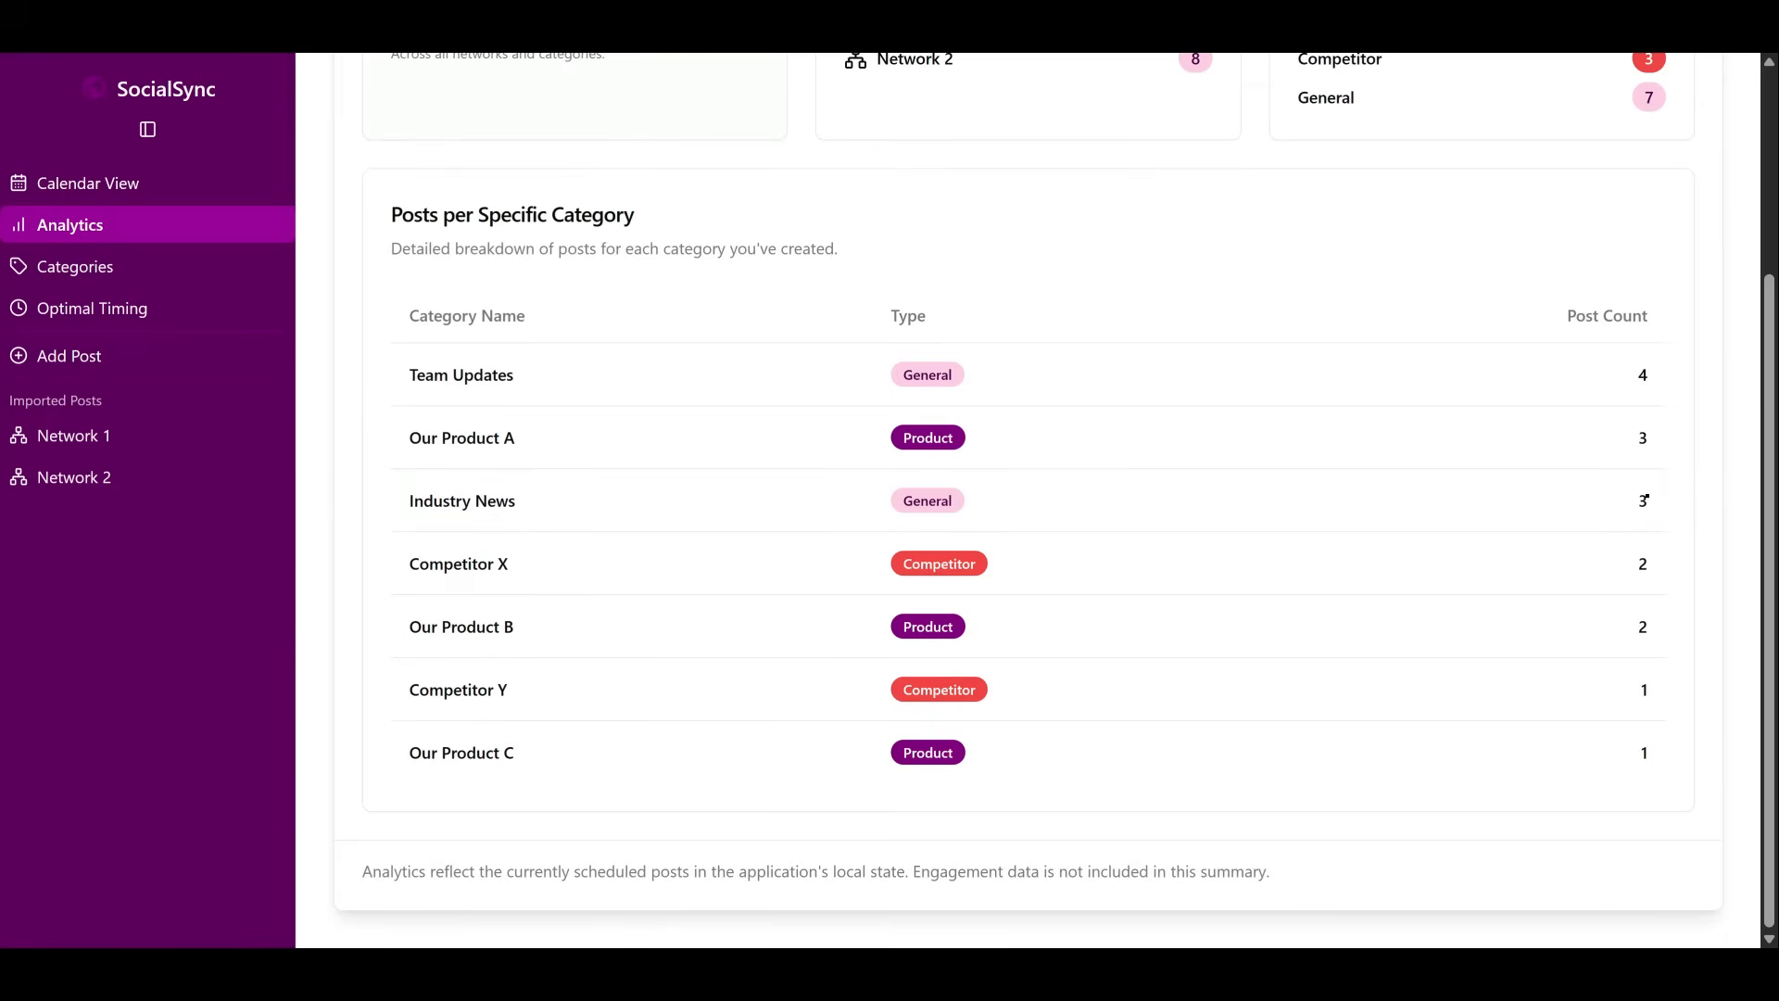
mouse_move(509, 773)
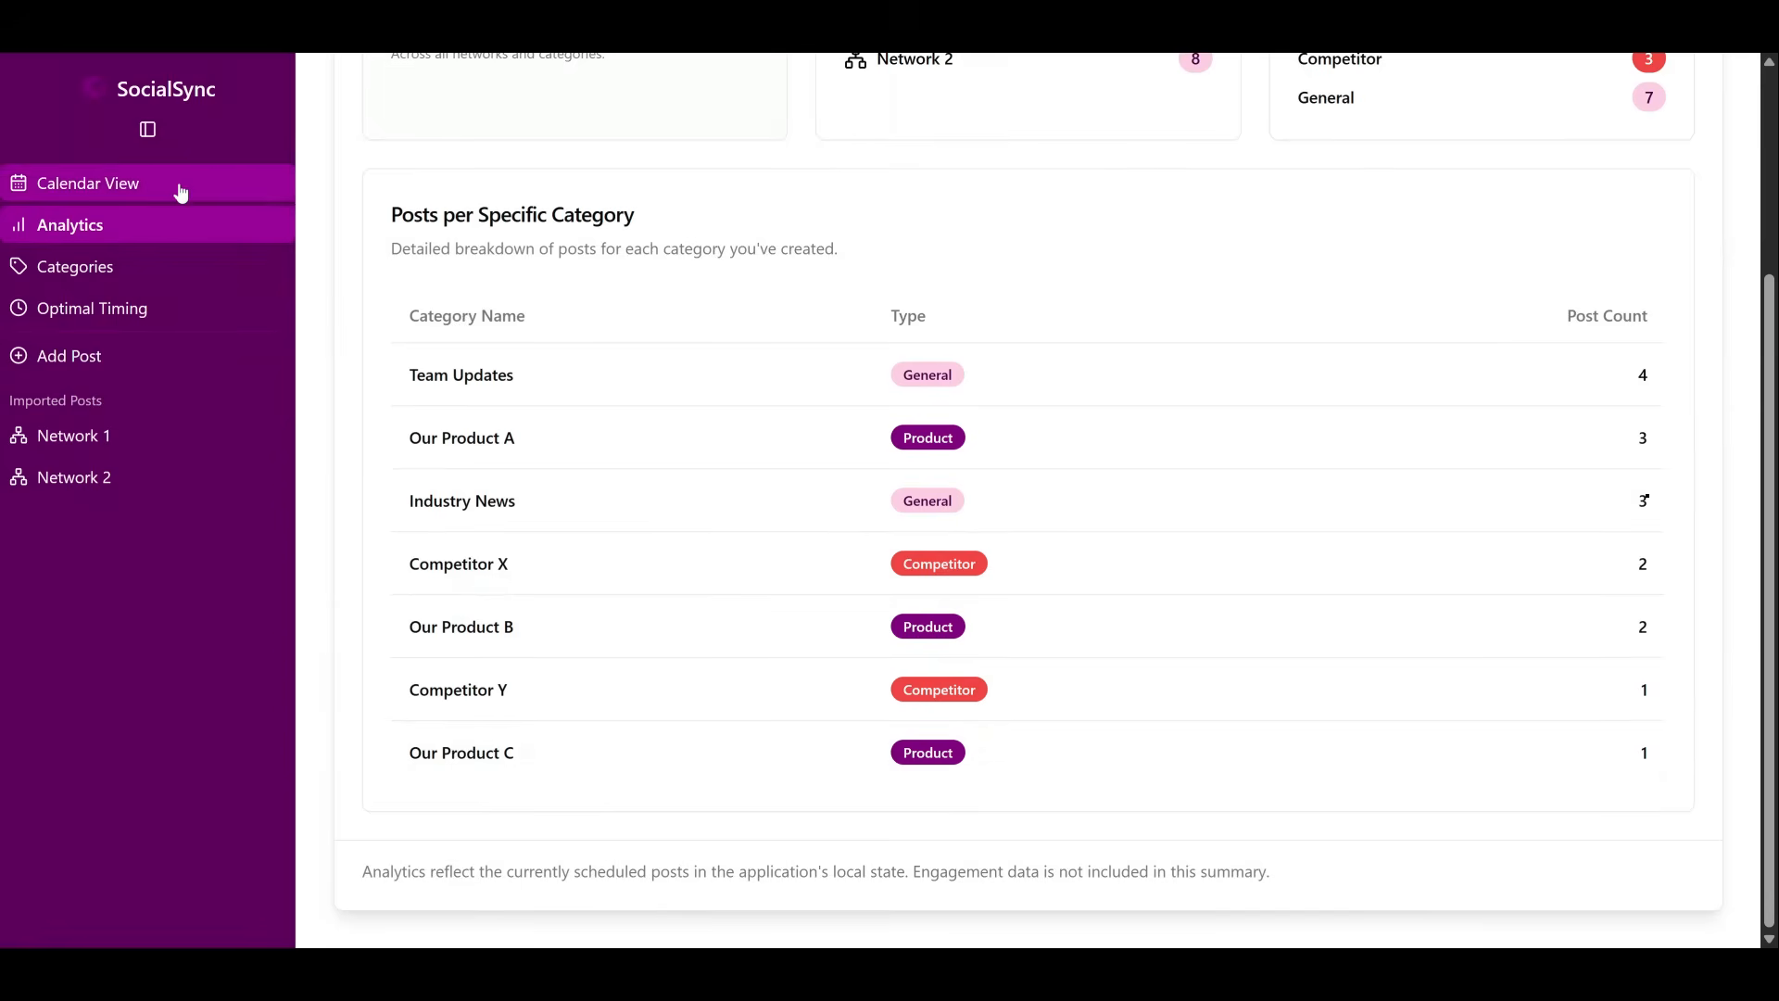
click(88, 182)
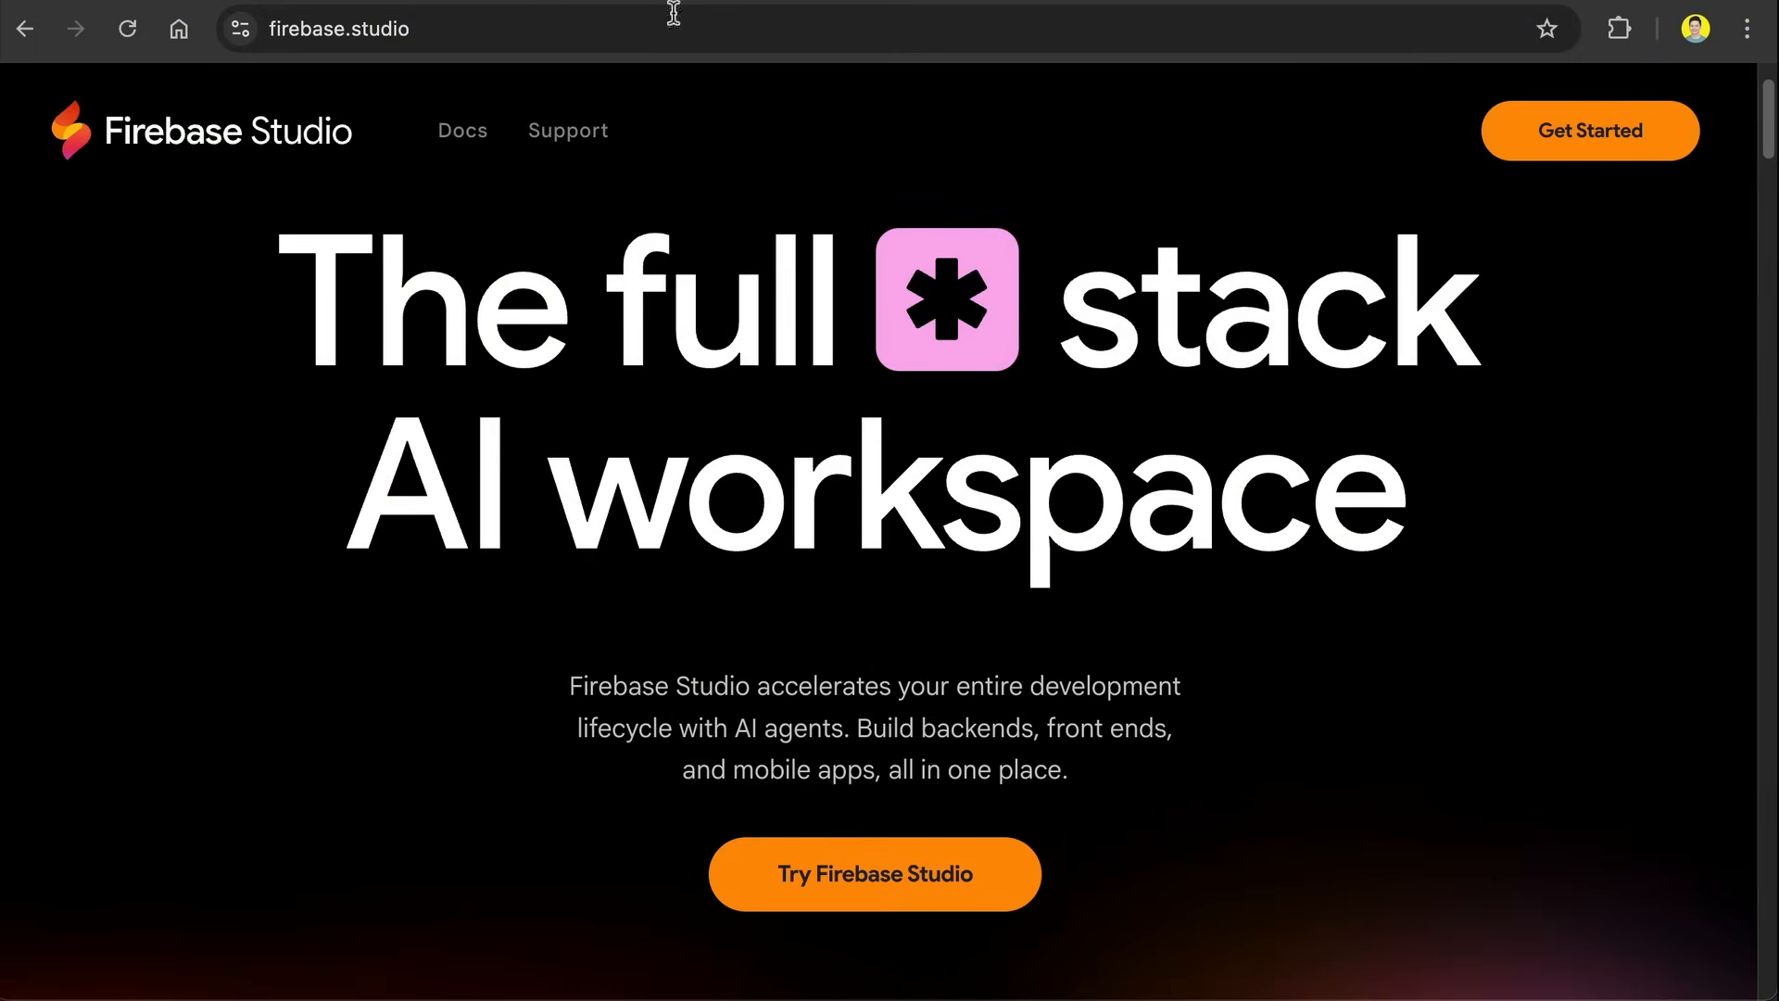
Step: Visit firebase.studio and enter the studio via Try Firebase Studio
click(344, 29)
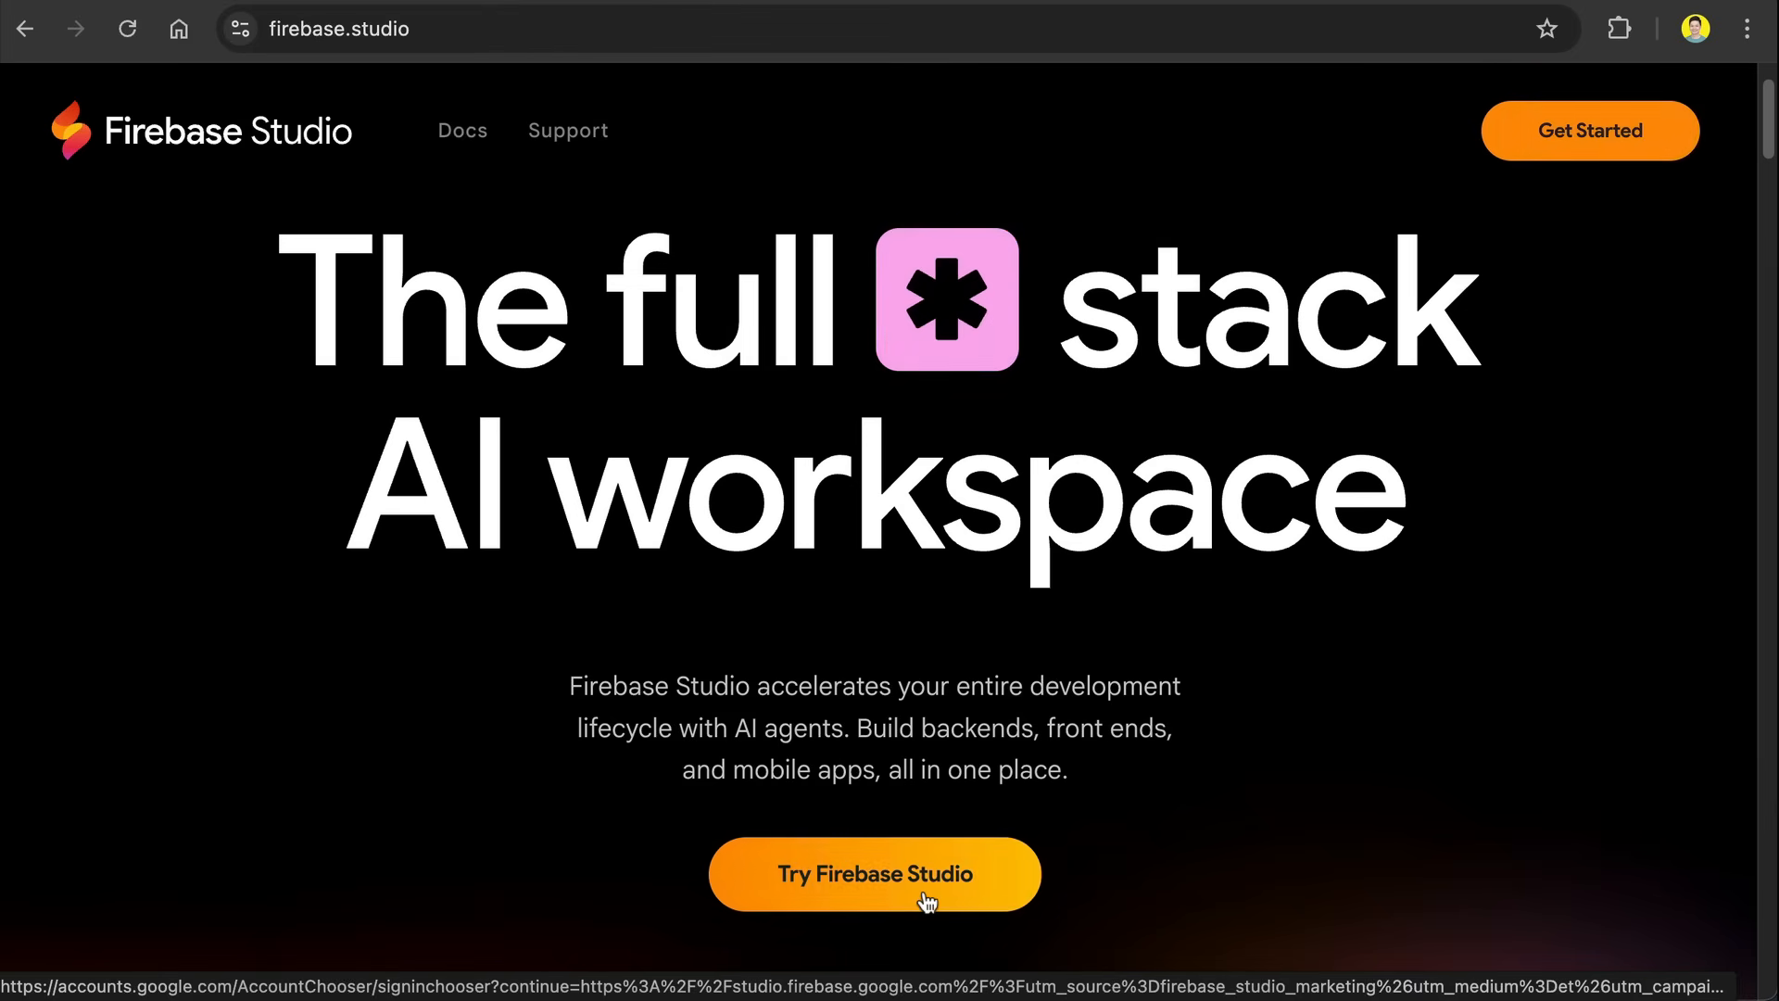
click(876, 874)
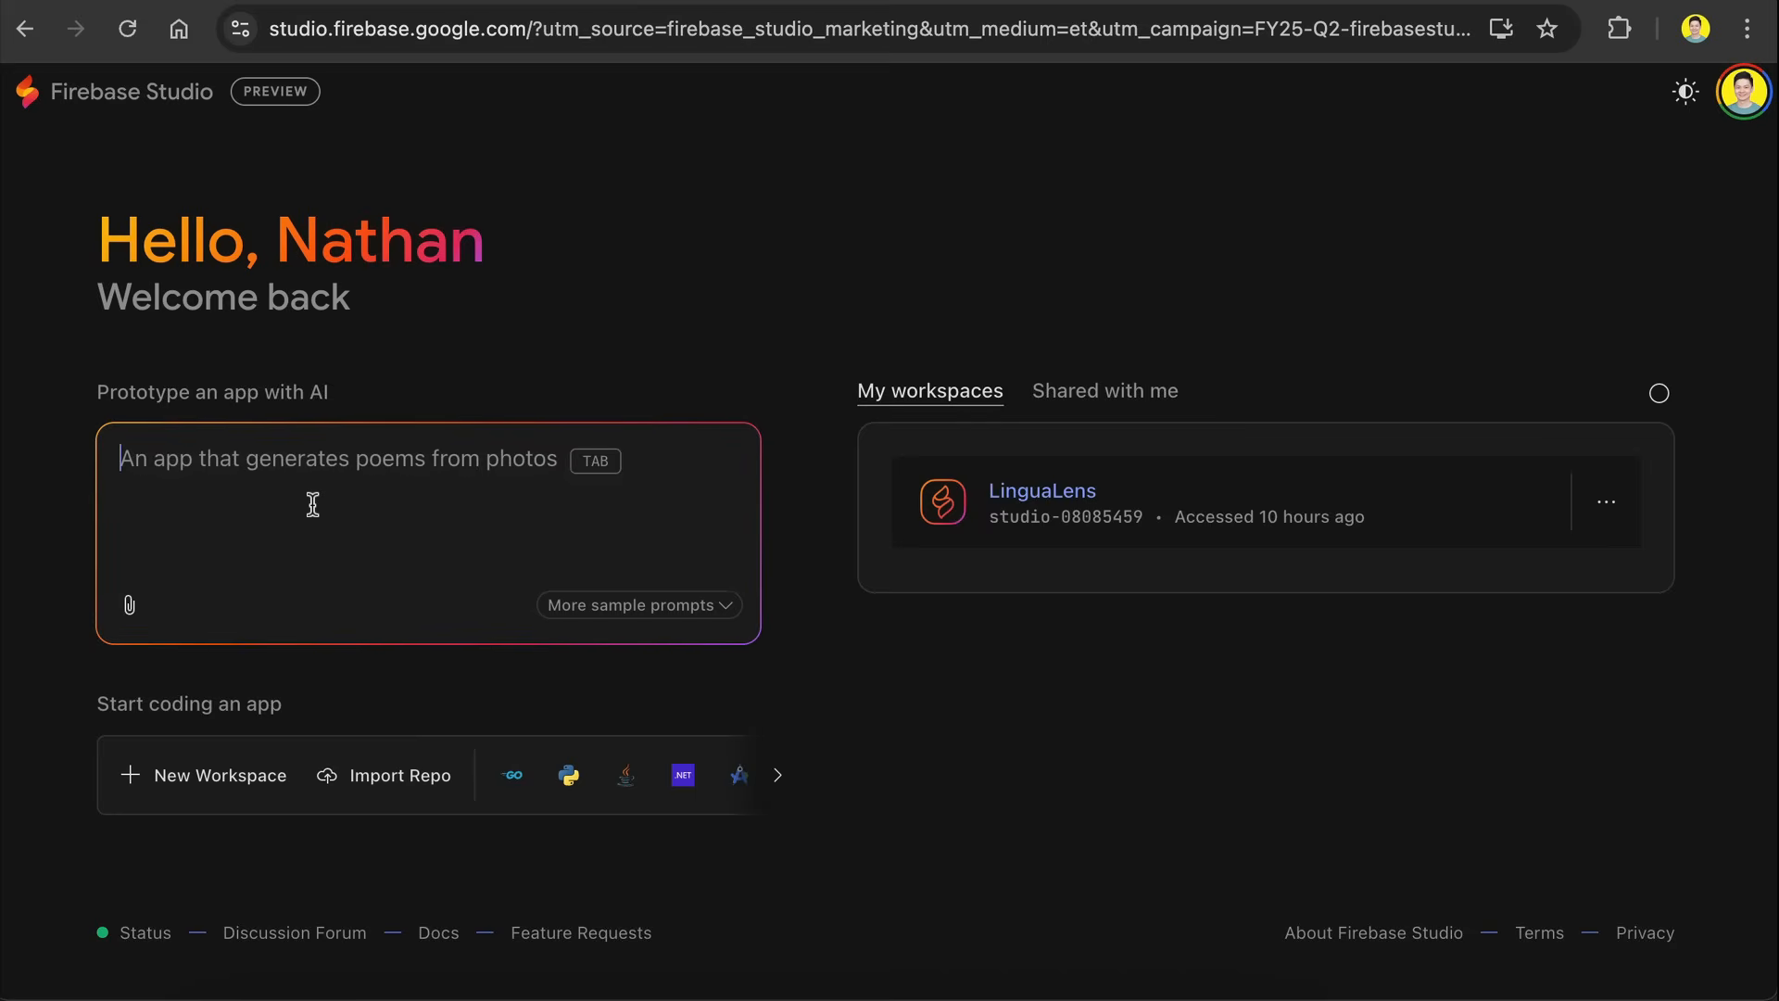
mouse_move(1146, 435)
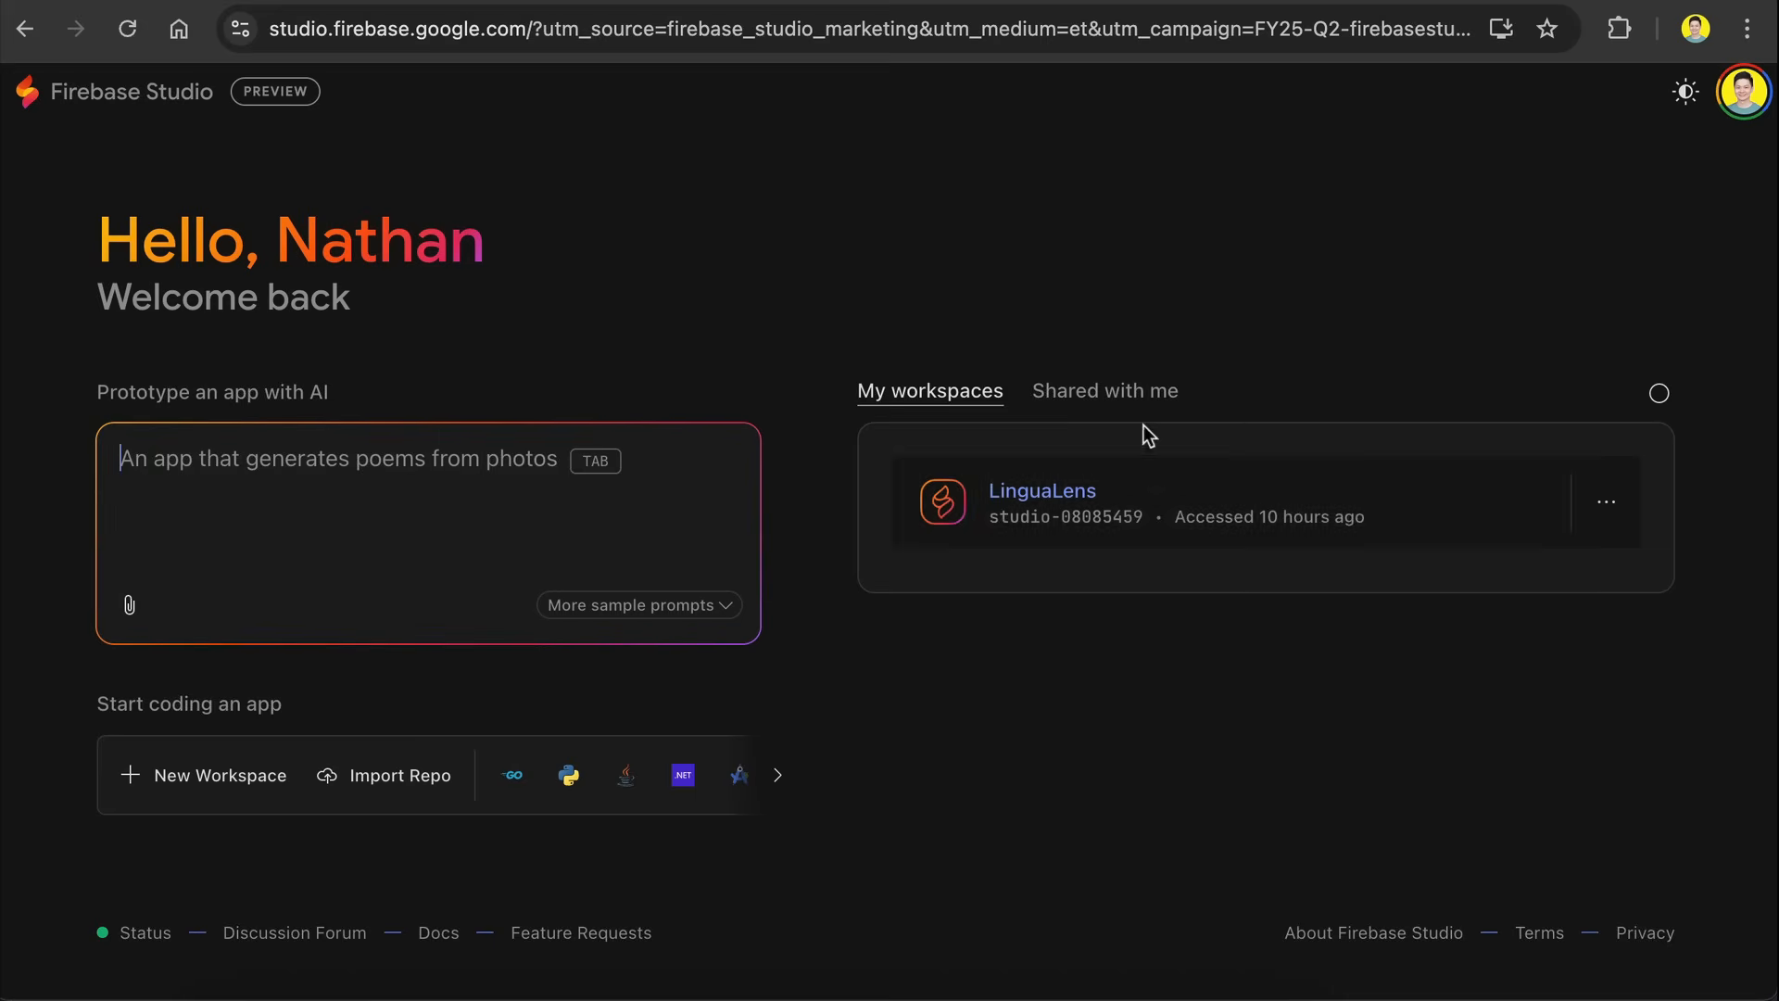
mouse_move(1509, 508)
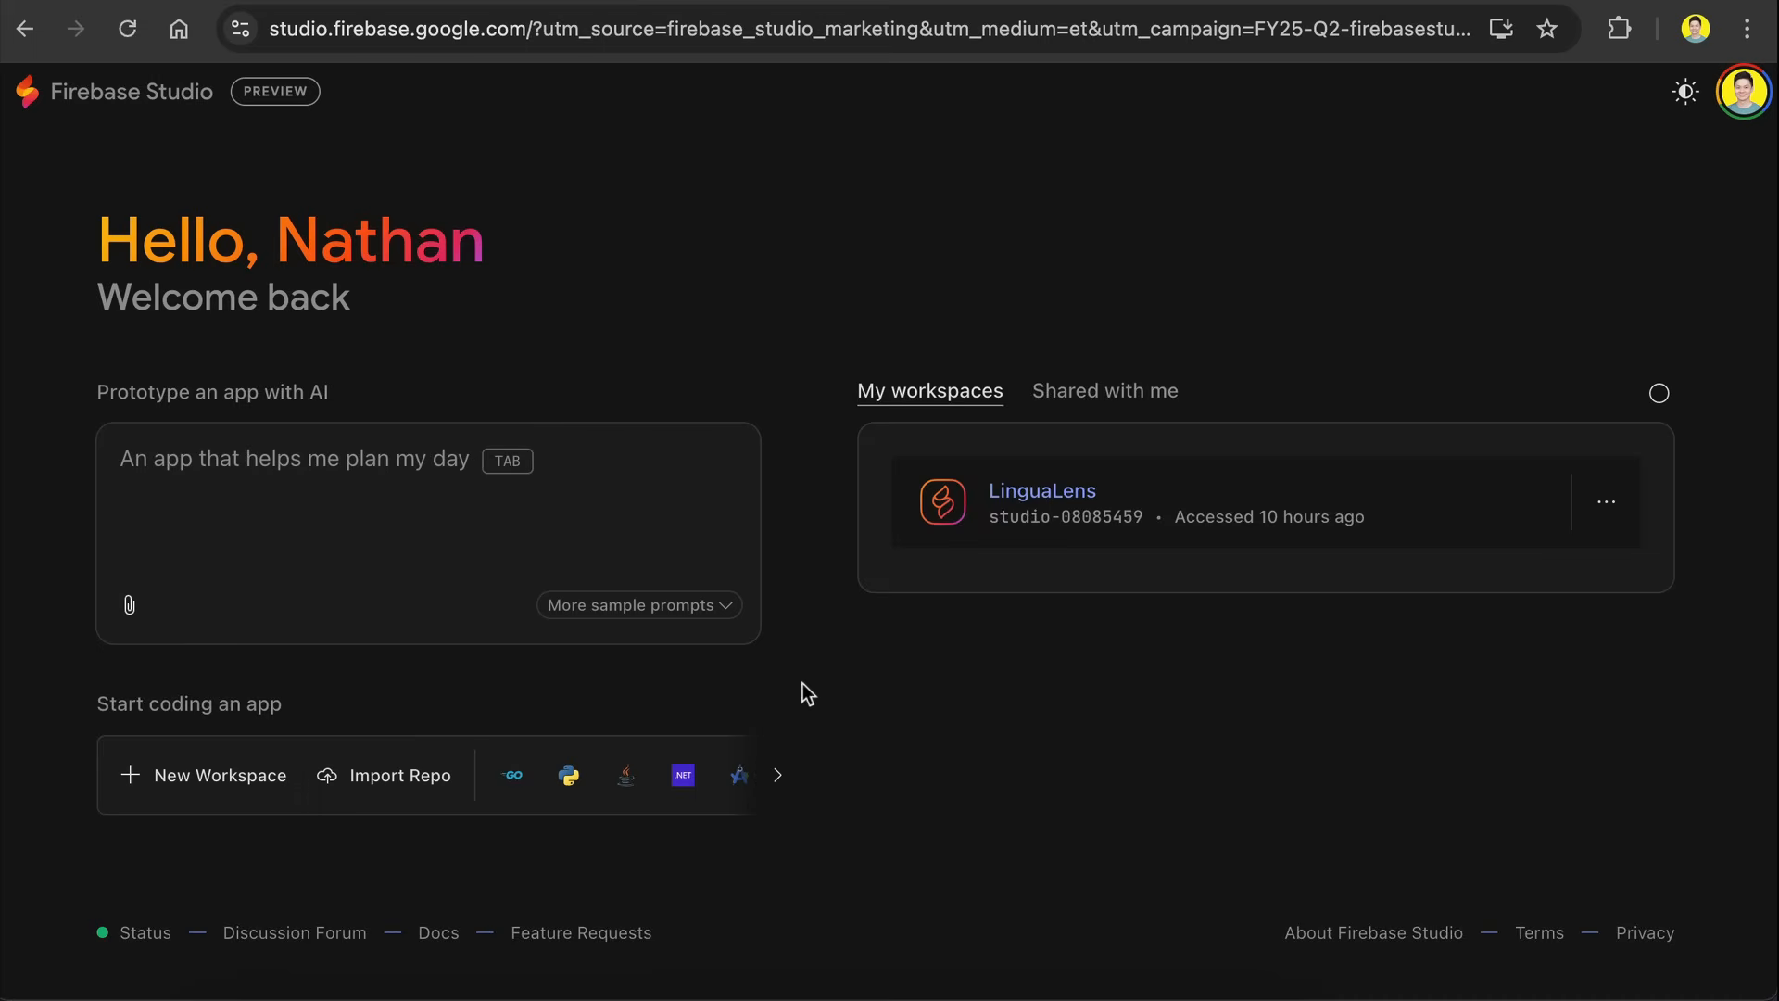
mouse_move(812, 686)
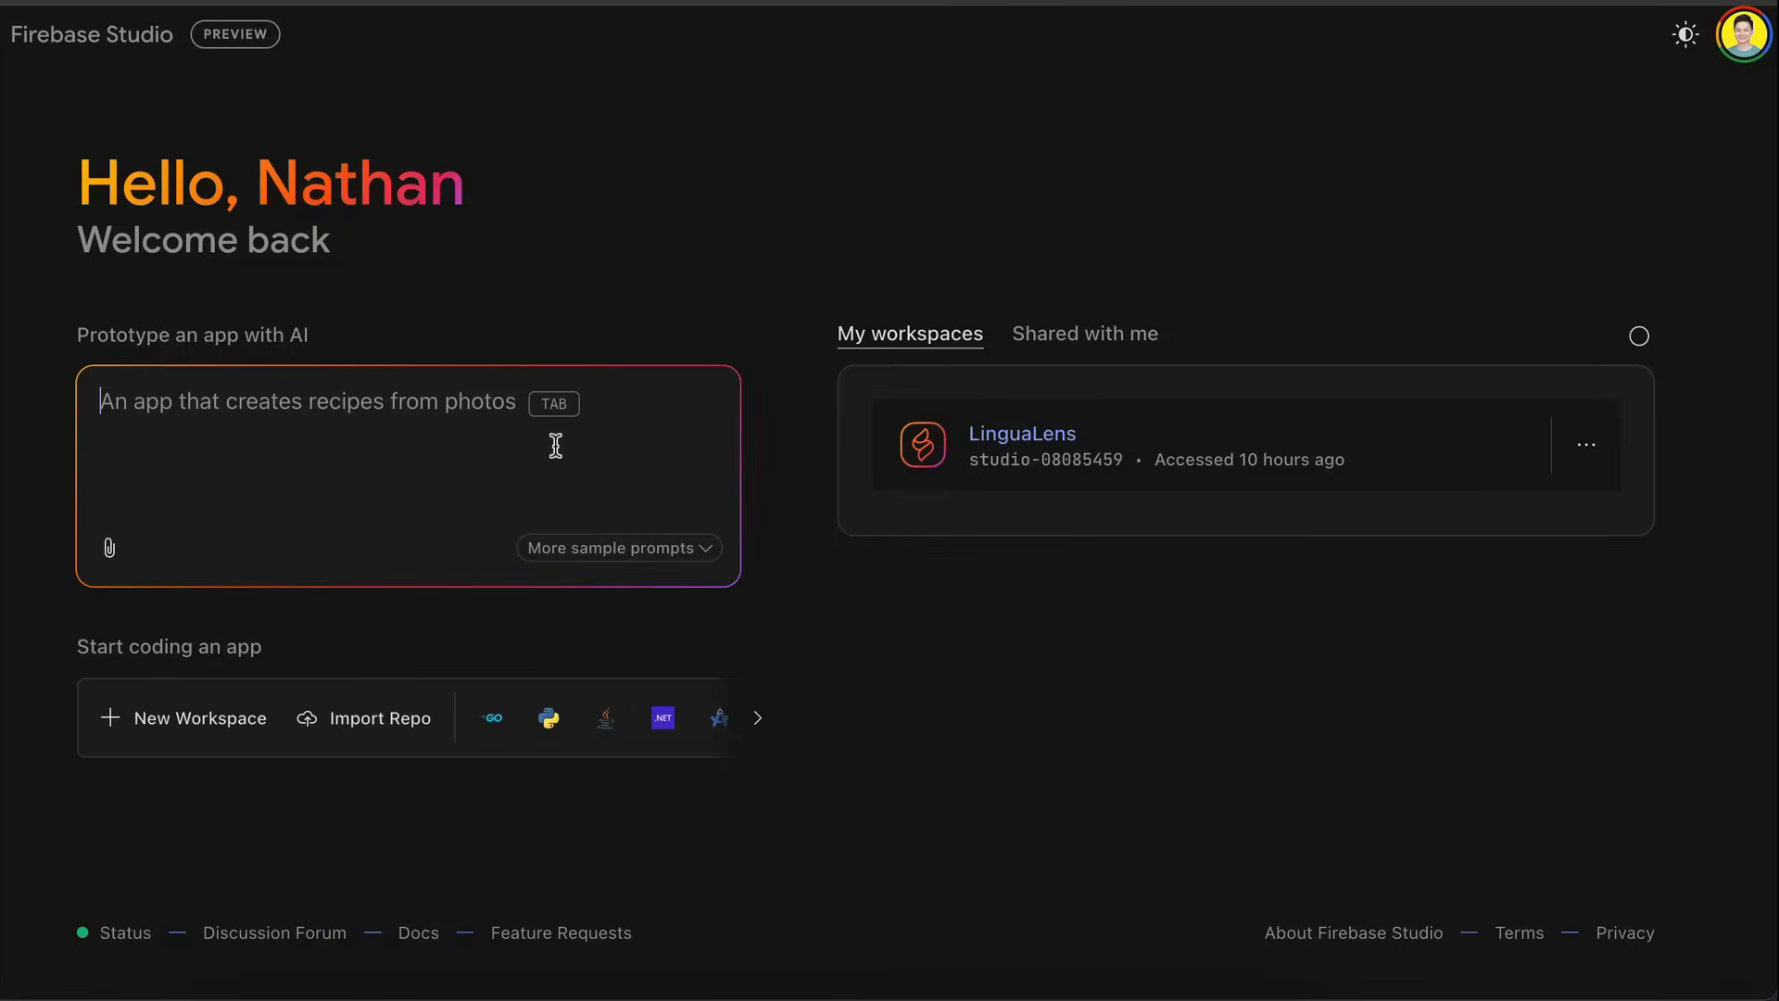
mouse_move(701, 555)
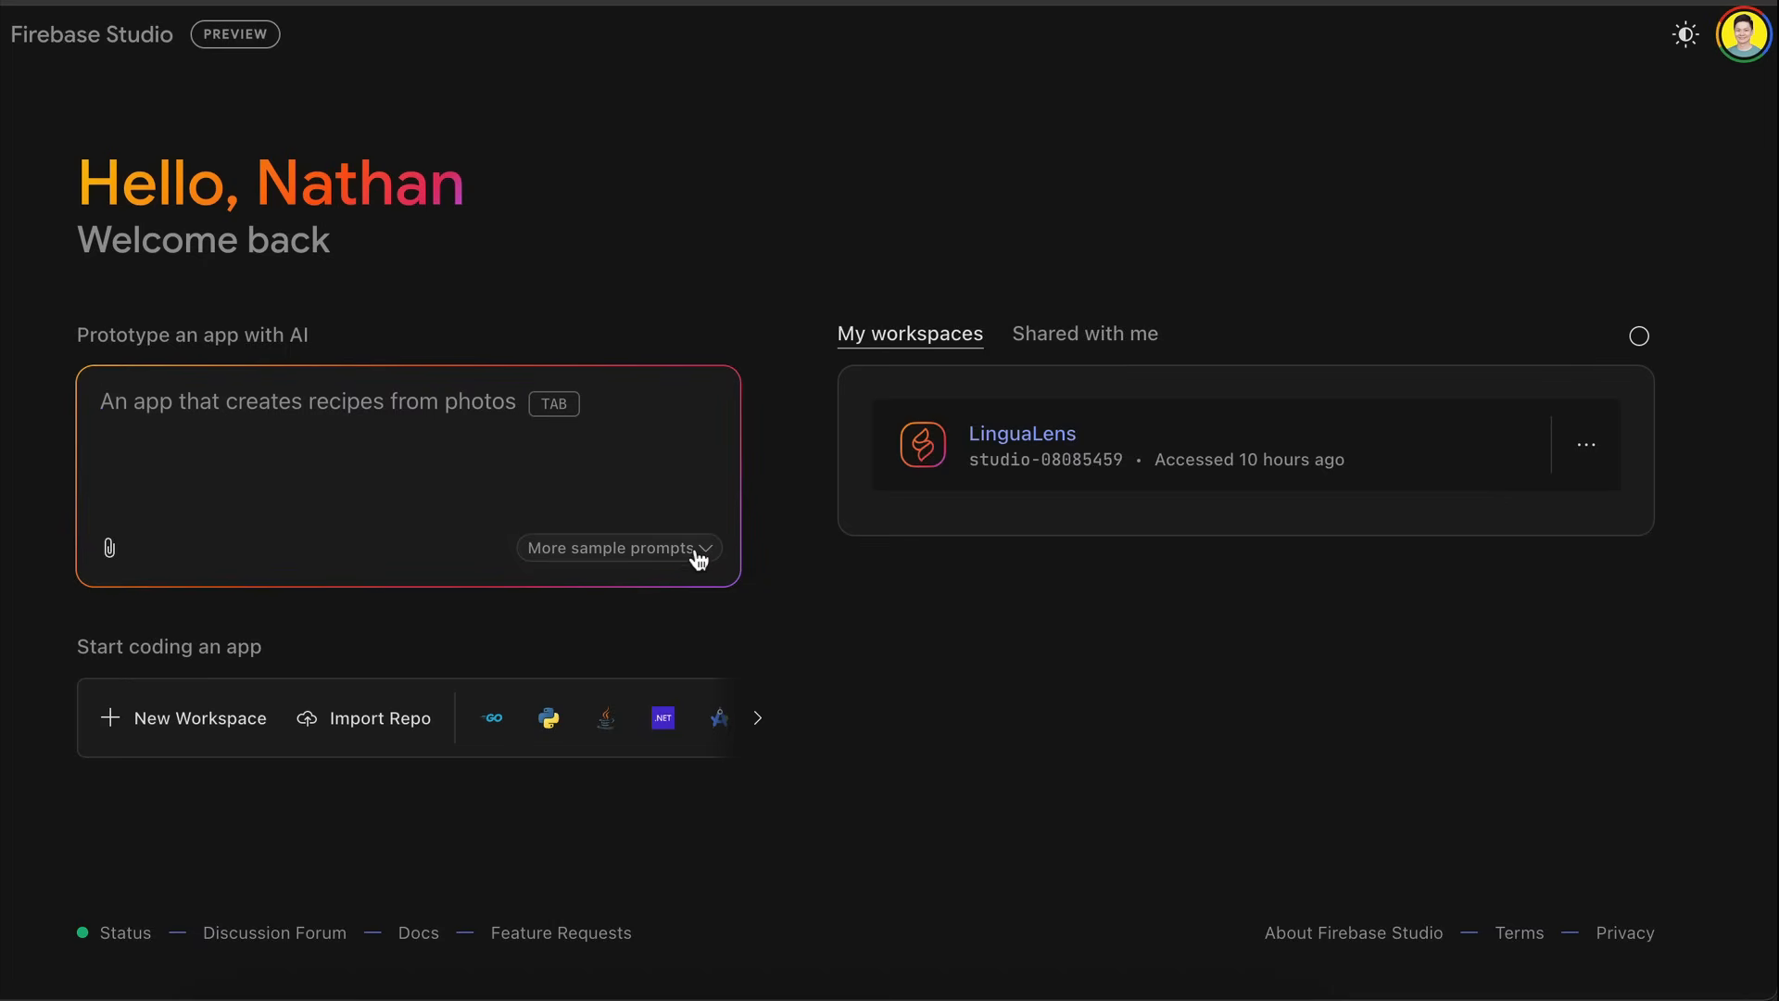
Step: Load the ERP Dashboard sample prompt and append 'Use white and orange color scheme'
click(617, 548)
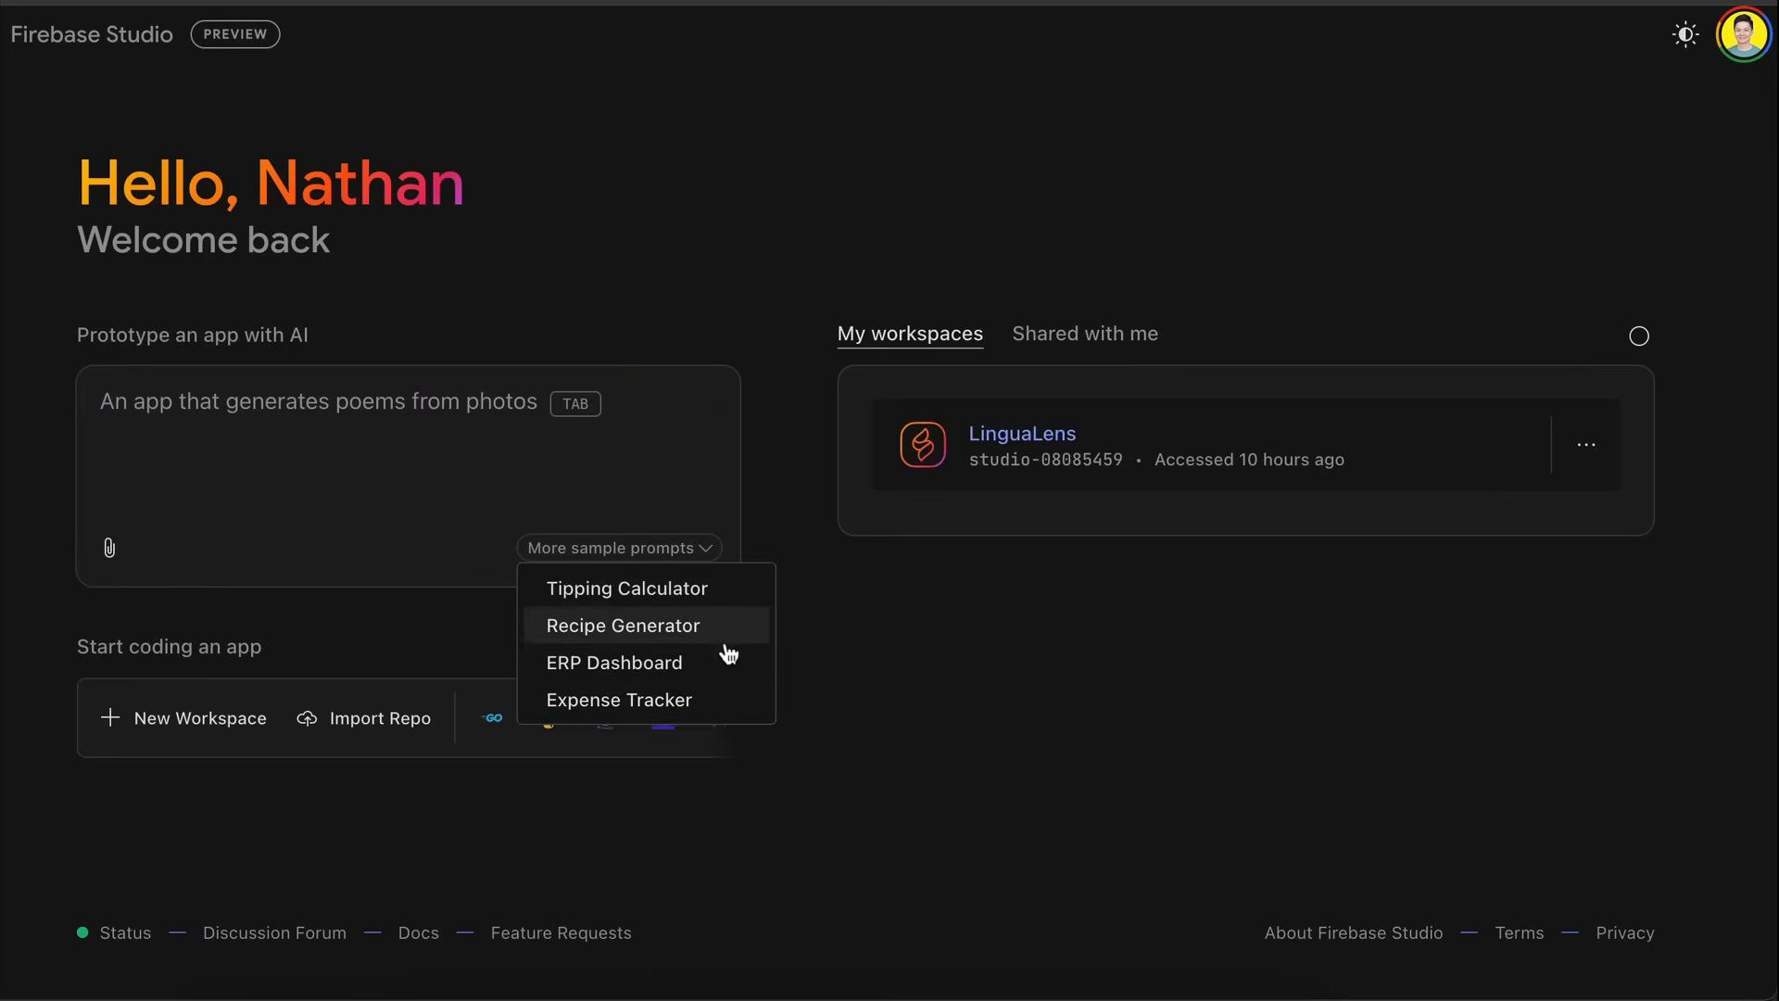
mouse_move(735, 701)
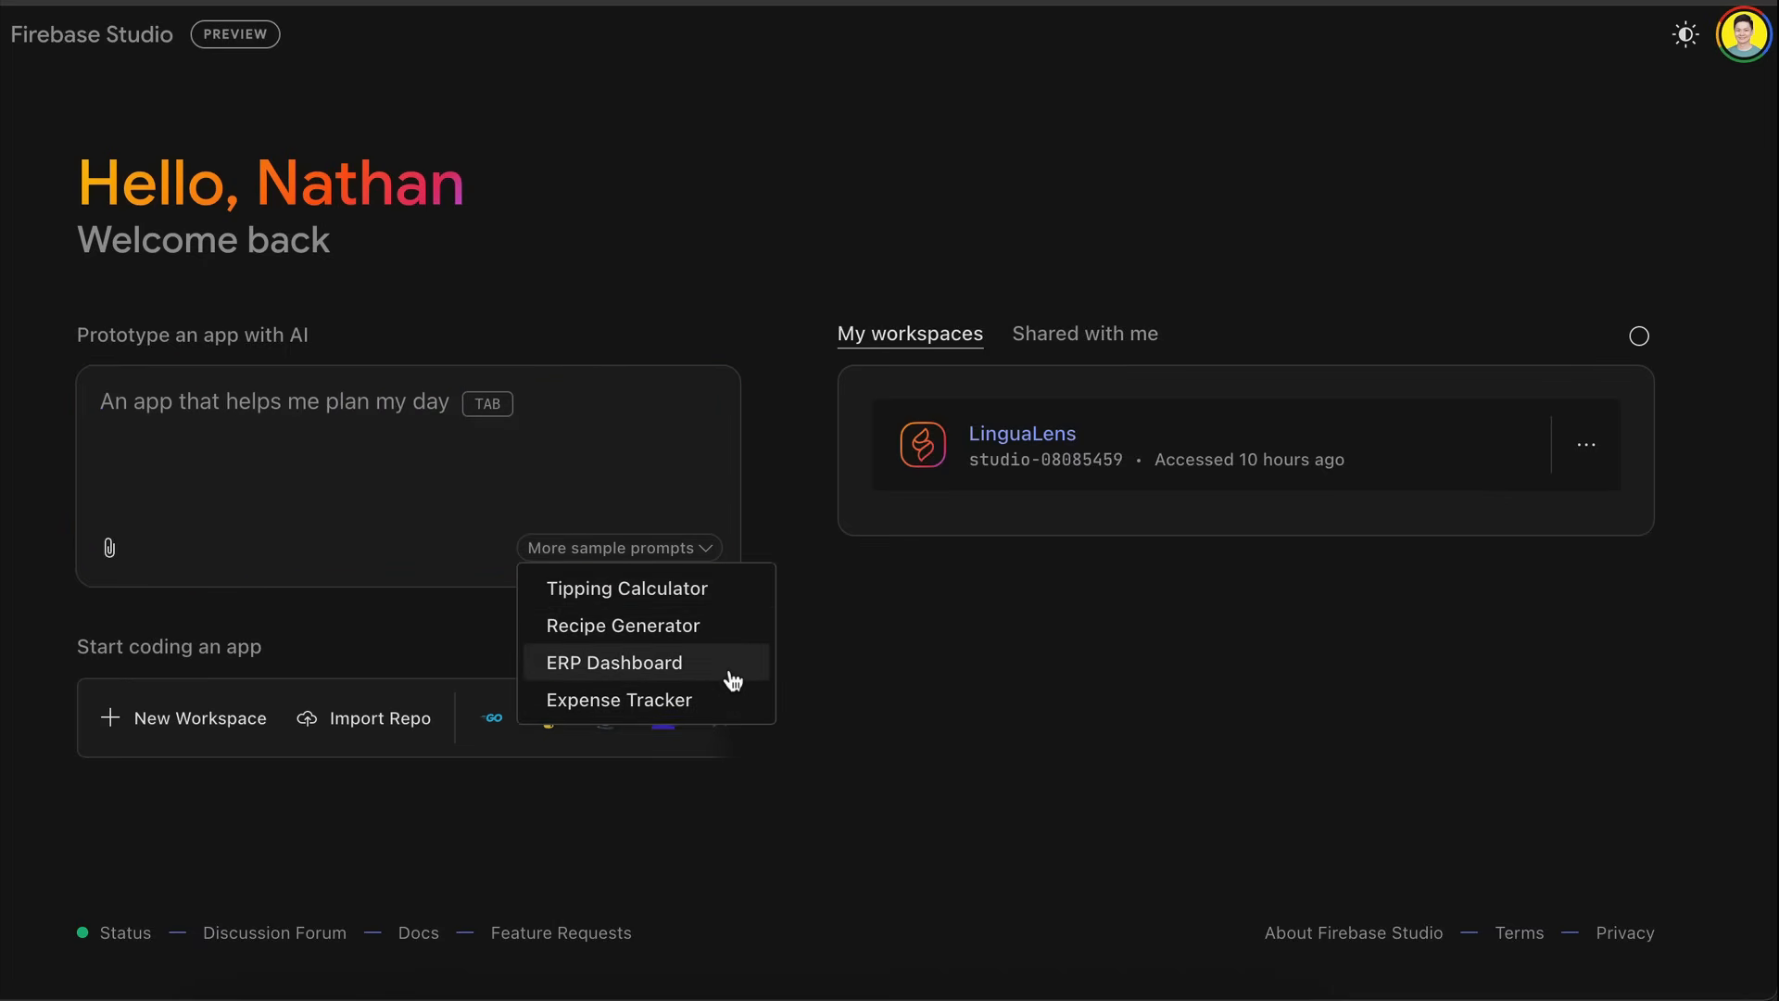
click(613, 663)
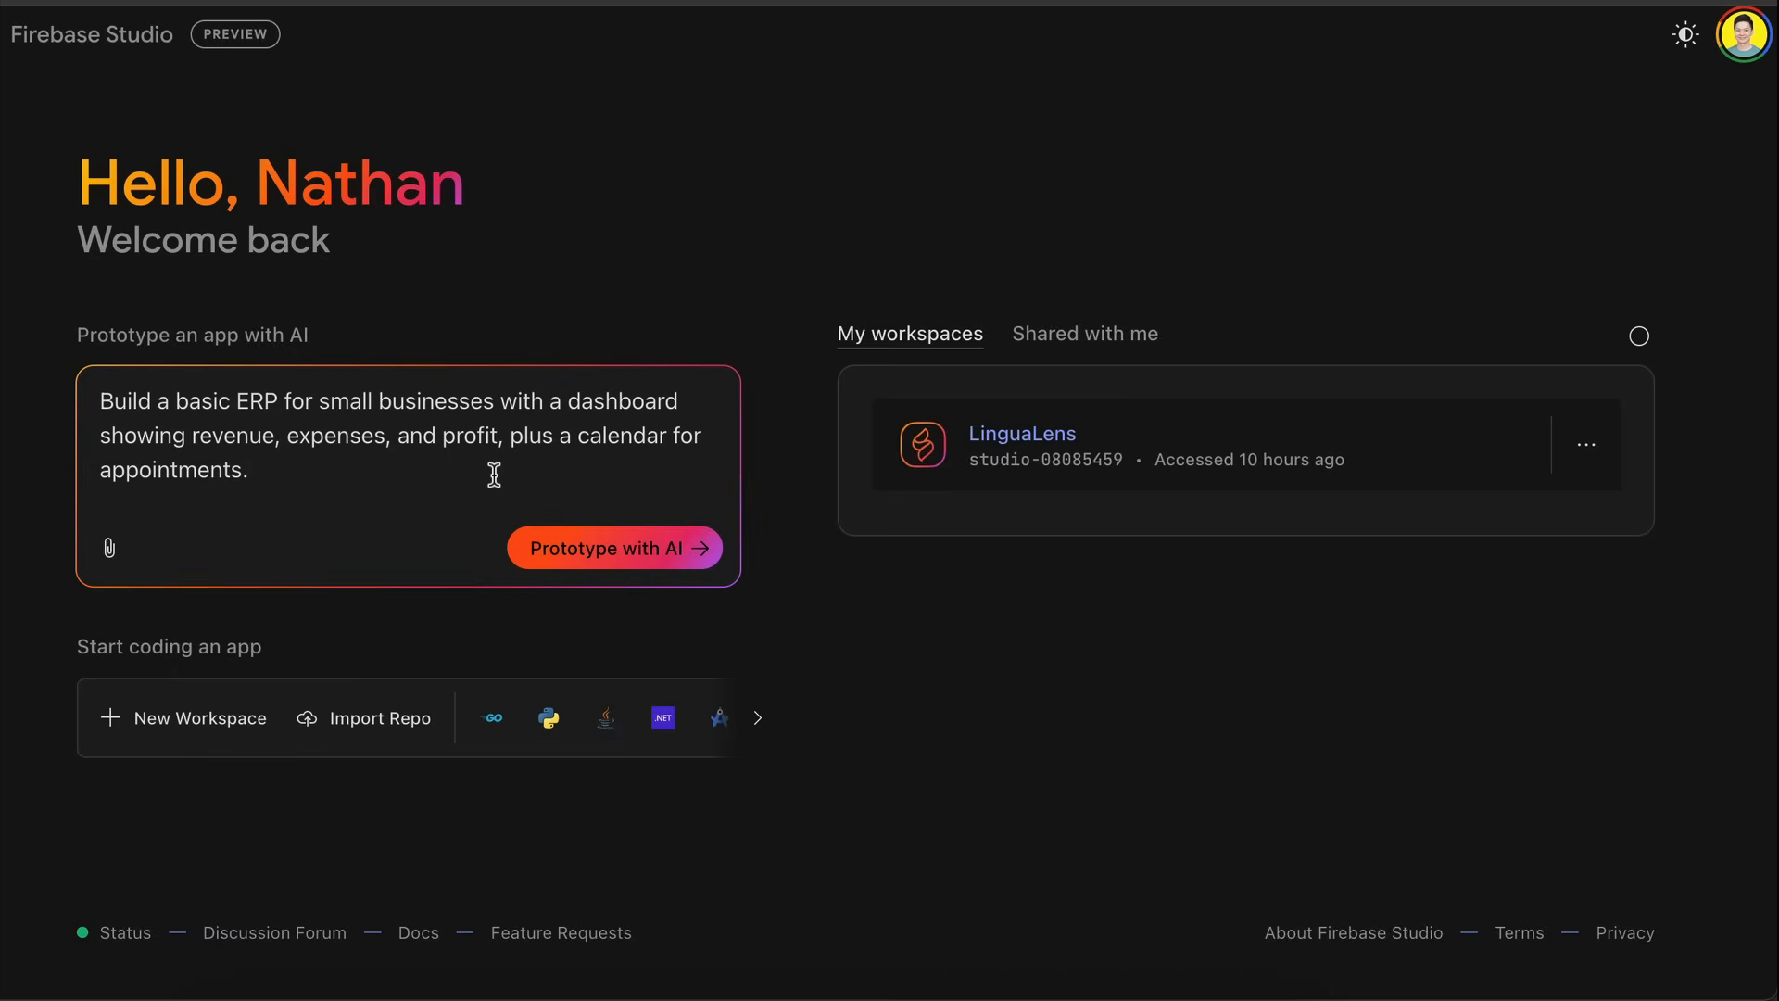
text(Use white and)
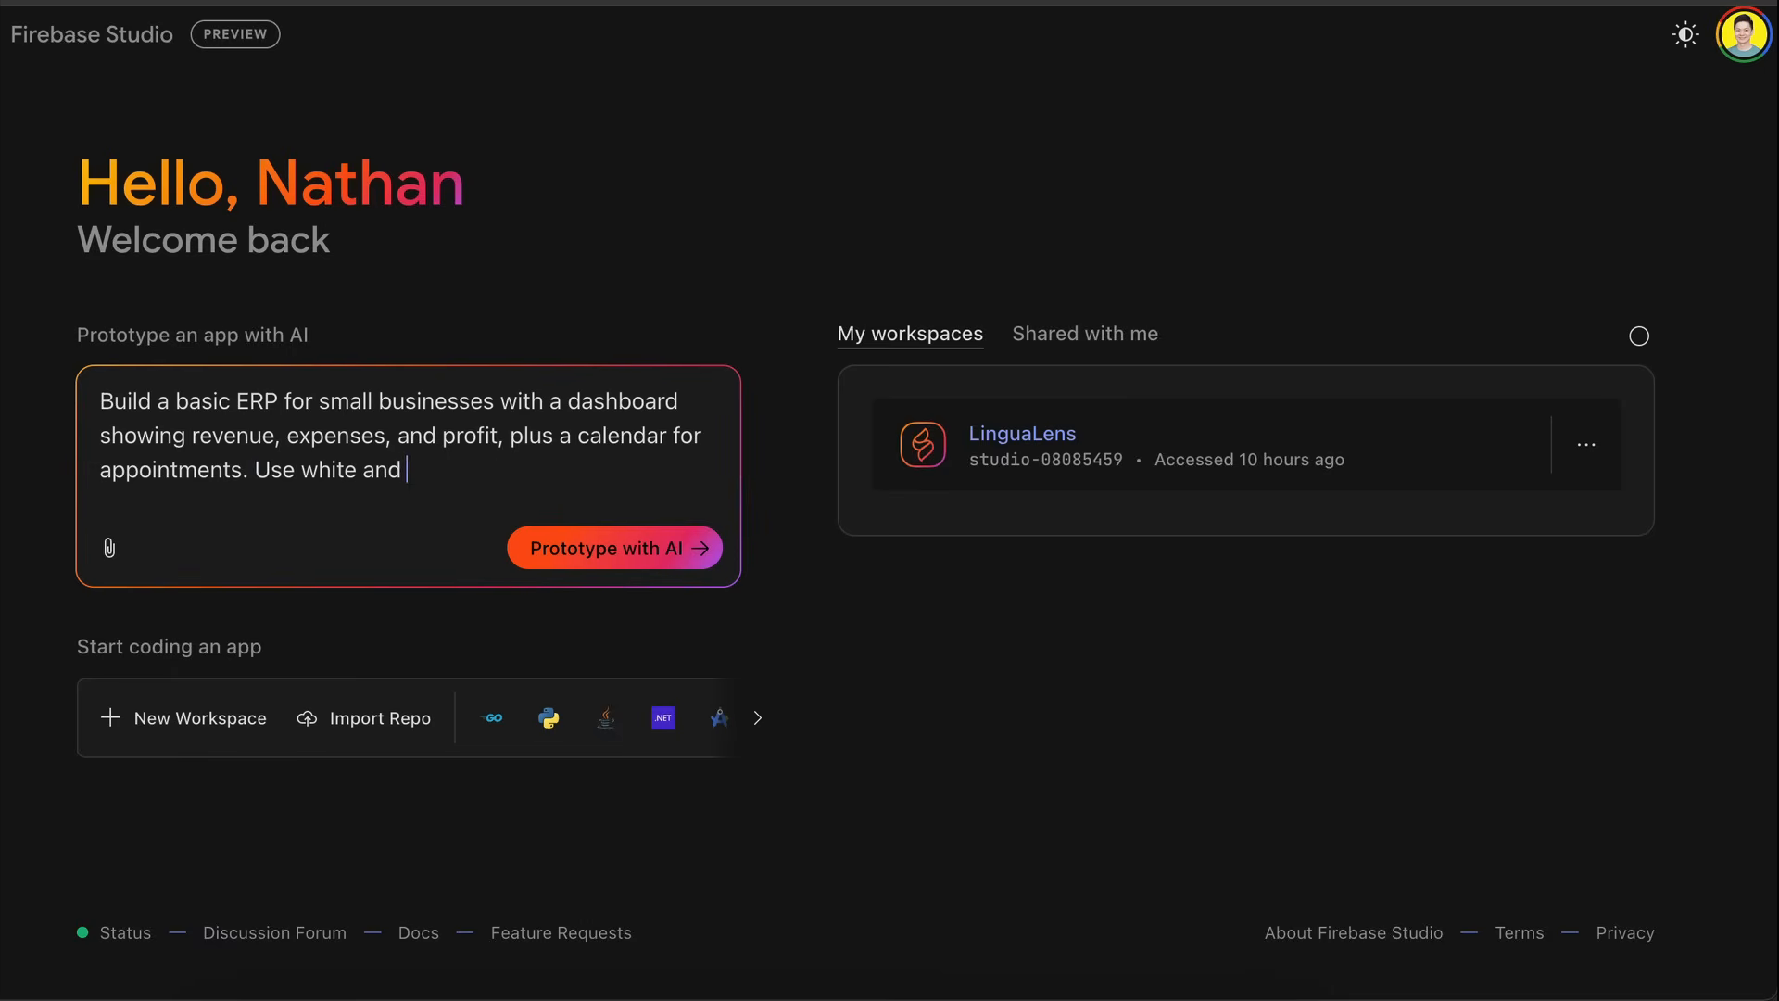
text(orange color scheme)
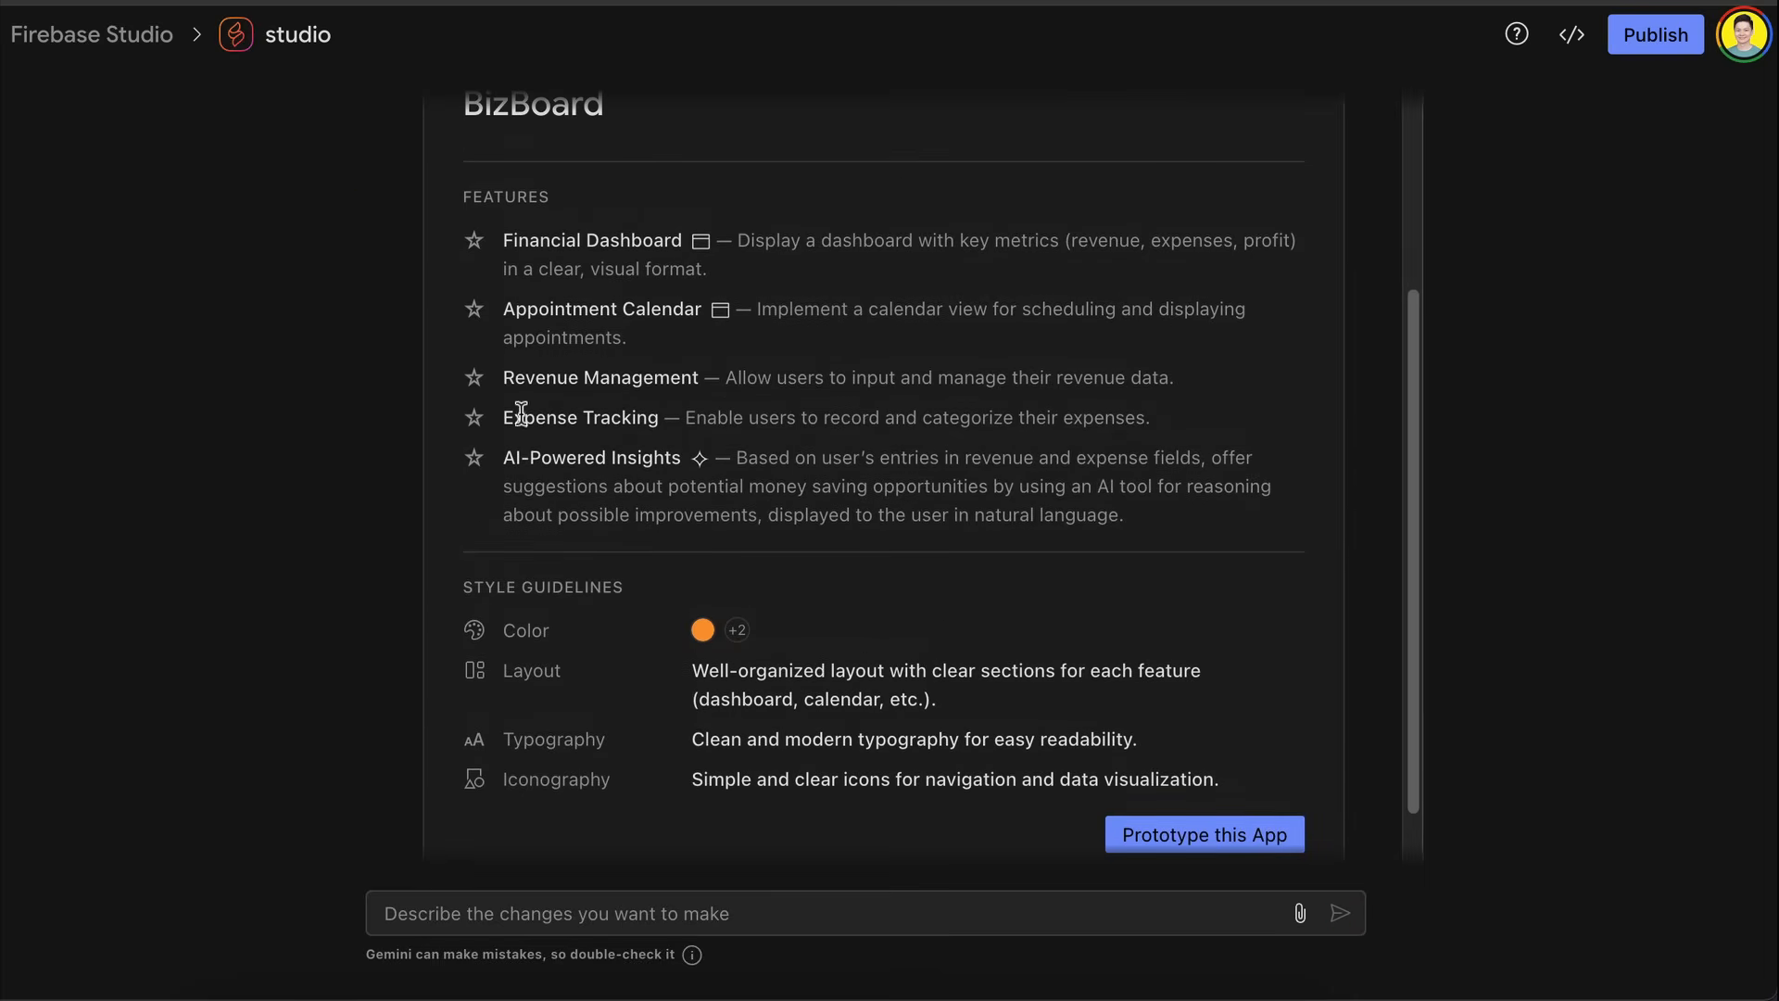
Step: Send 'Change the name to ERPboard, remove AI powered insights' and view the revised blueprint
scroll(down, 3)
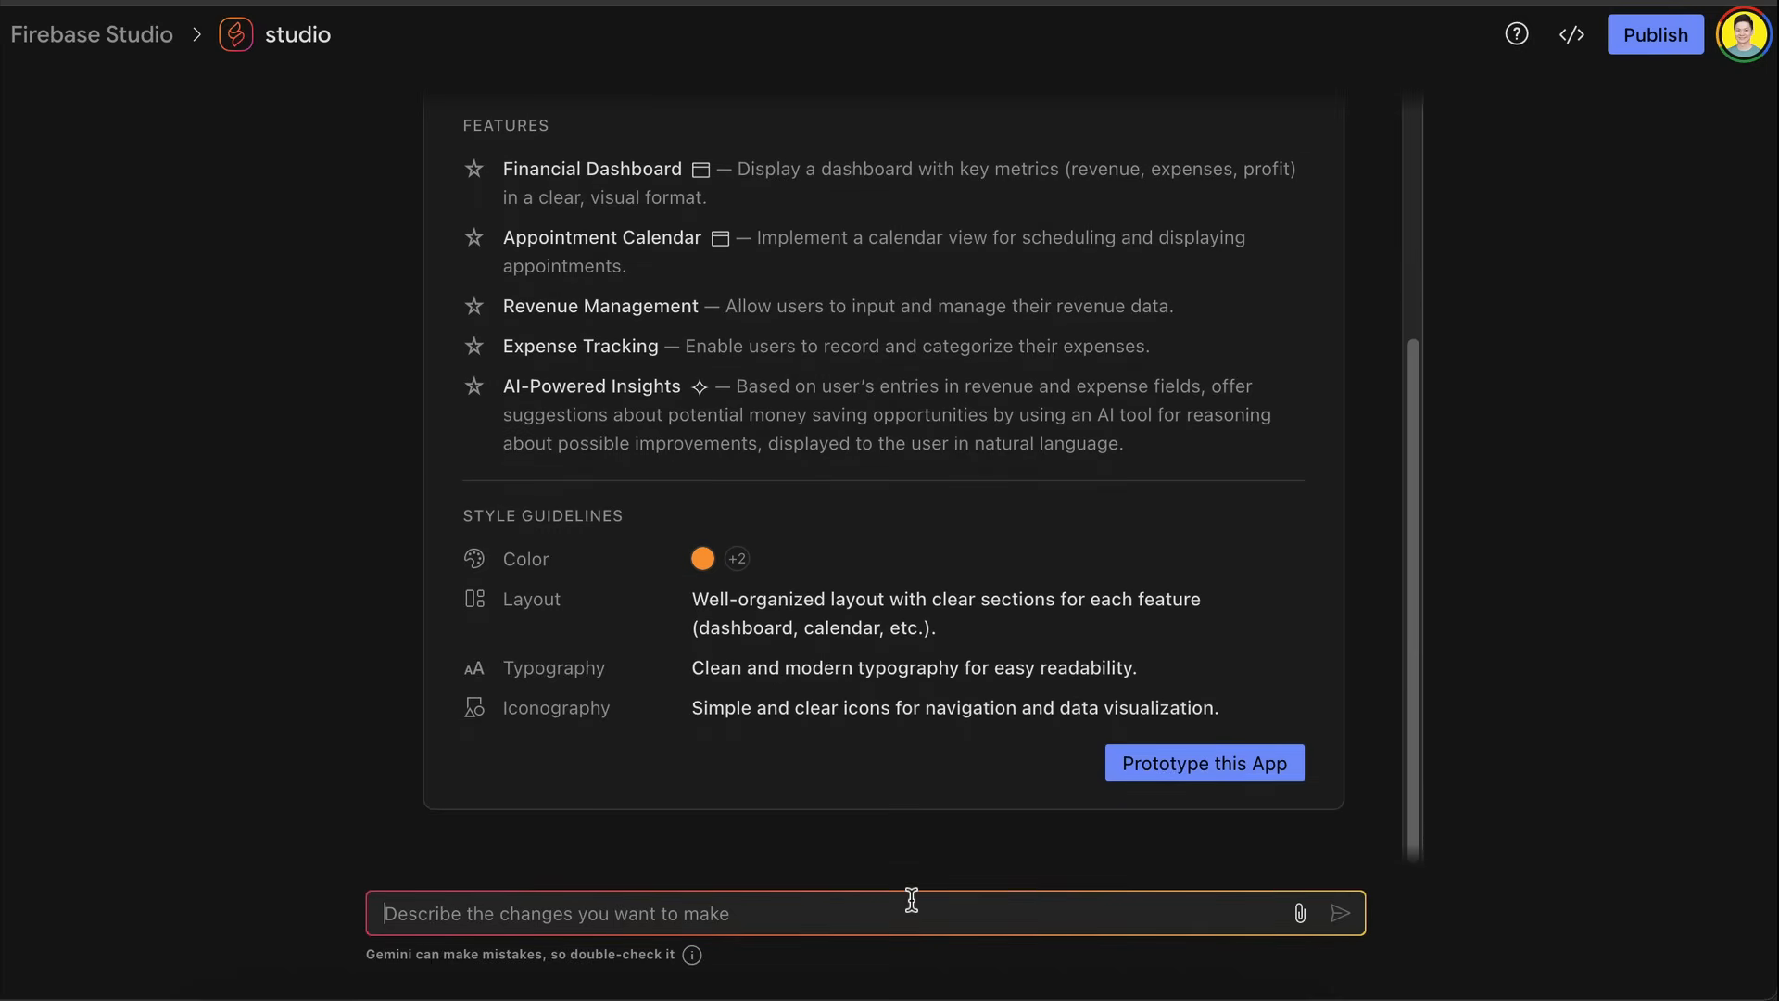
text(Change the name)
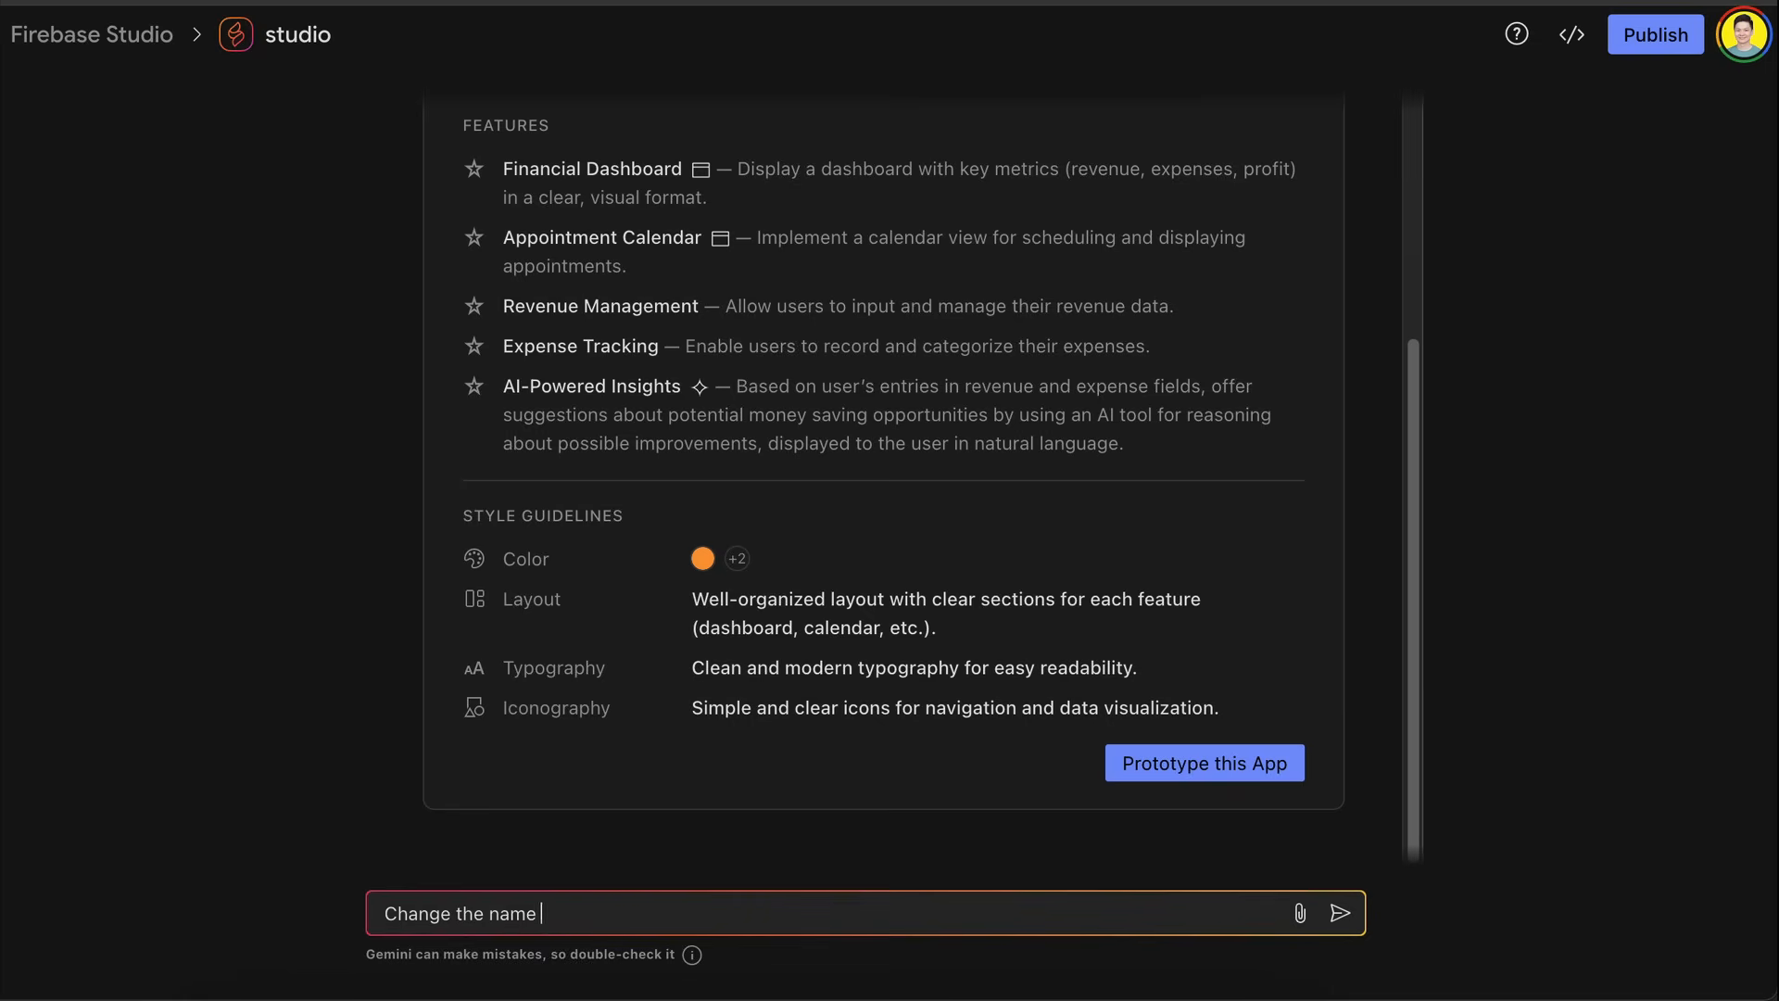
text(to ERPboard, rem)
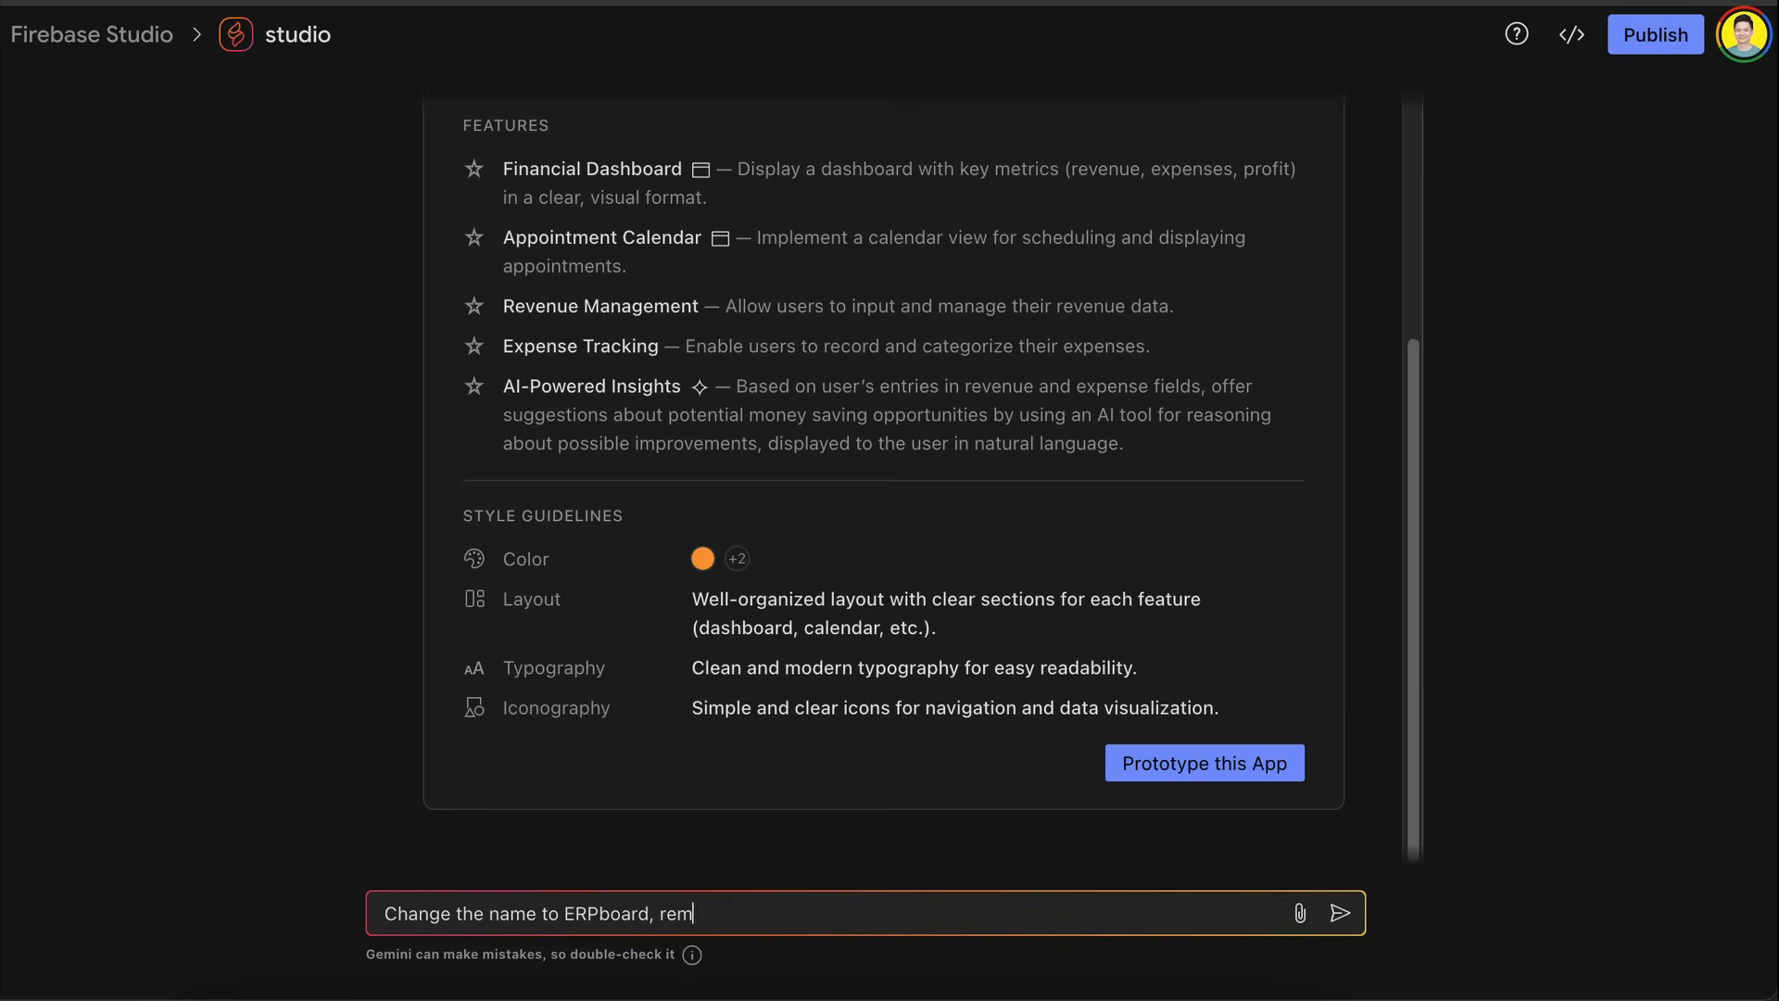
text(ove AI powered insights)
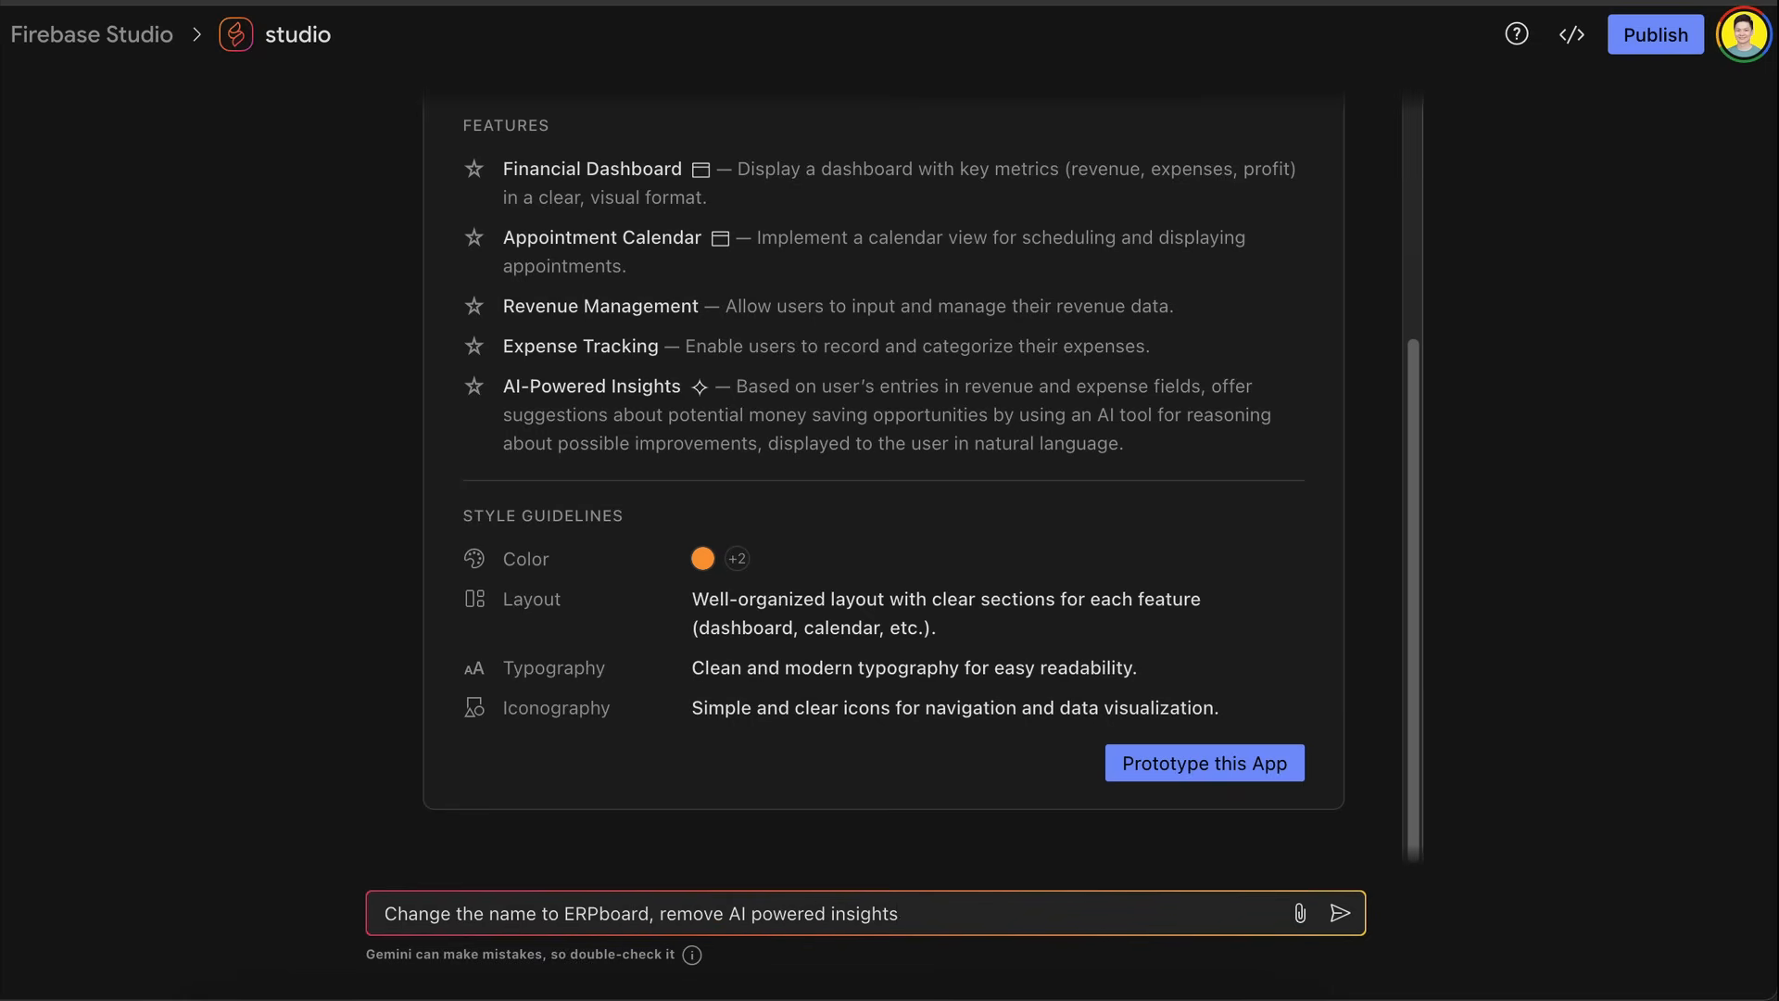
click(1341, 913)
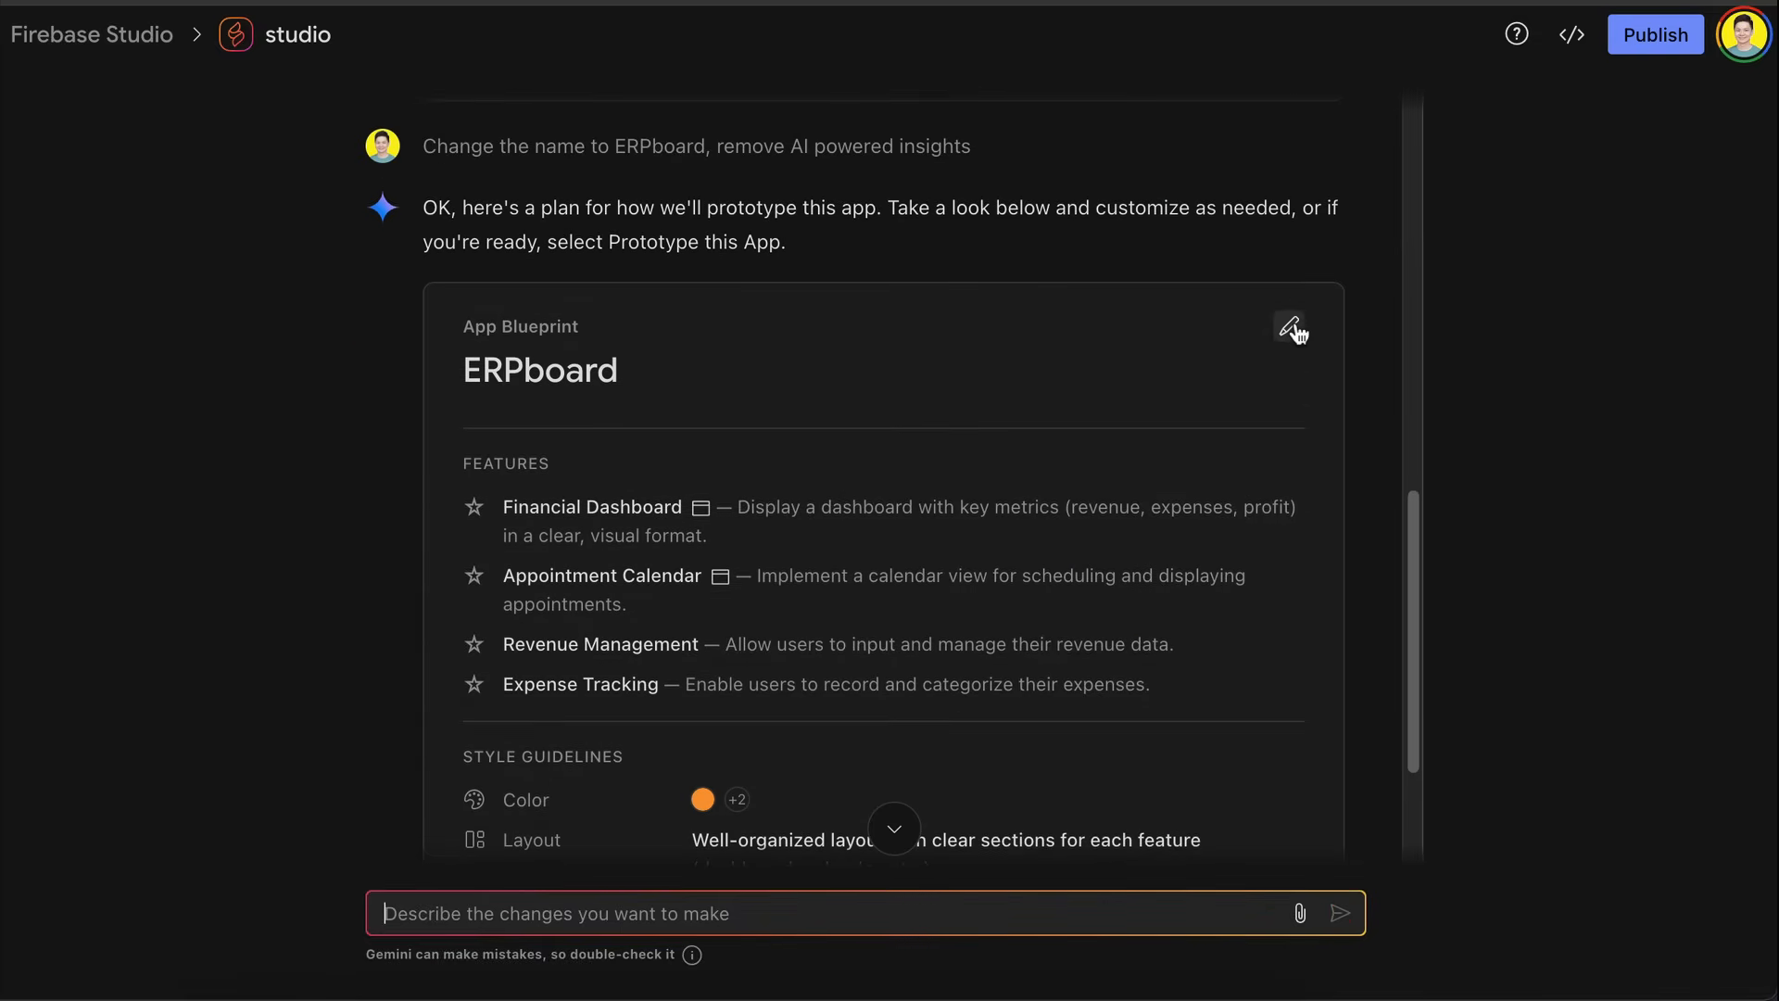
click(1292, 326)
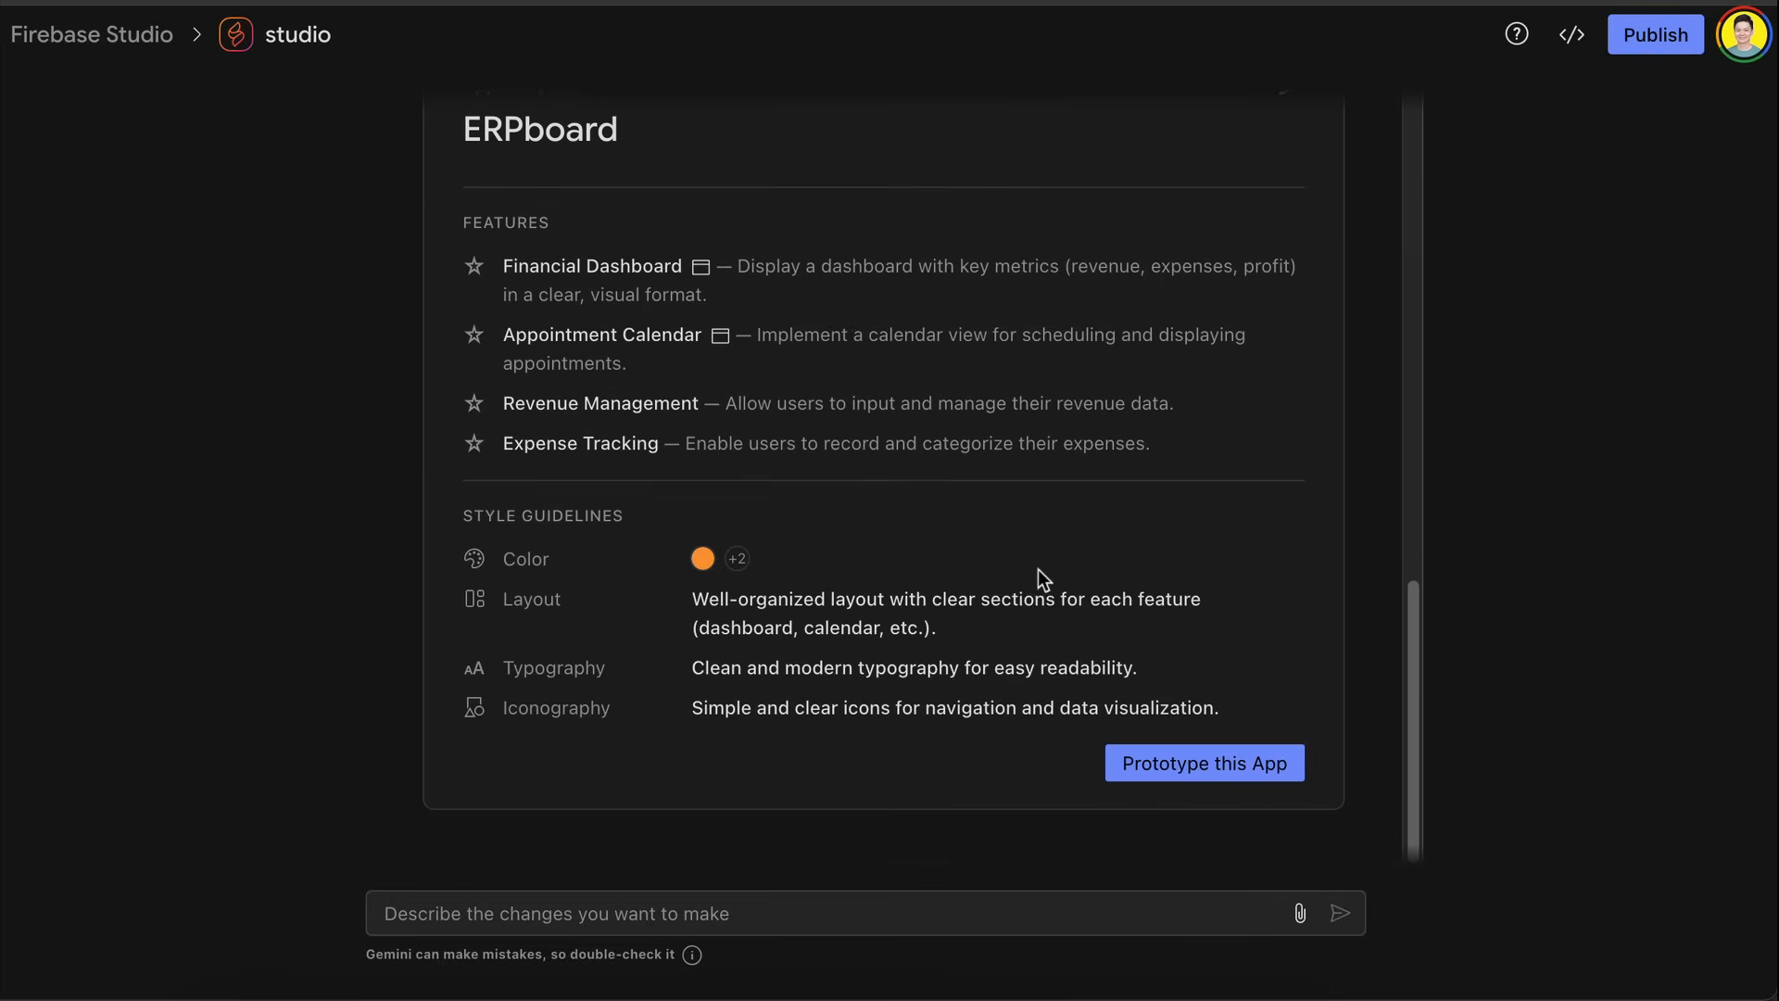
Step: Launch Prototype this App for the ERPboard blueprint and watch generation begin
click(1204, 763)
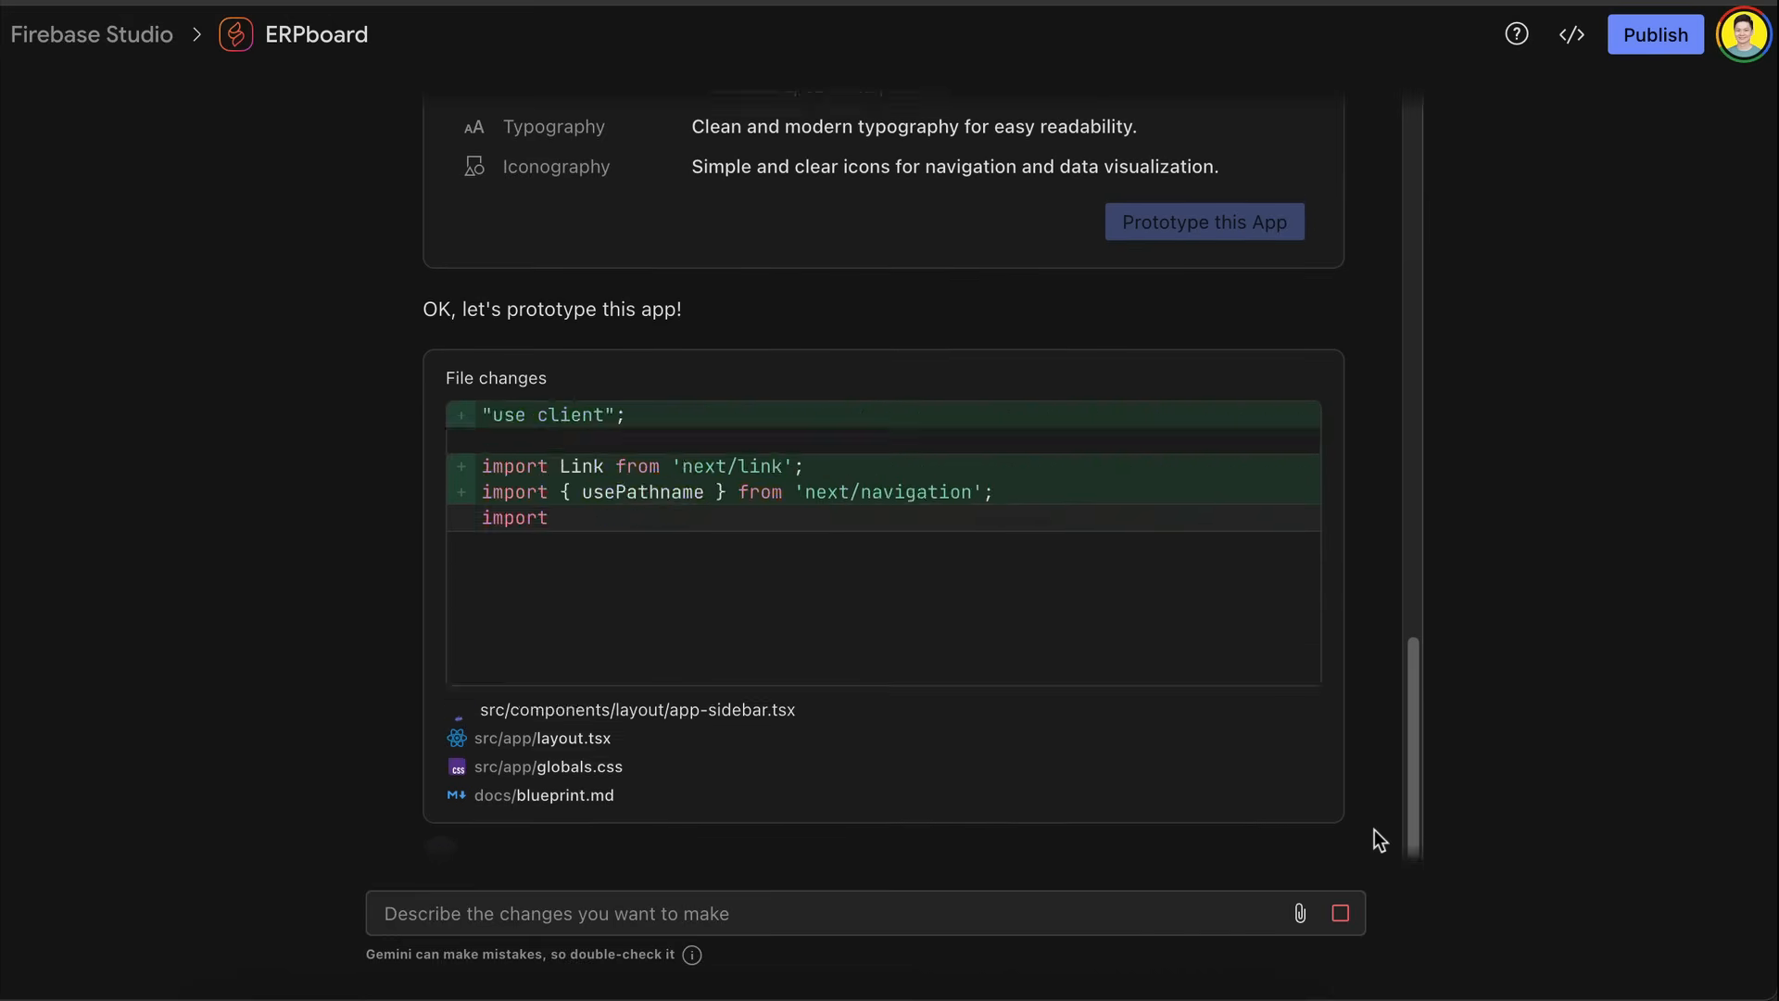
scroll(down, 3)
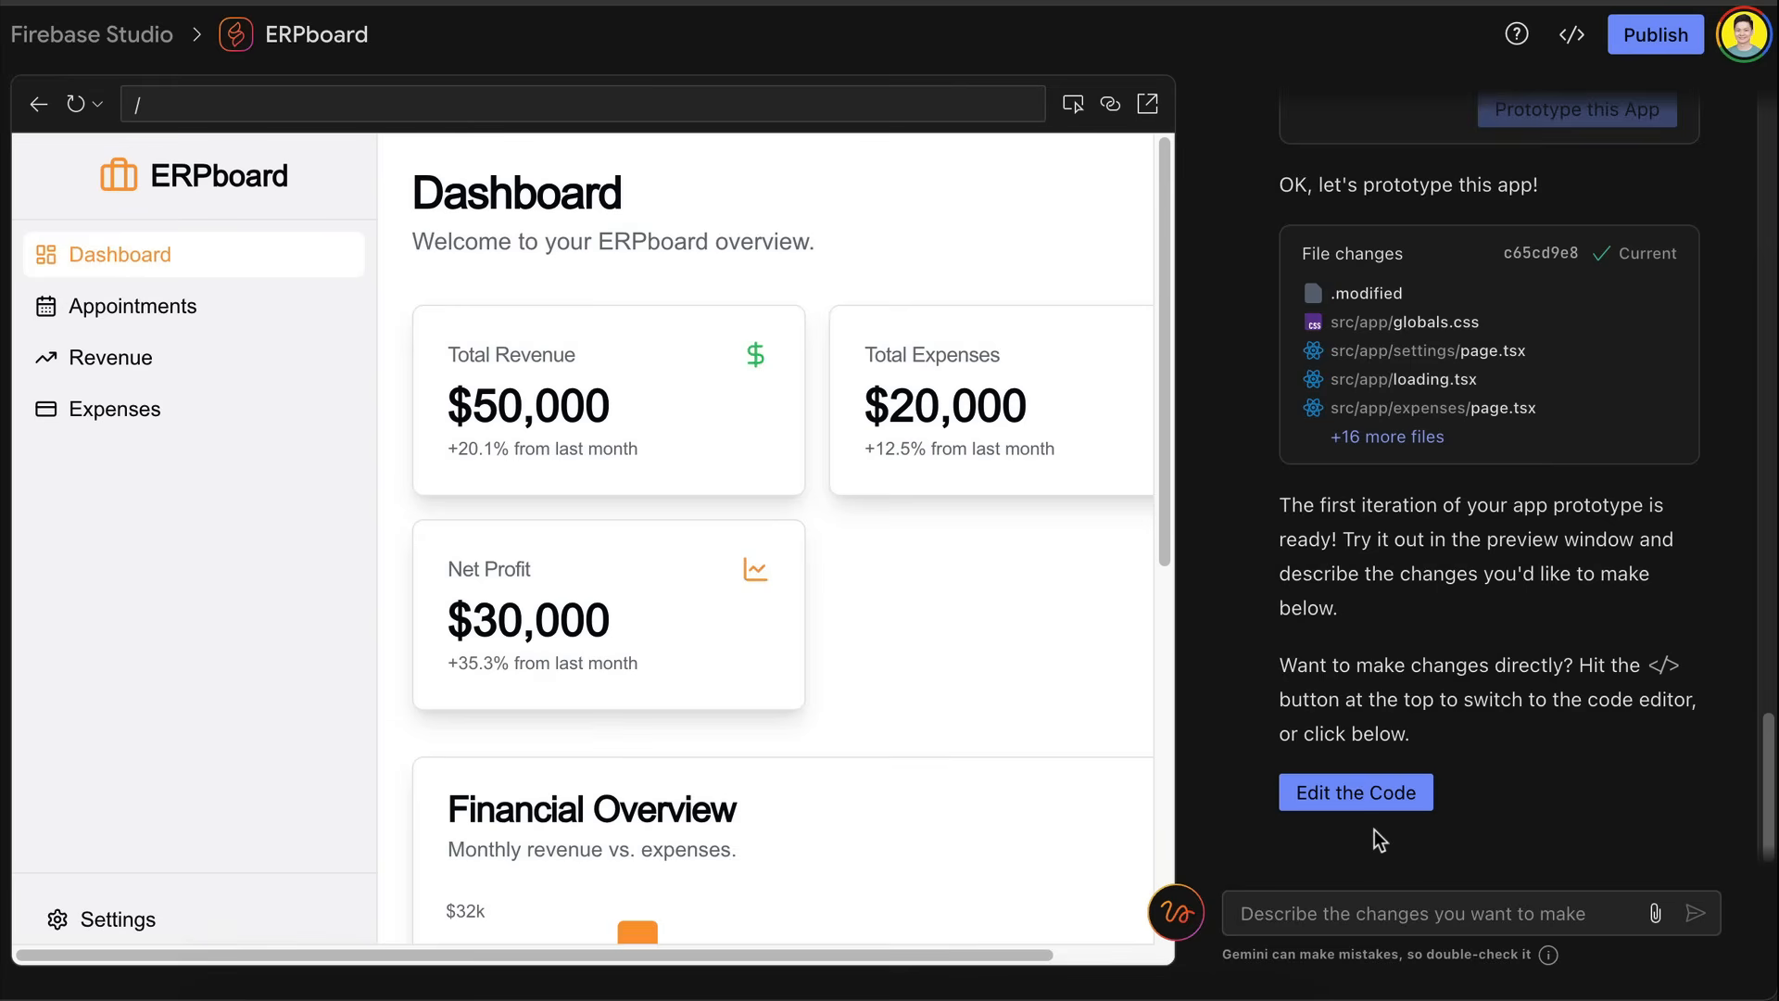
mouse_move(741, 586)
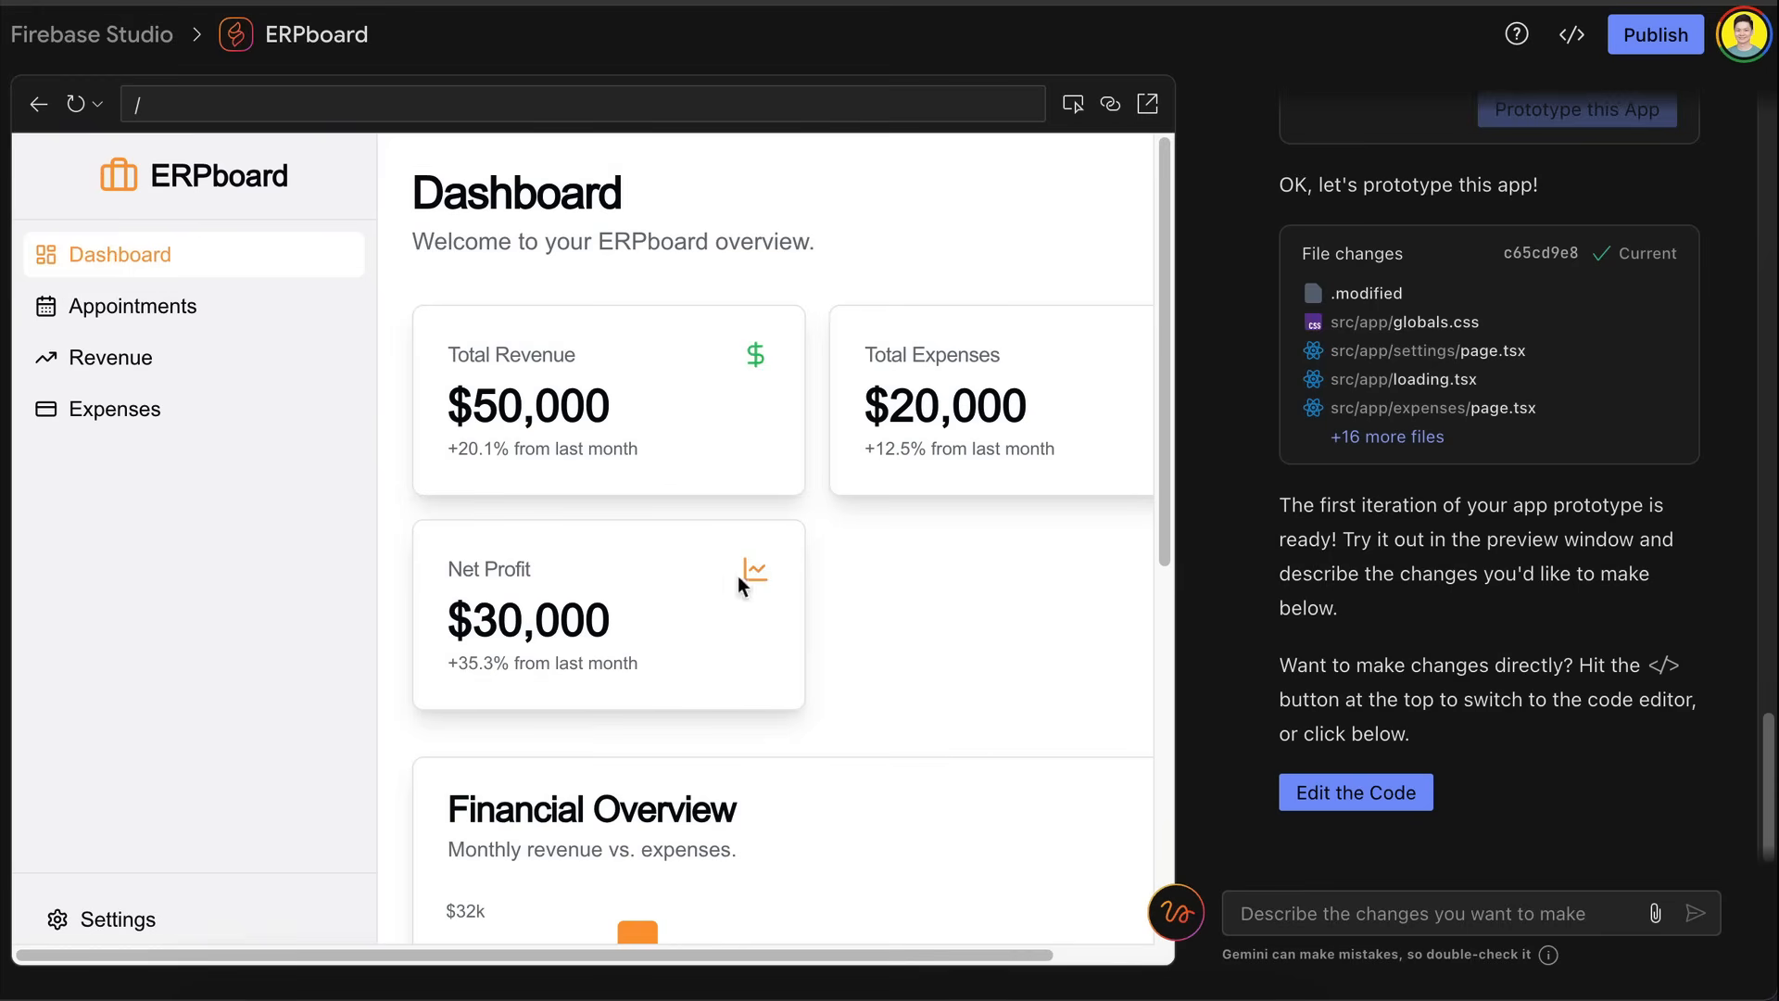
Step: Review the Dashboard cards and Financial Overview chart, then go to the Appointments page
scroll(down, 3)
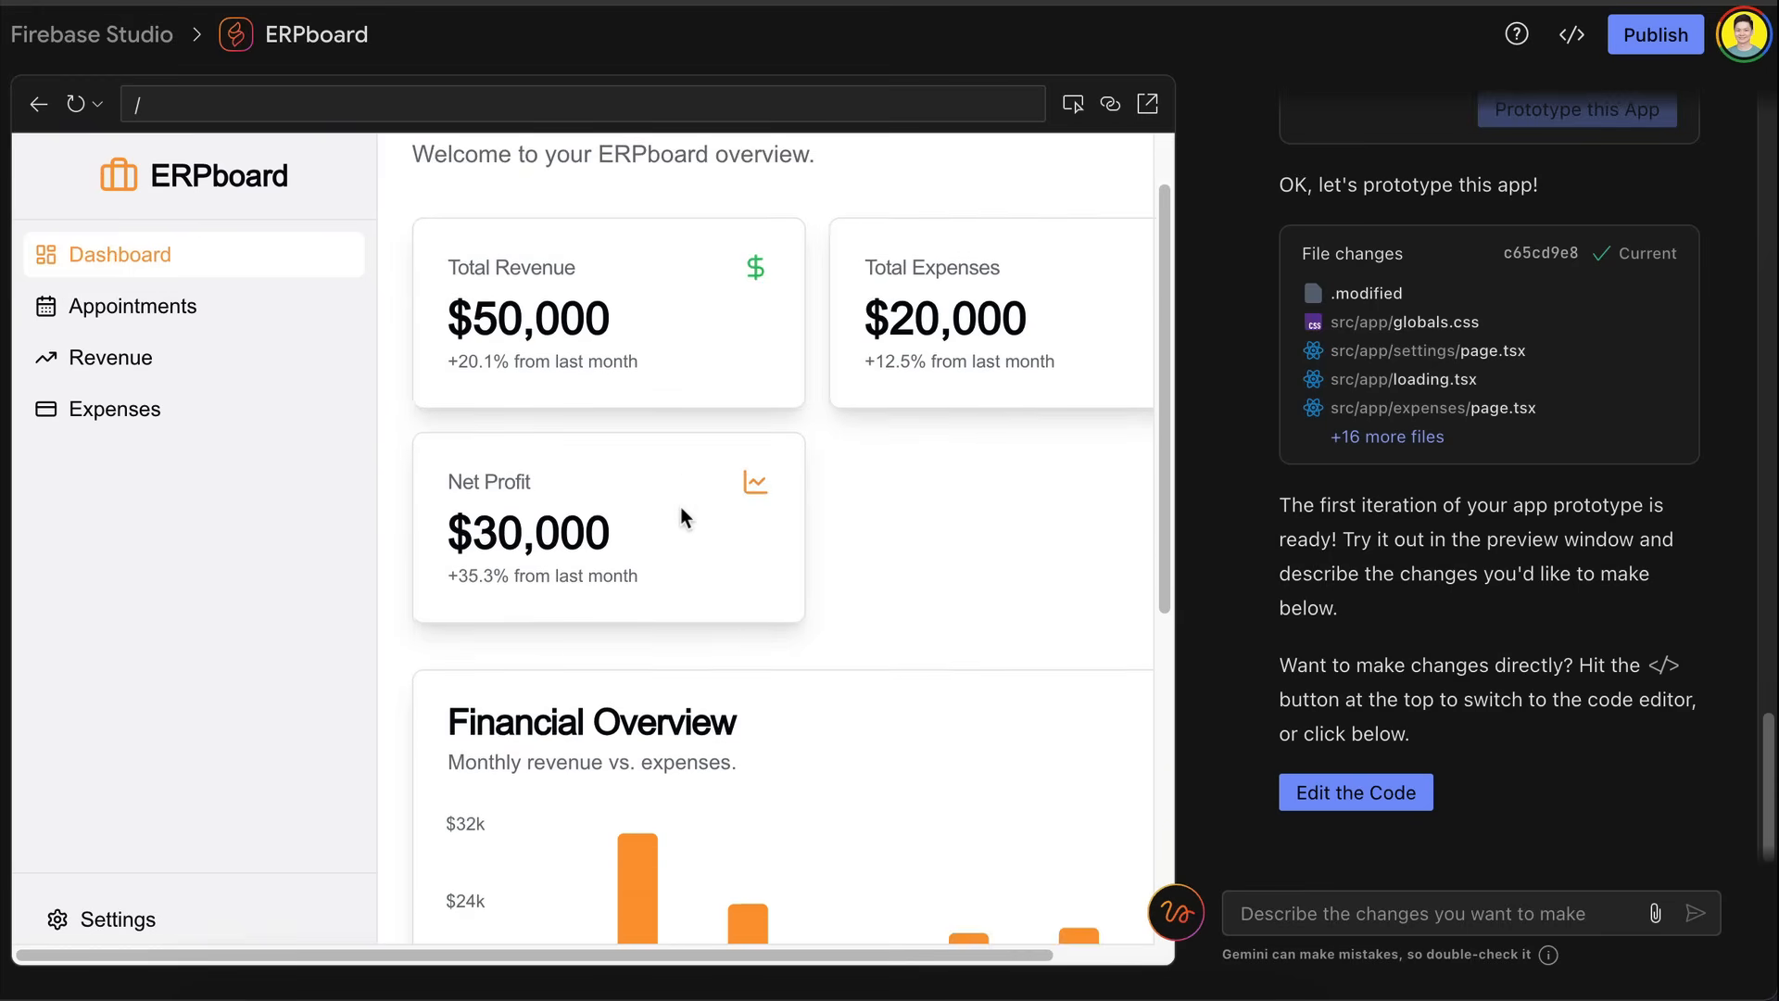
scroll(down, 3)
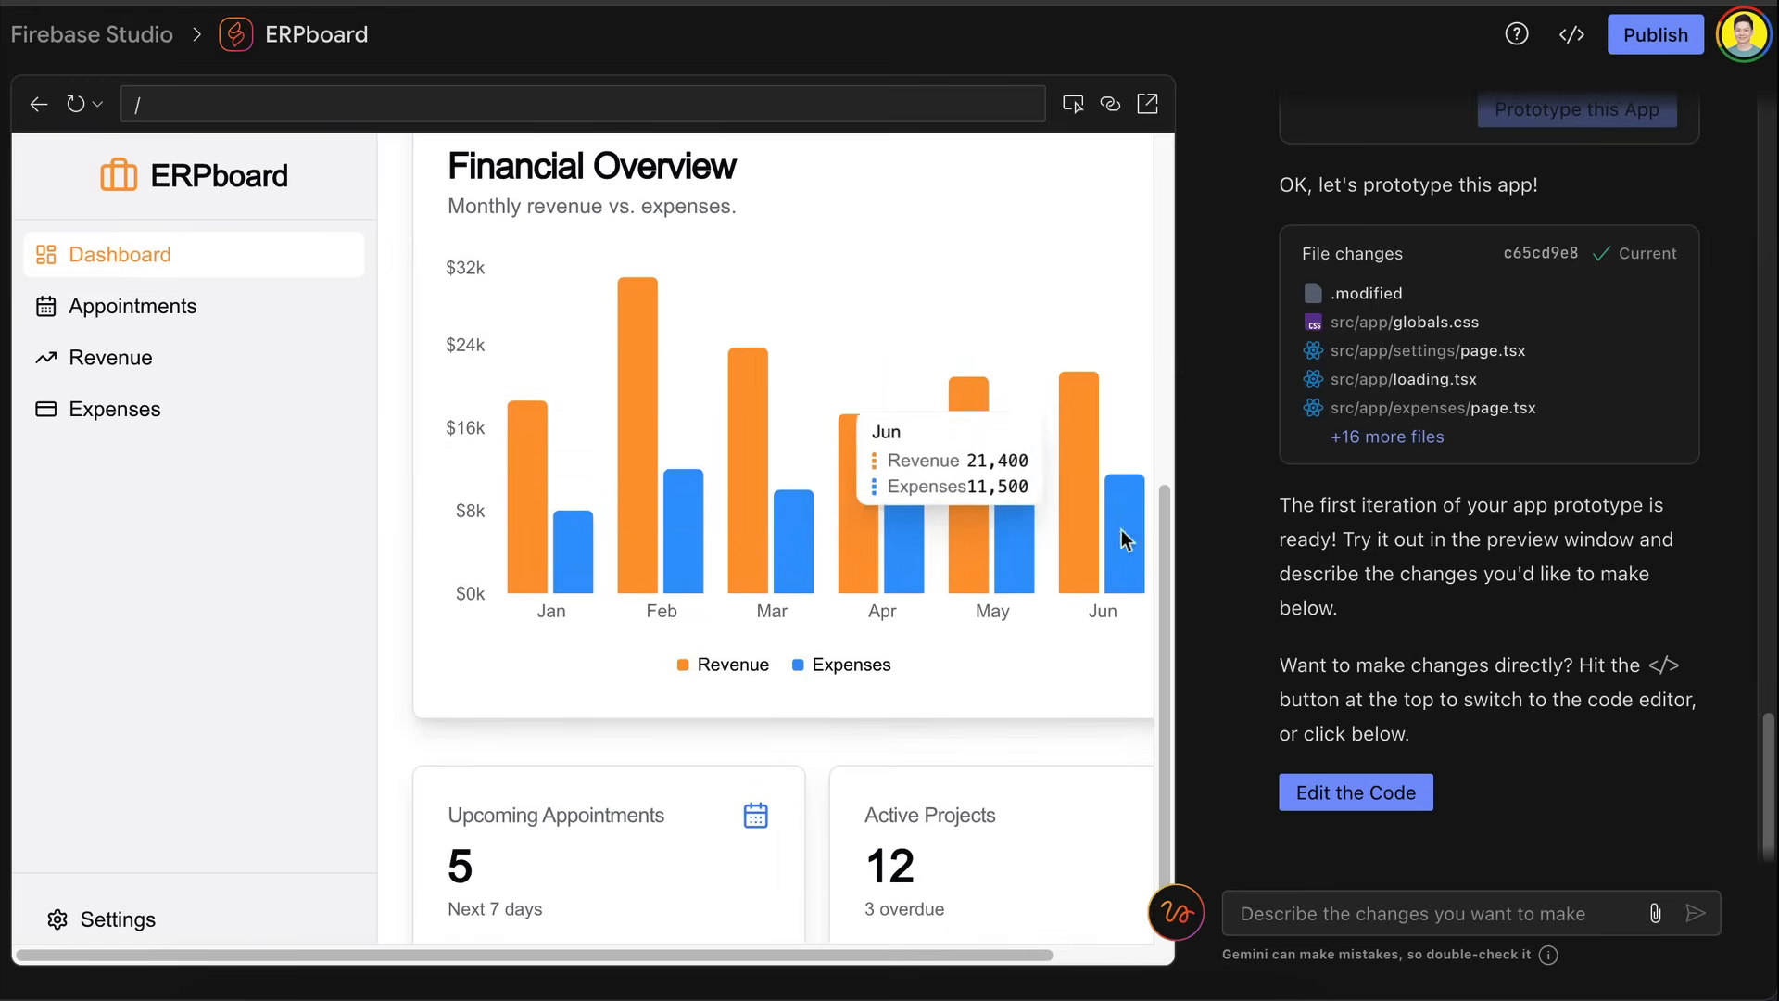
scroll(down, 3)
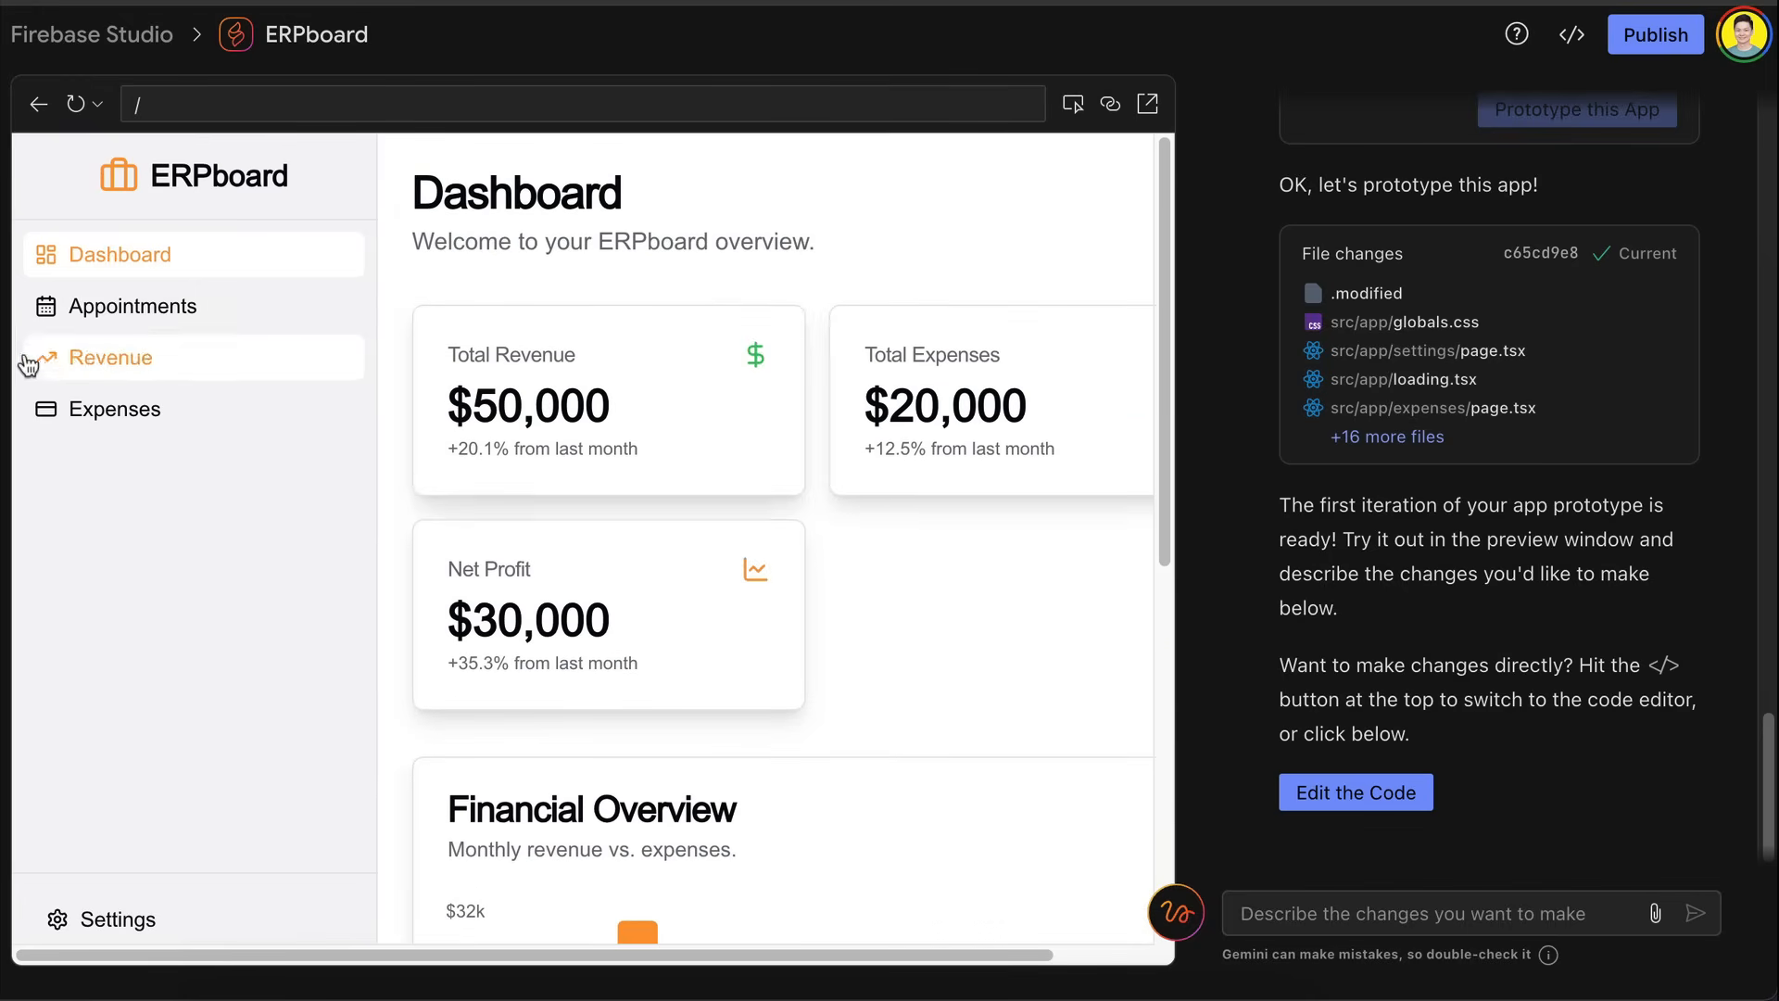
click(133, 305)
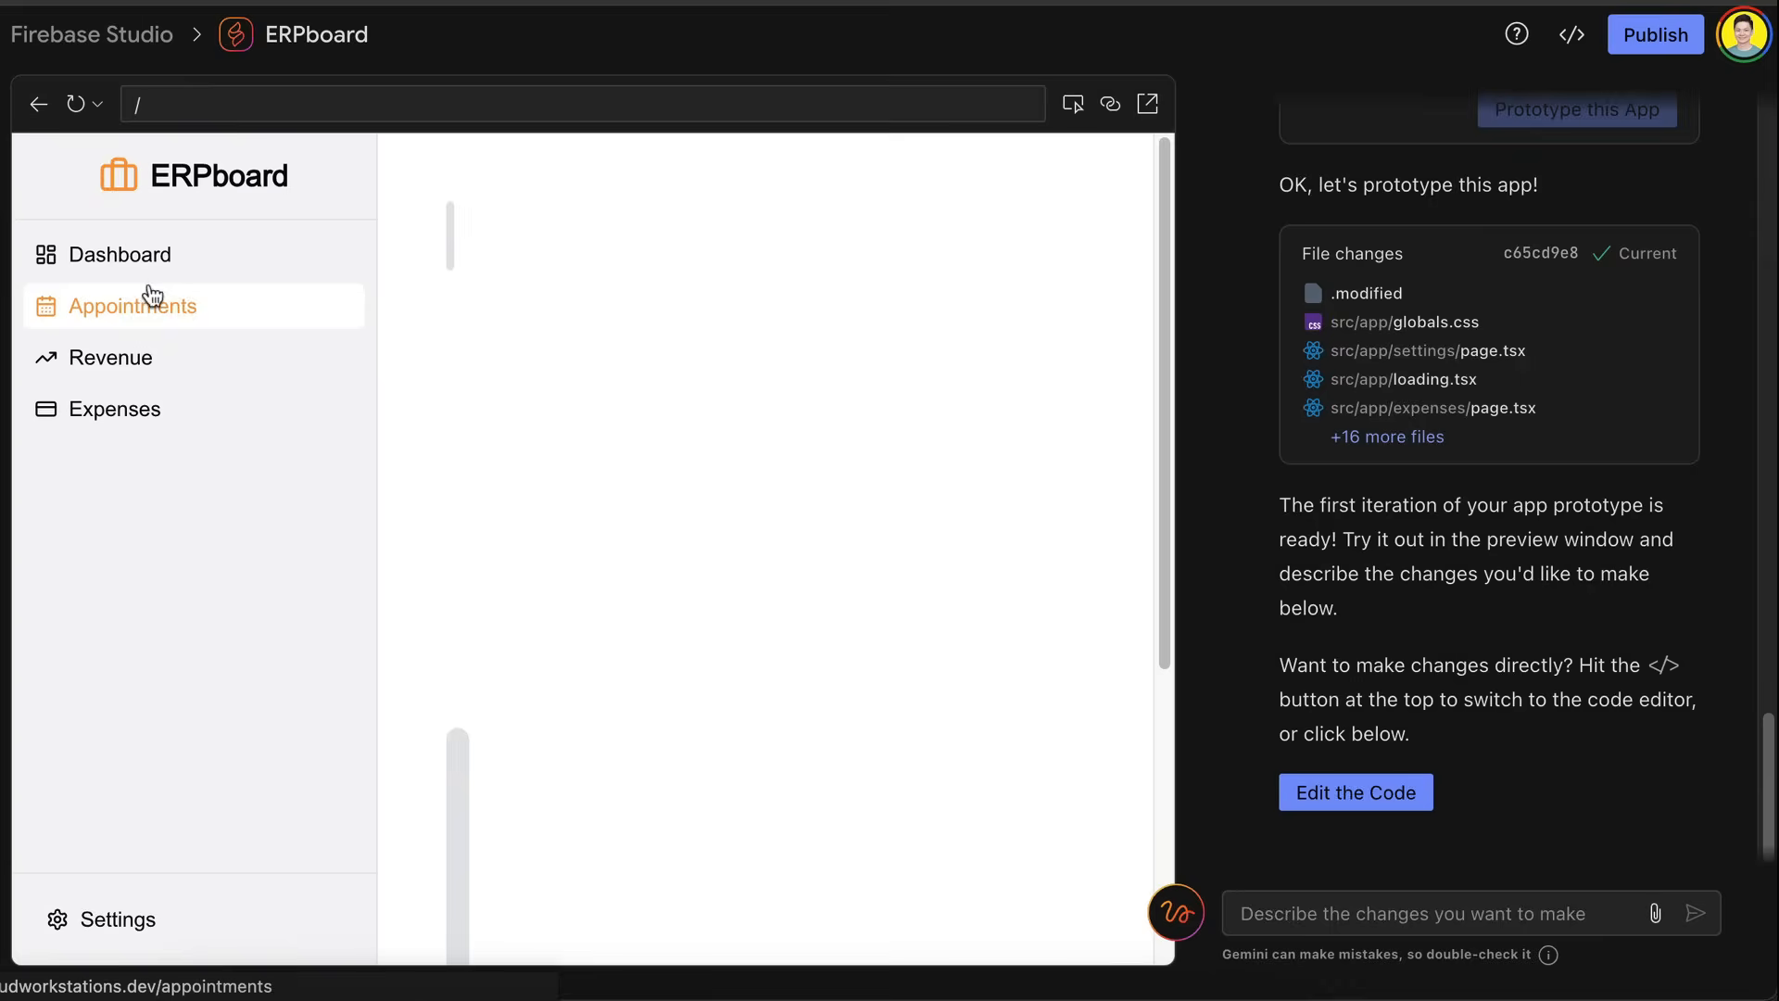
click(132, 306)
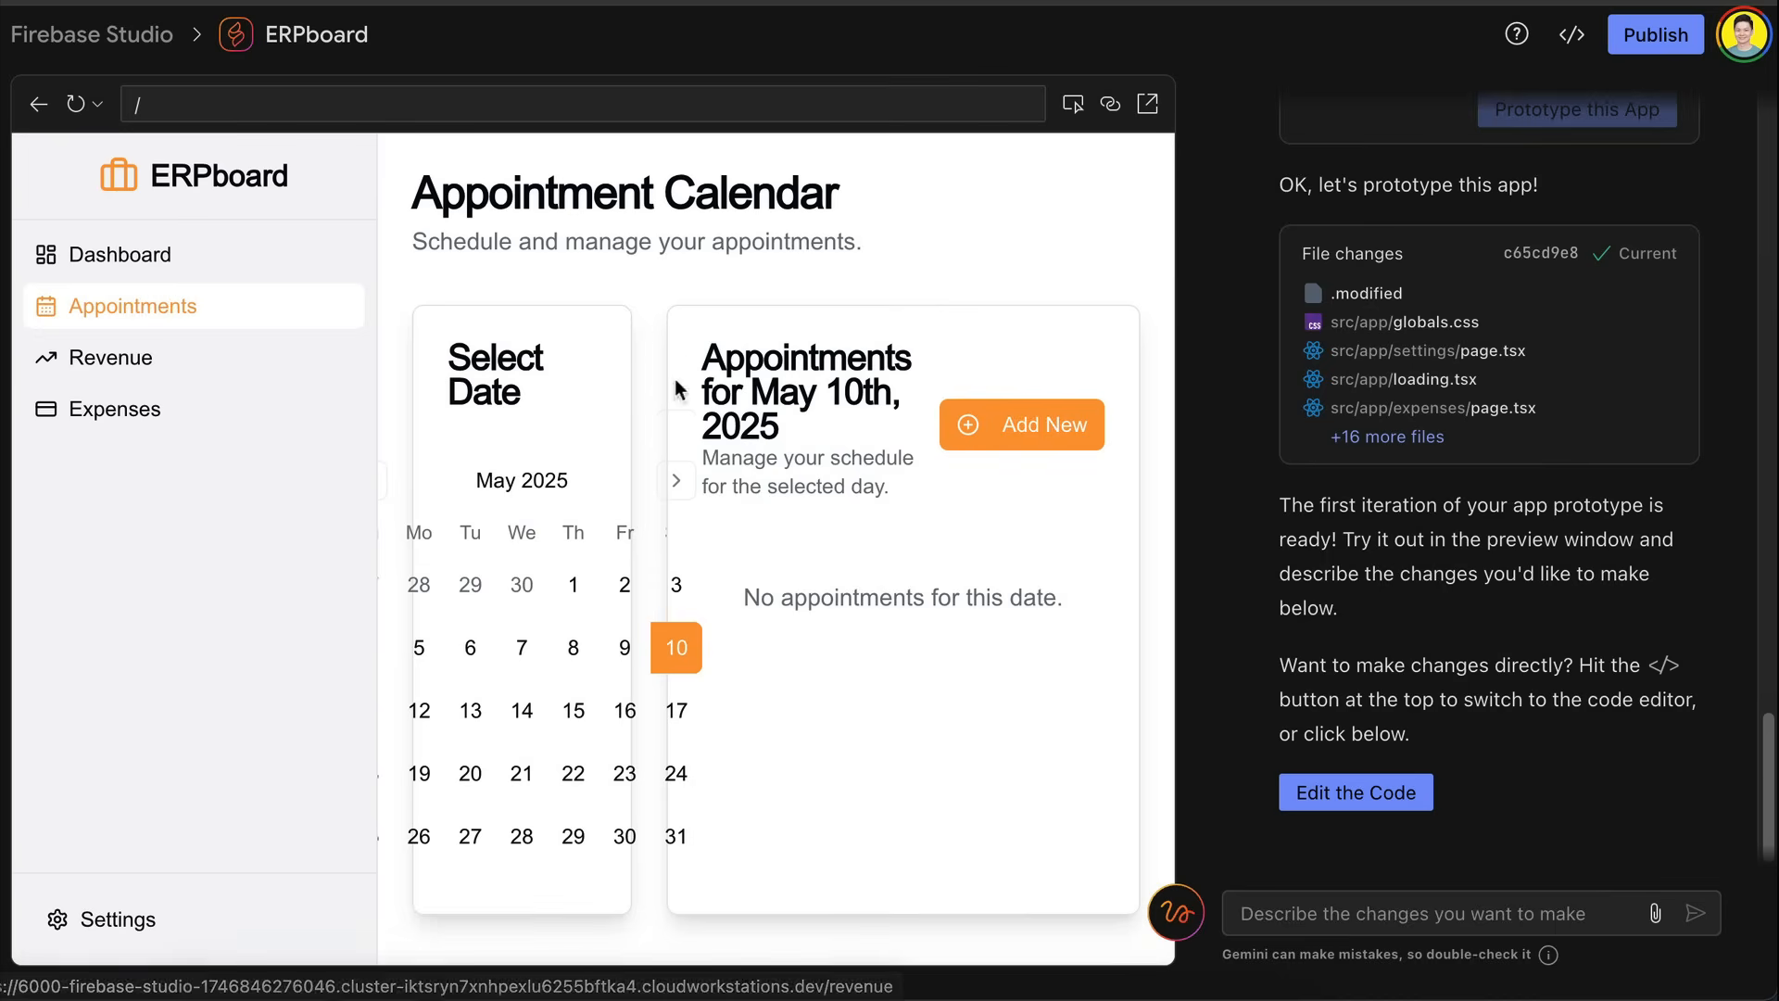
mouse_move(20, 282)
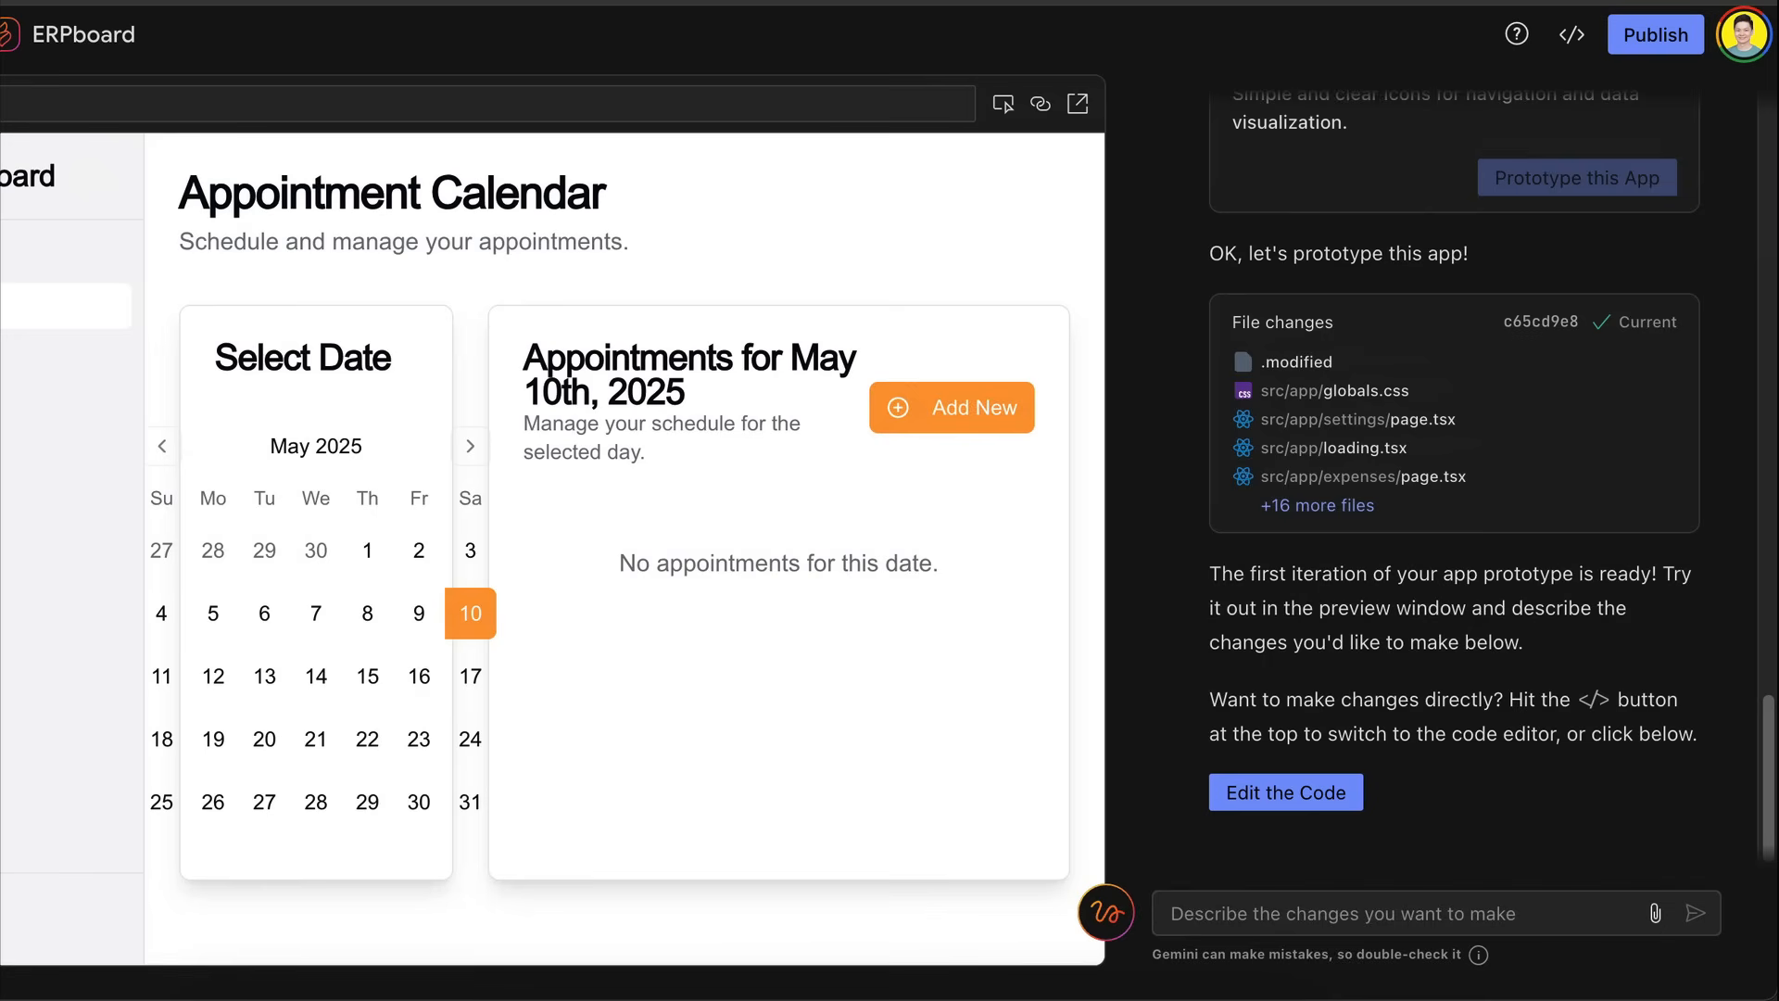
mouse_move(1000, 393)
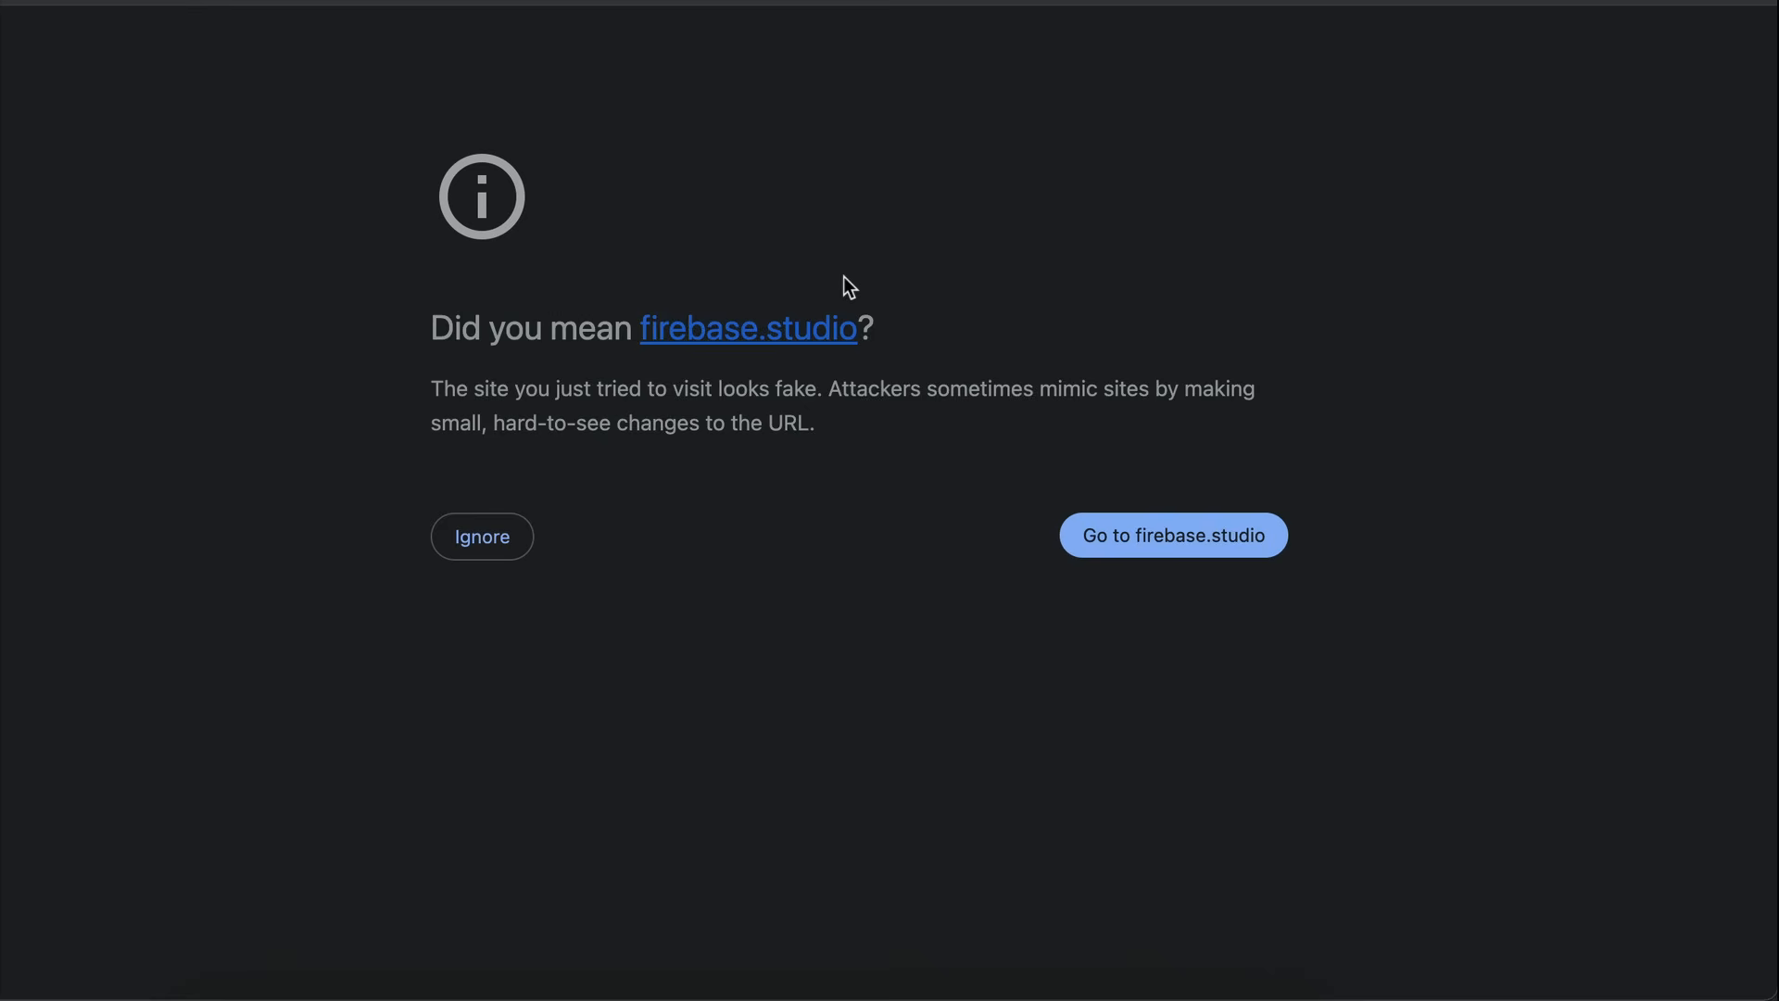
mouse_move(1250, 253)
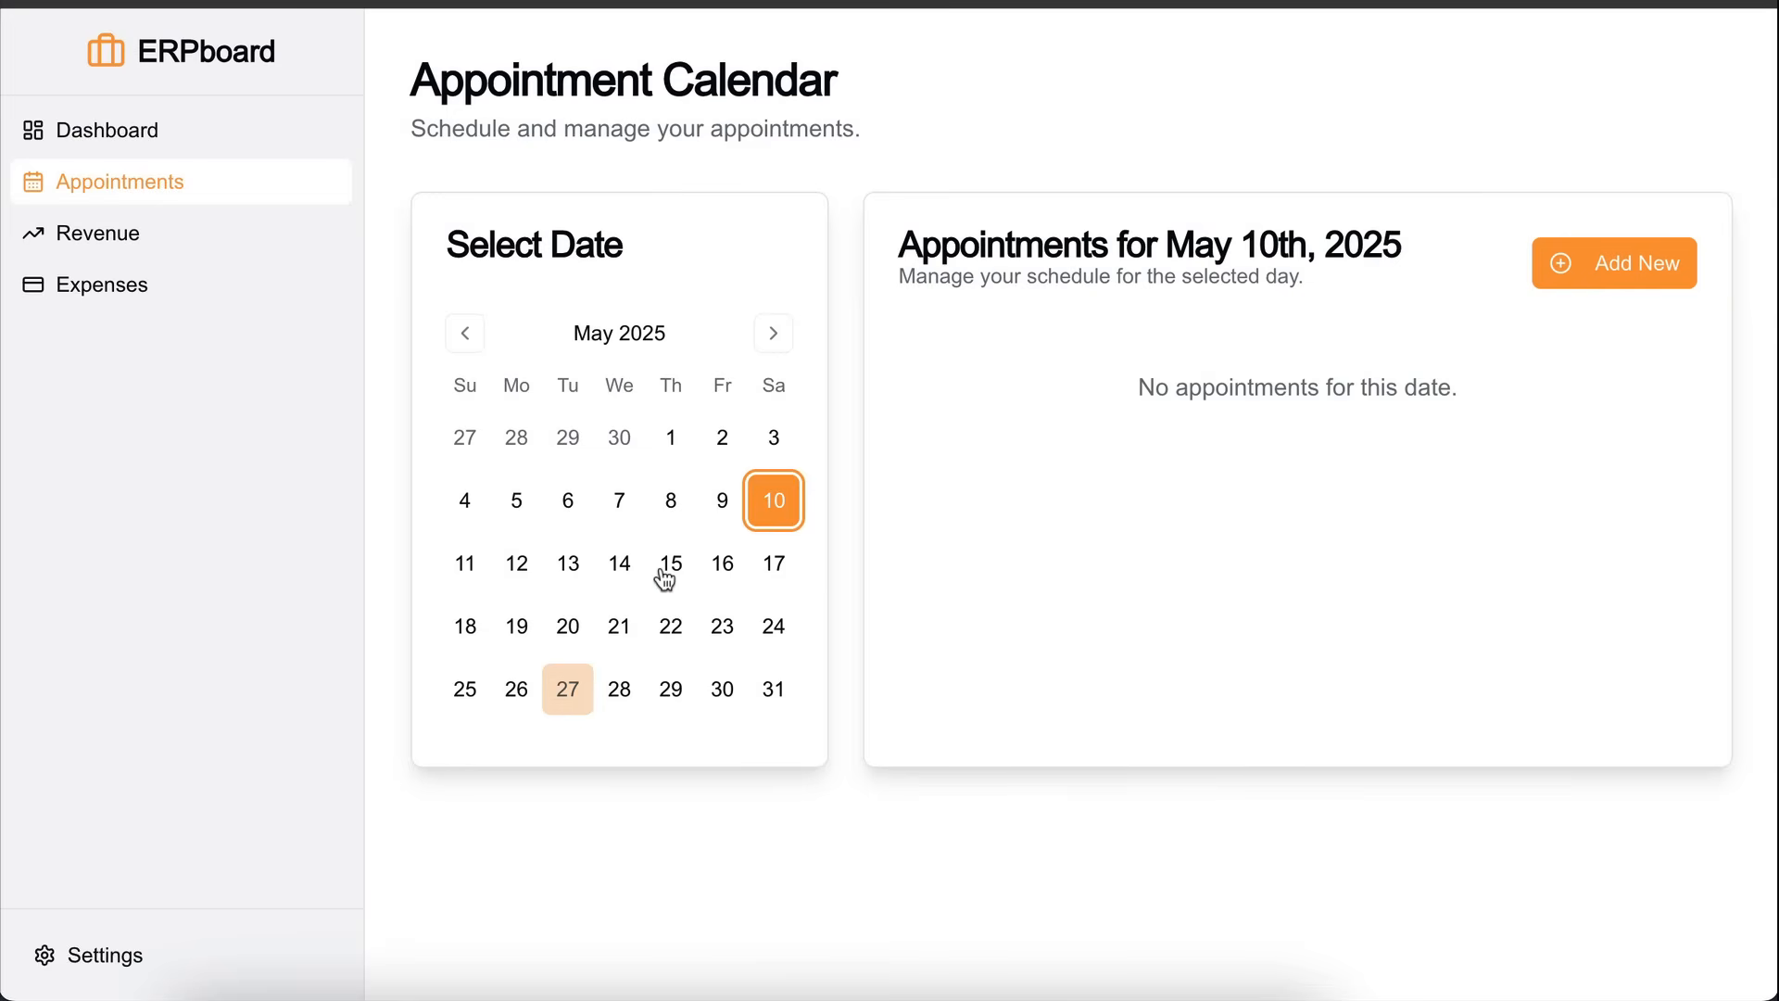
Step: Select May 14th and create a new appointment titled 'Meeting With Meta'
click(619, 564)
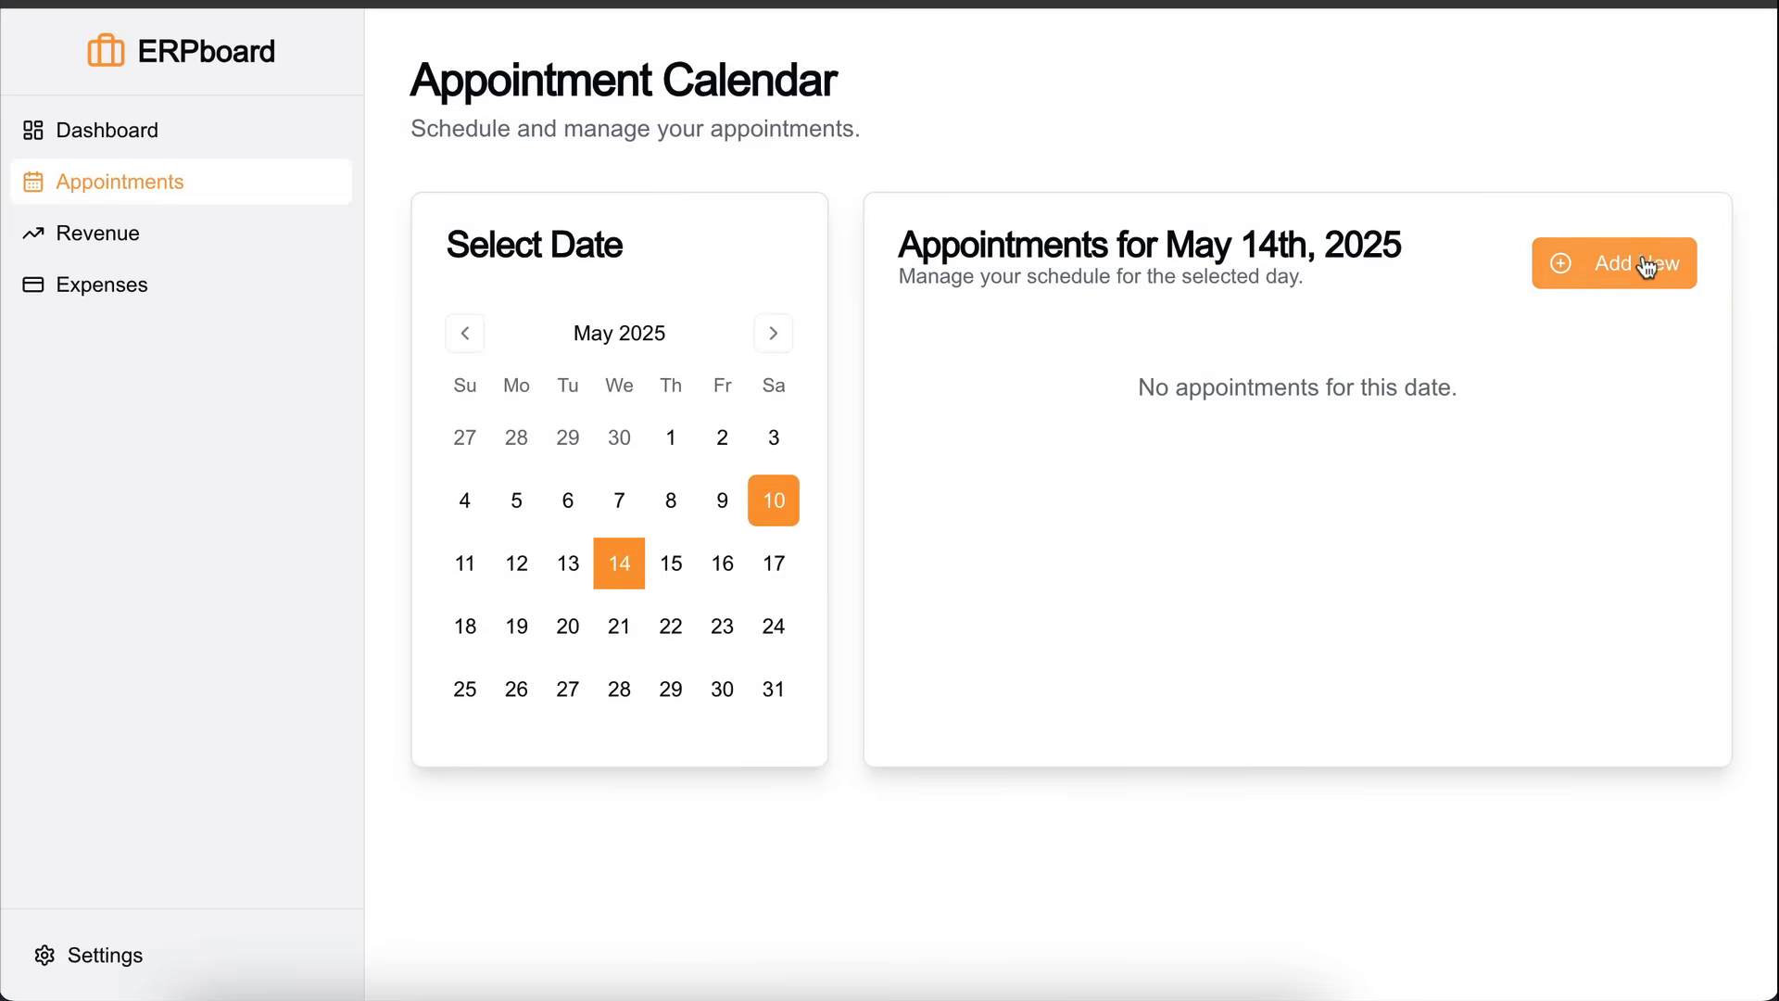
click(1634, 264)
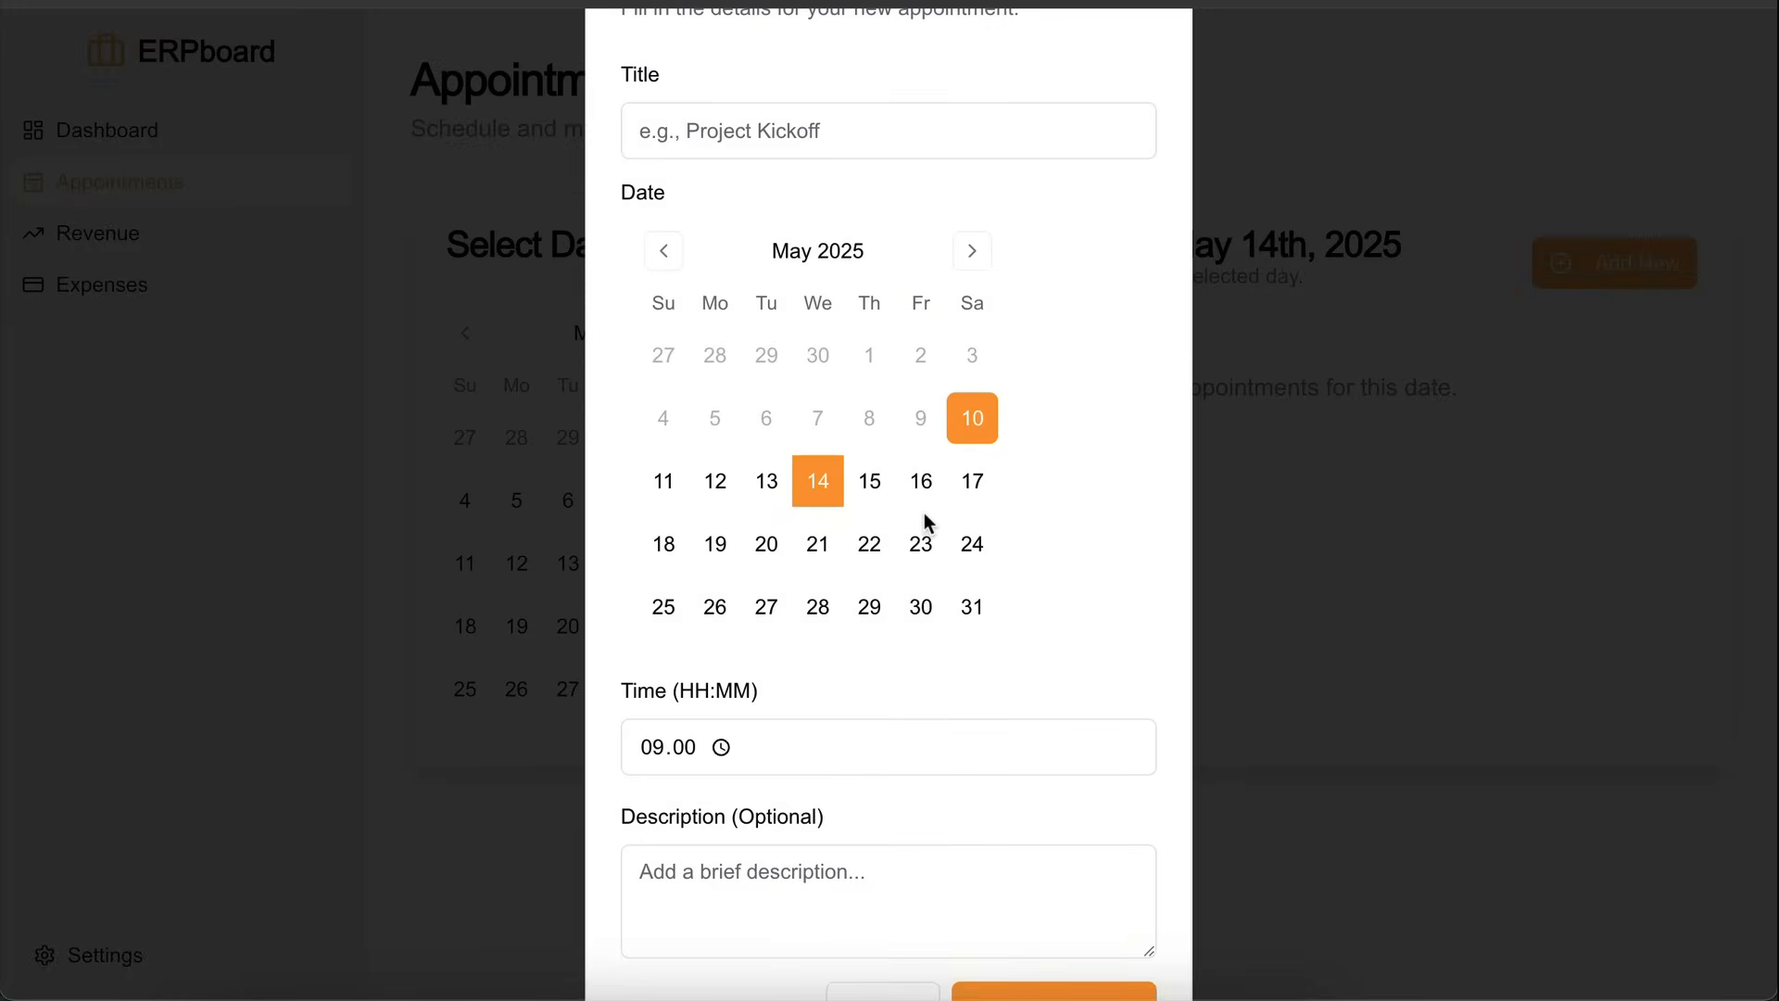
mouse_move(1121, 410)
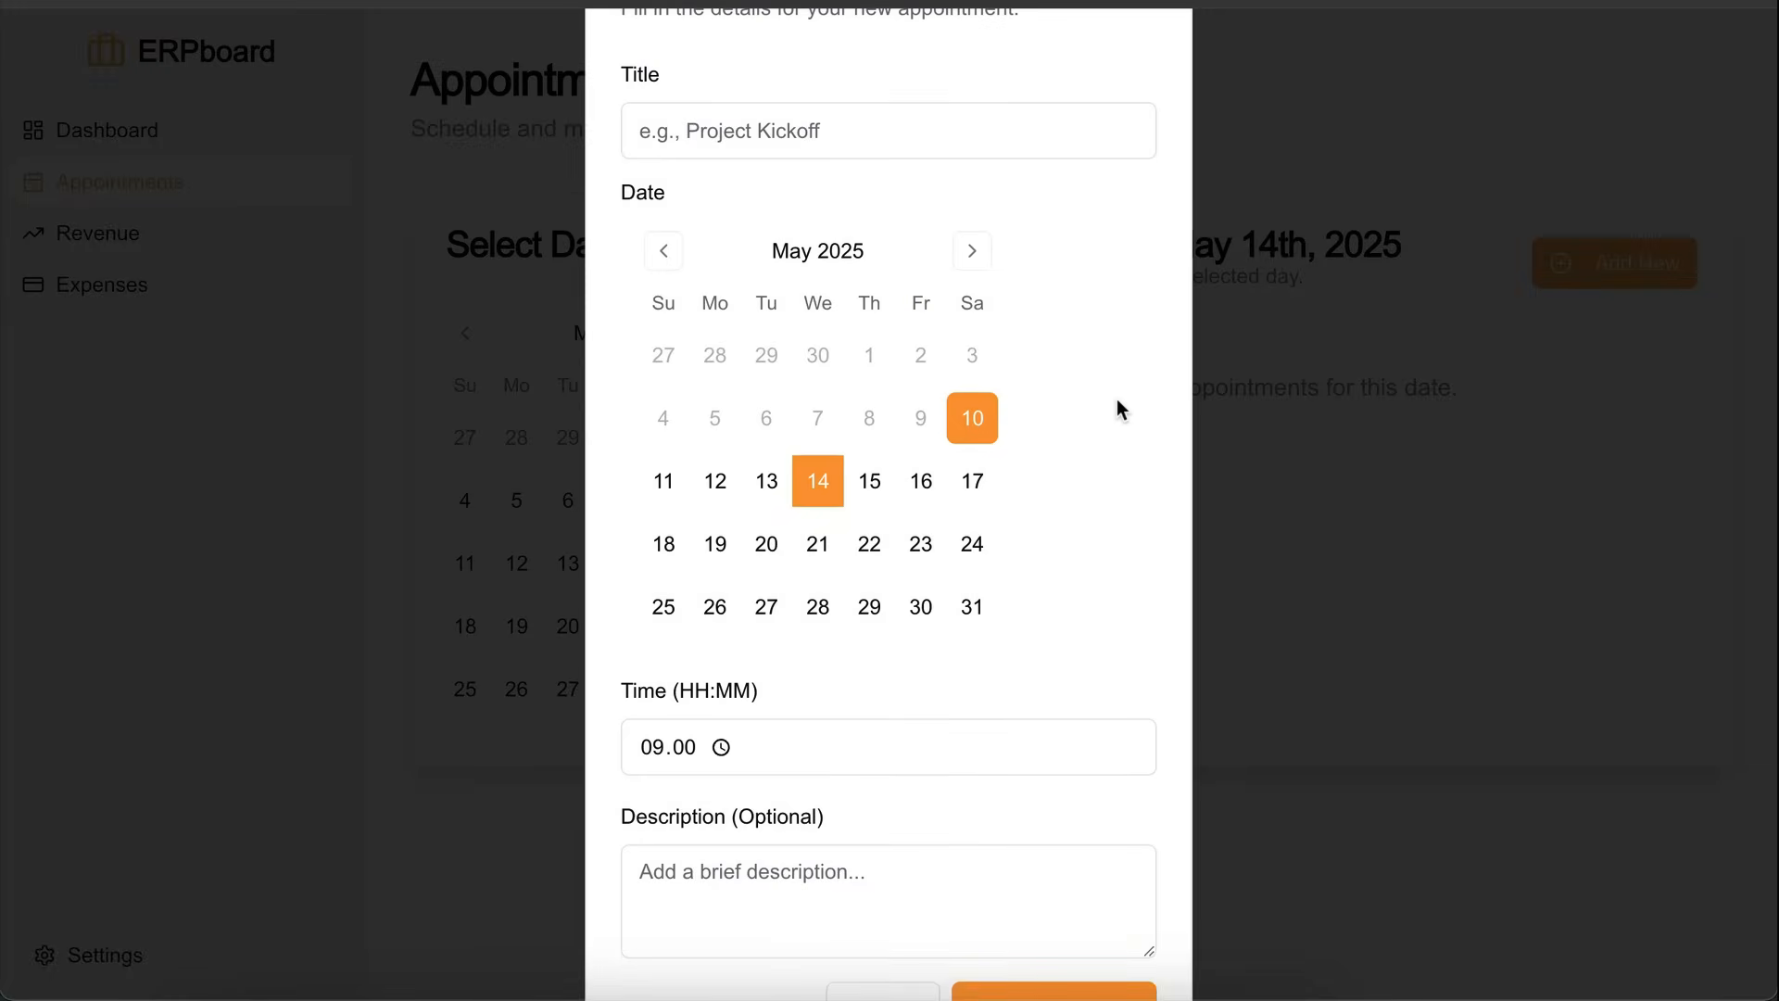
mouse_move(1172, 980)
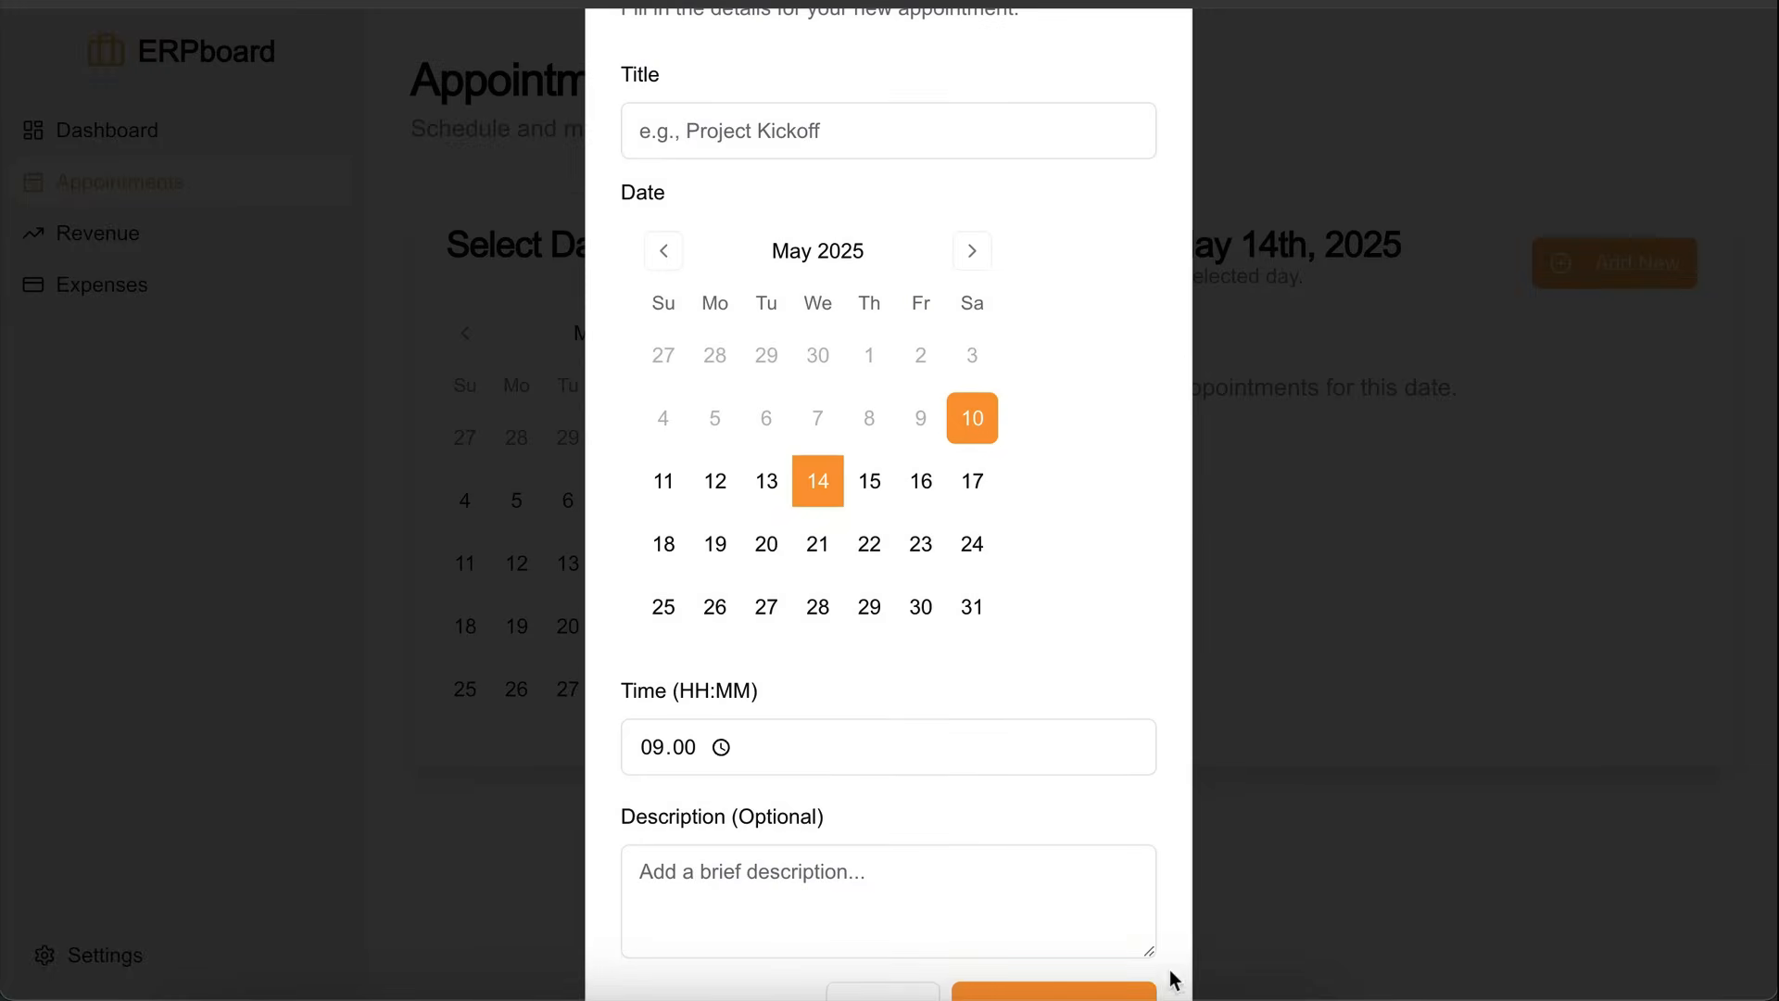
click(888, 130)
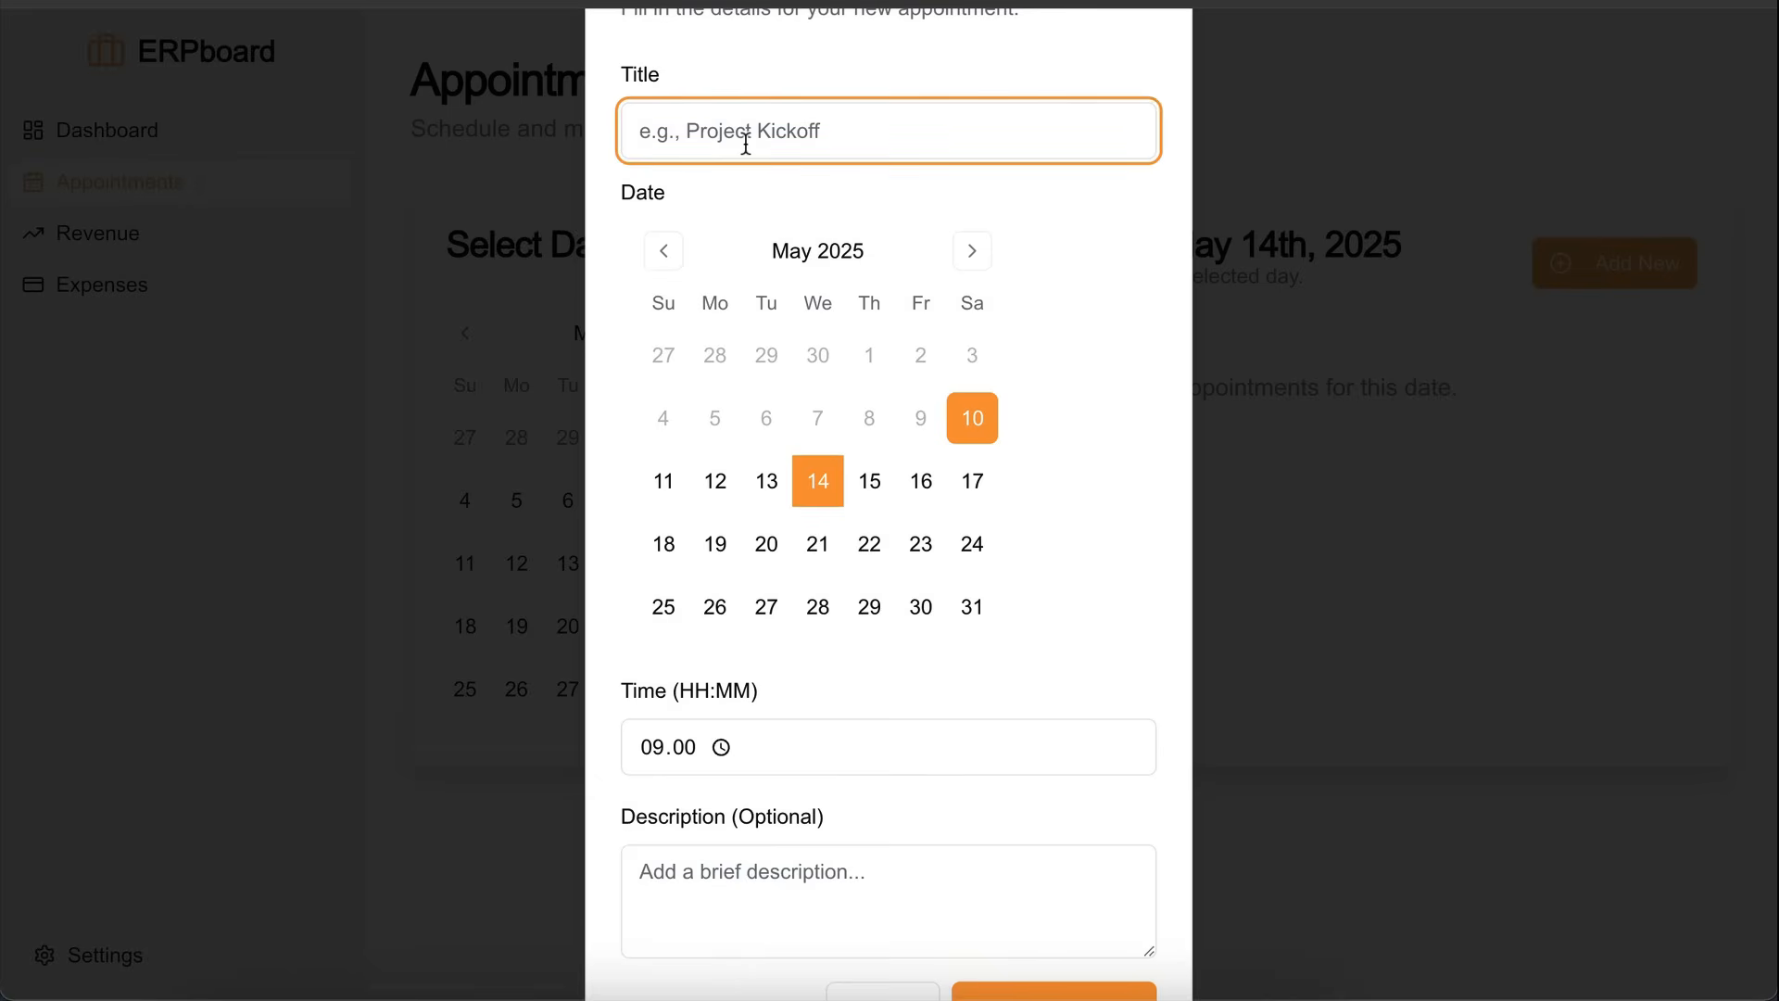
text(Meeting)
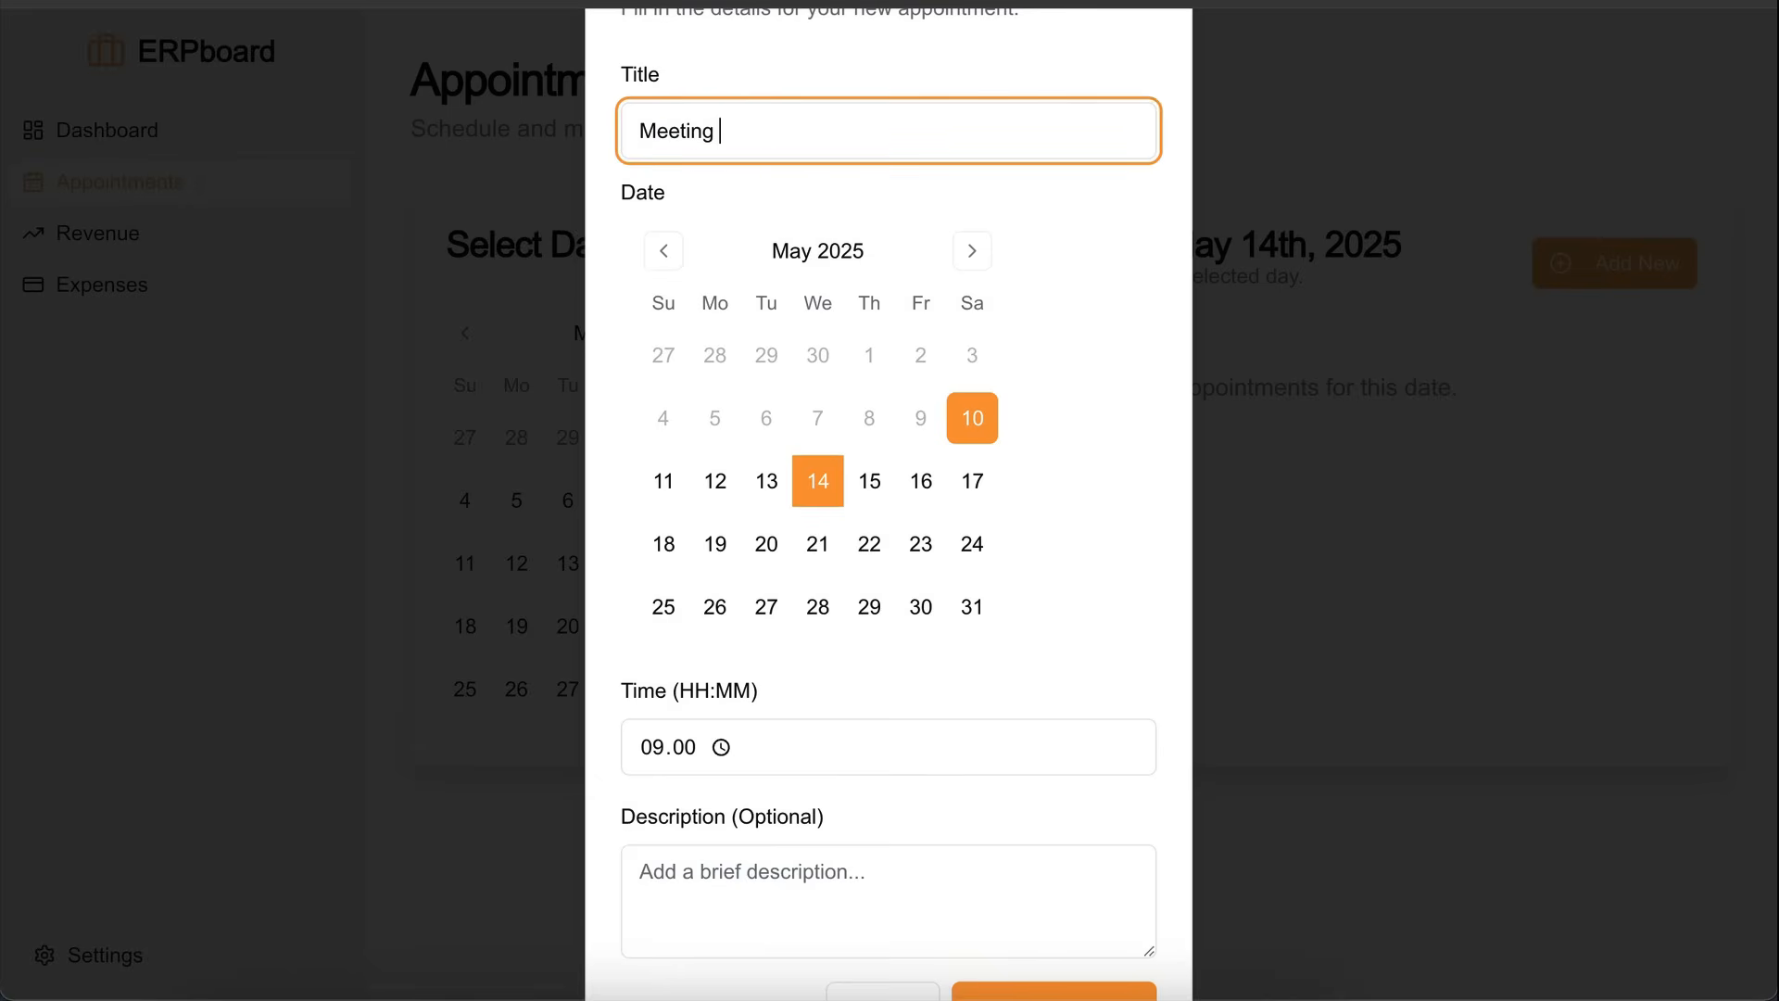
text(With Meta)
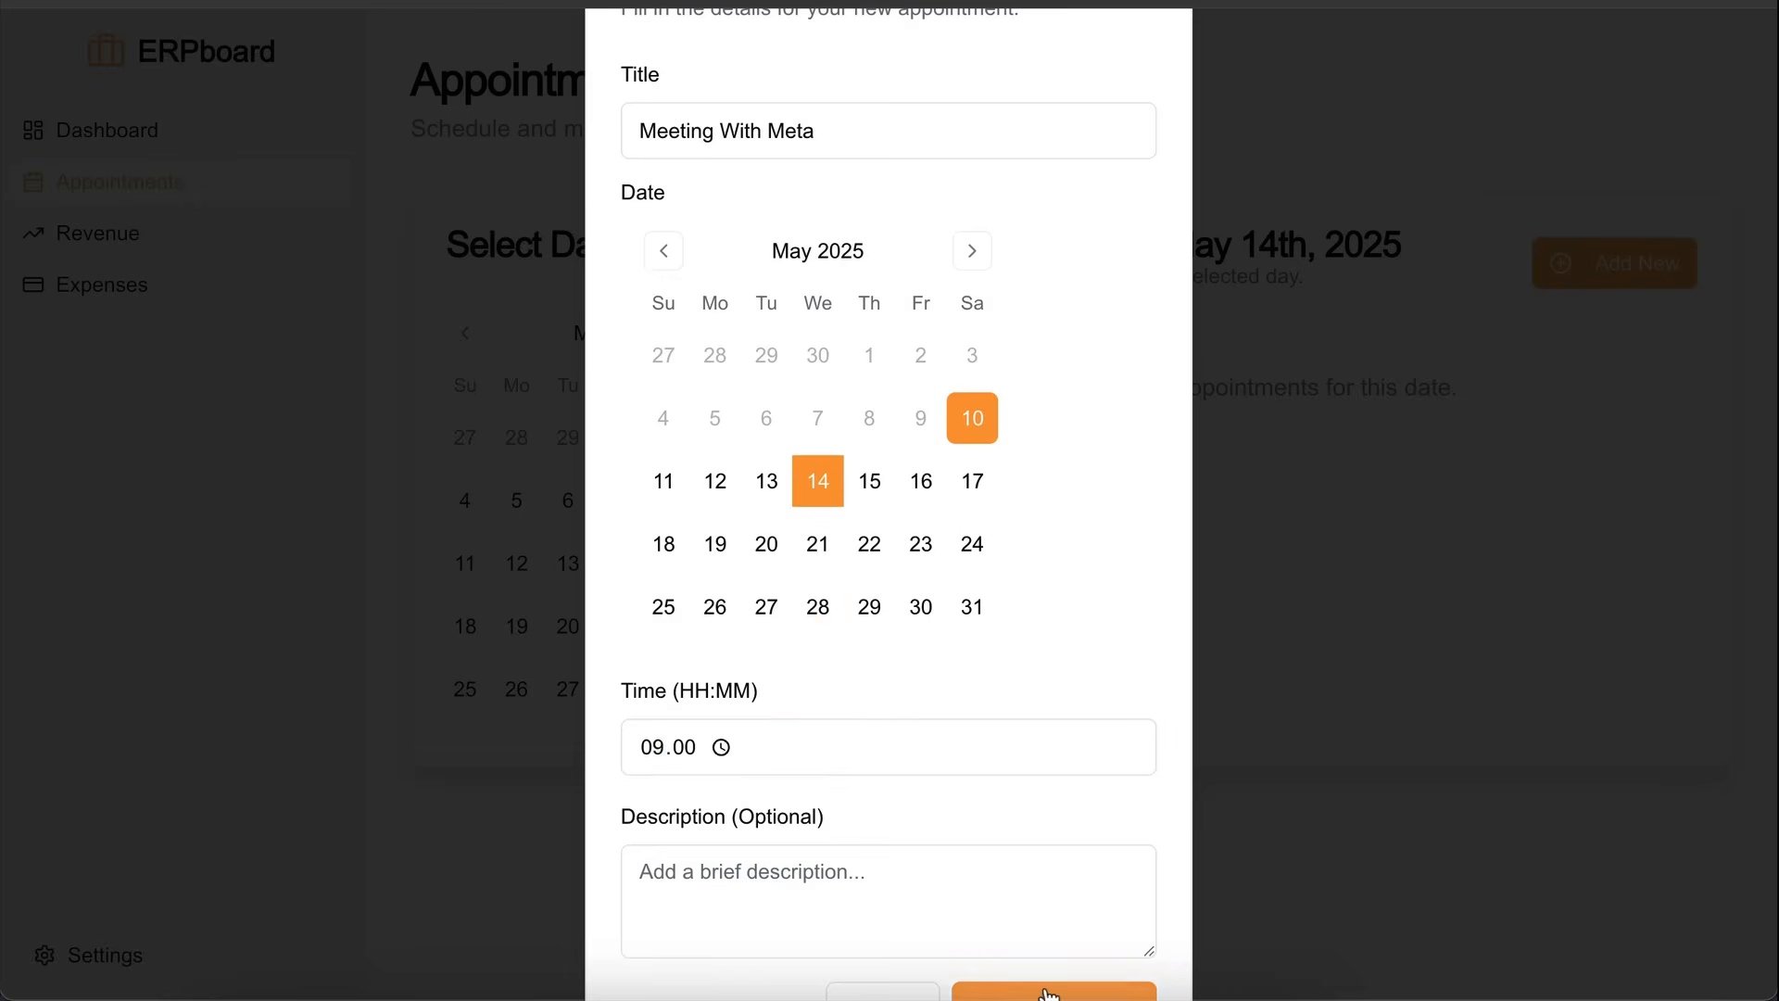
click(1050, 992)
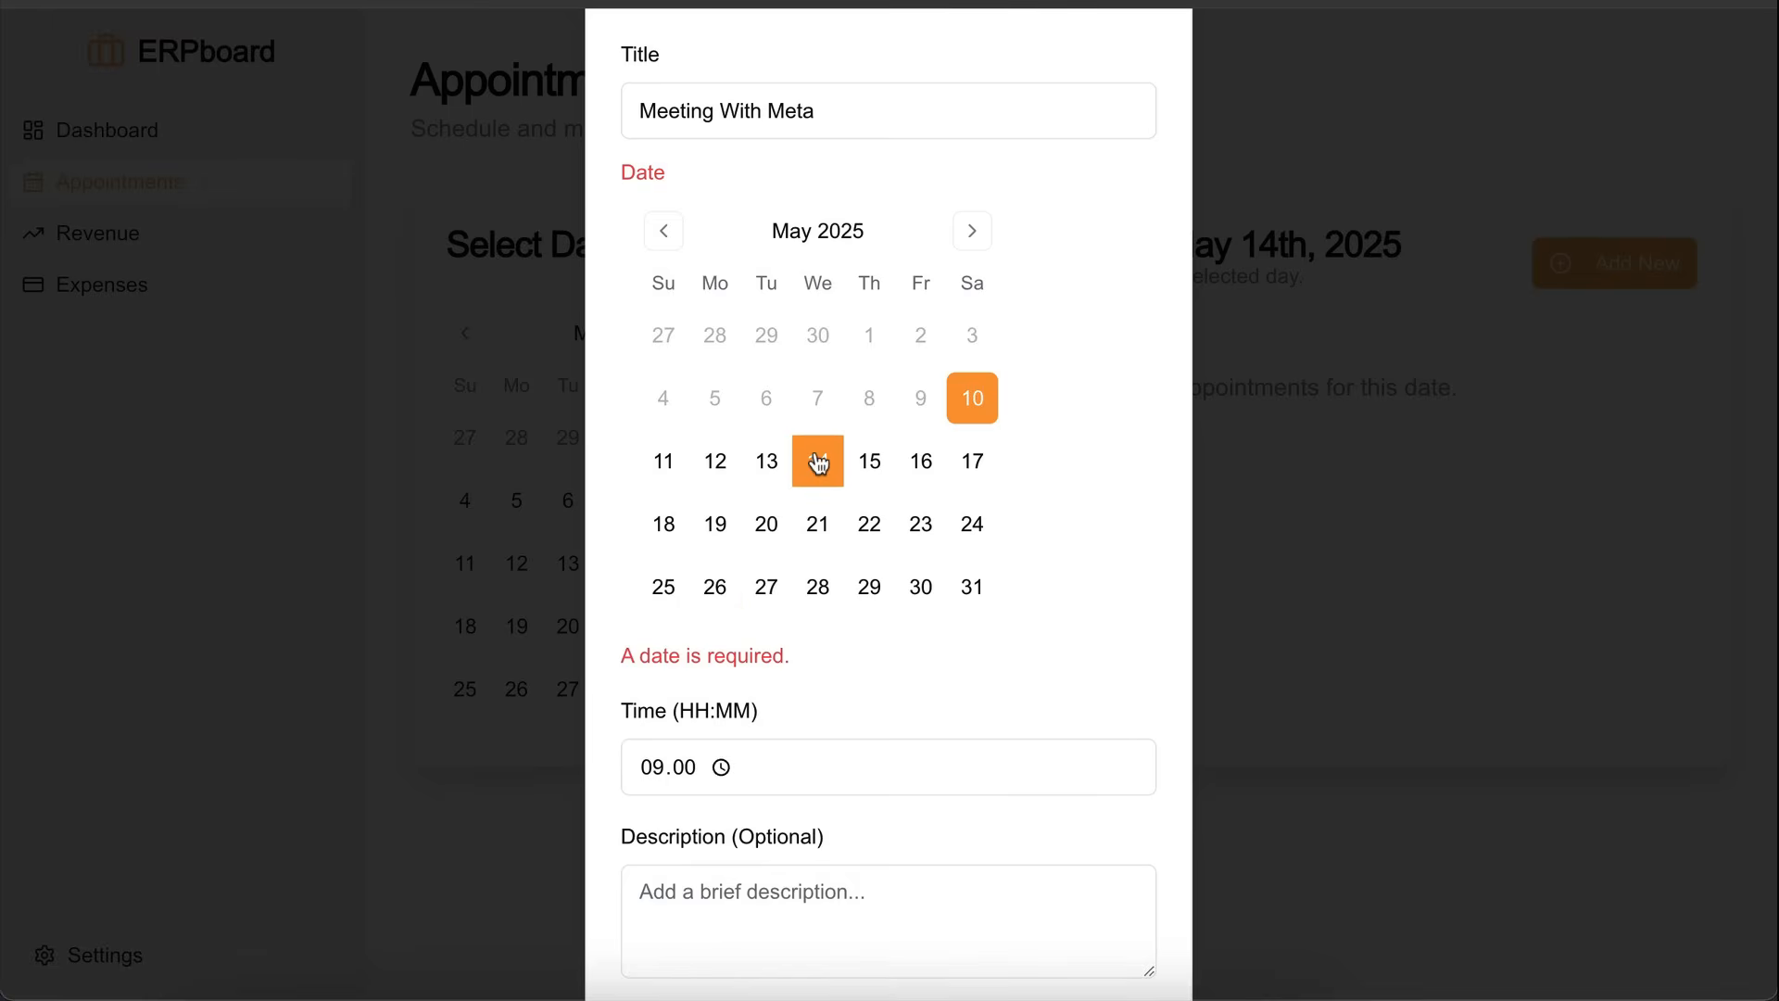
Step: Set the appointment's date, save it, and view it listed at 09:00 on May 15th
click(868, 461)
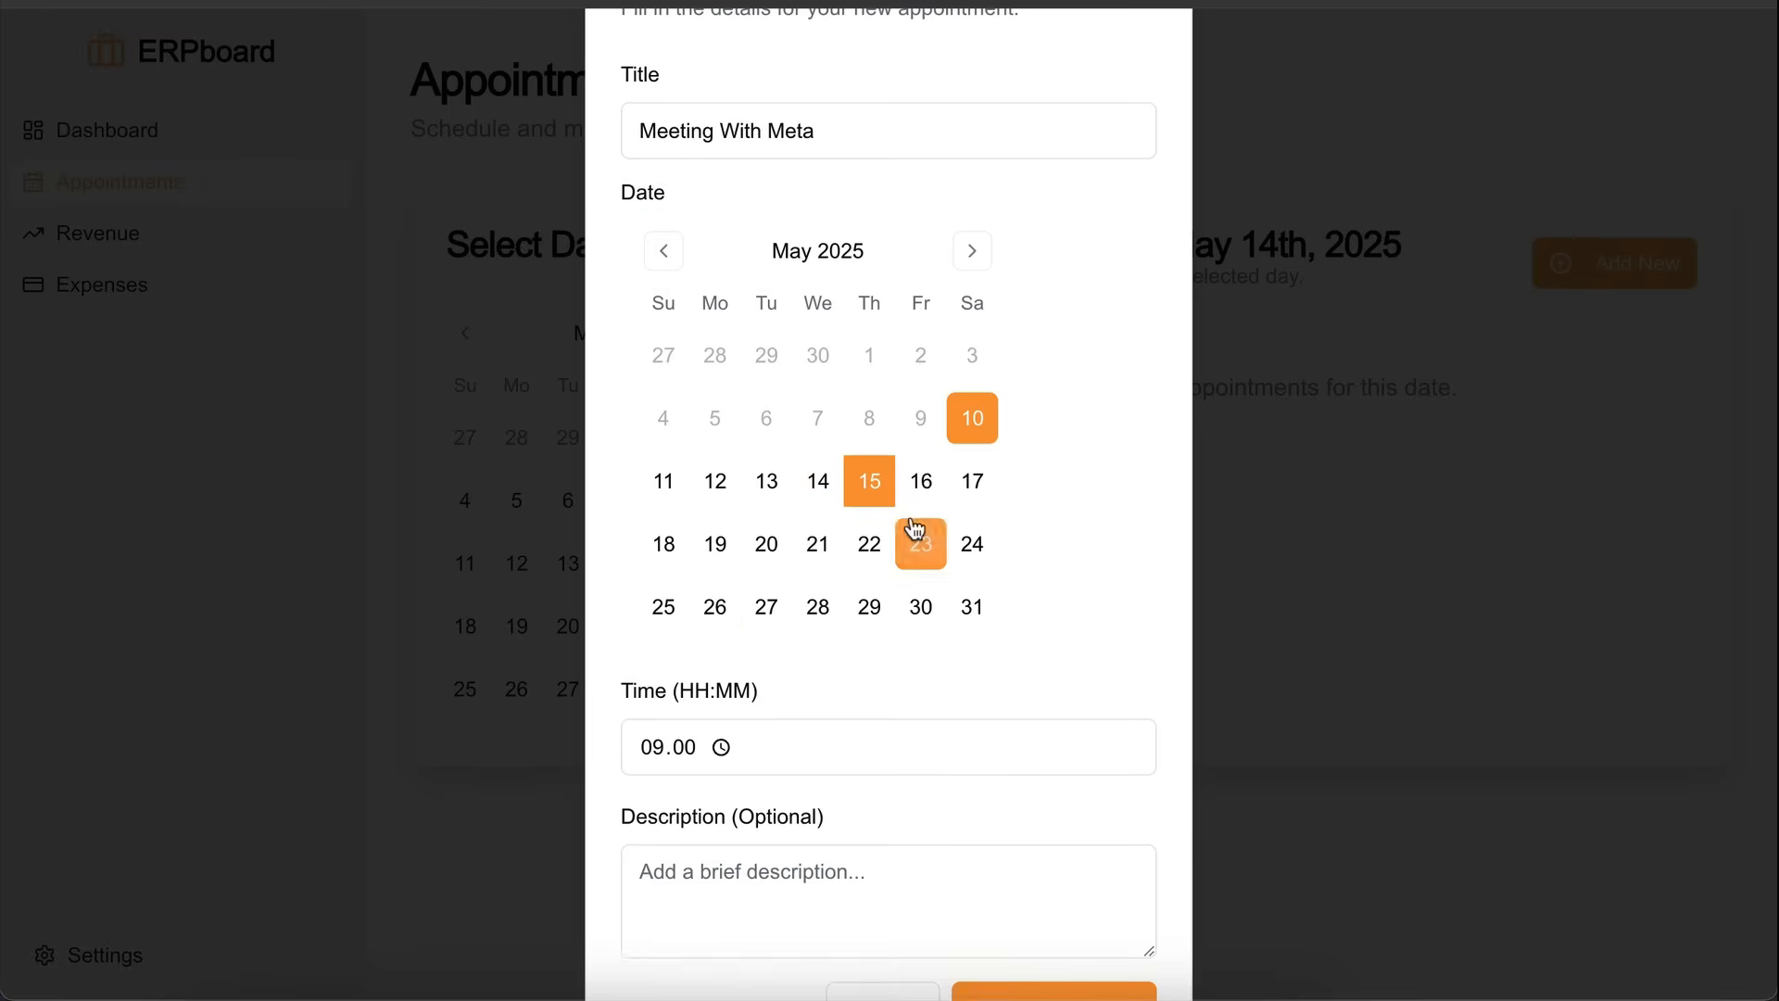
click(1054, 992)
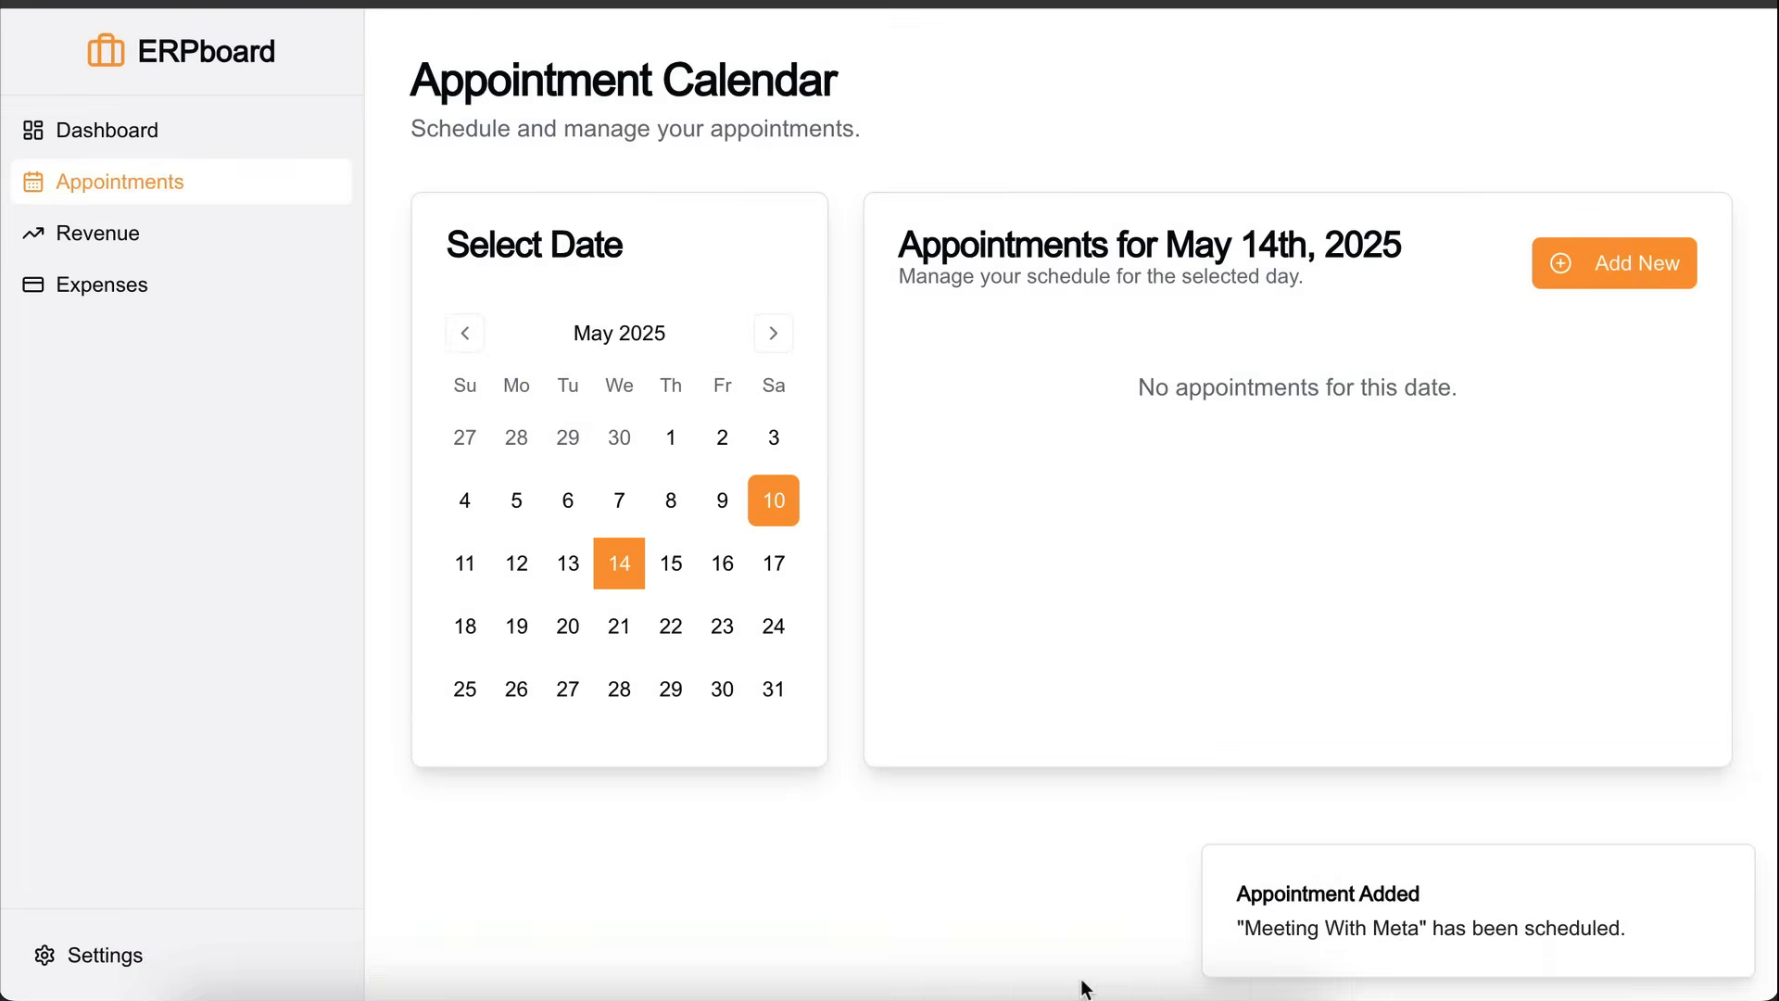
mouse_move(883, 429)
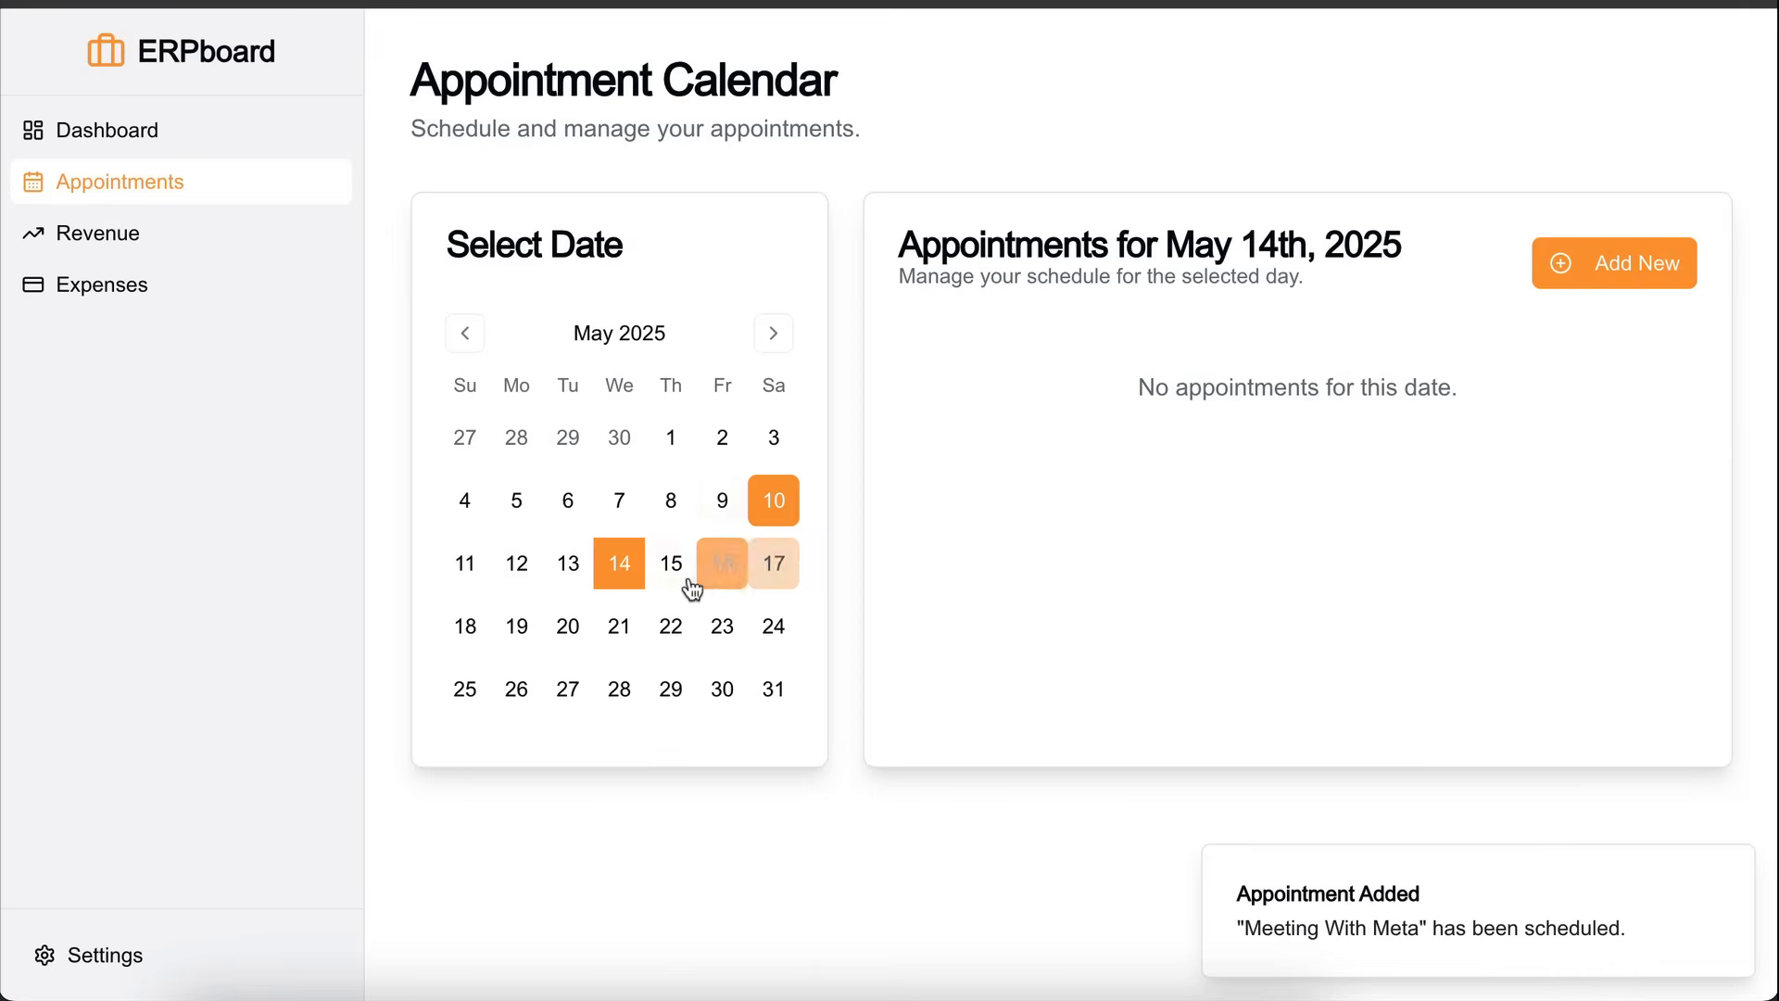
click(670, 563)
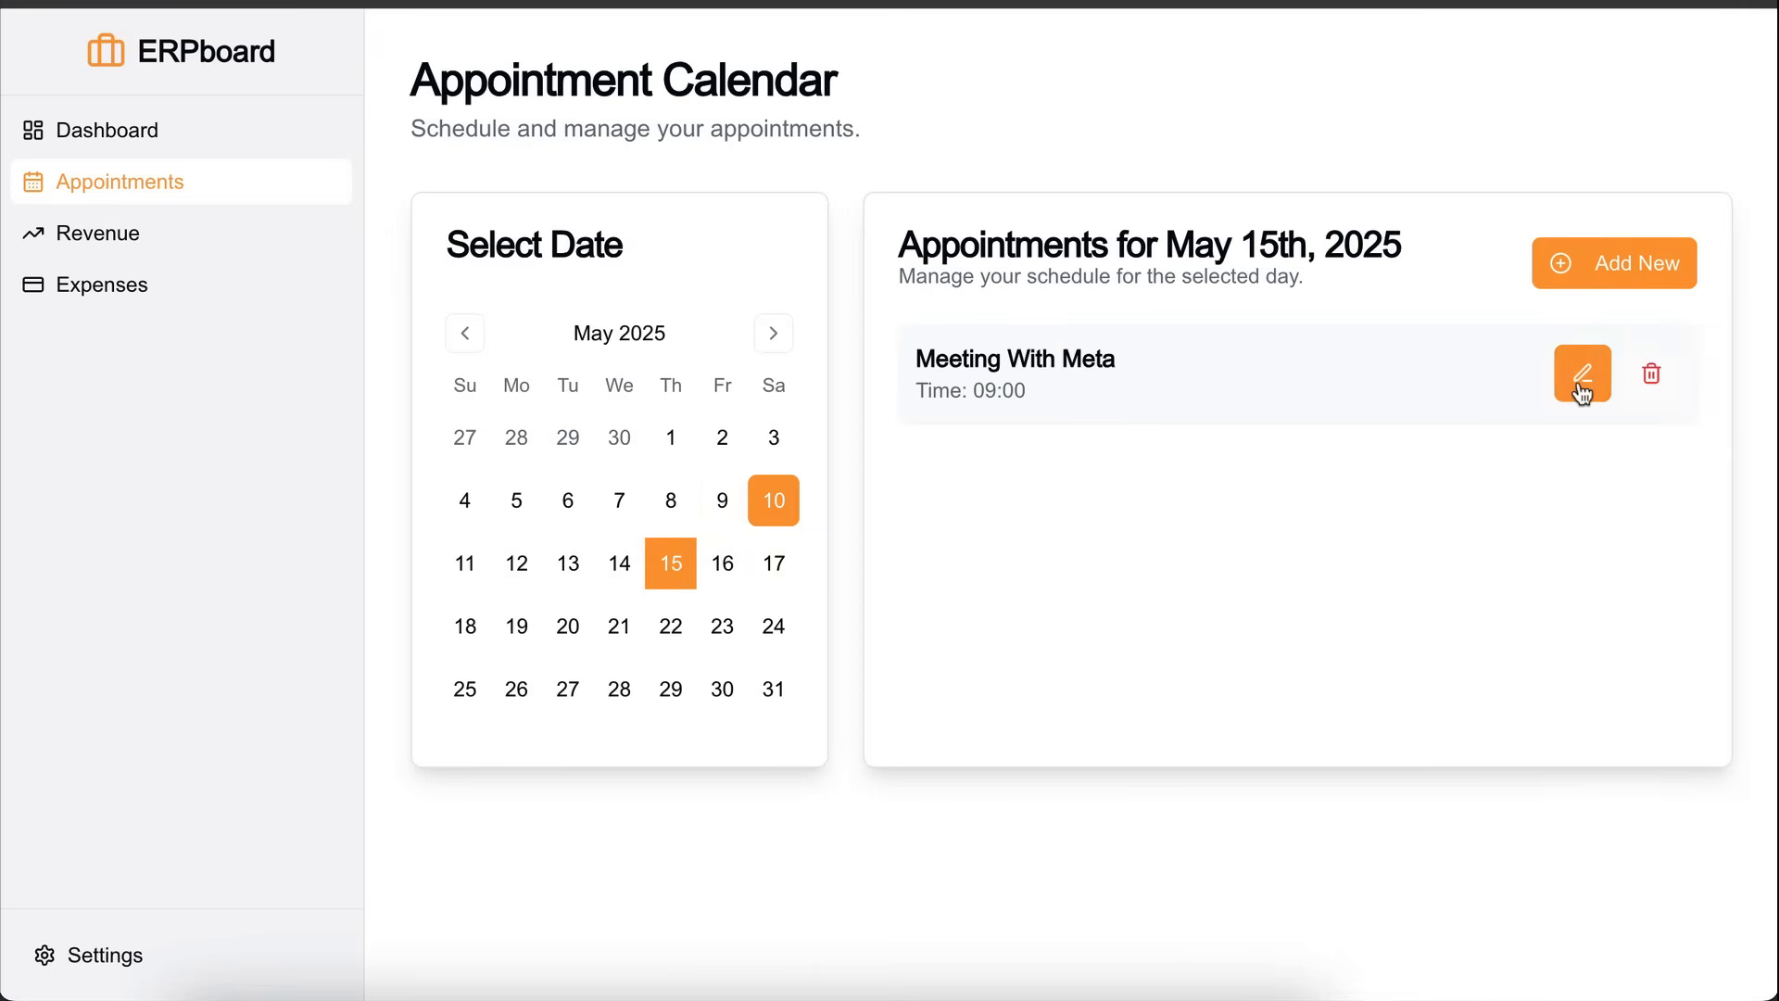
click(1583, 373)
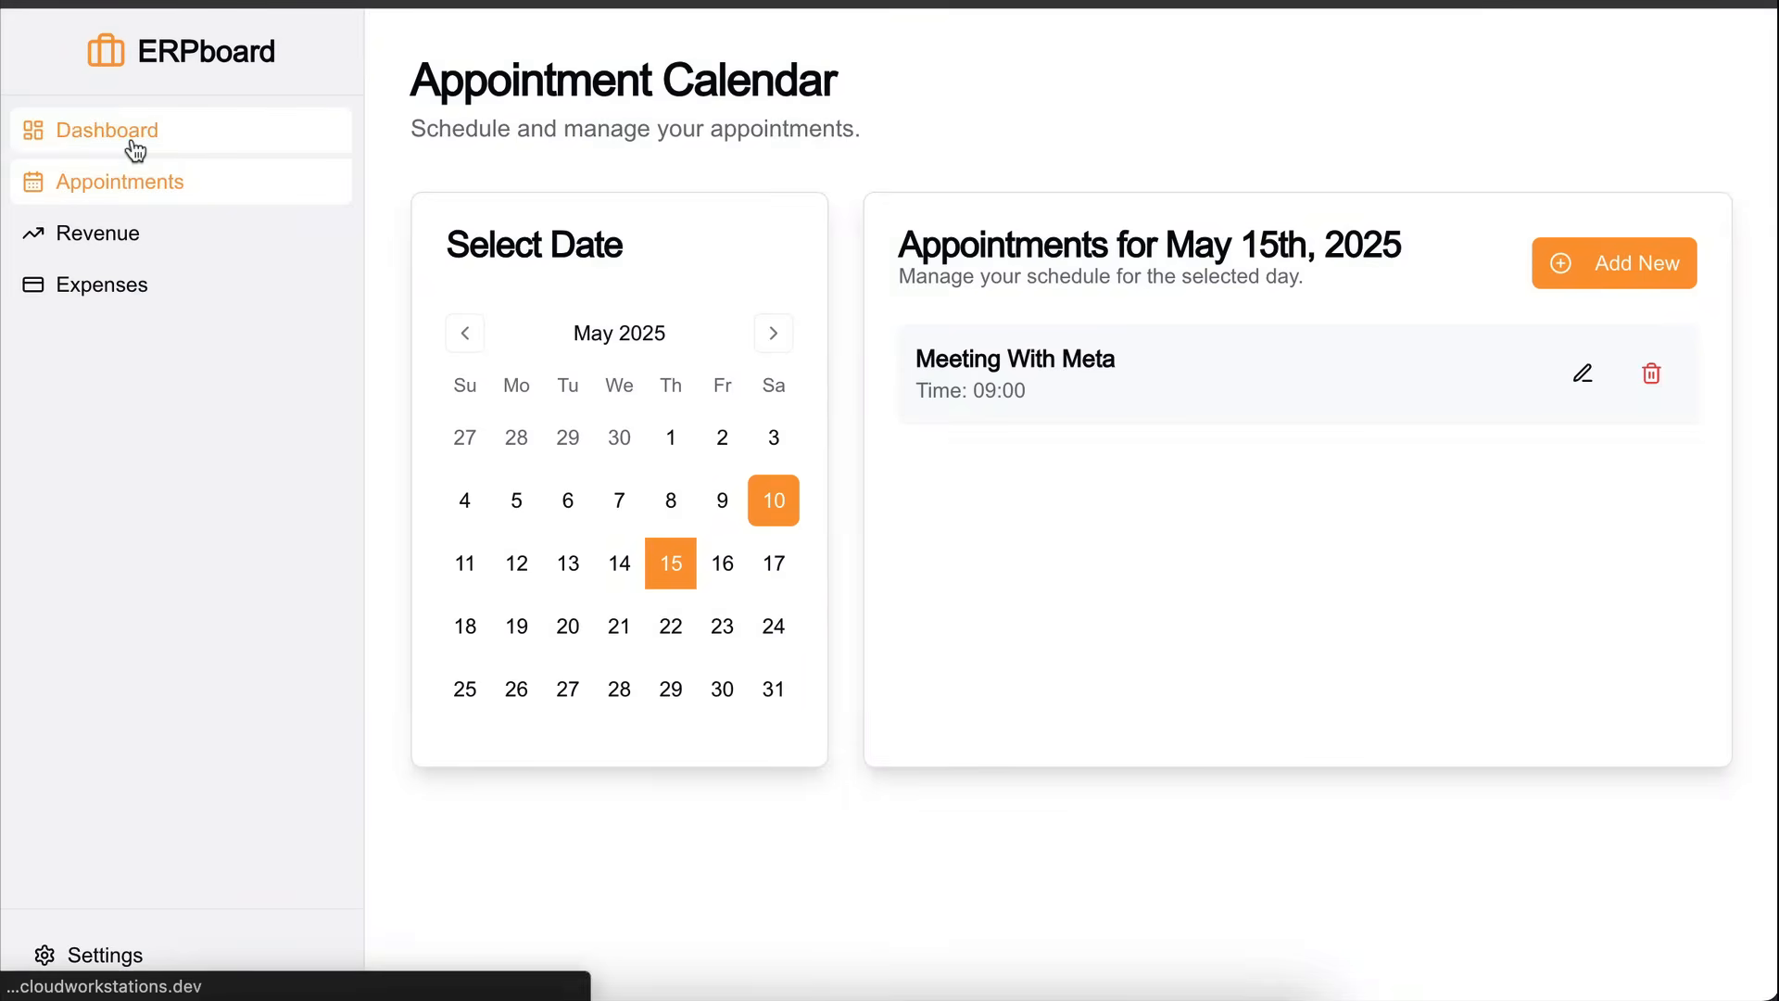
Step: Return to the Dashboard overview with revenue, expenses, profit and the Financial Overview chart
click(105, 130)
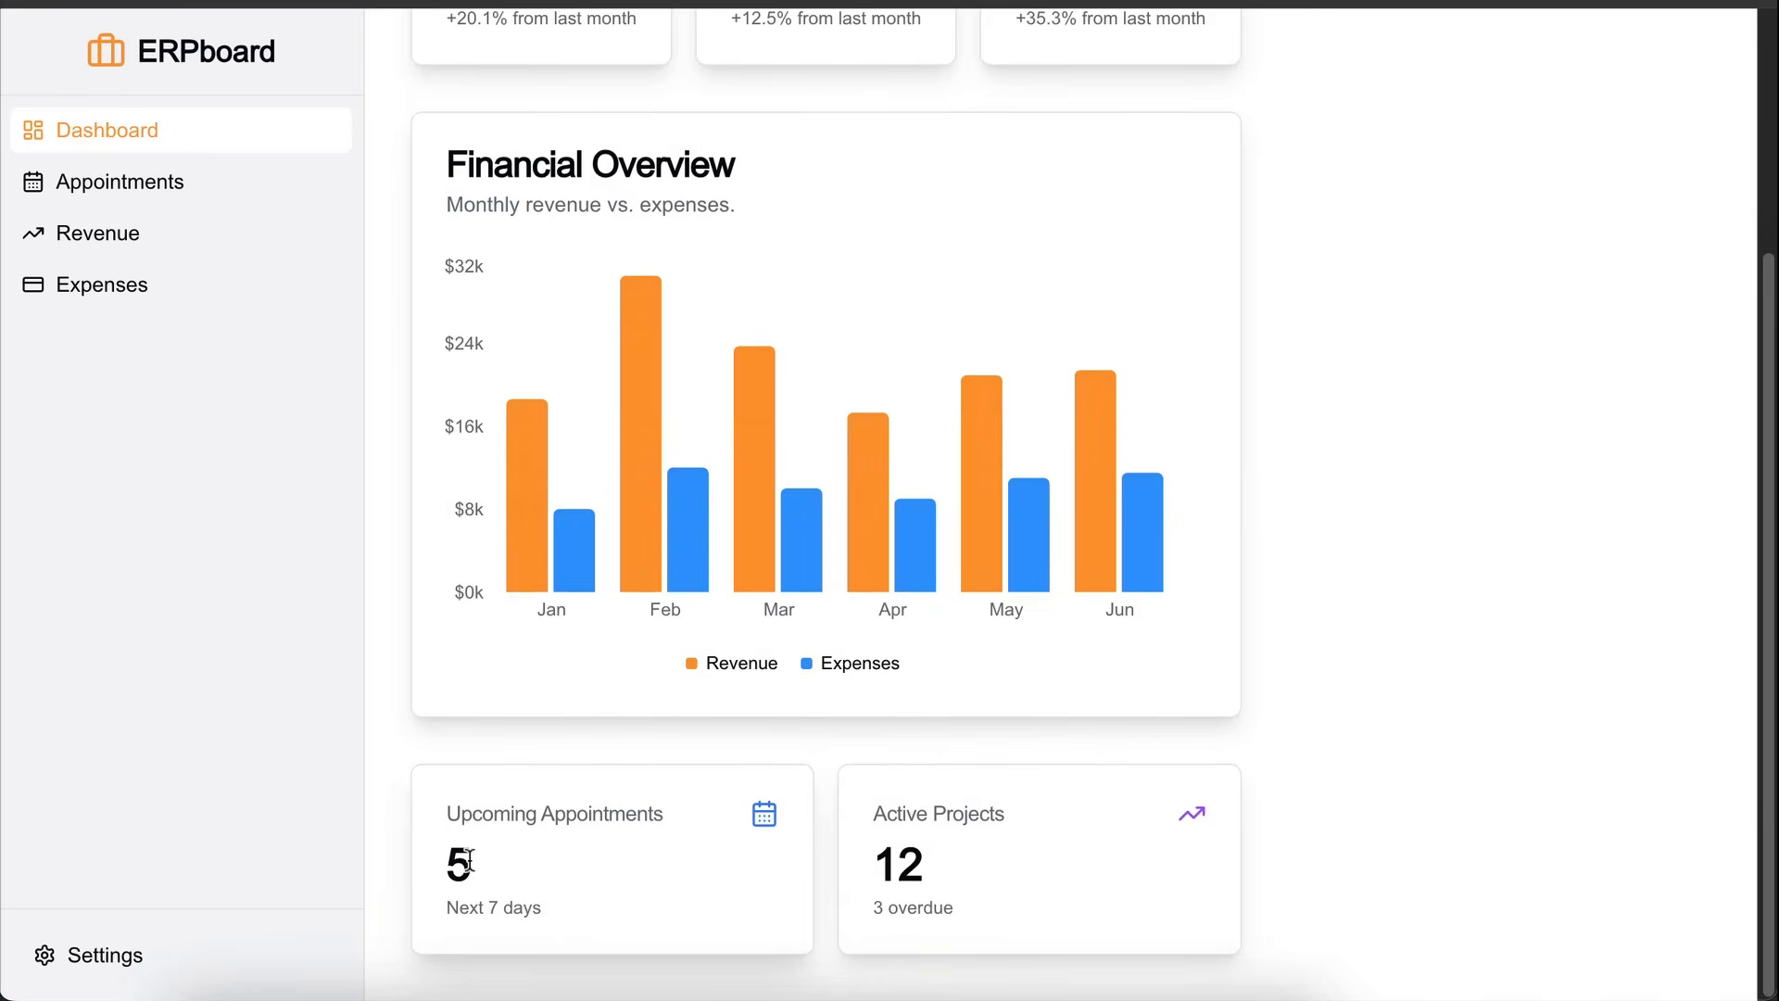
mouse_move(490, 887)
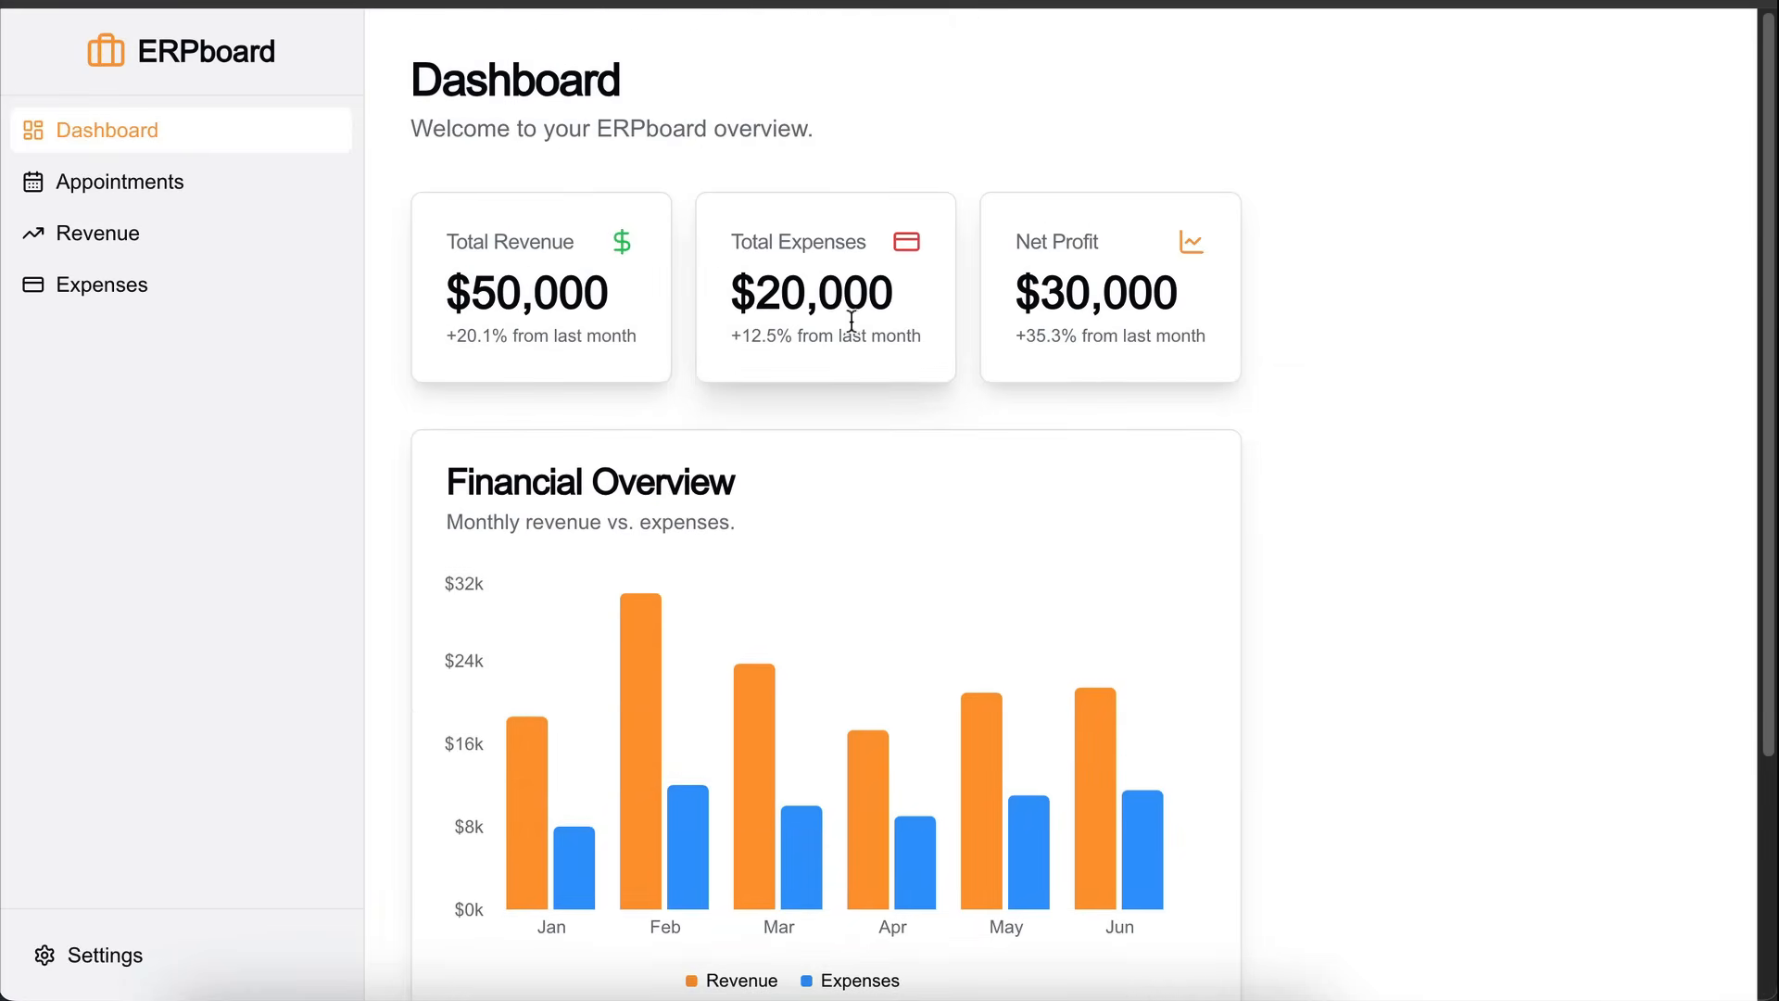
mouse_move(434, 293)
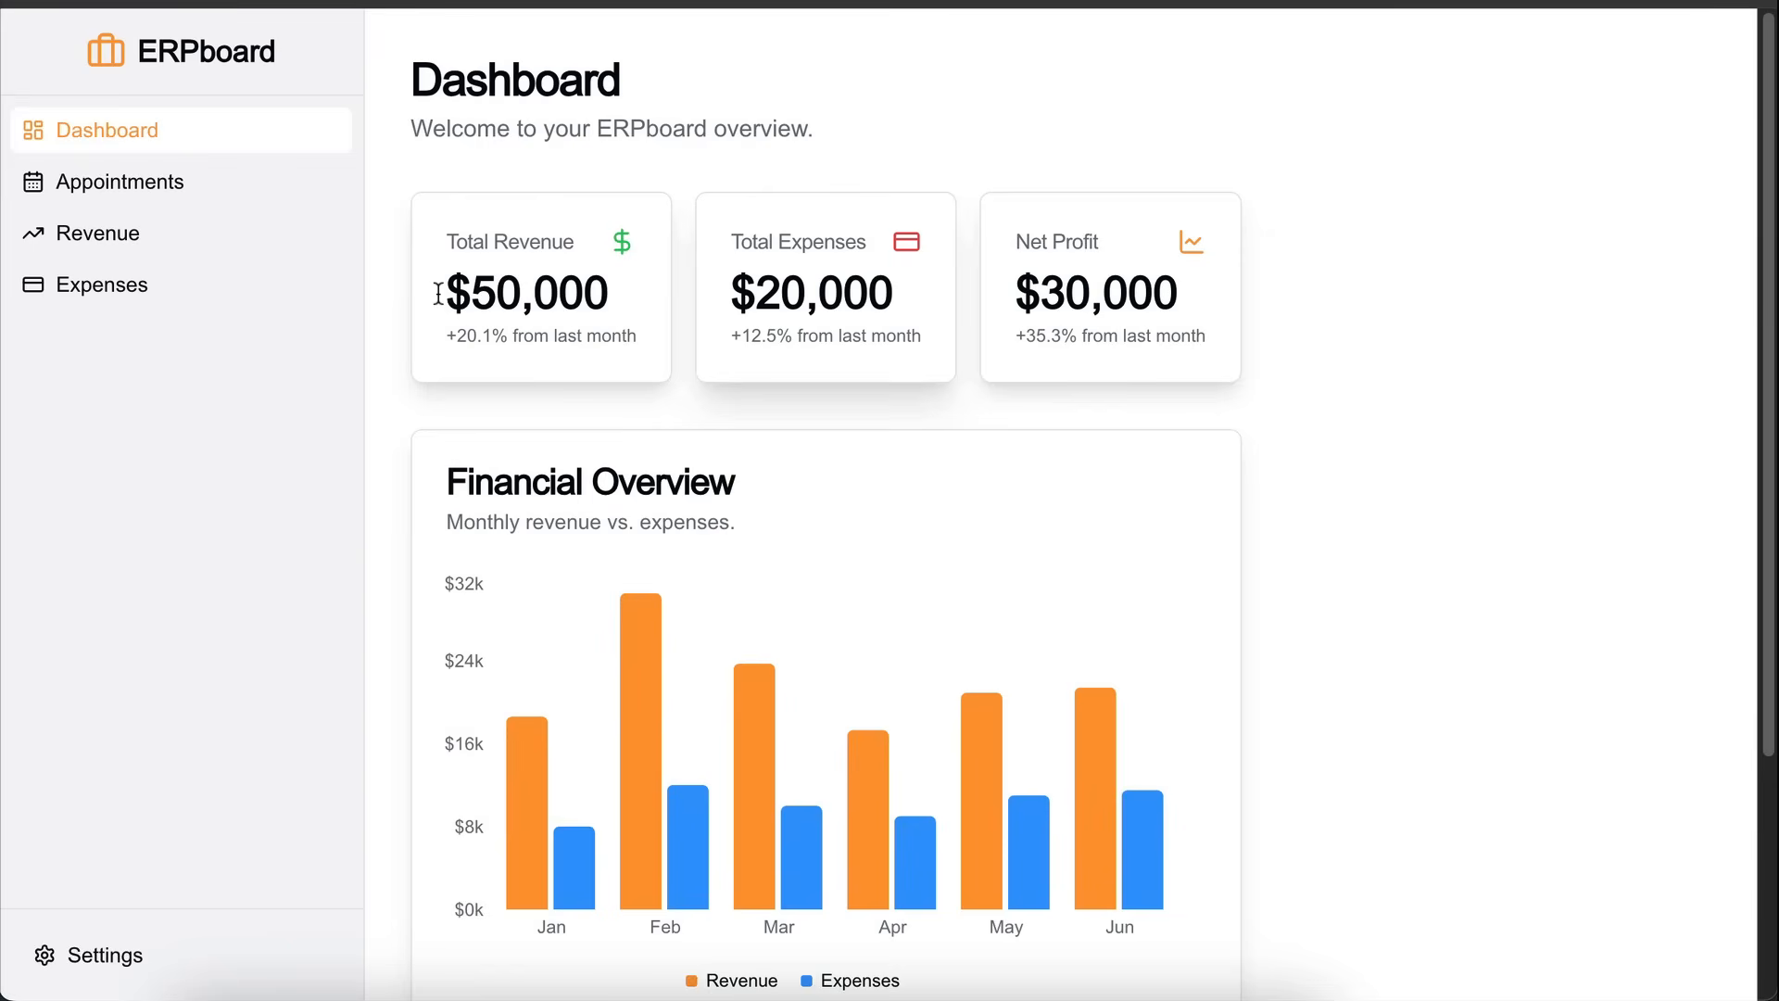
mouse_move(194, 243)
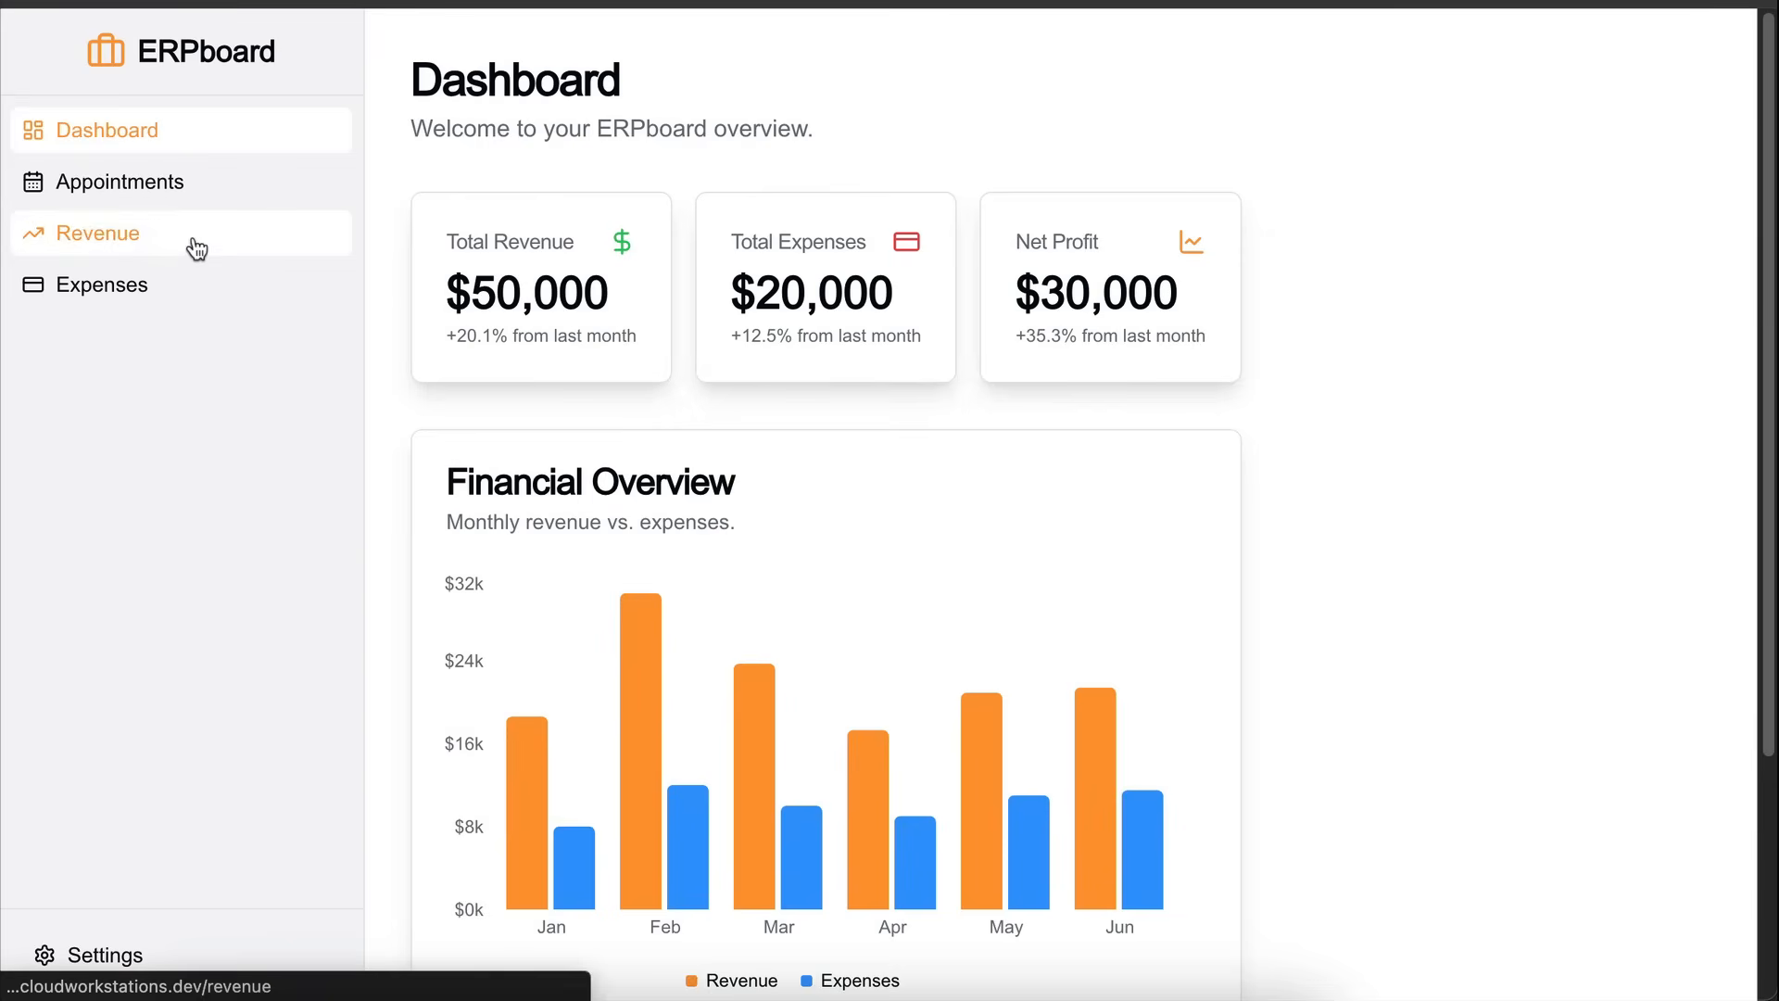
Step: Add a revenue entry 'Project From Google' for $90,000 on the Revenue page
click(97, 233)
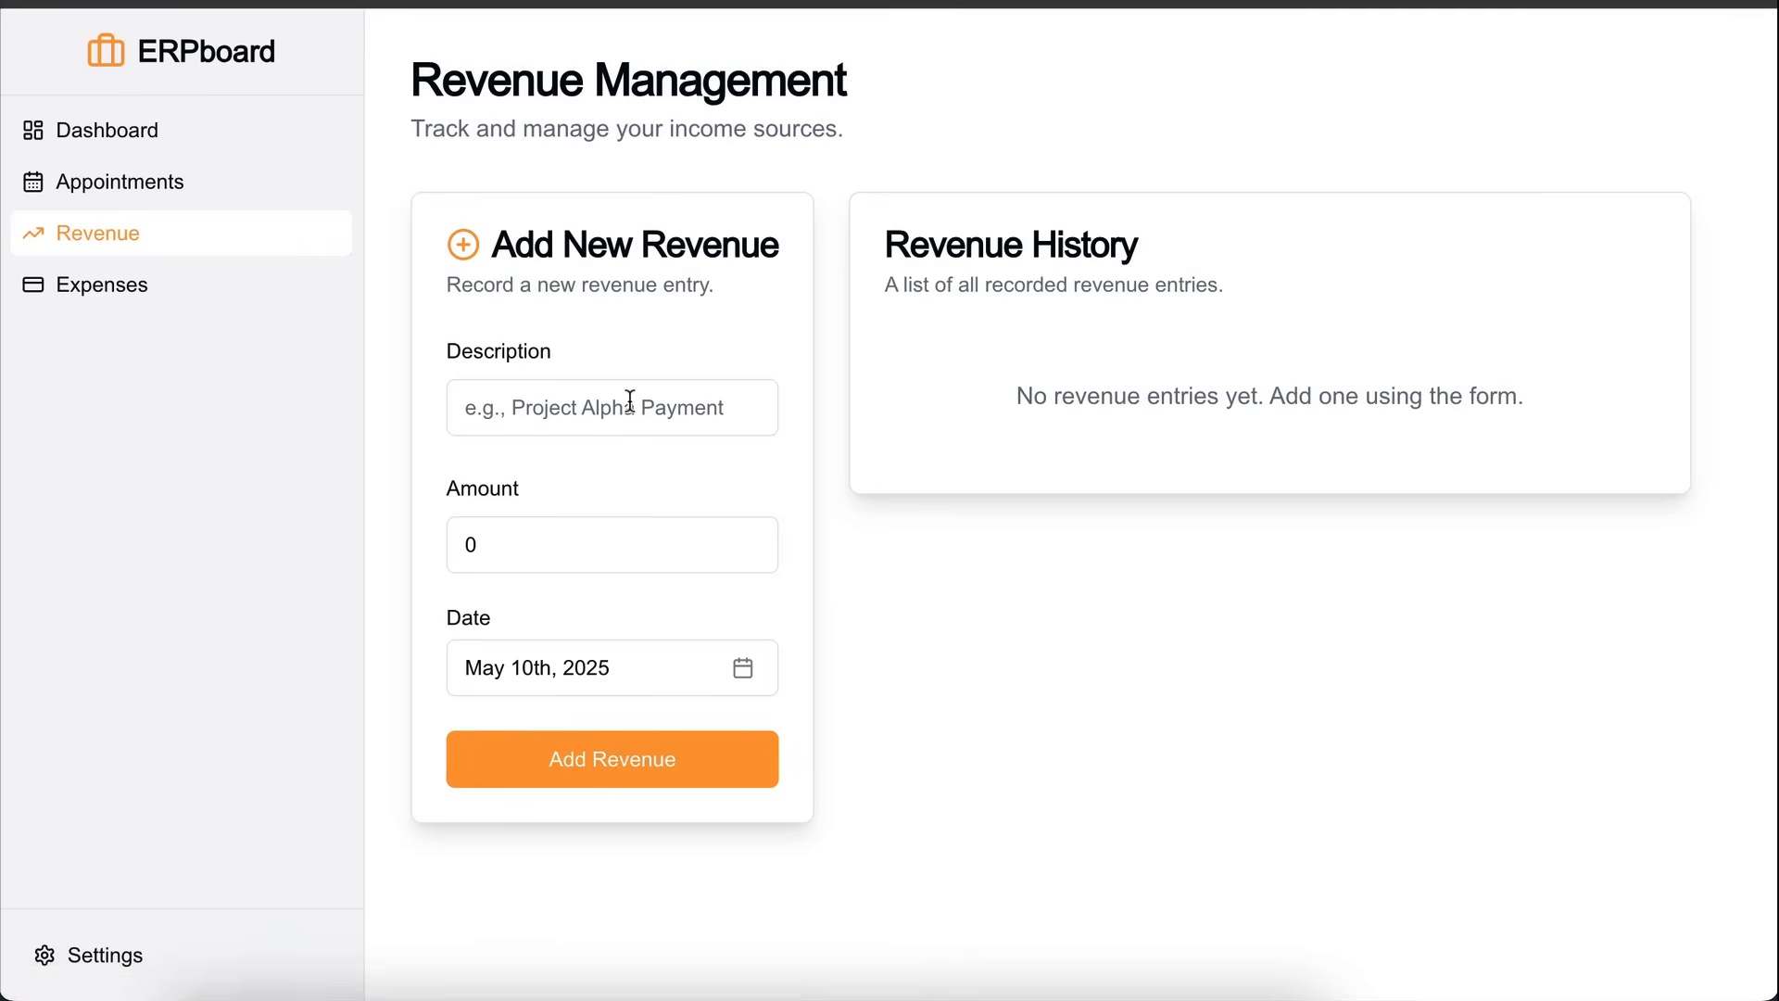
text(Project)
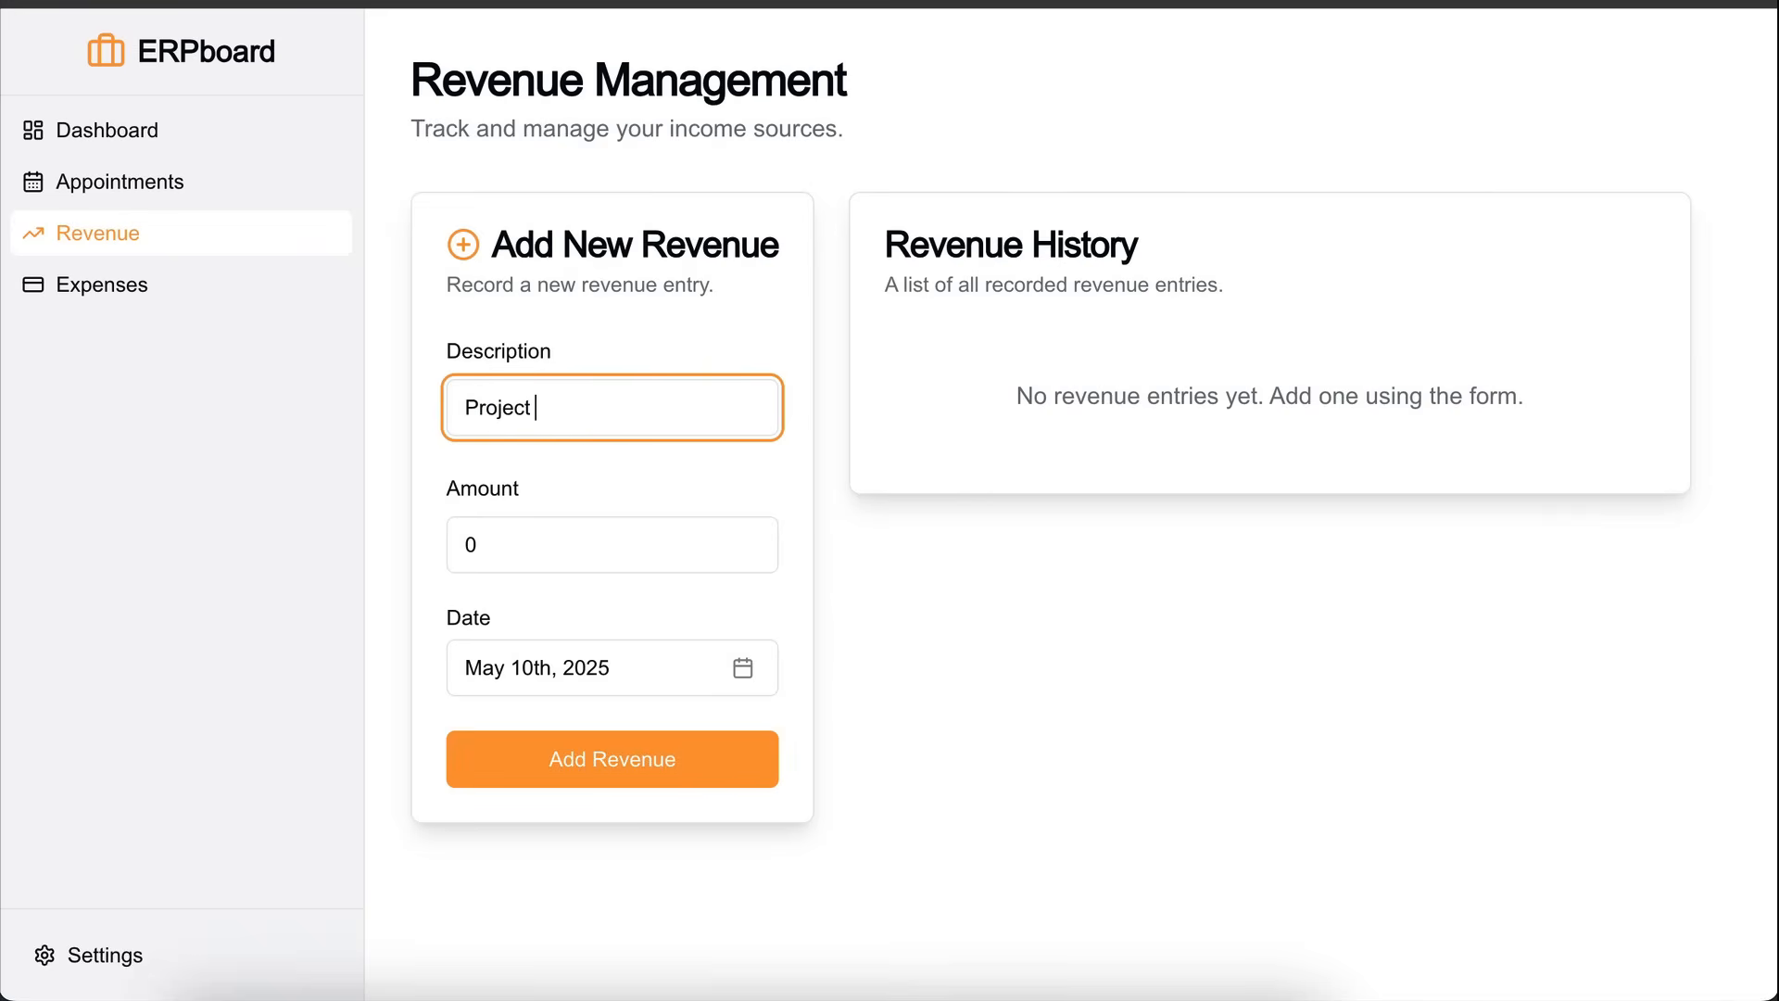
click(611, 544)
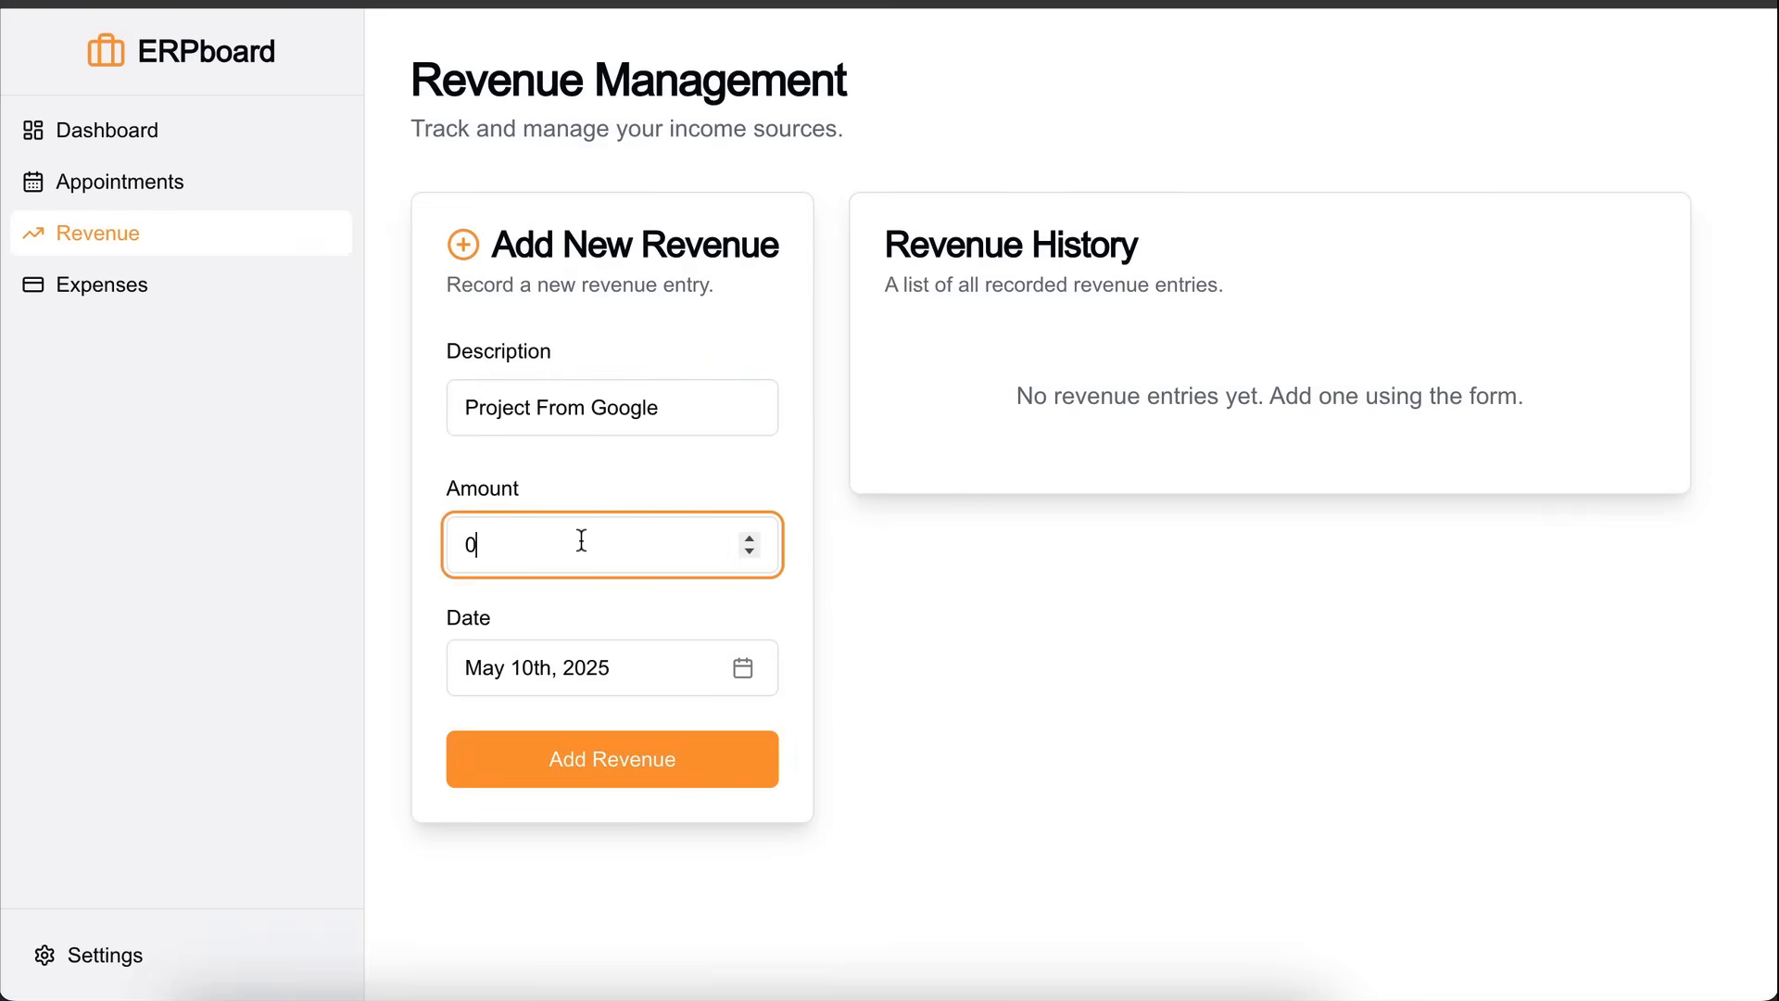
text(90000)
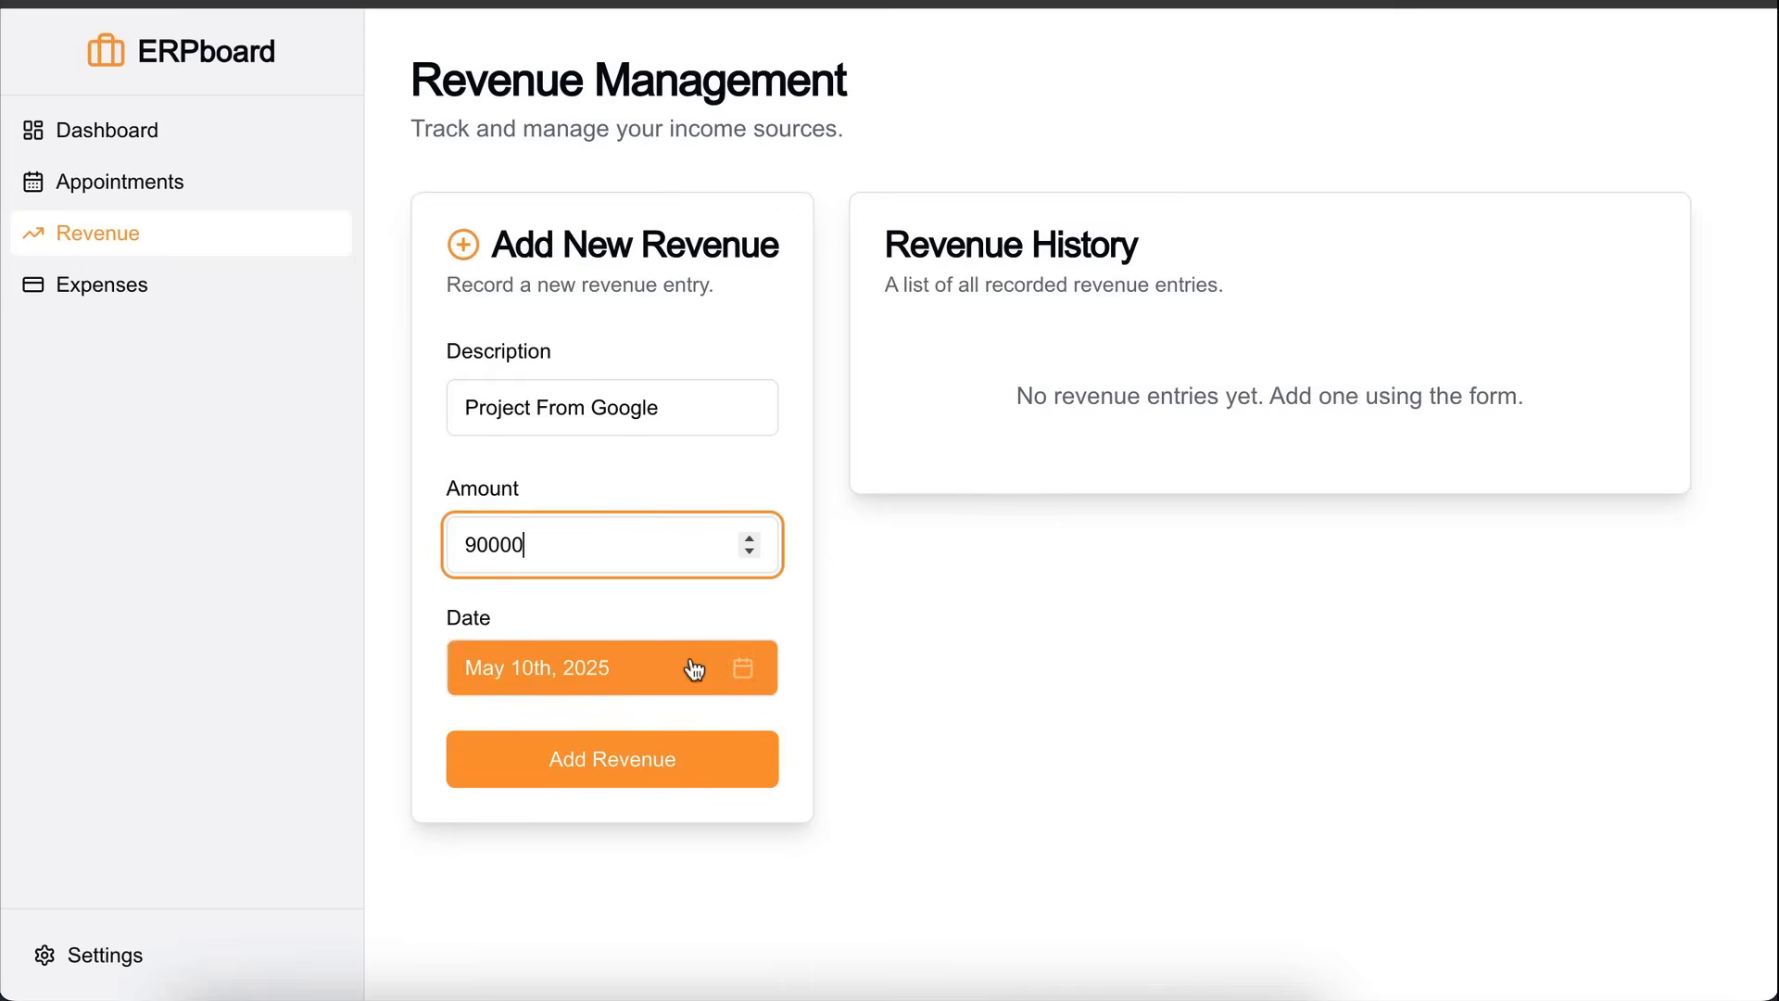
click(612, 758)
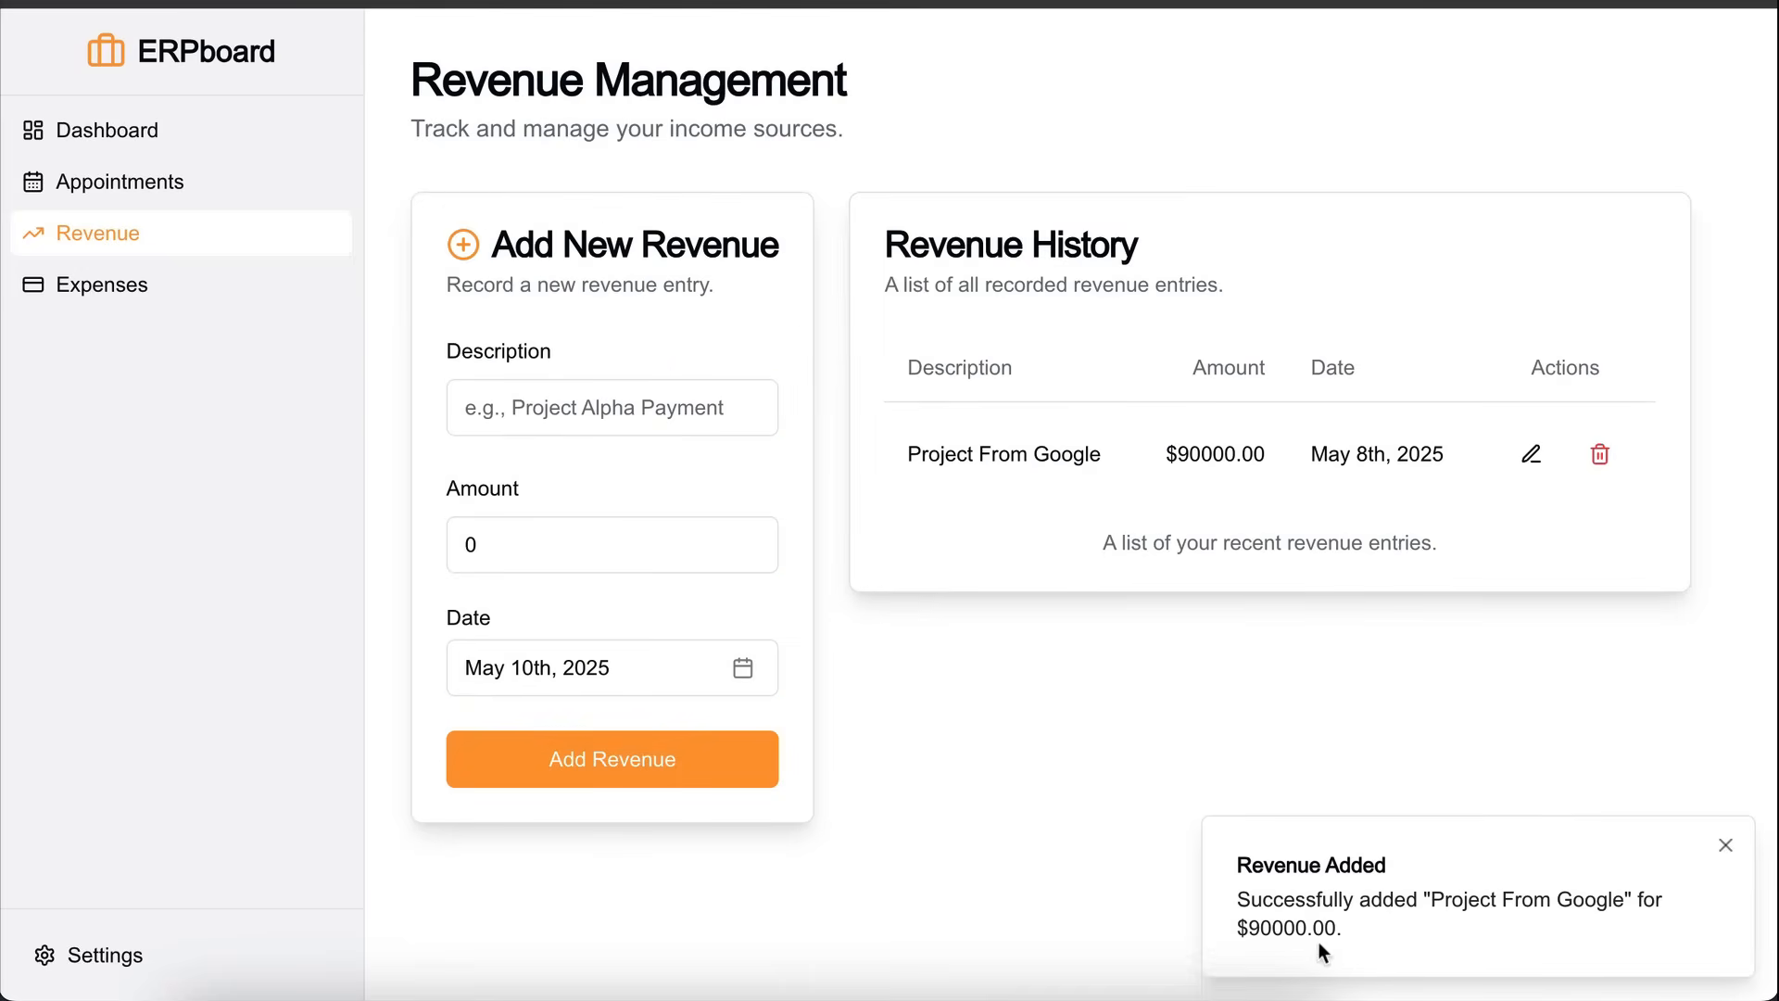
mouse_move(190, 149)
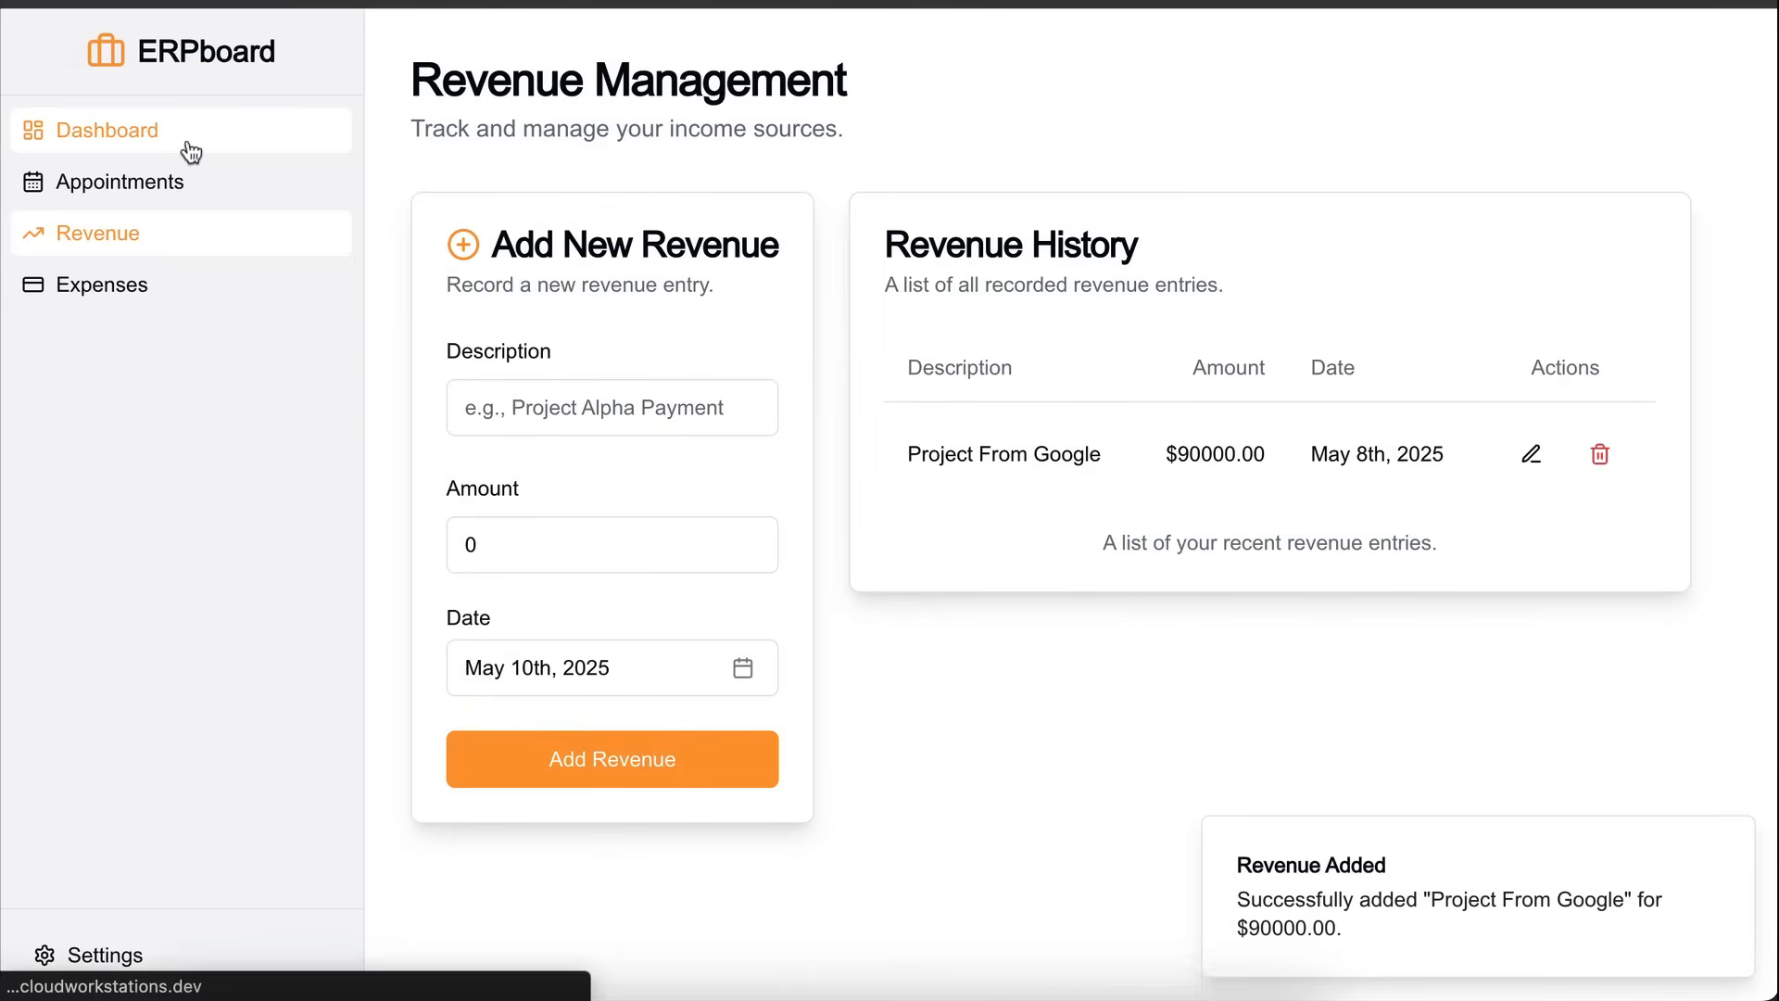
Step: Review the Settings page's profile and preferences, trying the theme preference
click(108, 130)
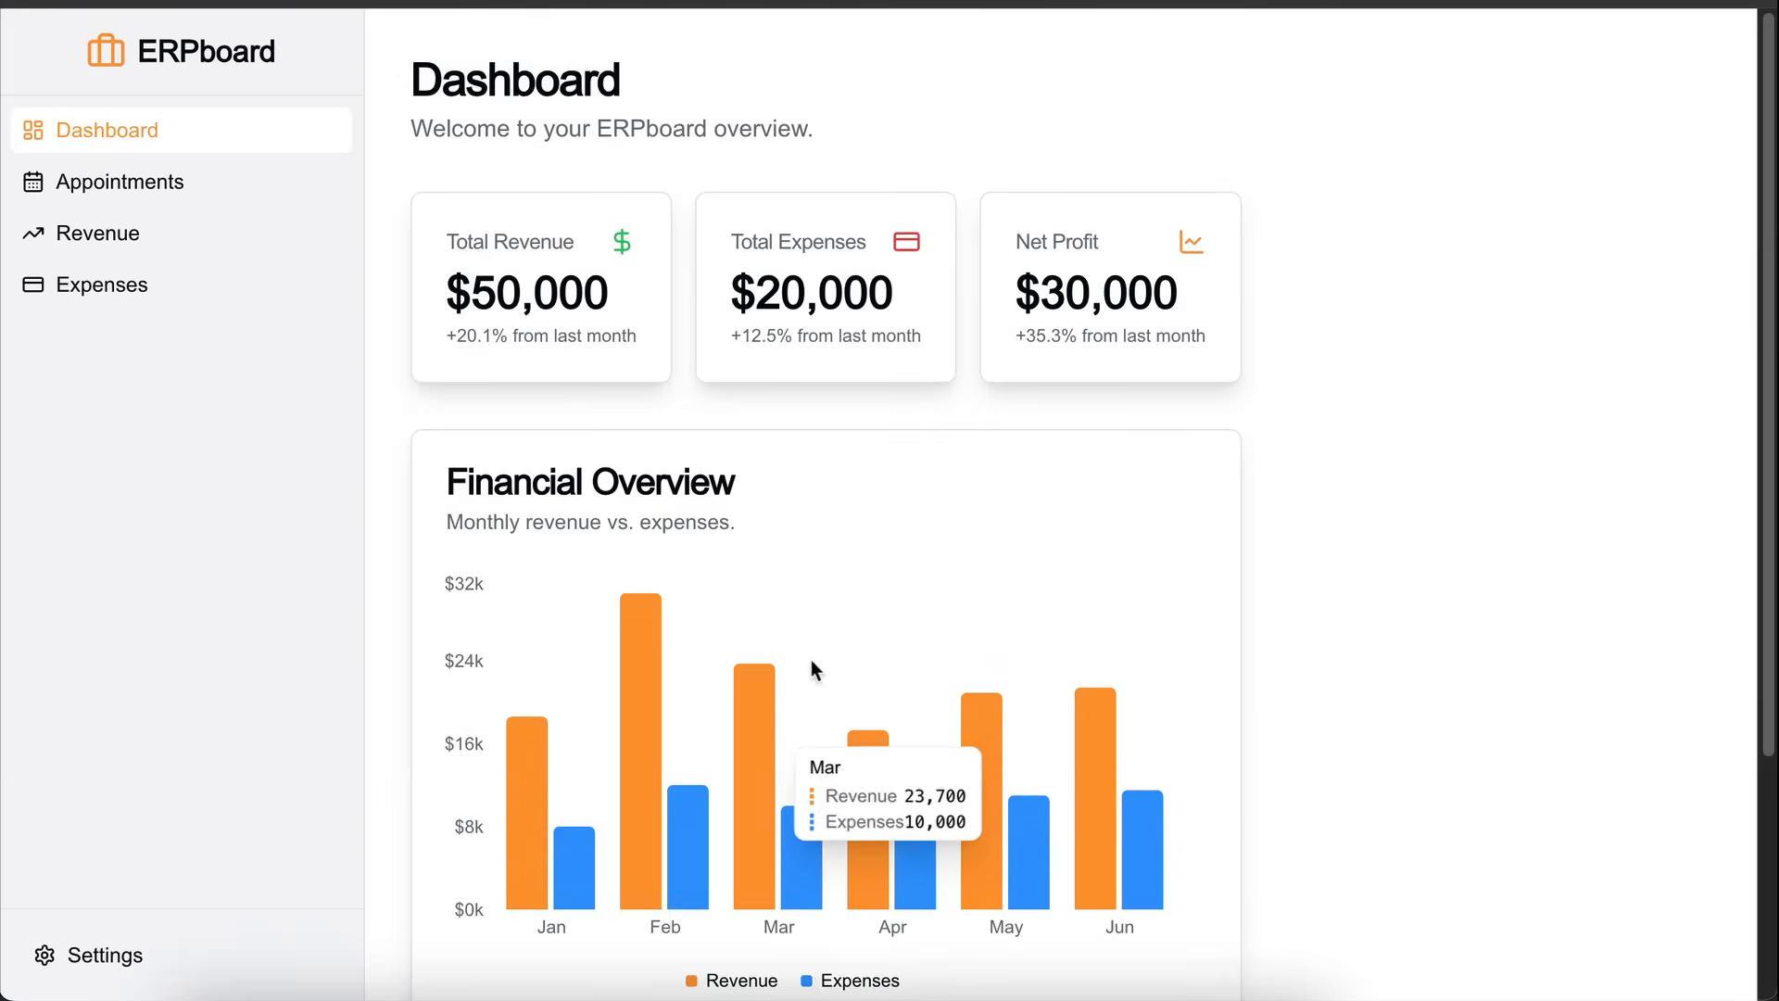
click(88, 954)
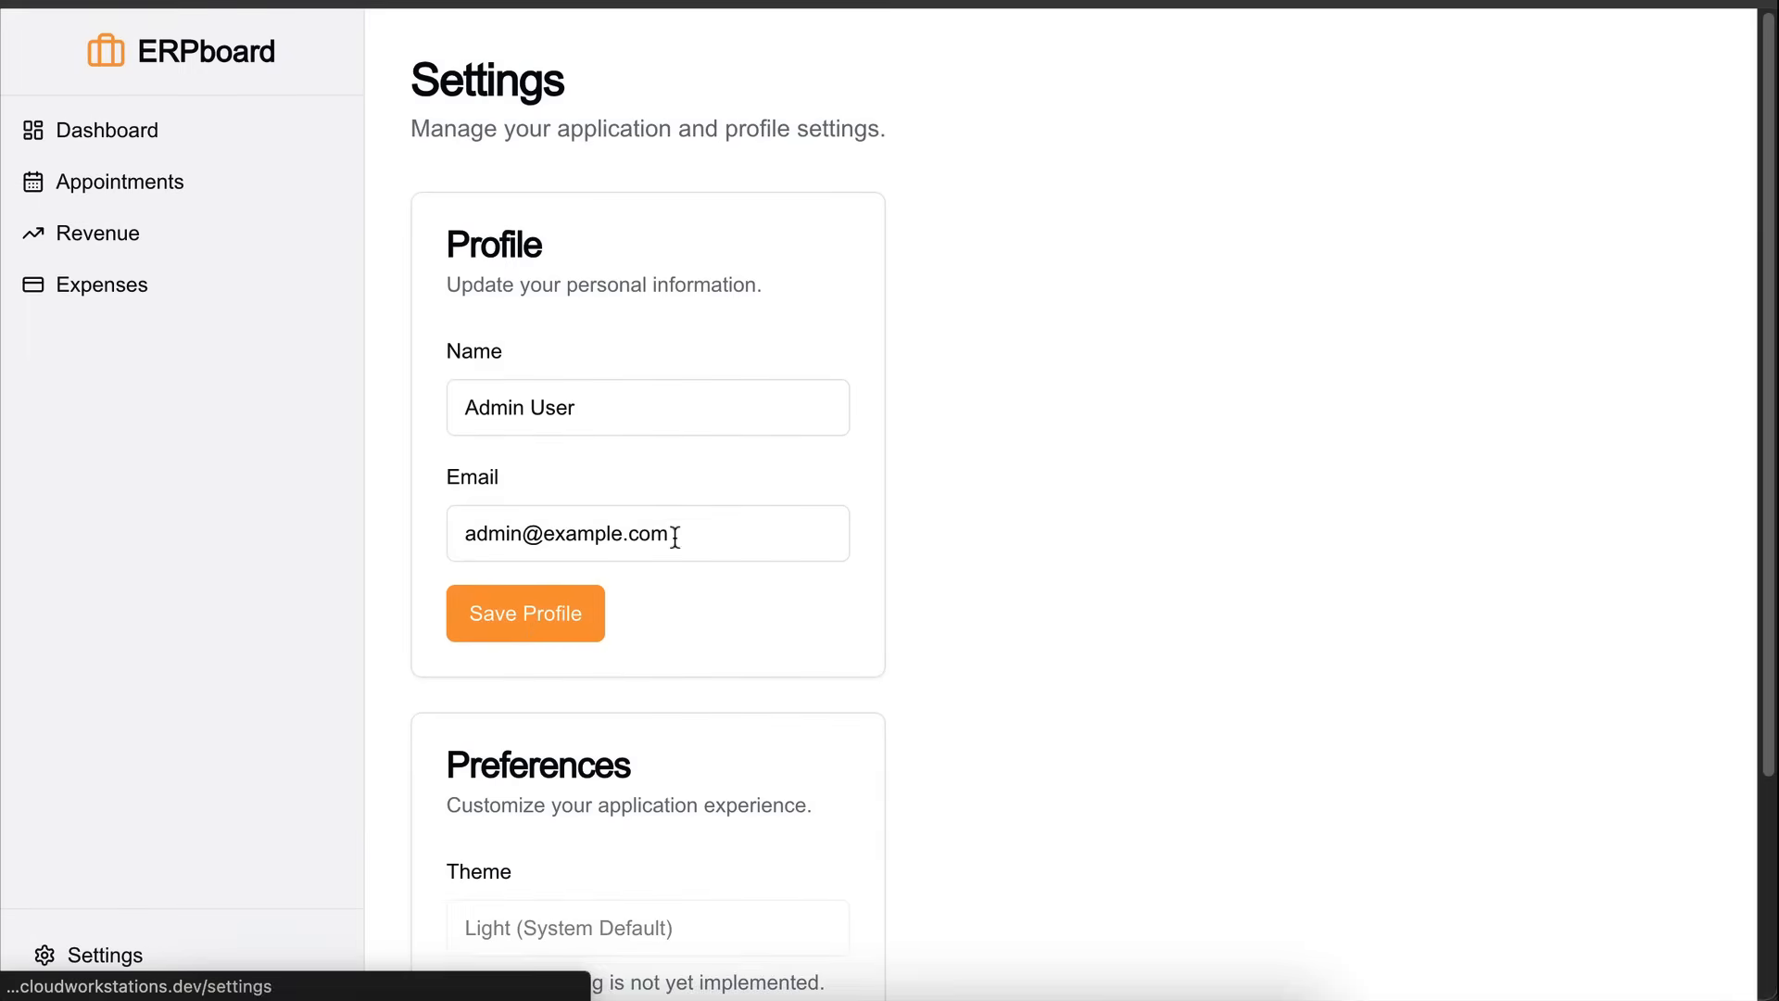
scroll(down, 3)
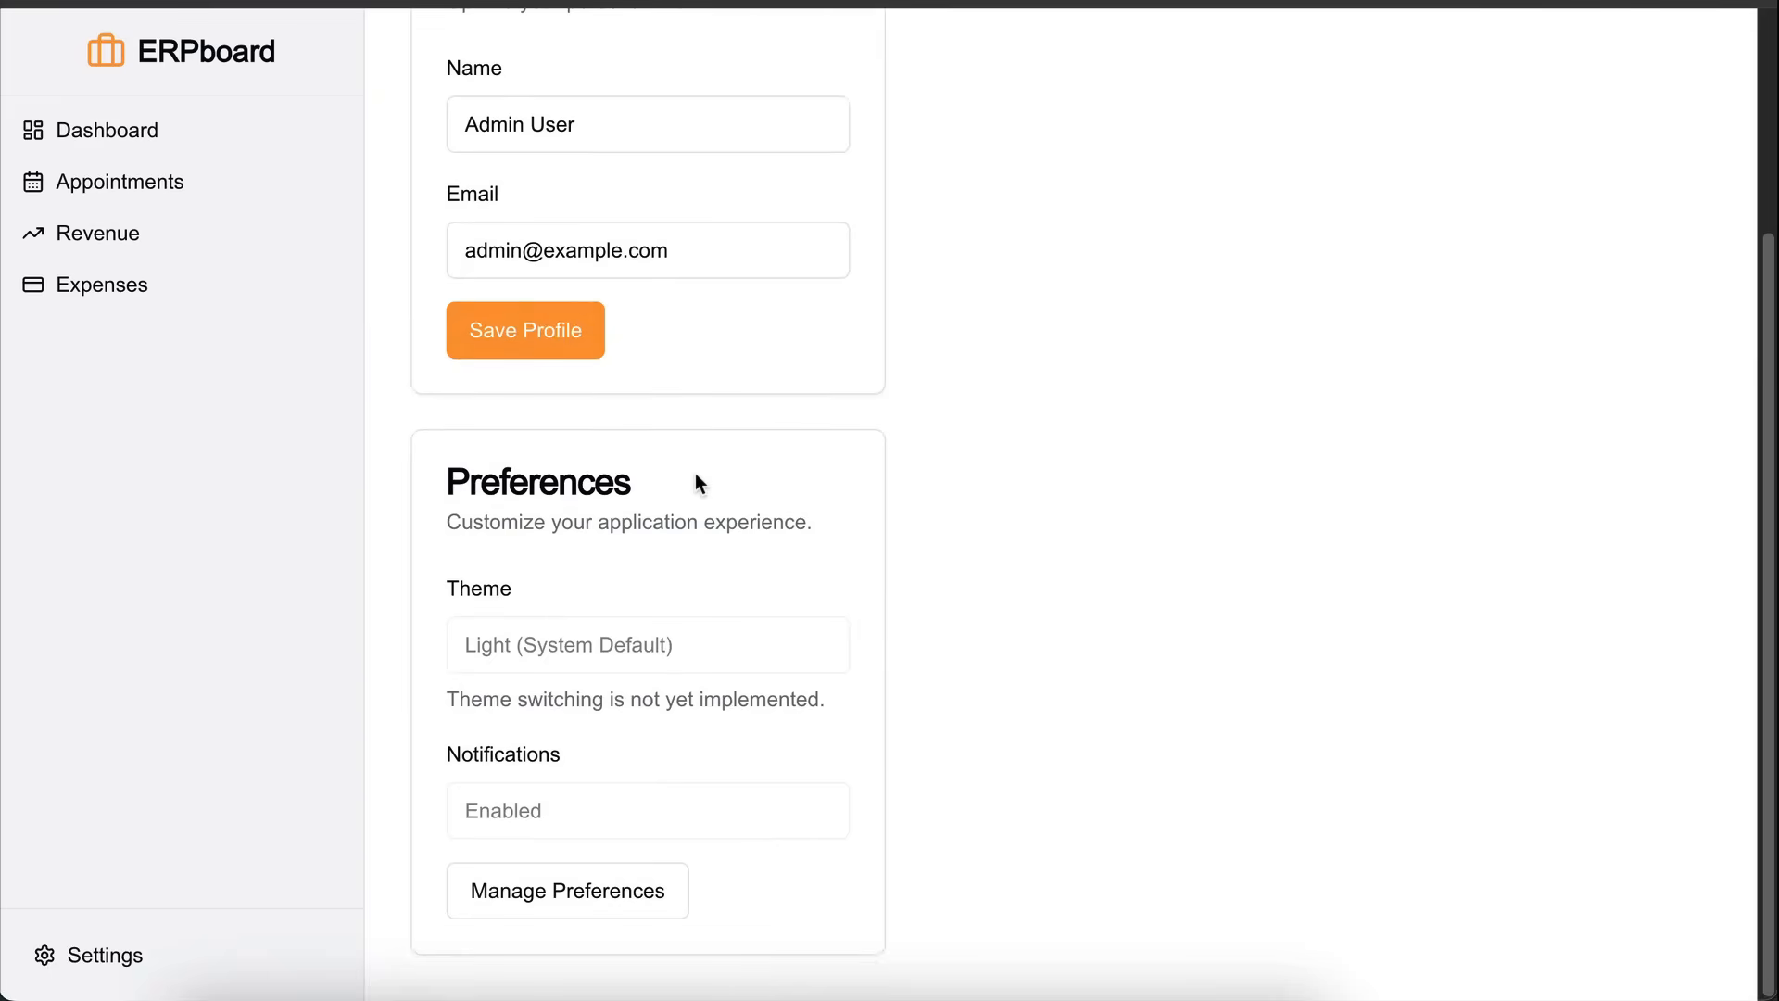
mouse_move(721, 689)
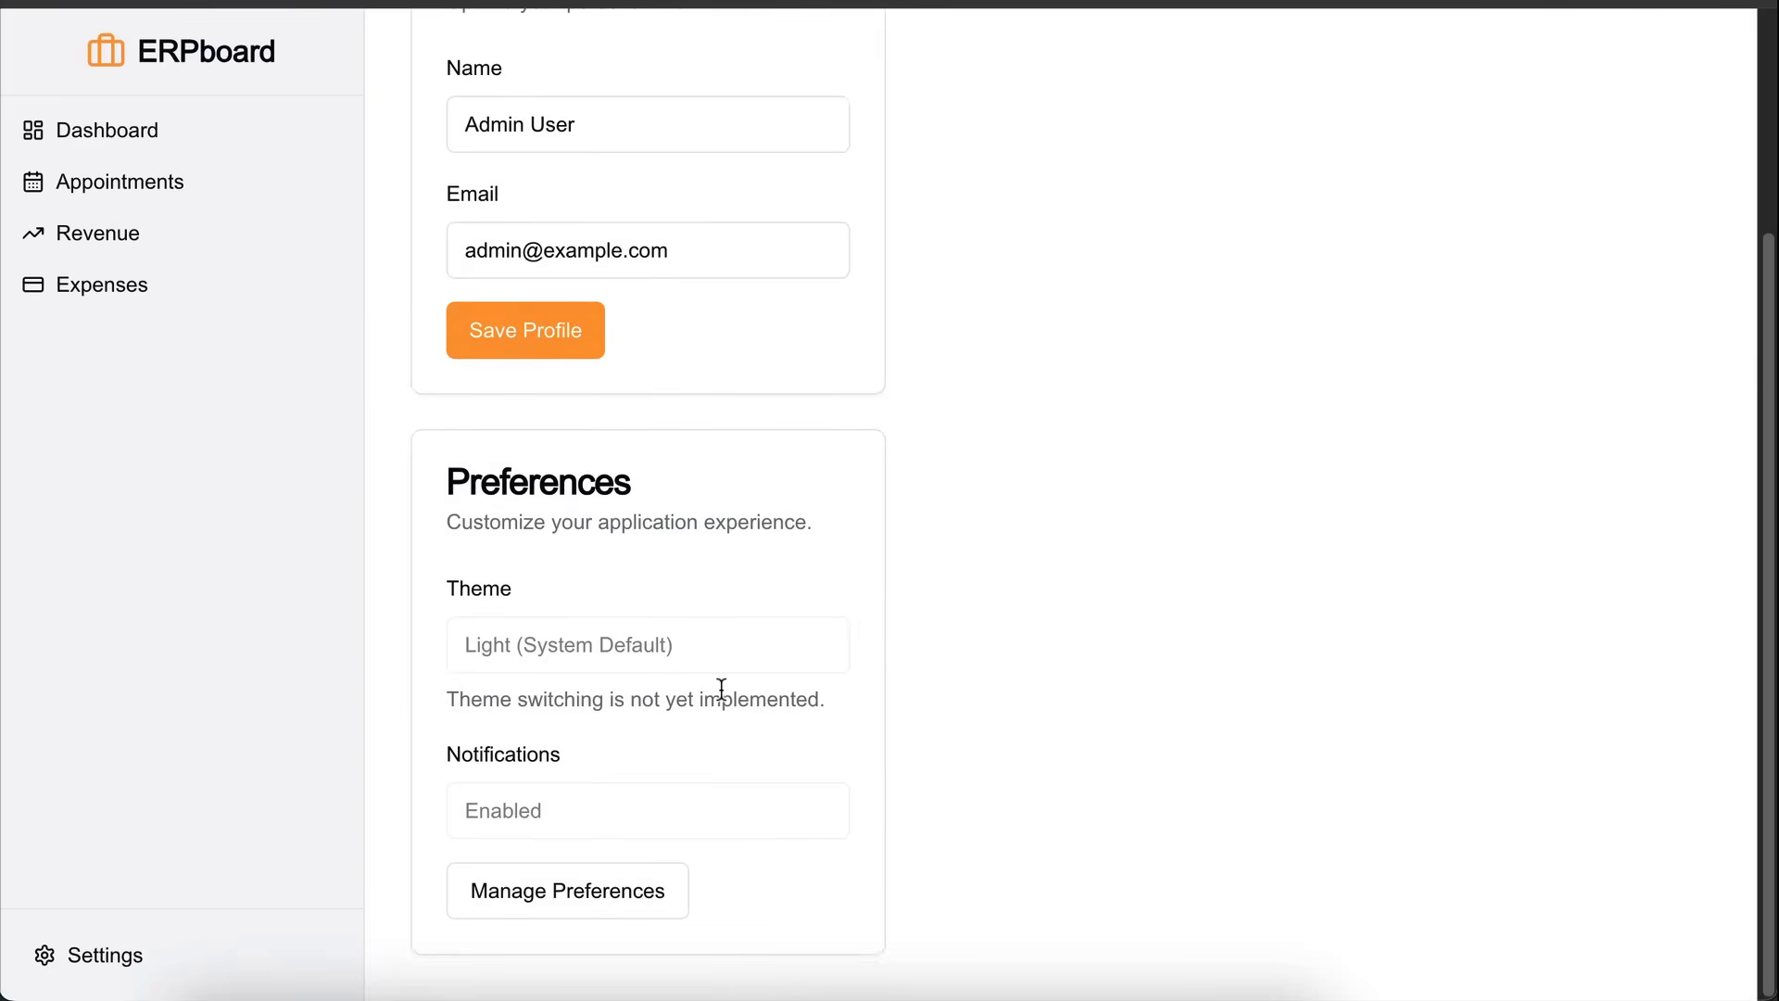
mouse_move(646, 744)
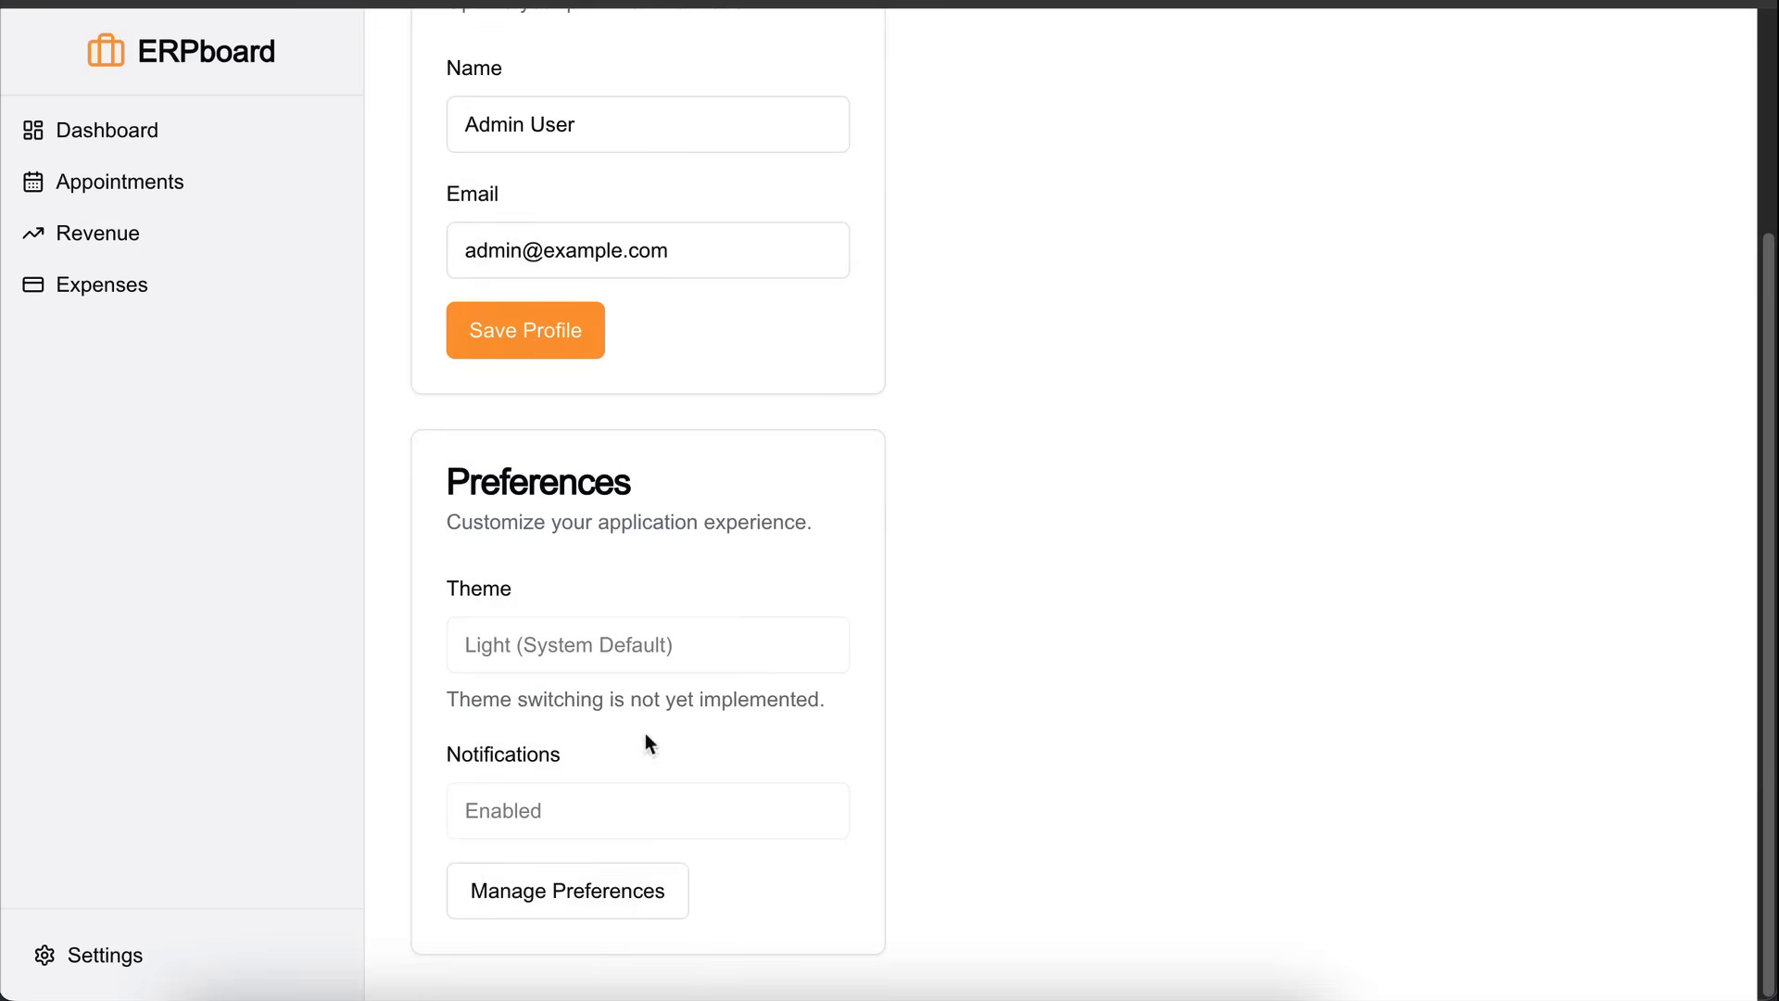
mouse_move(668, 658)
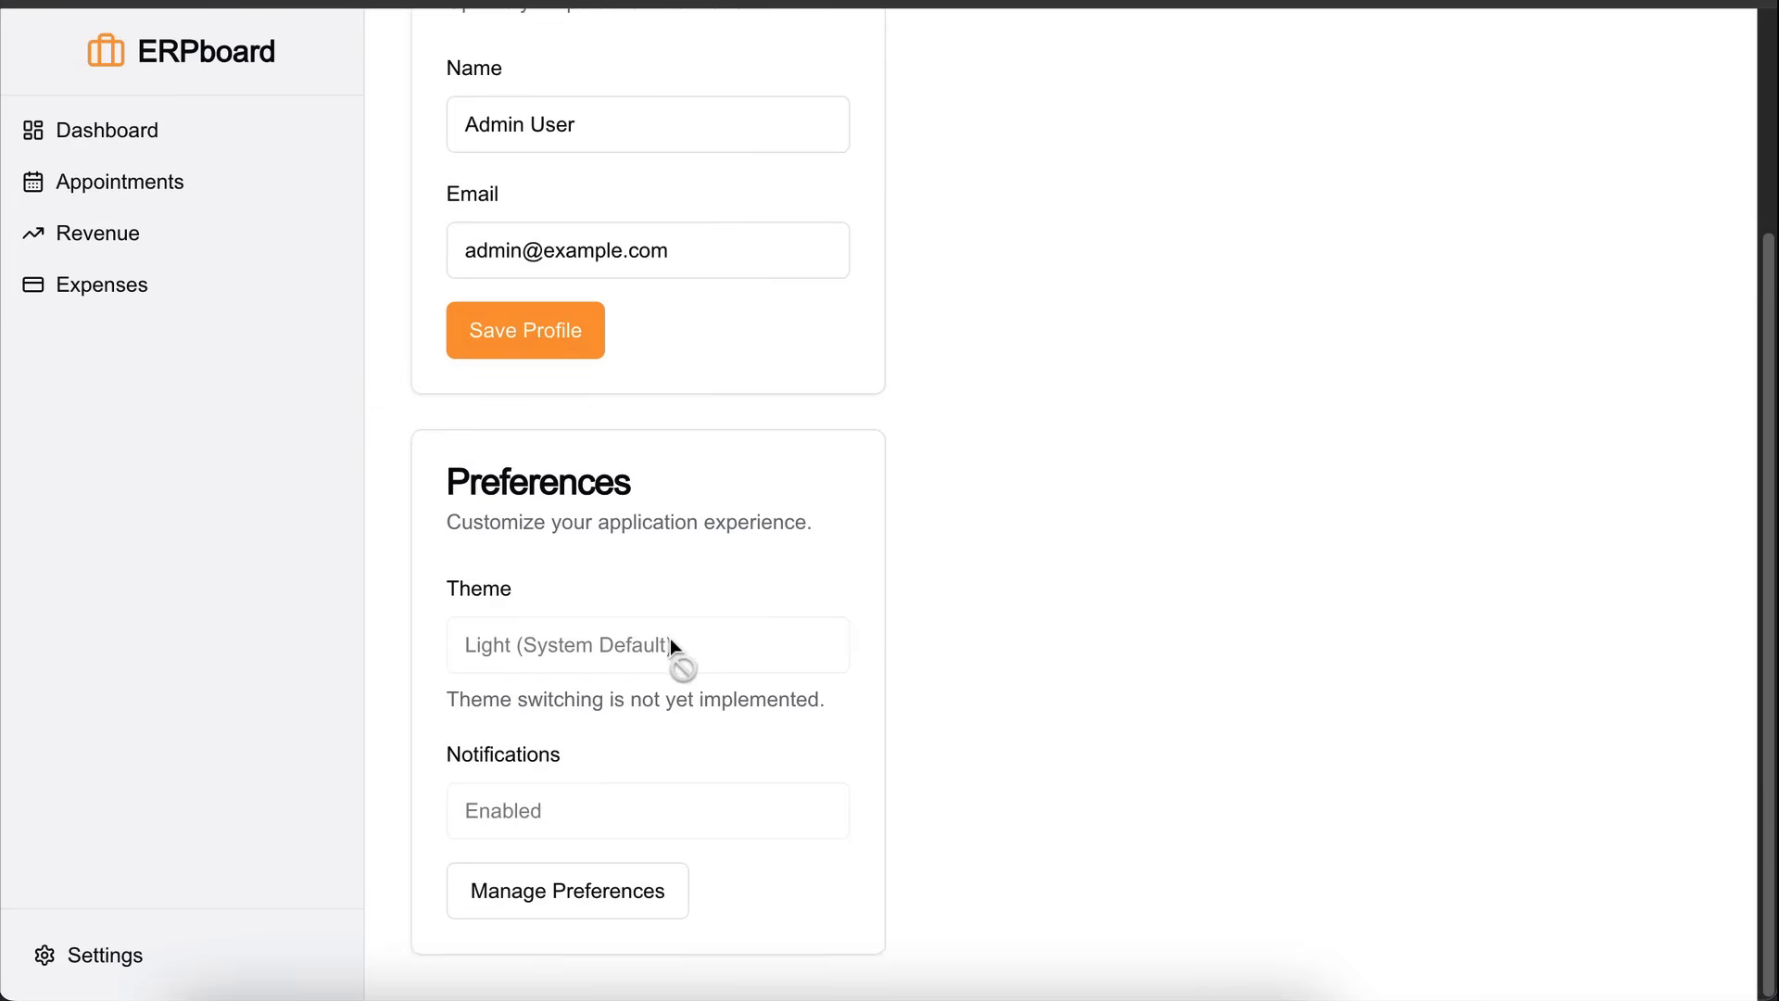
click(604, 890)
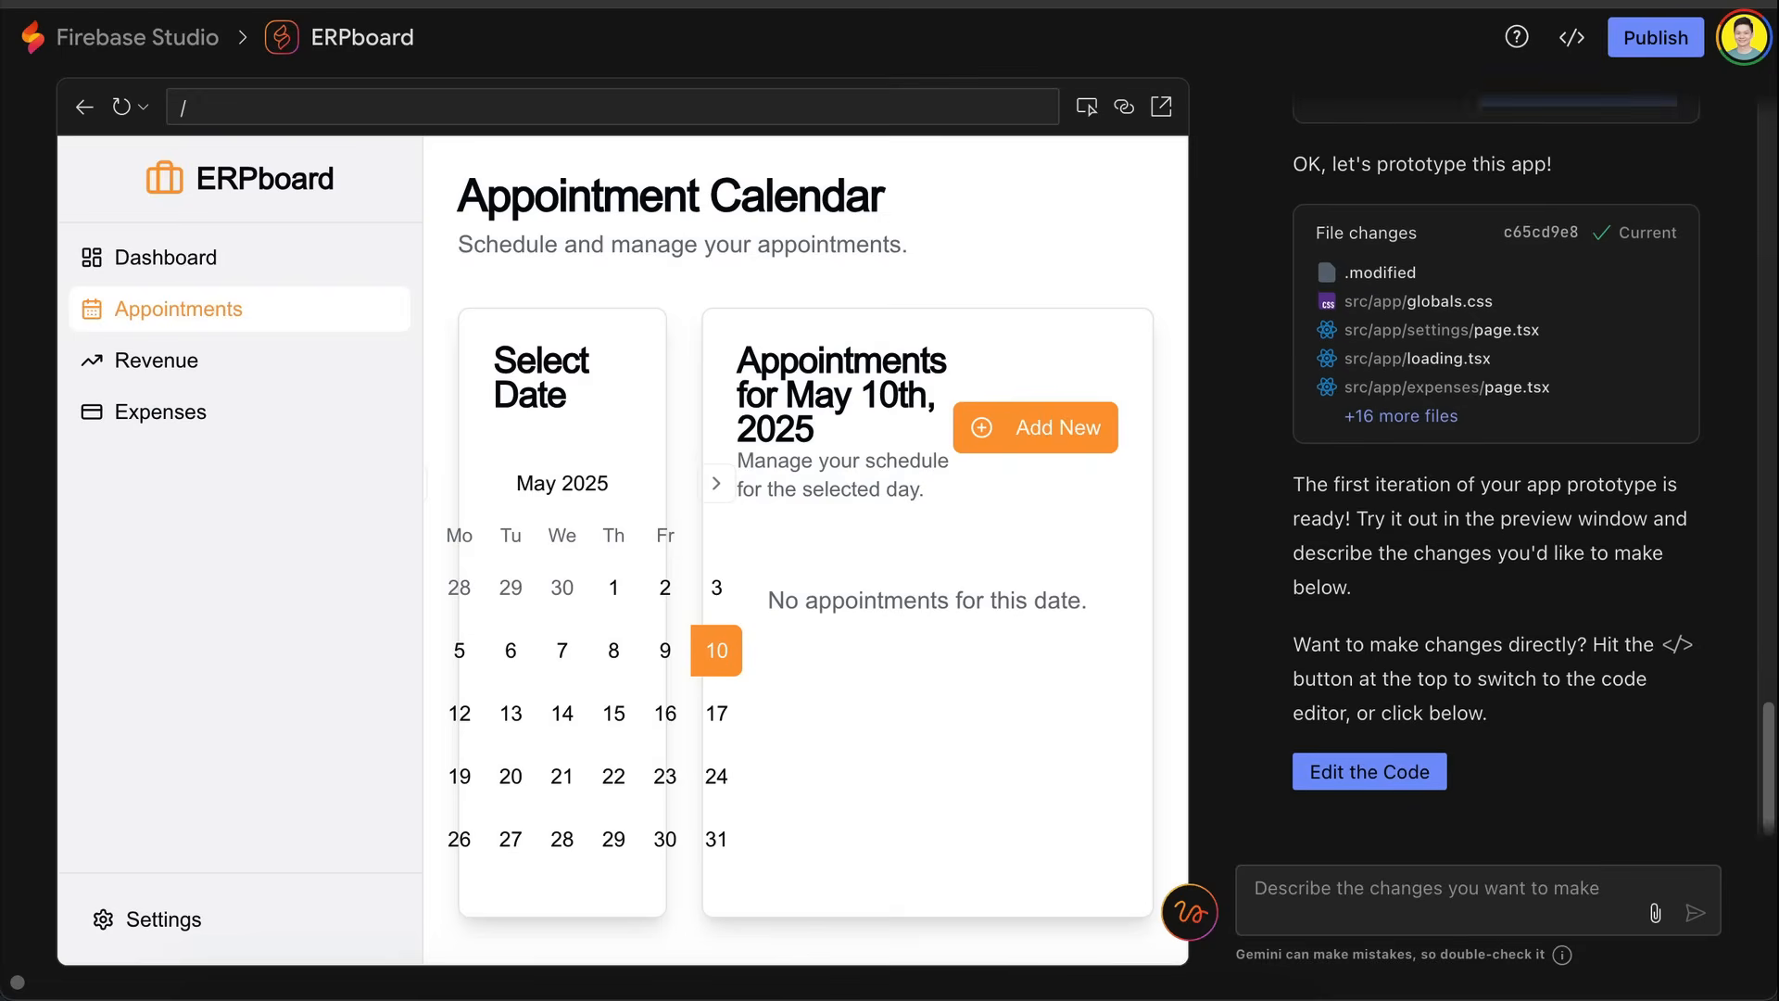
Step: Select the Manage Preferences button in the preview and ask Gemini to relabel it Save Preferences
click(148, 919)
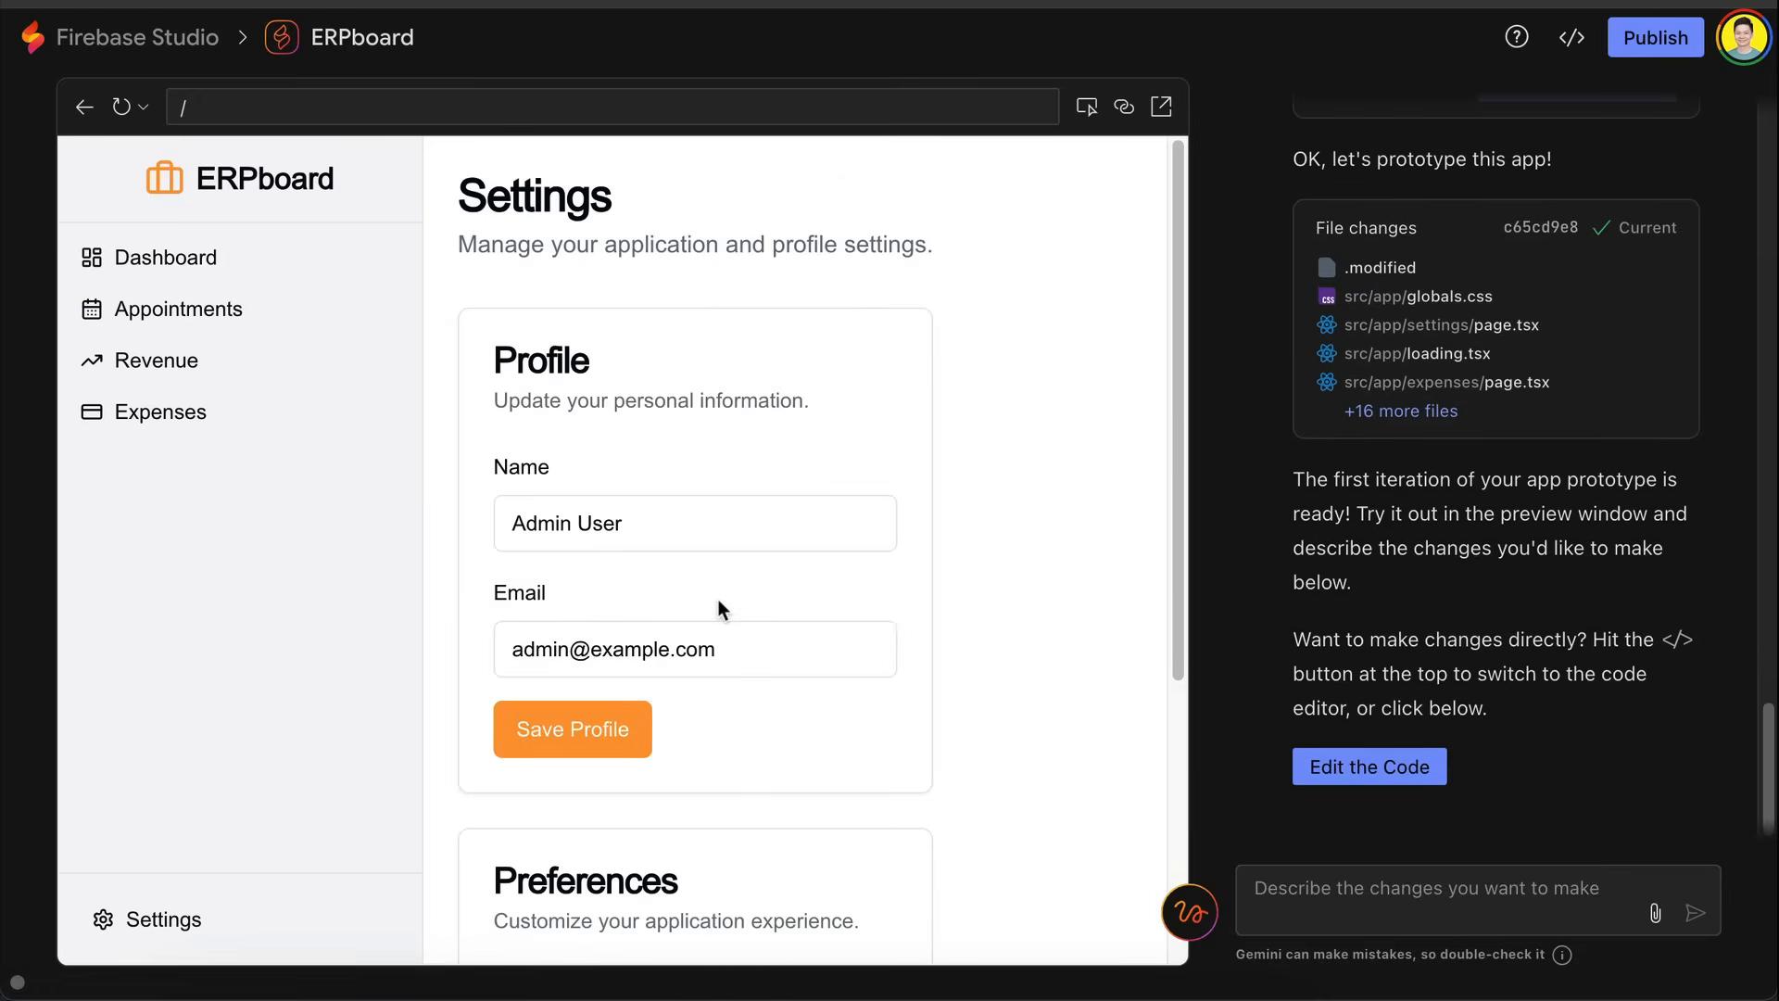
scroll(down, 3)
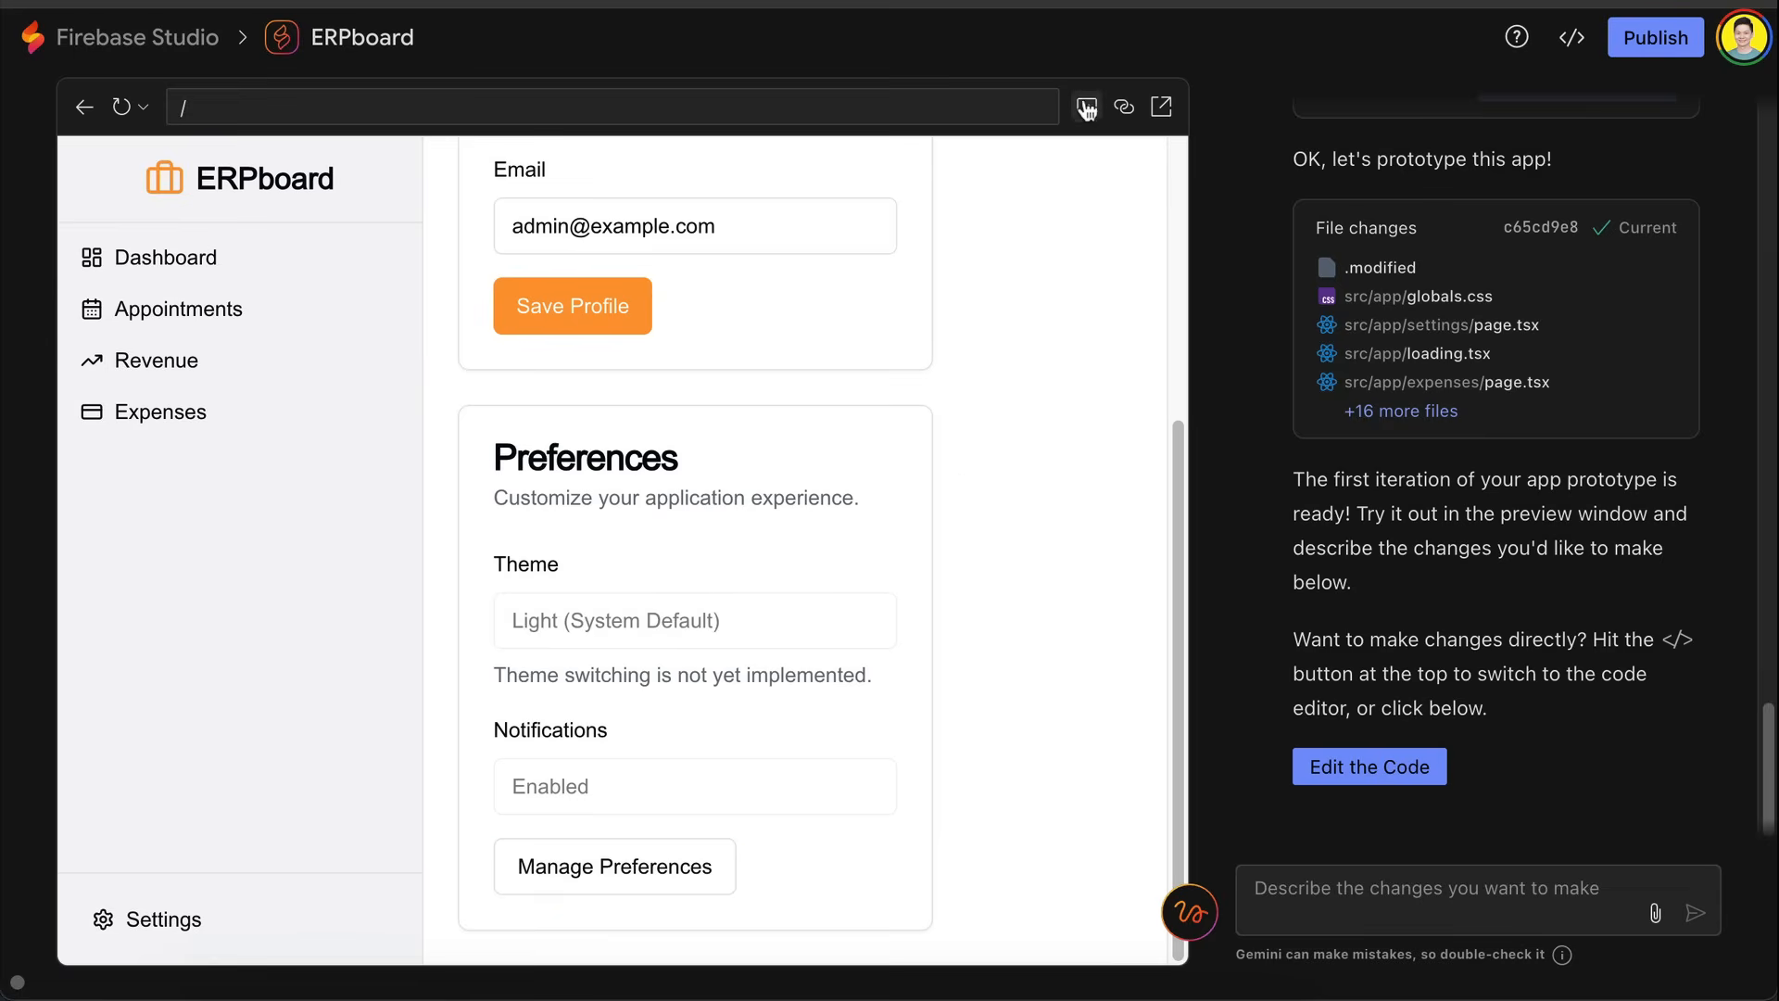
mouse_move(1090, 105)
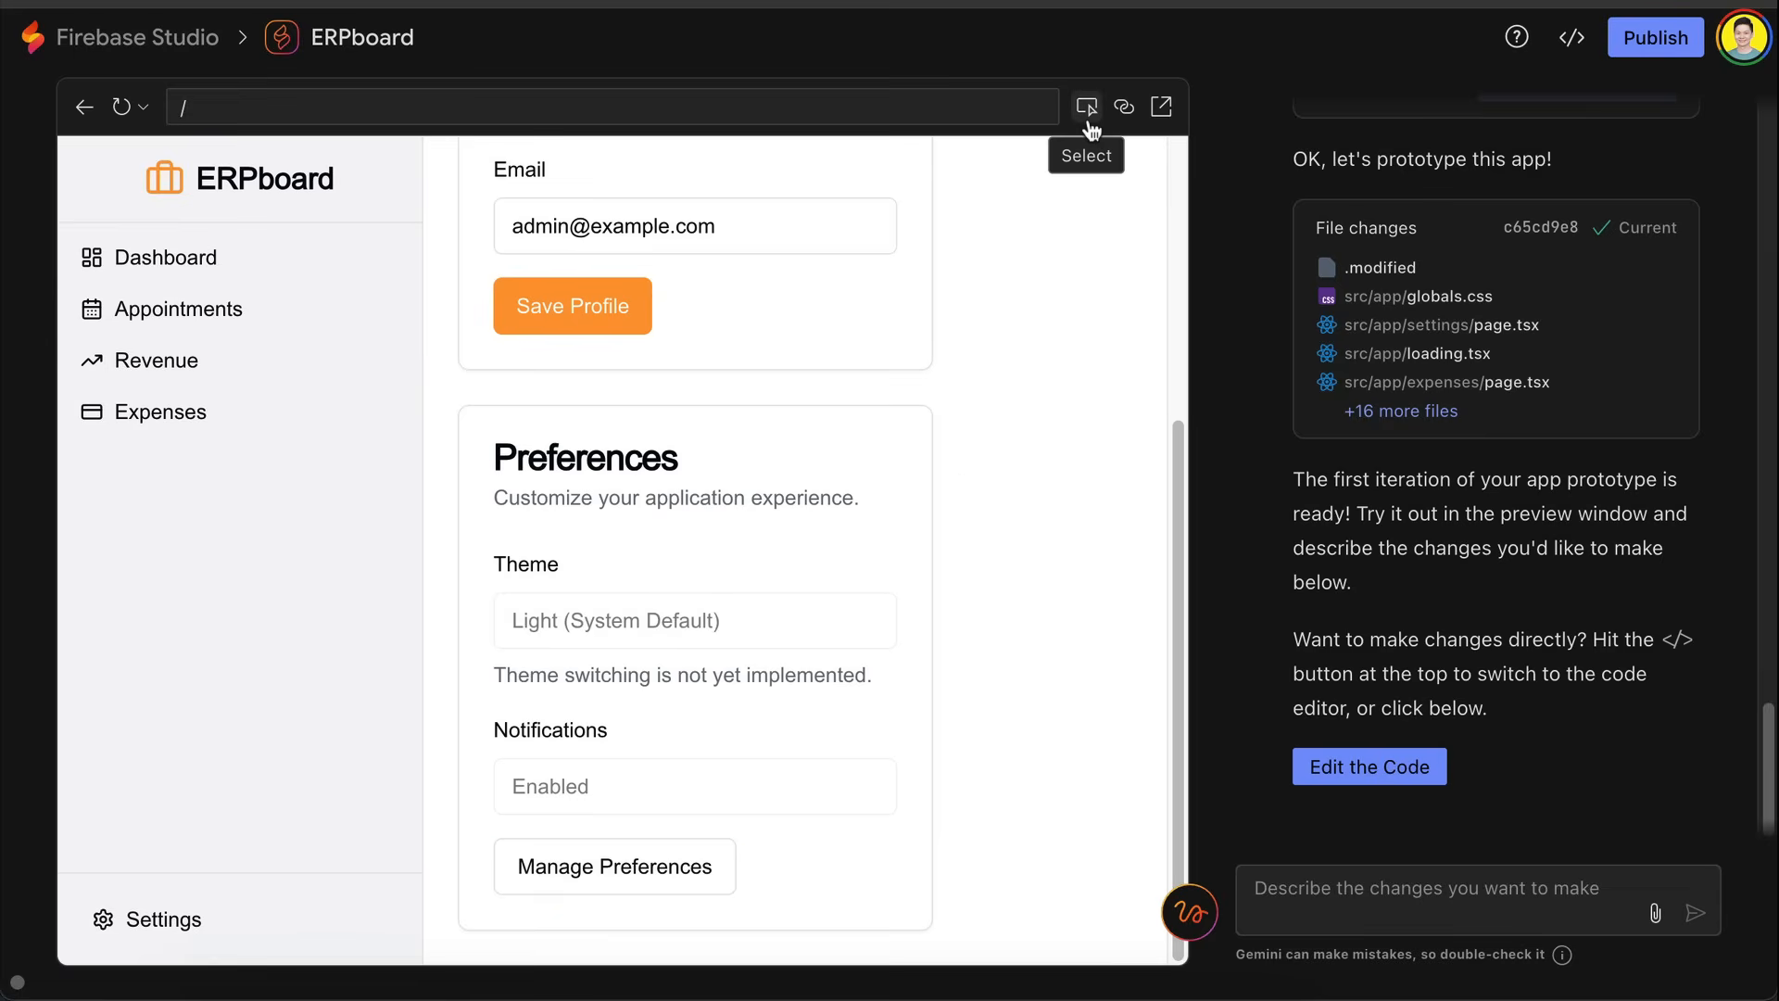
click(1087, 105)
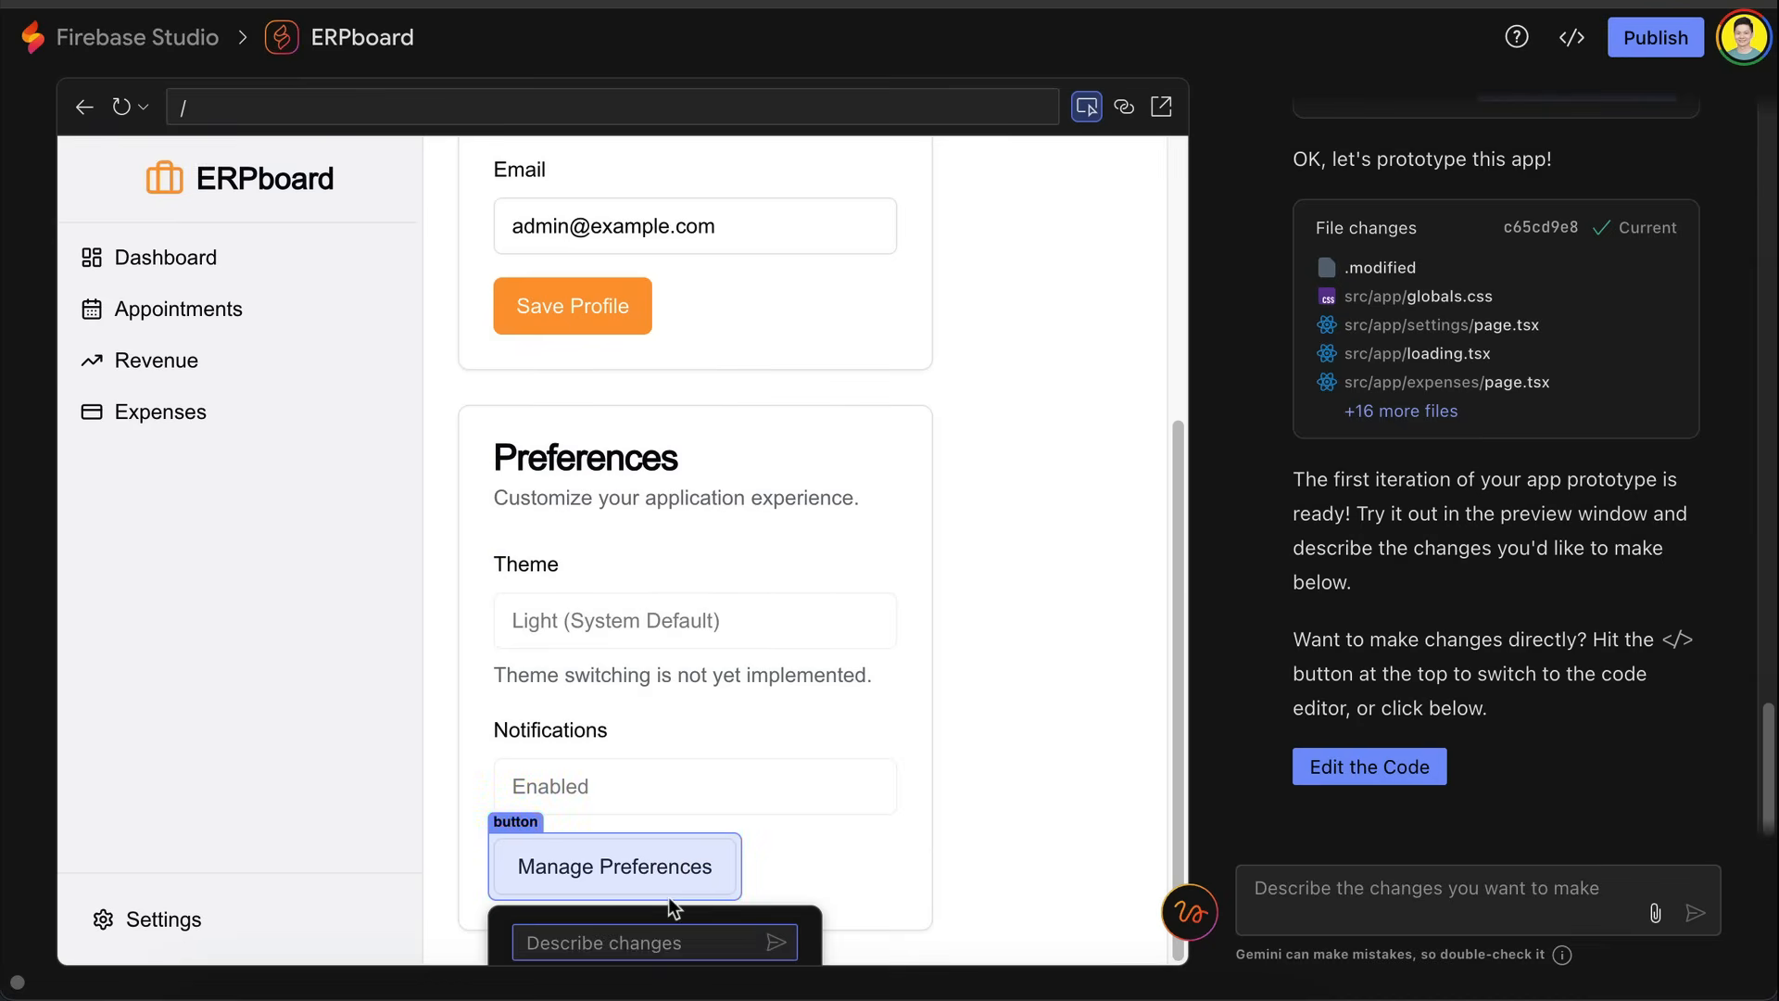
text(Change labe)
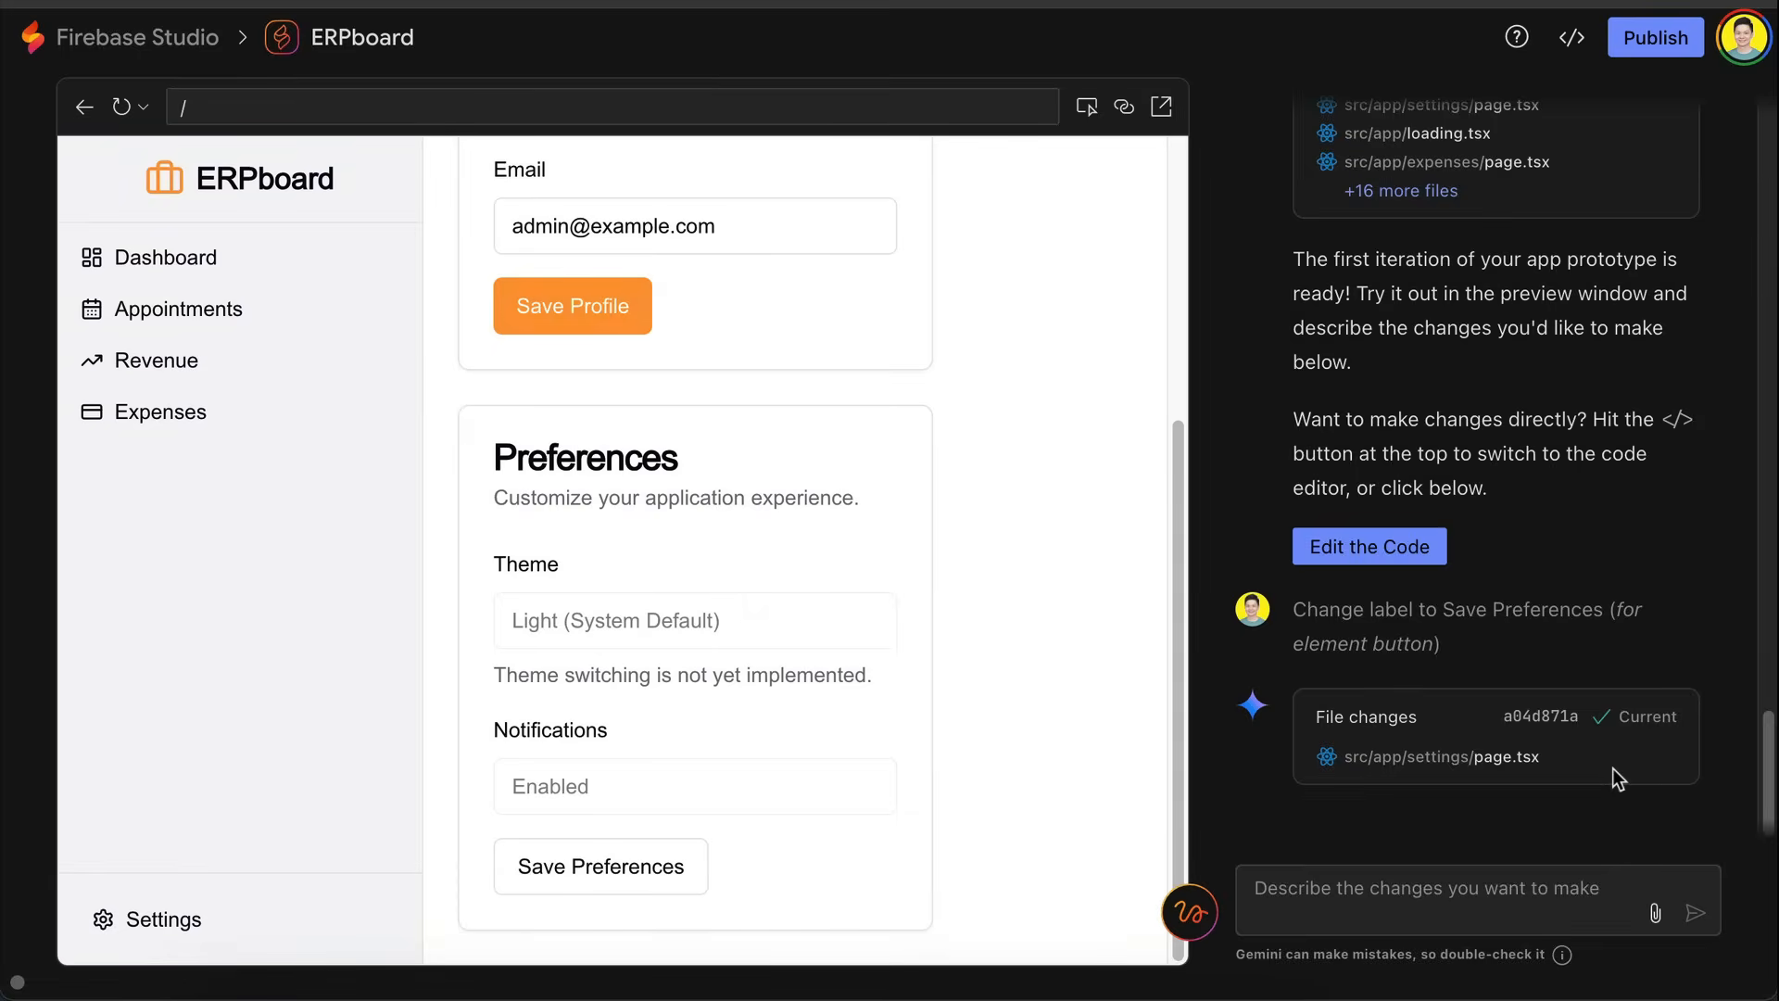
mouse_move(664, 473)
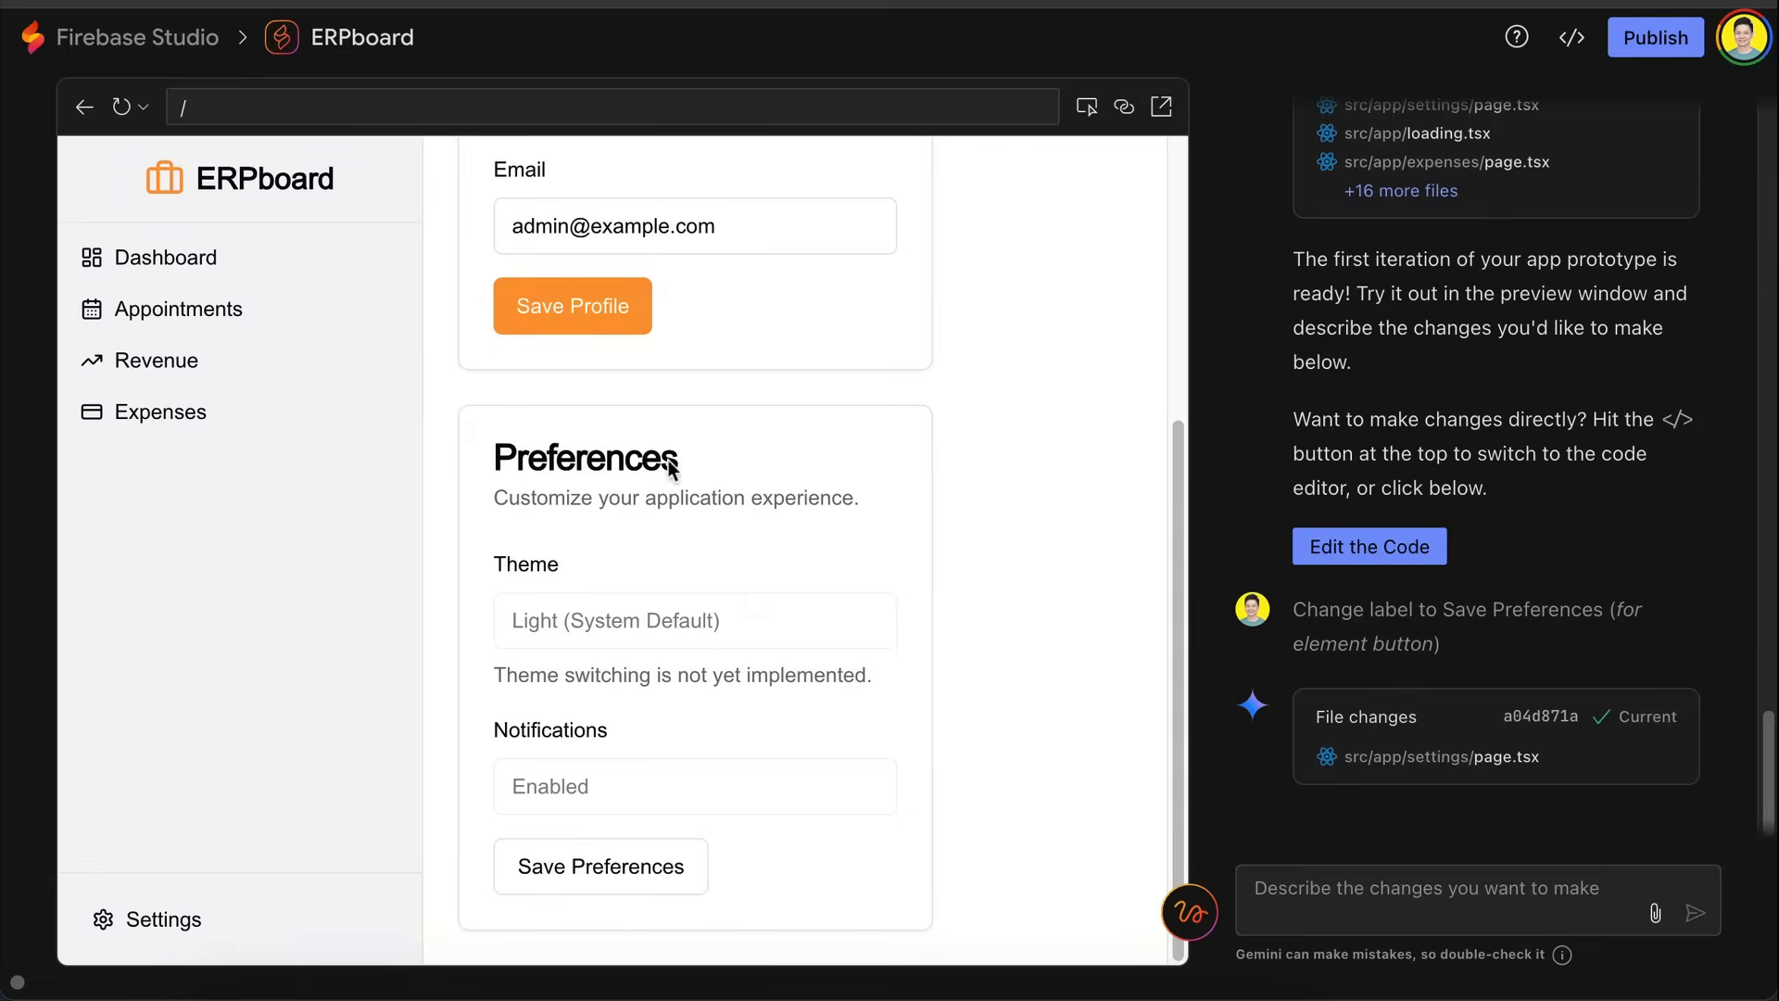
click(1086, 105)
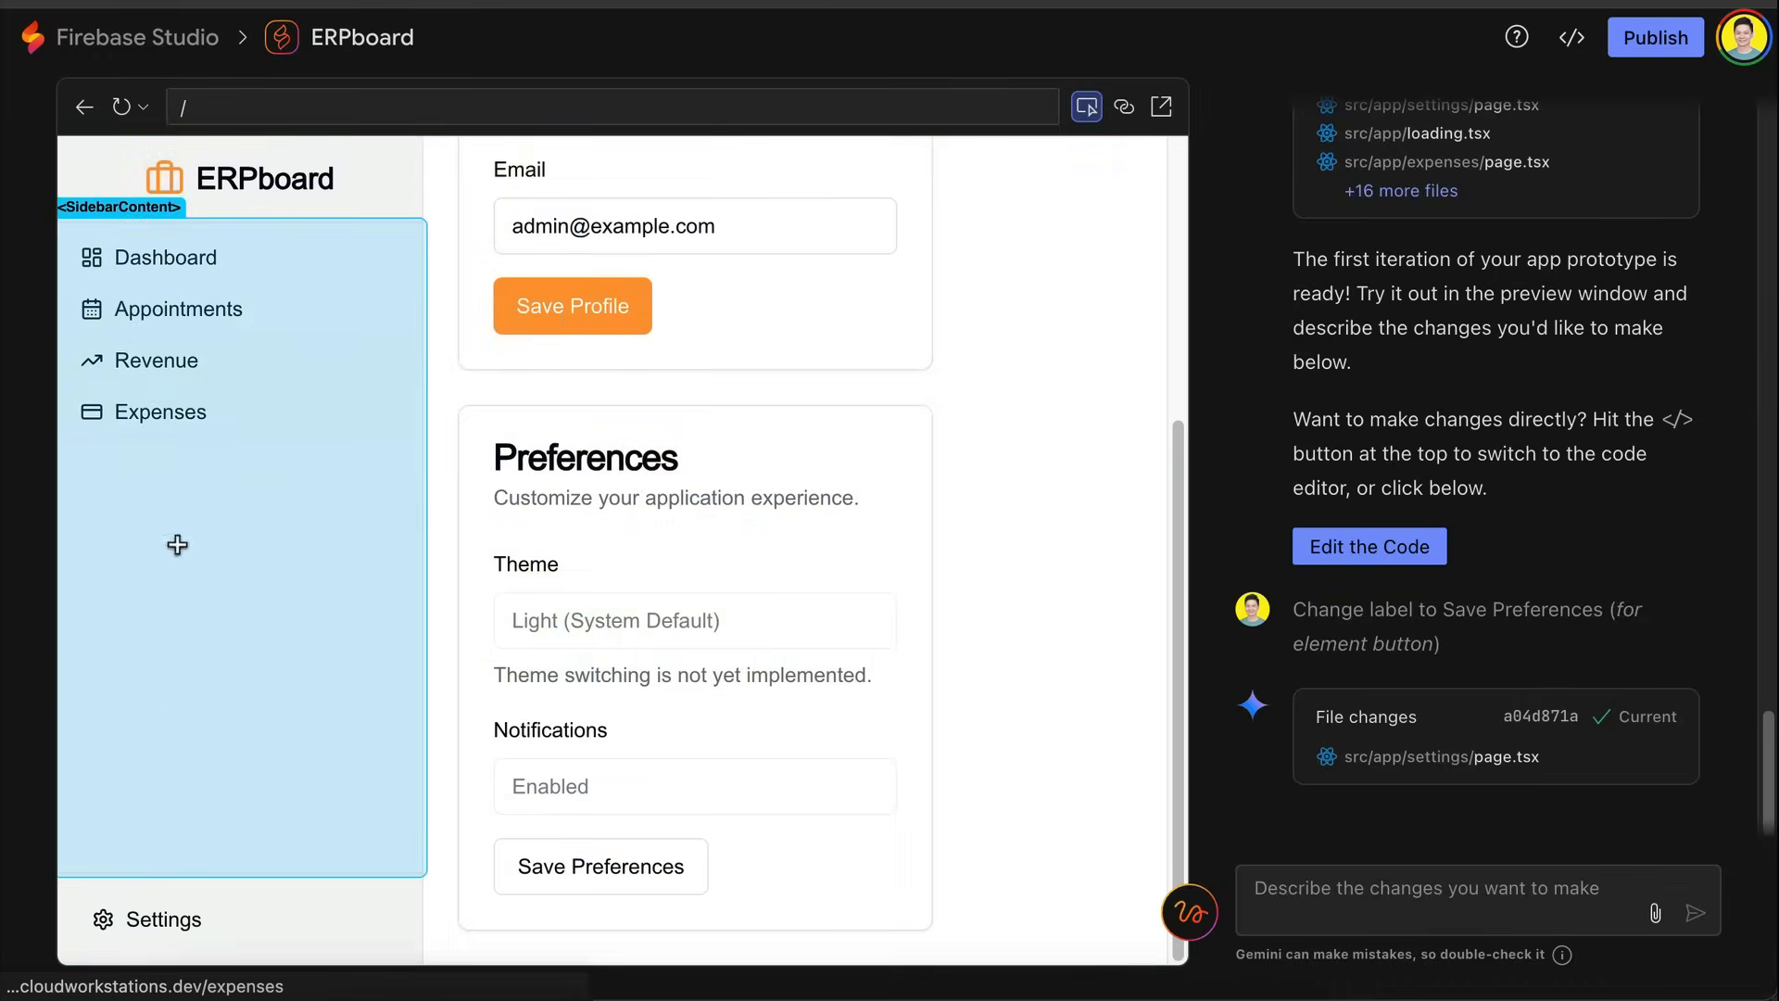
click(165, 258)
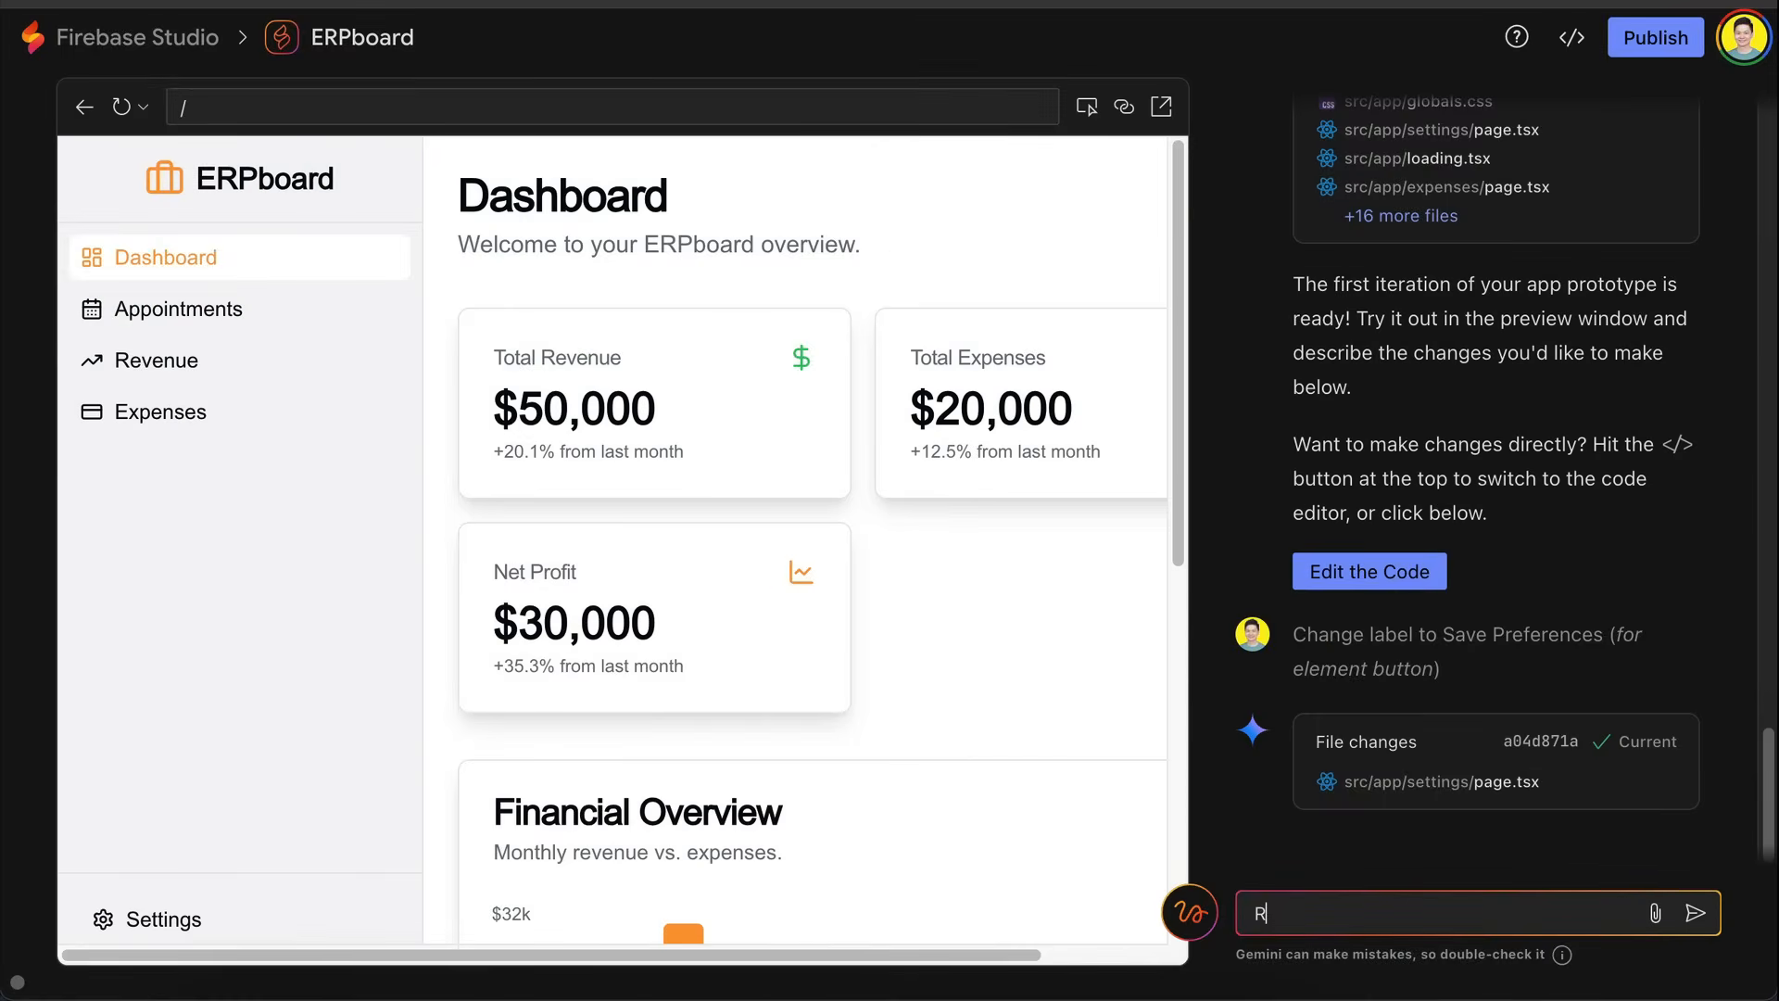
Step: Send 'Remove all dummy data to prepare for real use. Persist data in a database.' to Gemini
text(Remove all dummy)
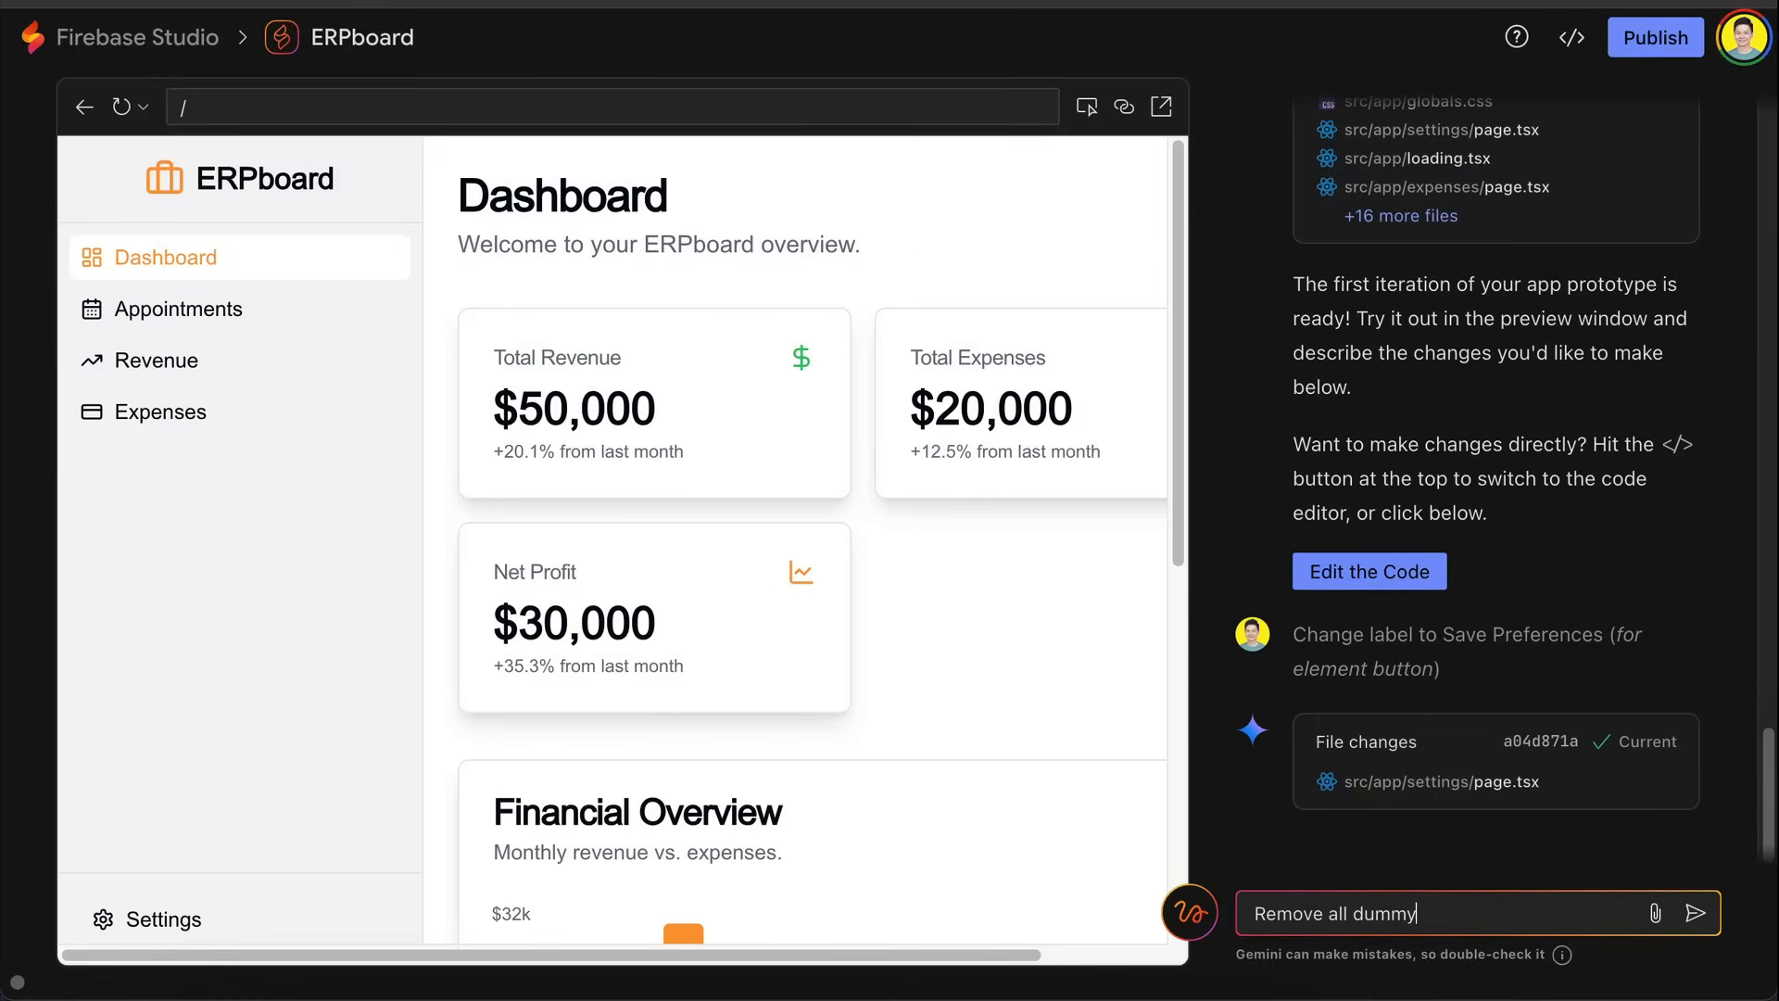
text(data to prepare for)
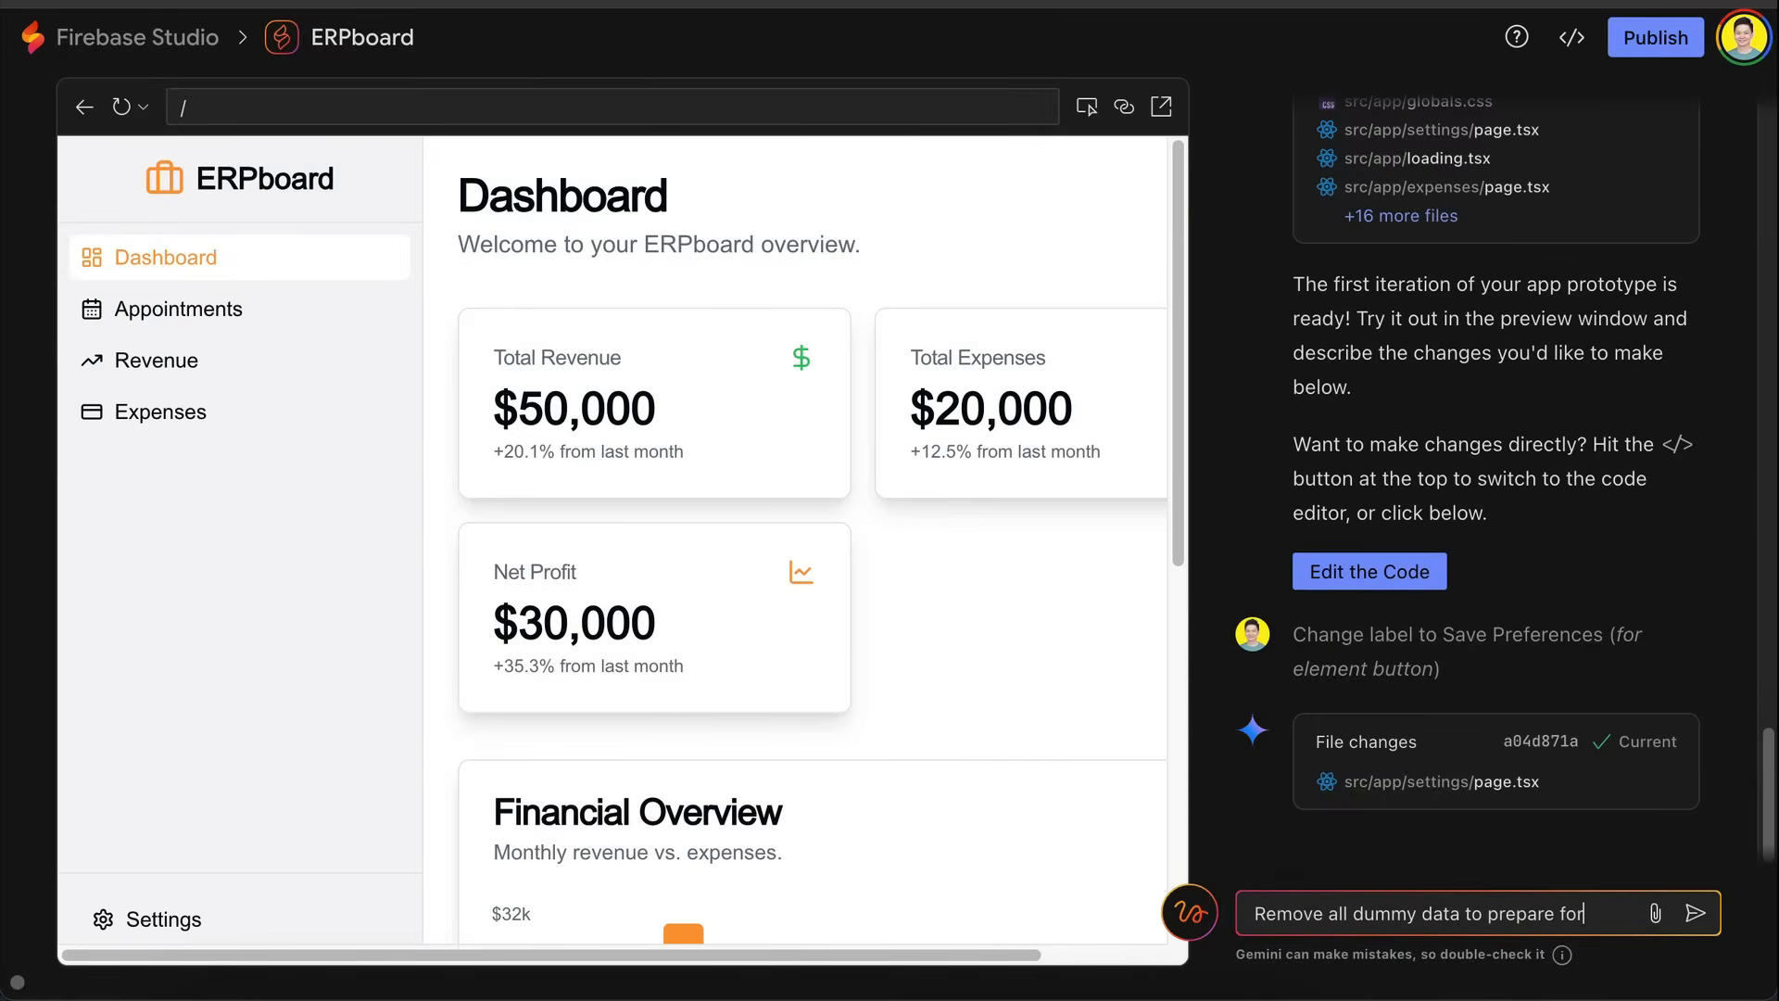
text(real use. Persist)
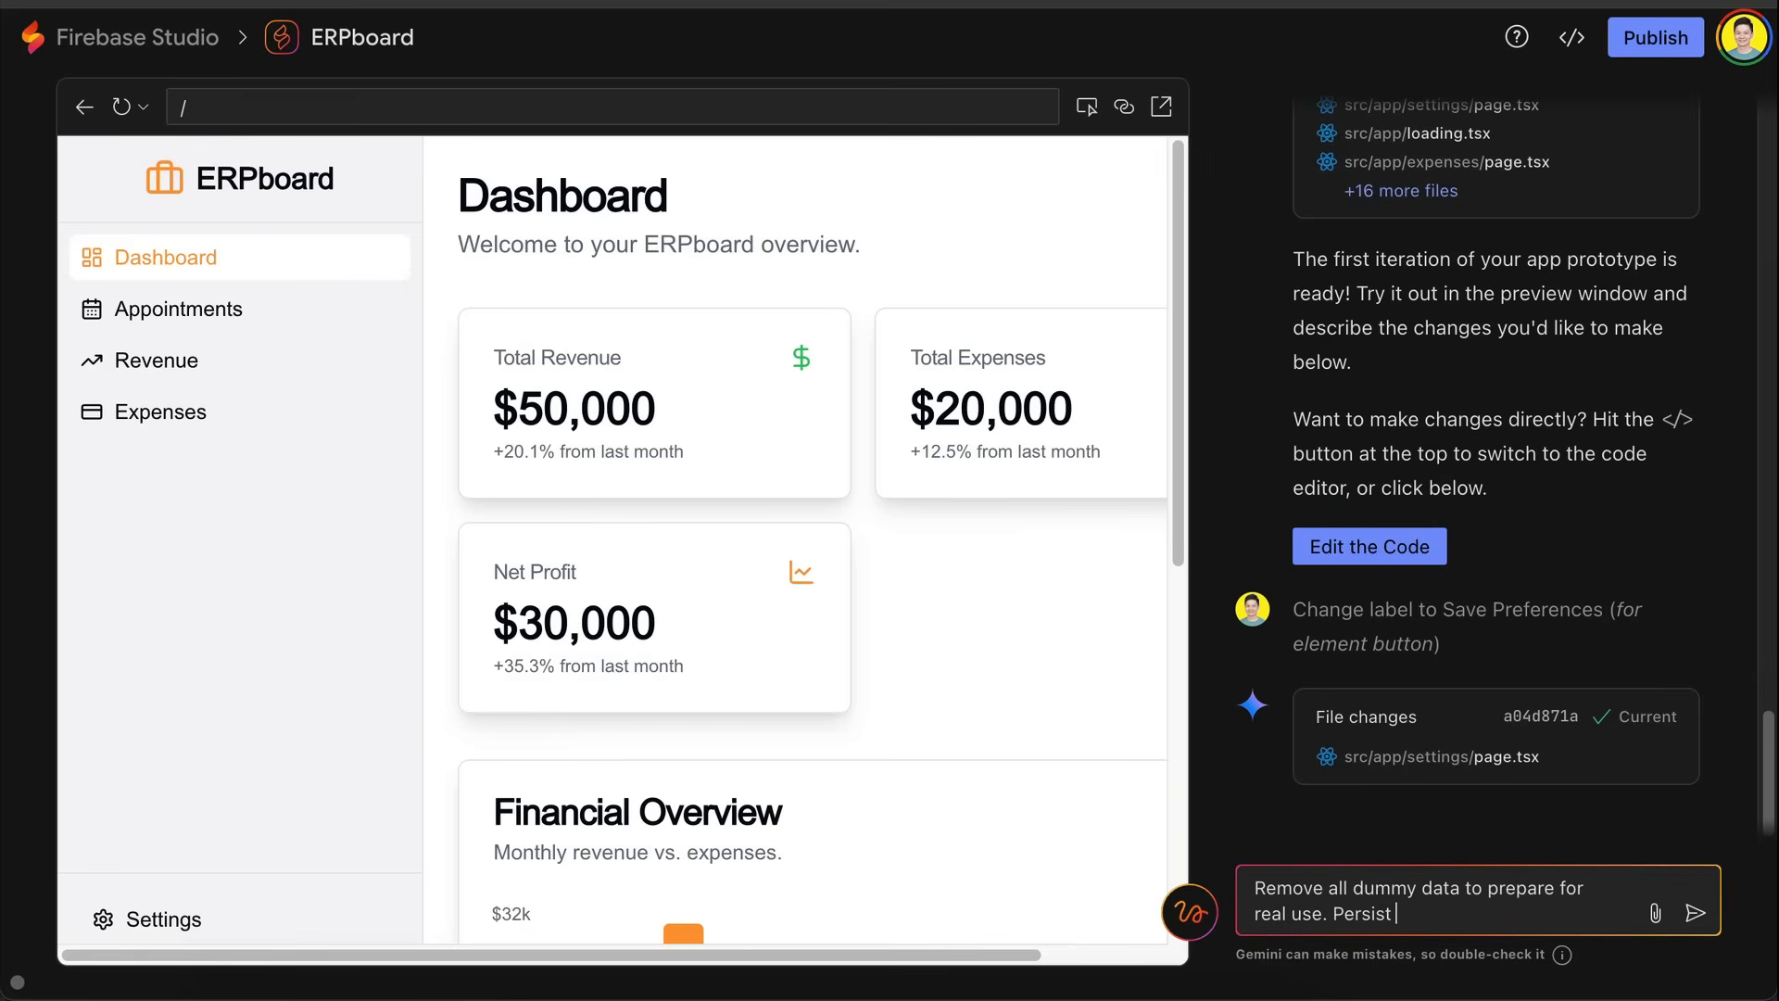
text(data in a database.)
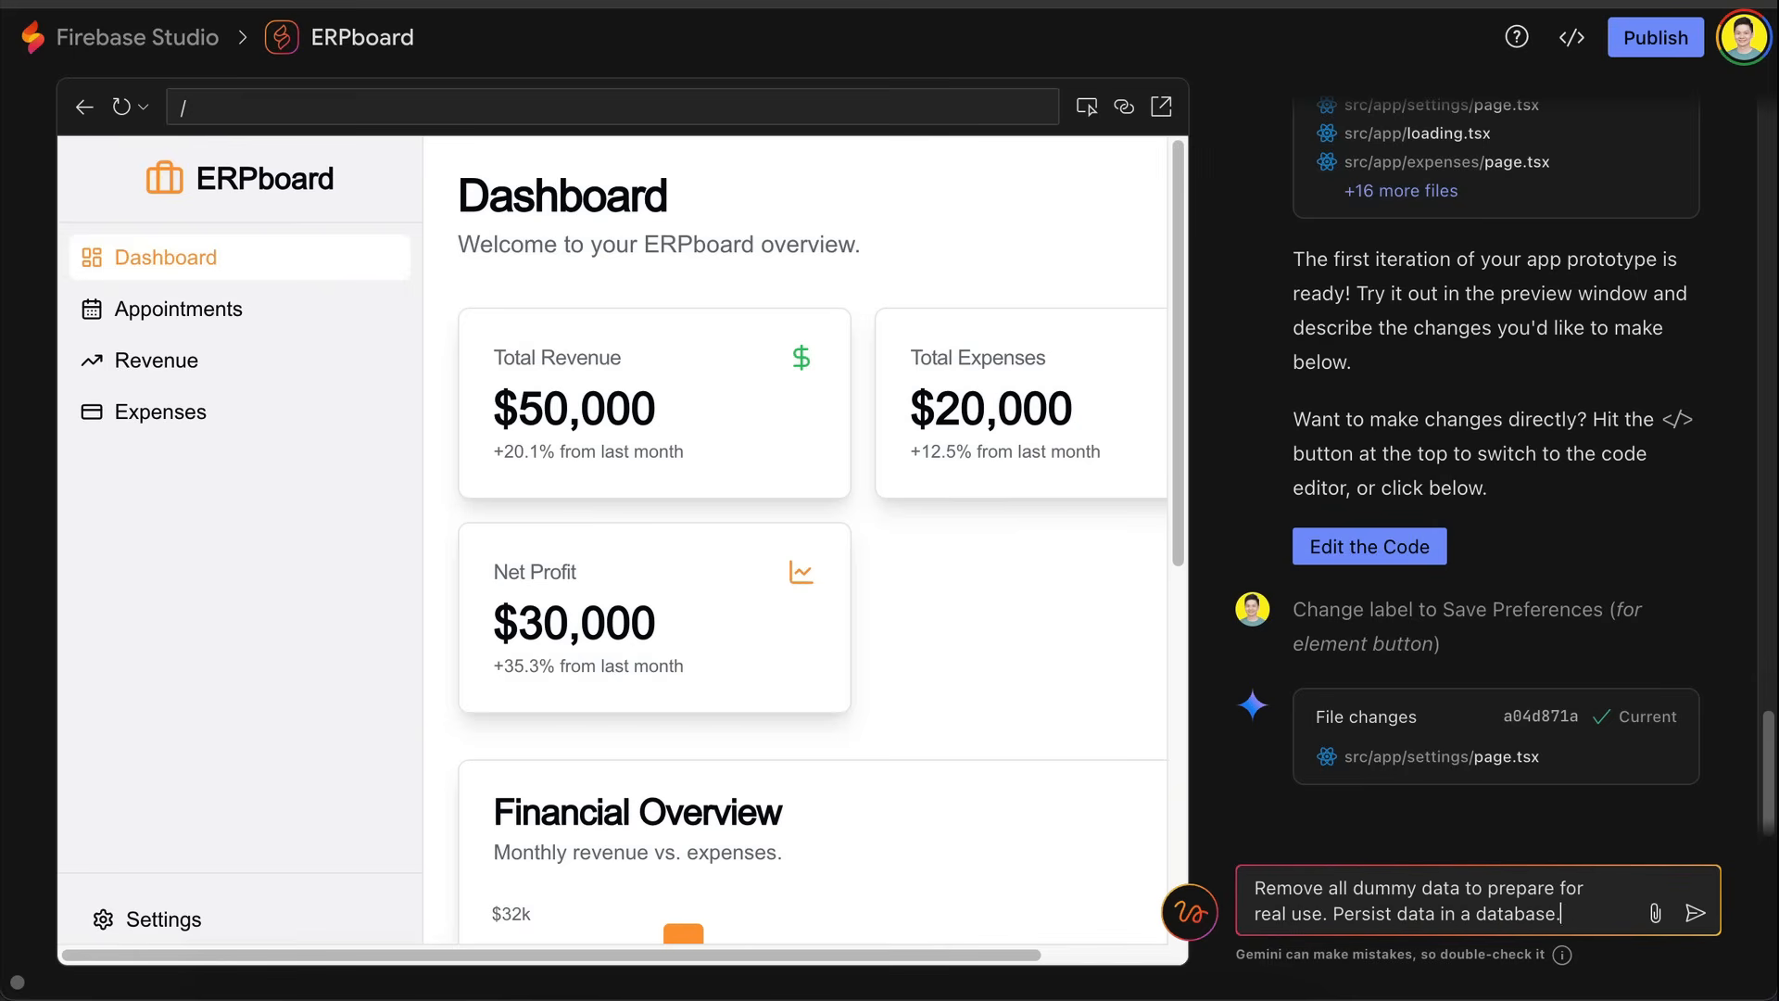
click(1695, 912)
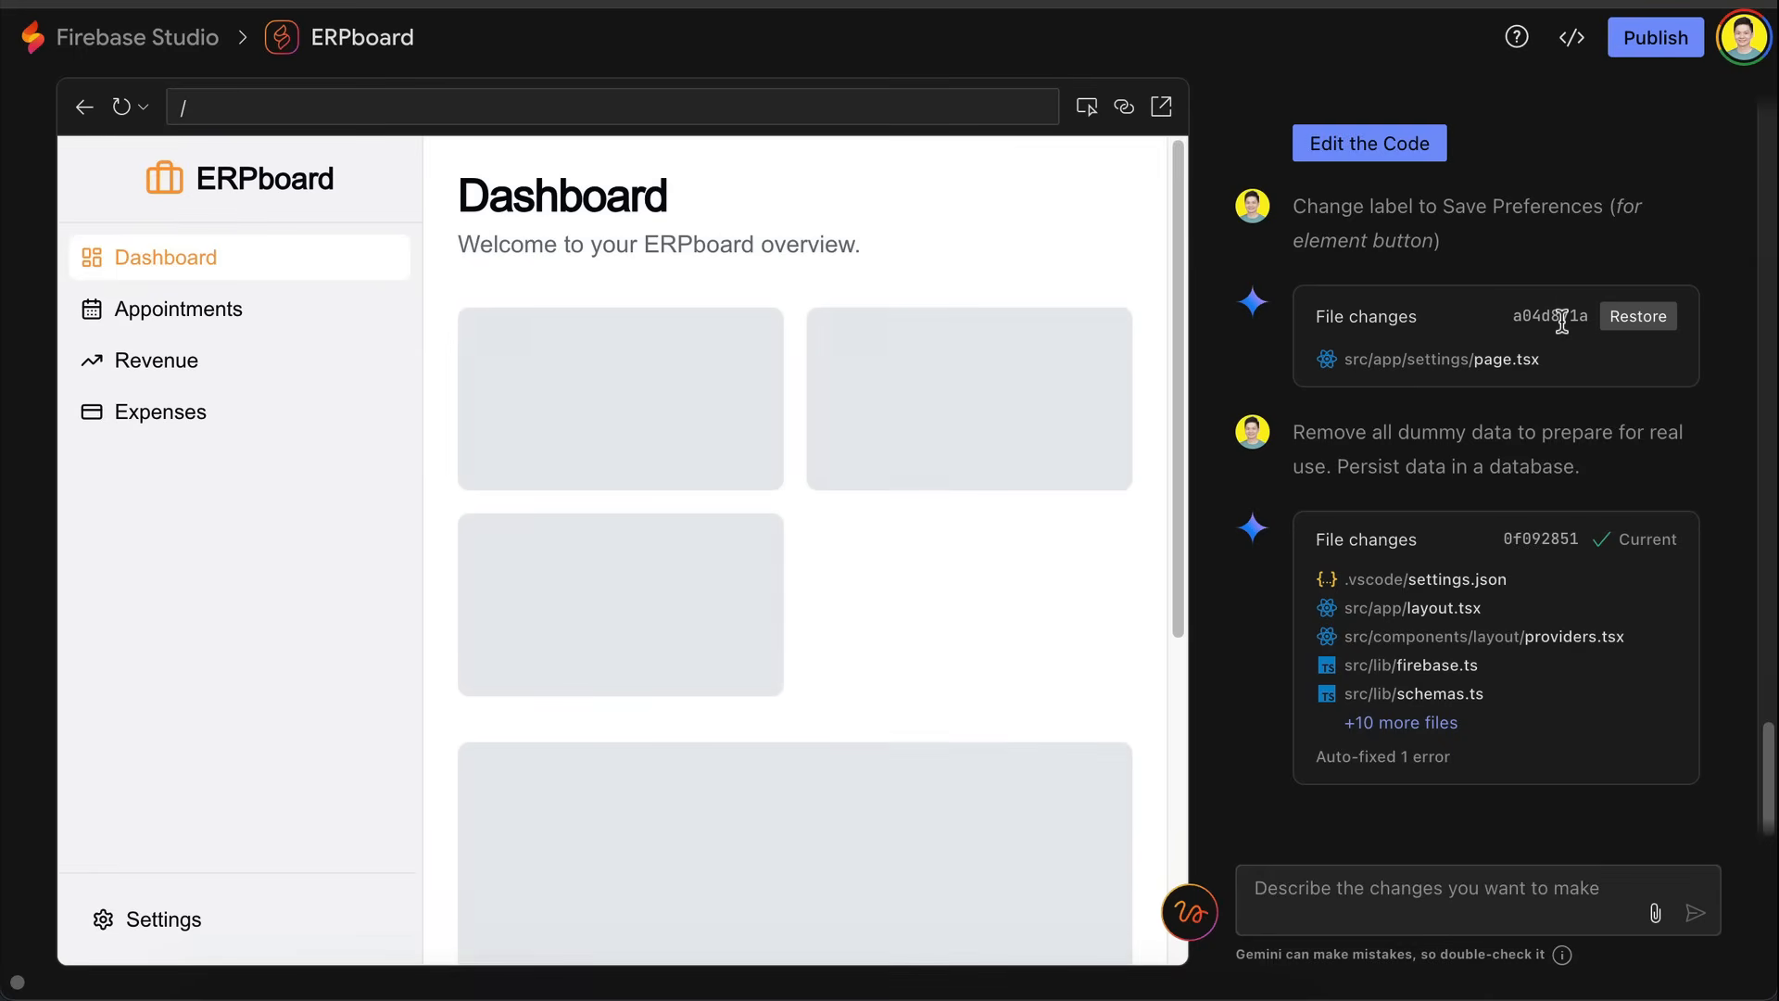
Step: Check the Appointments and Revenue pages are empty and try 'Project From Google' for 2000 in the revenue form
scroll(down, 3)
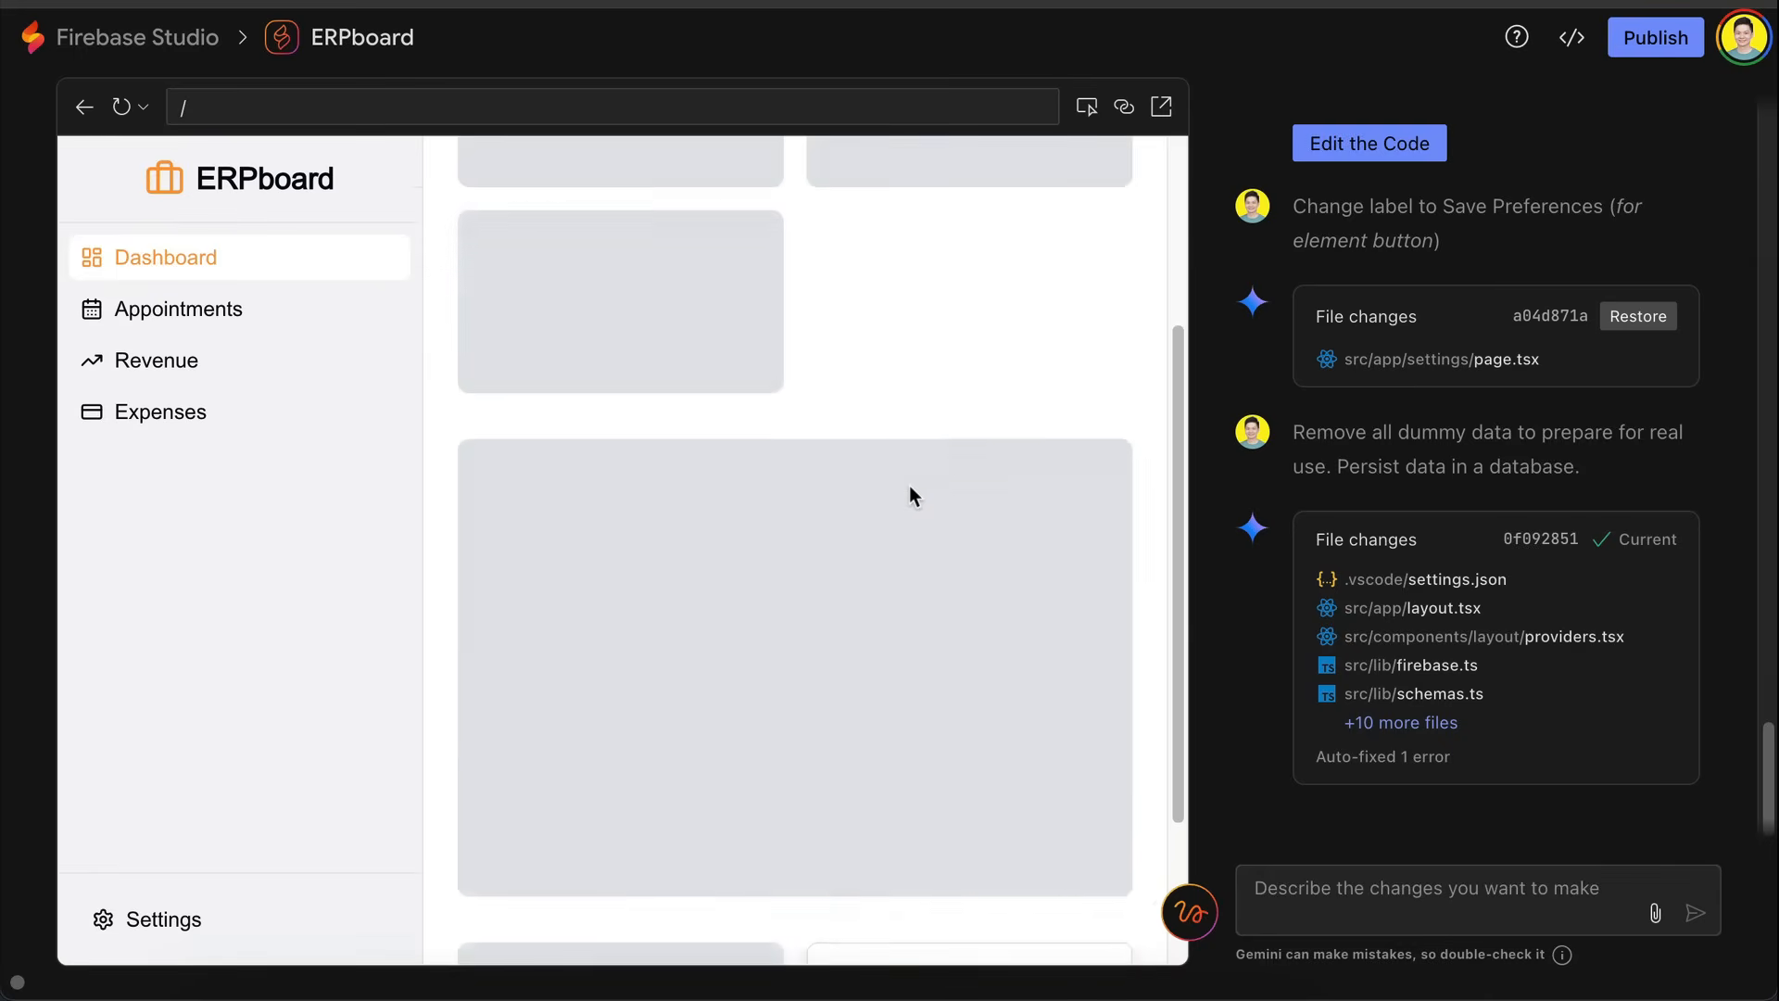
scroll(down, 3)
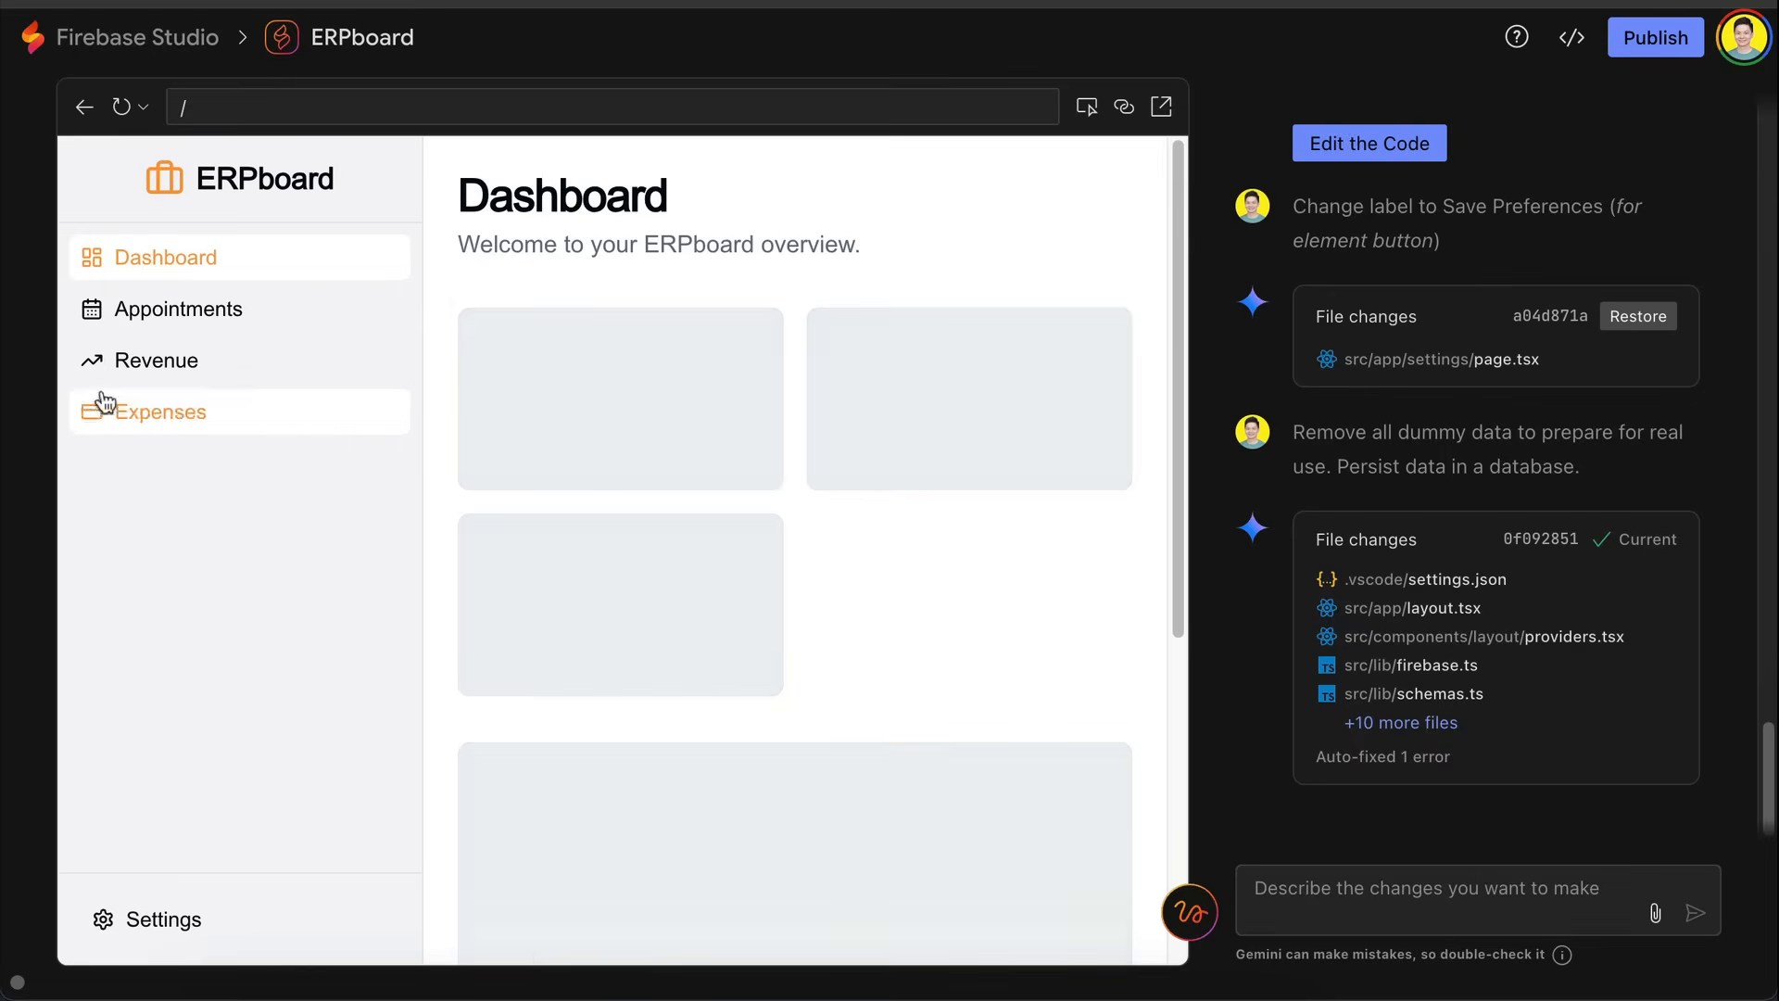
click(178, 308)
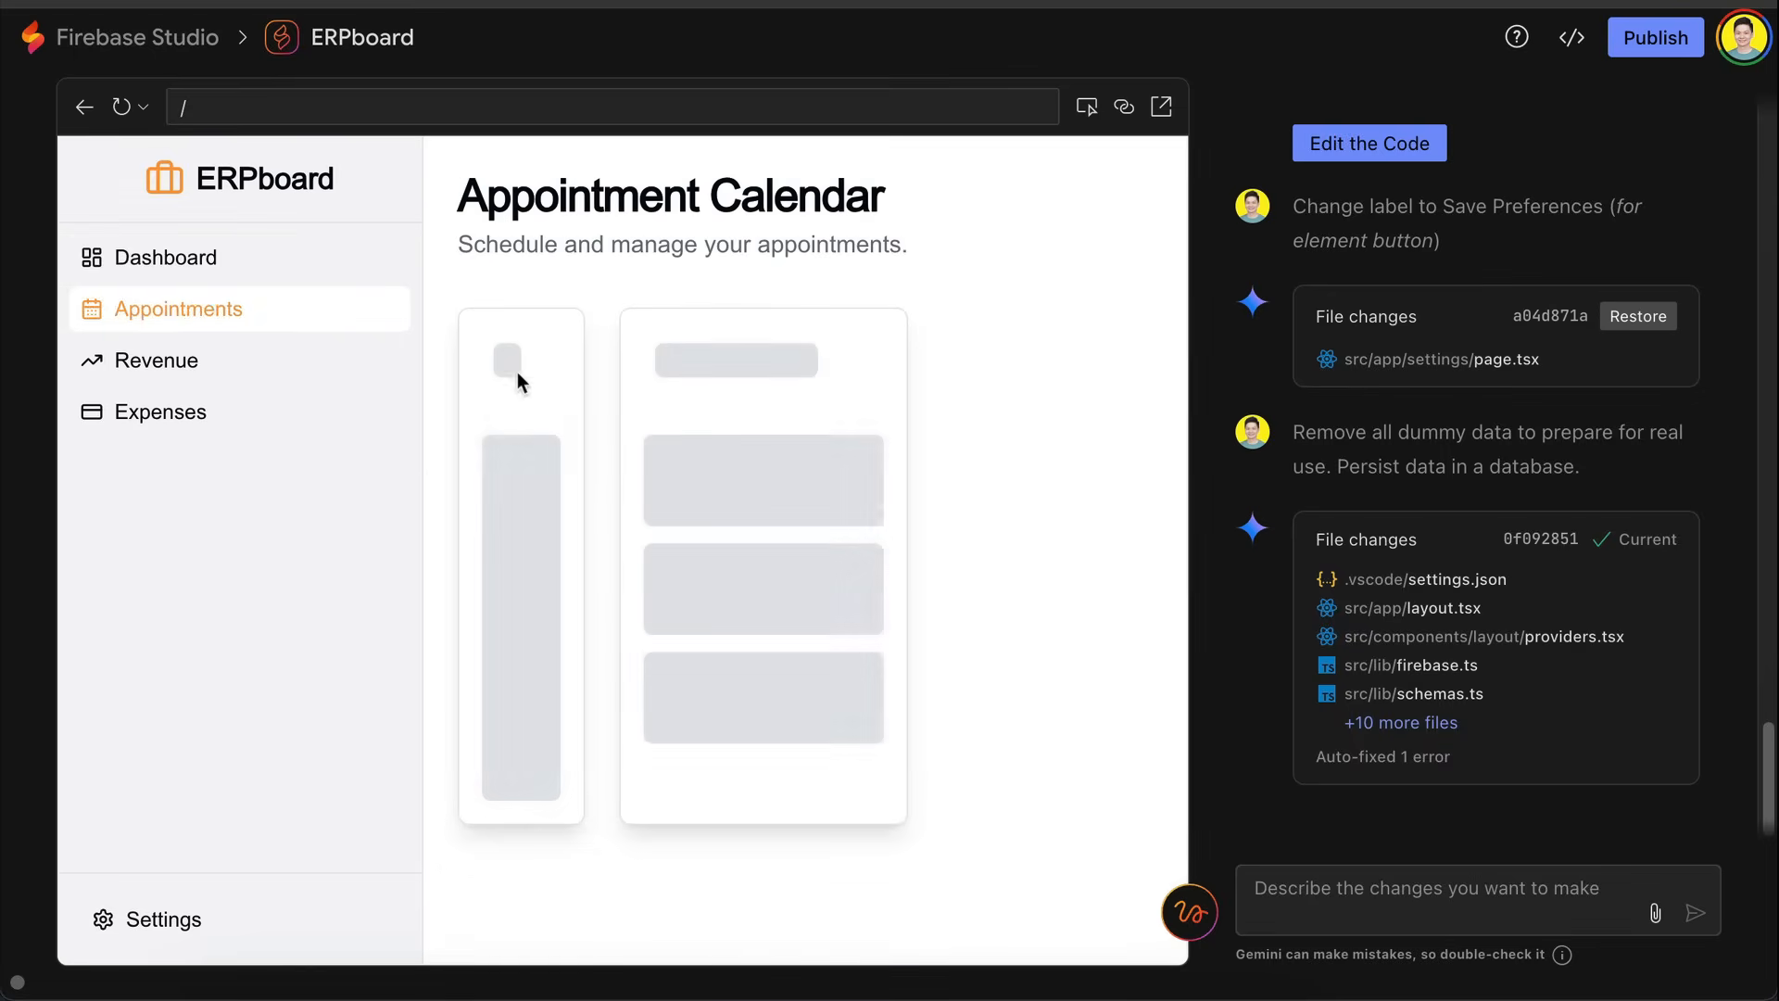
click(155, 361)
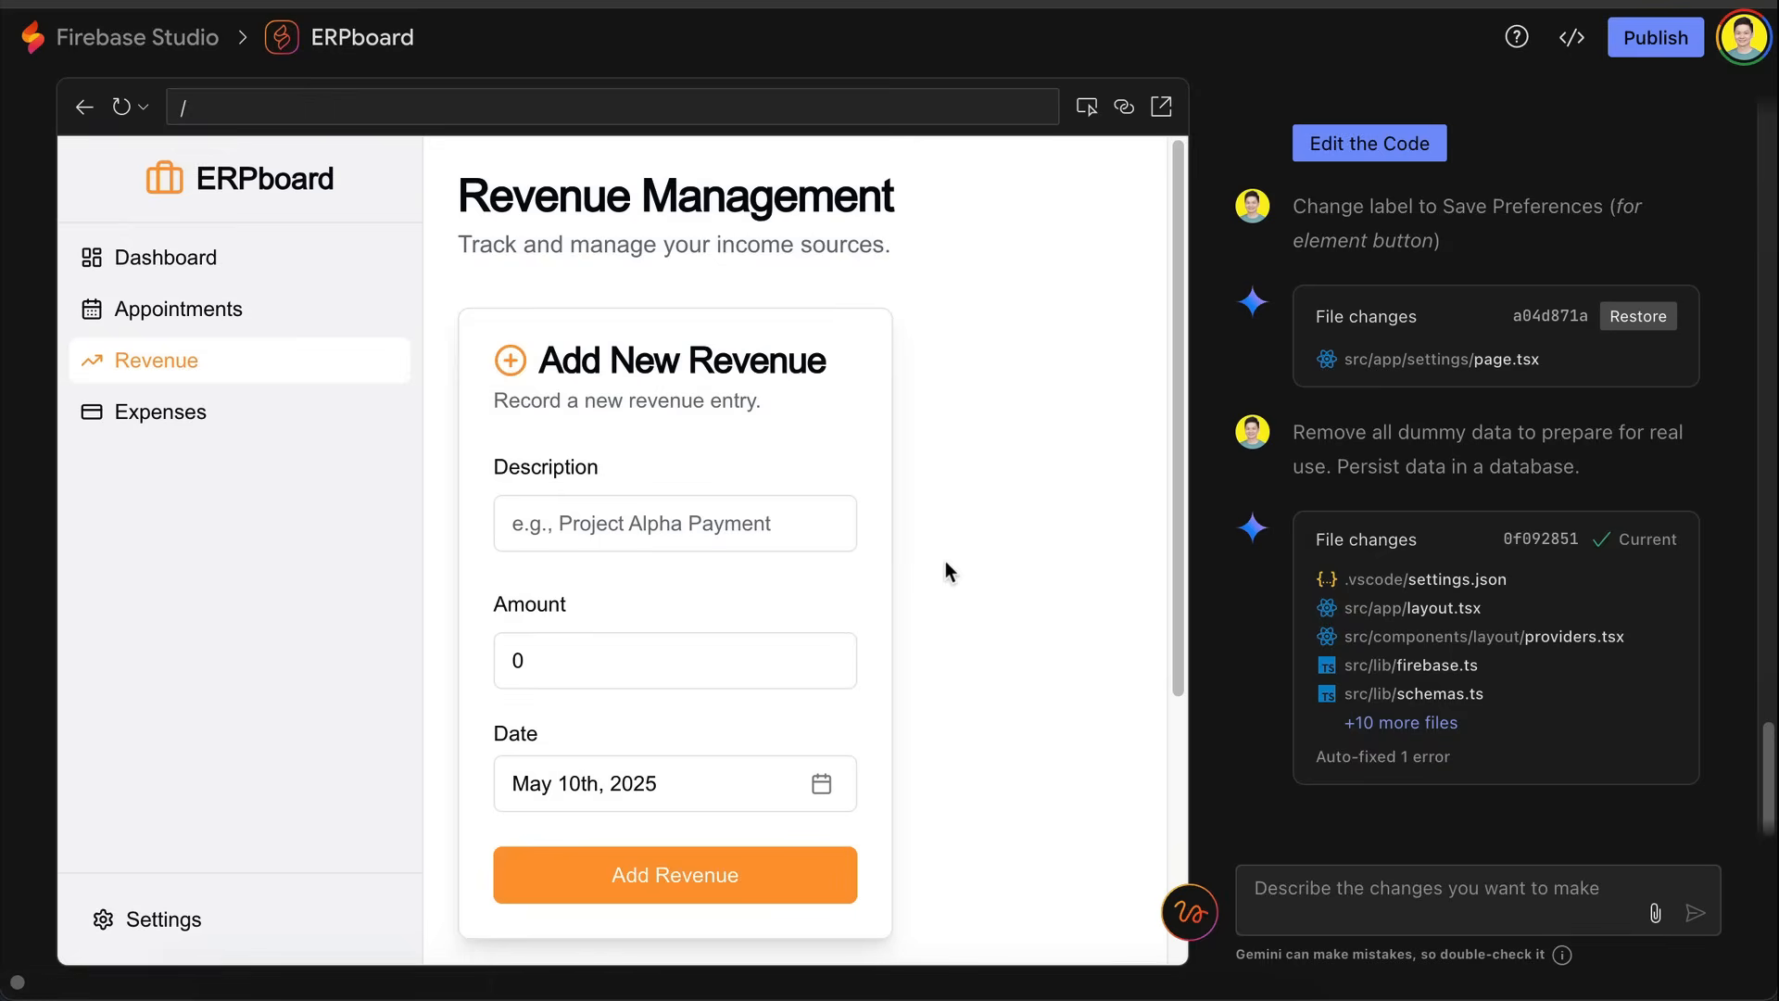
text(Project From Google)
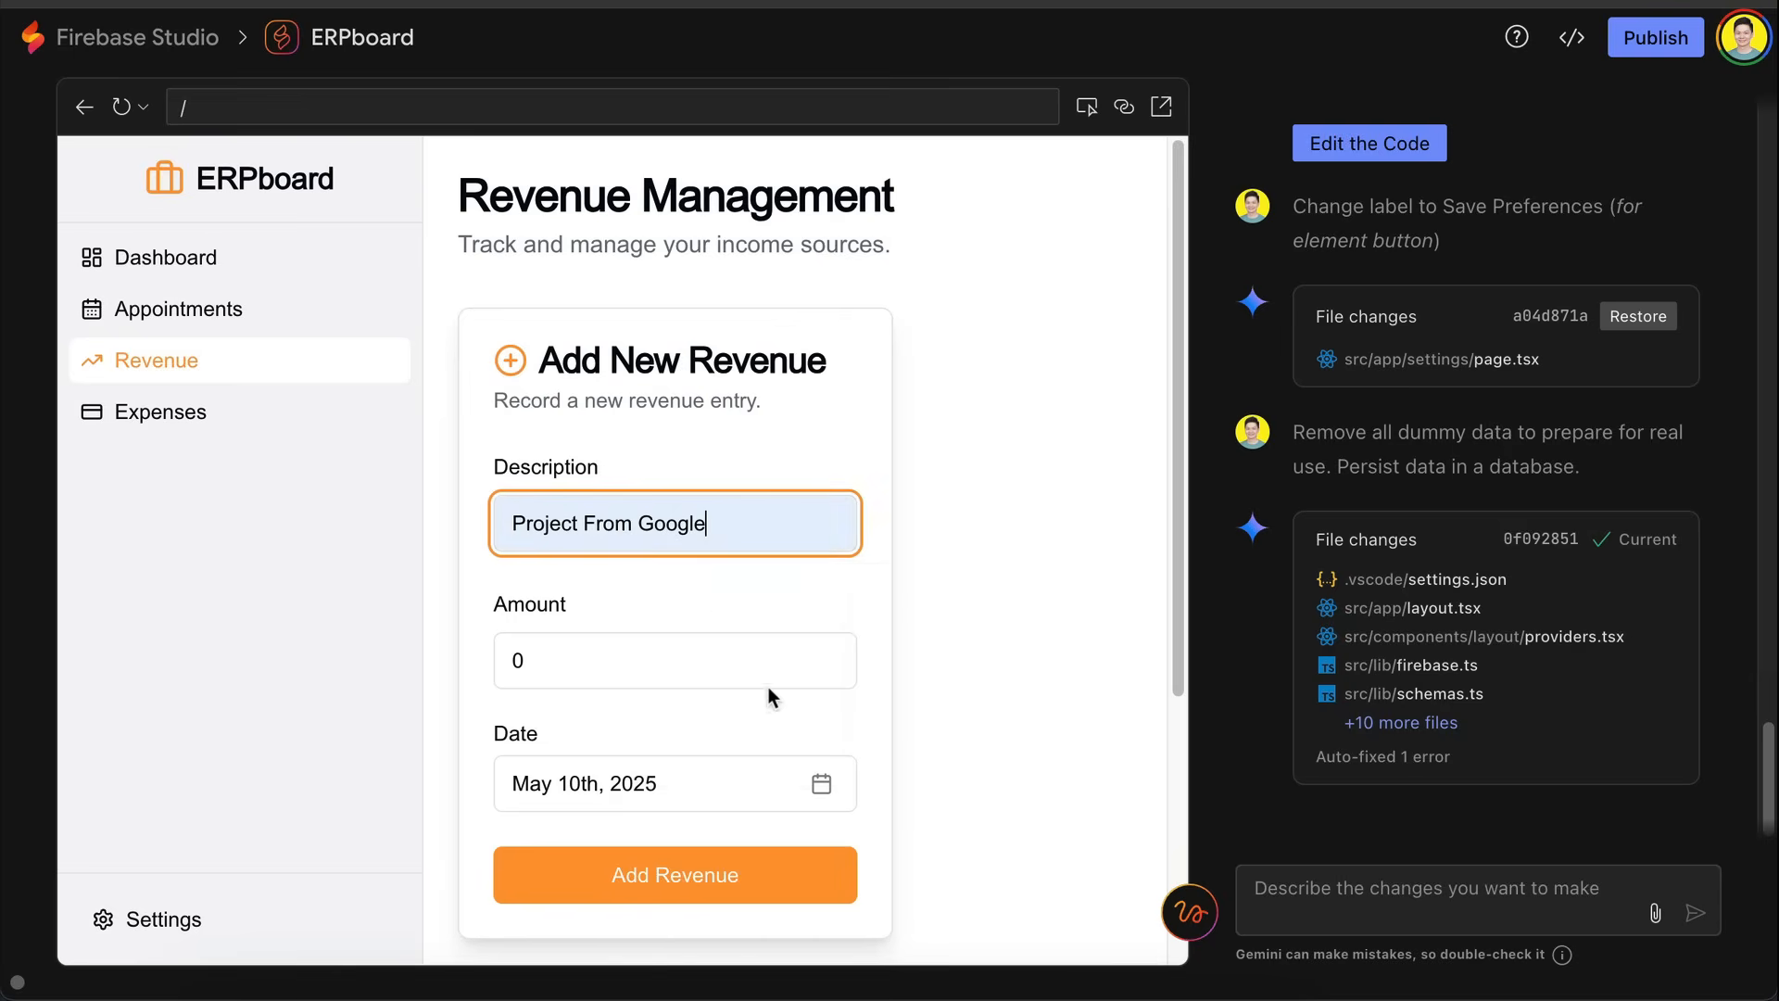
text(200000)
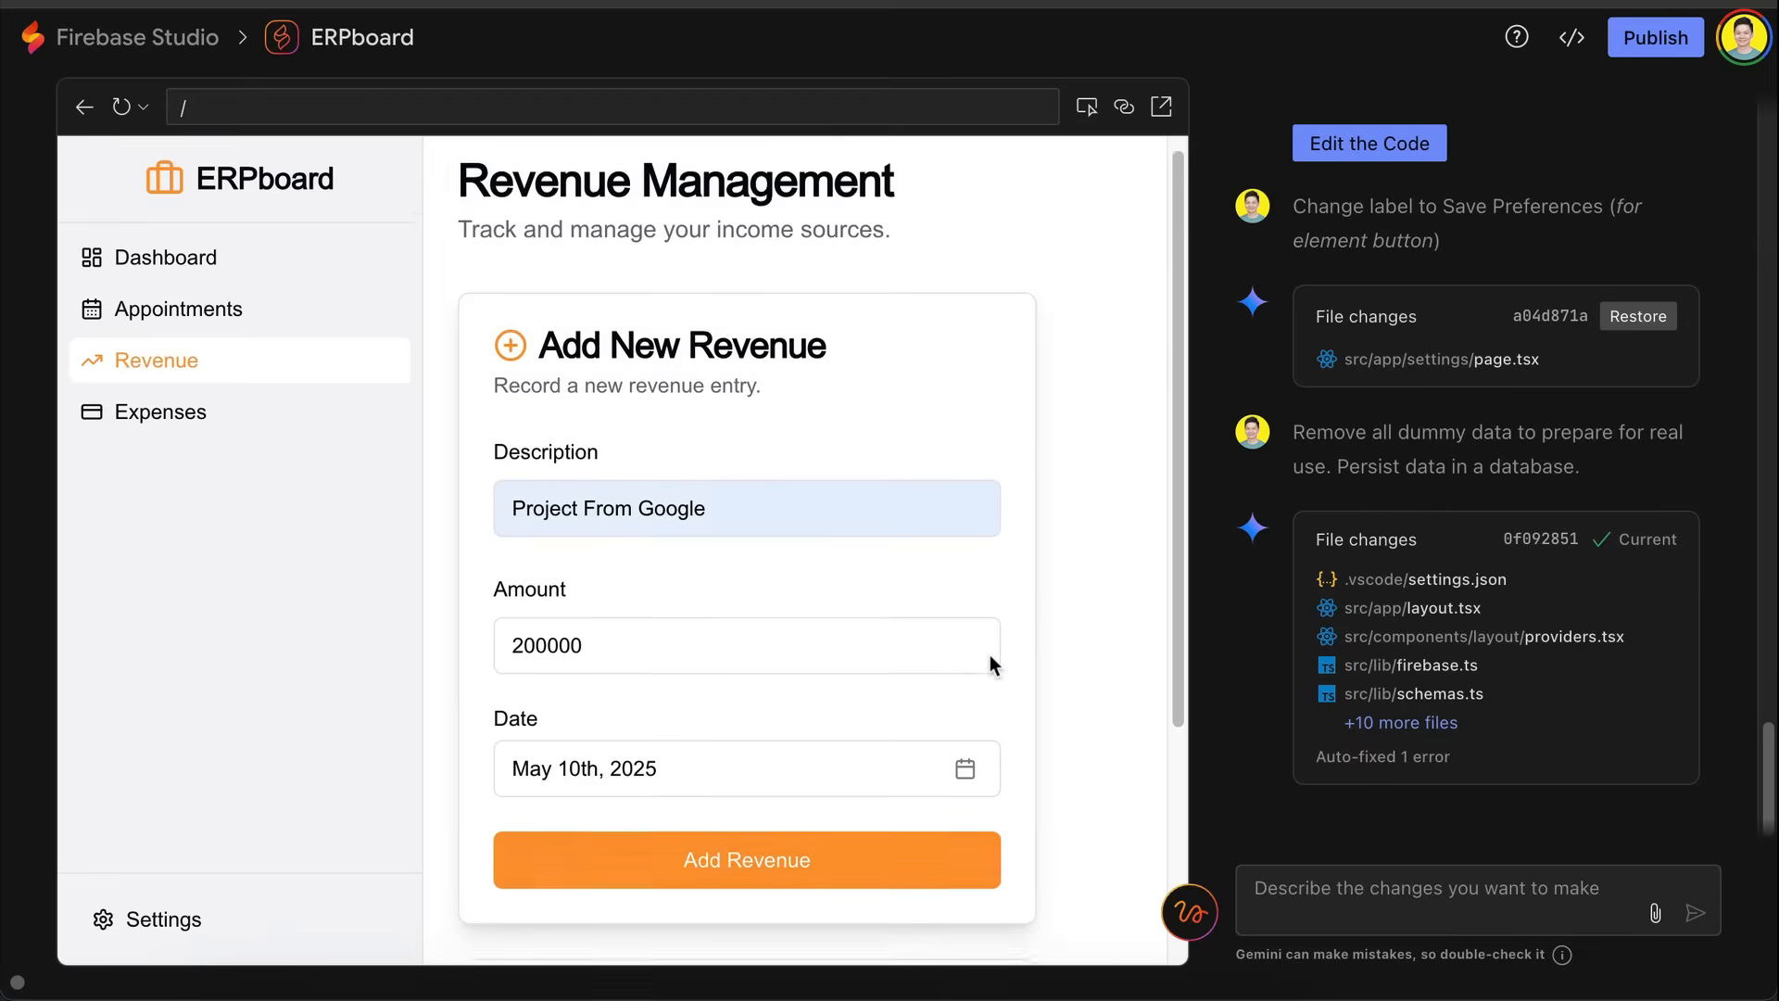
scroll(down, 3)
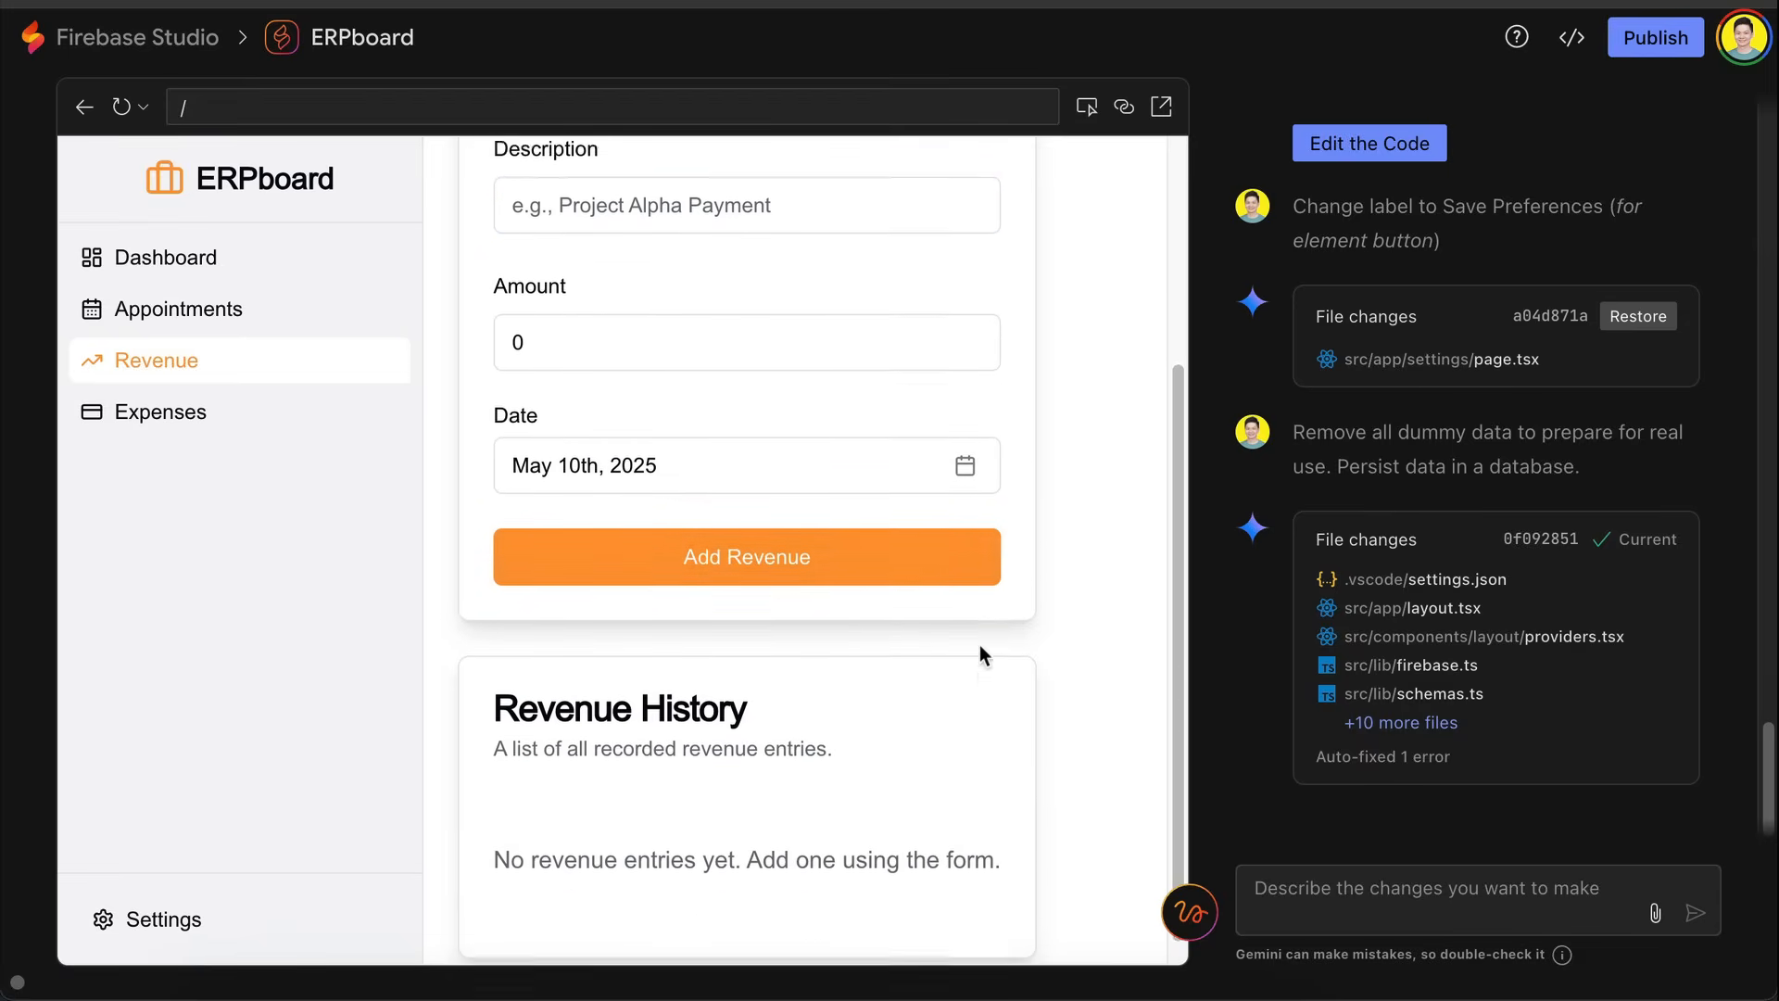
scroll(down, 3)
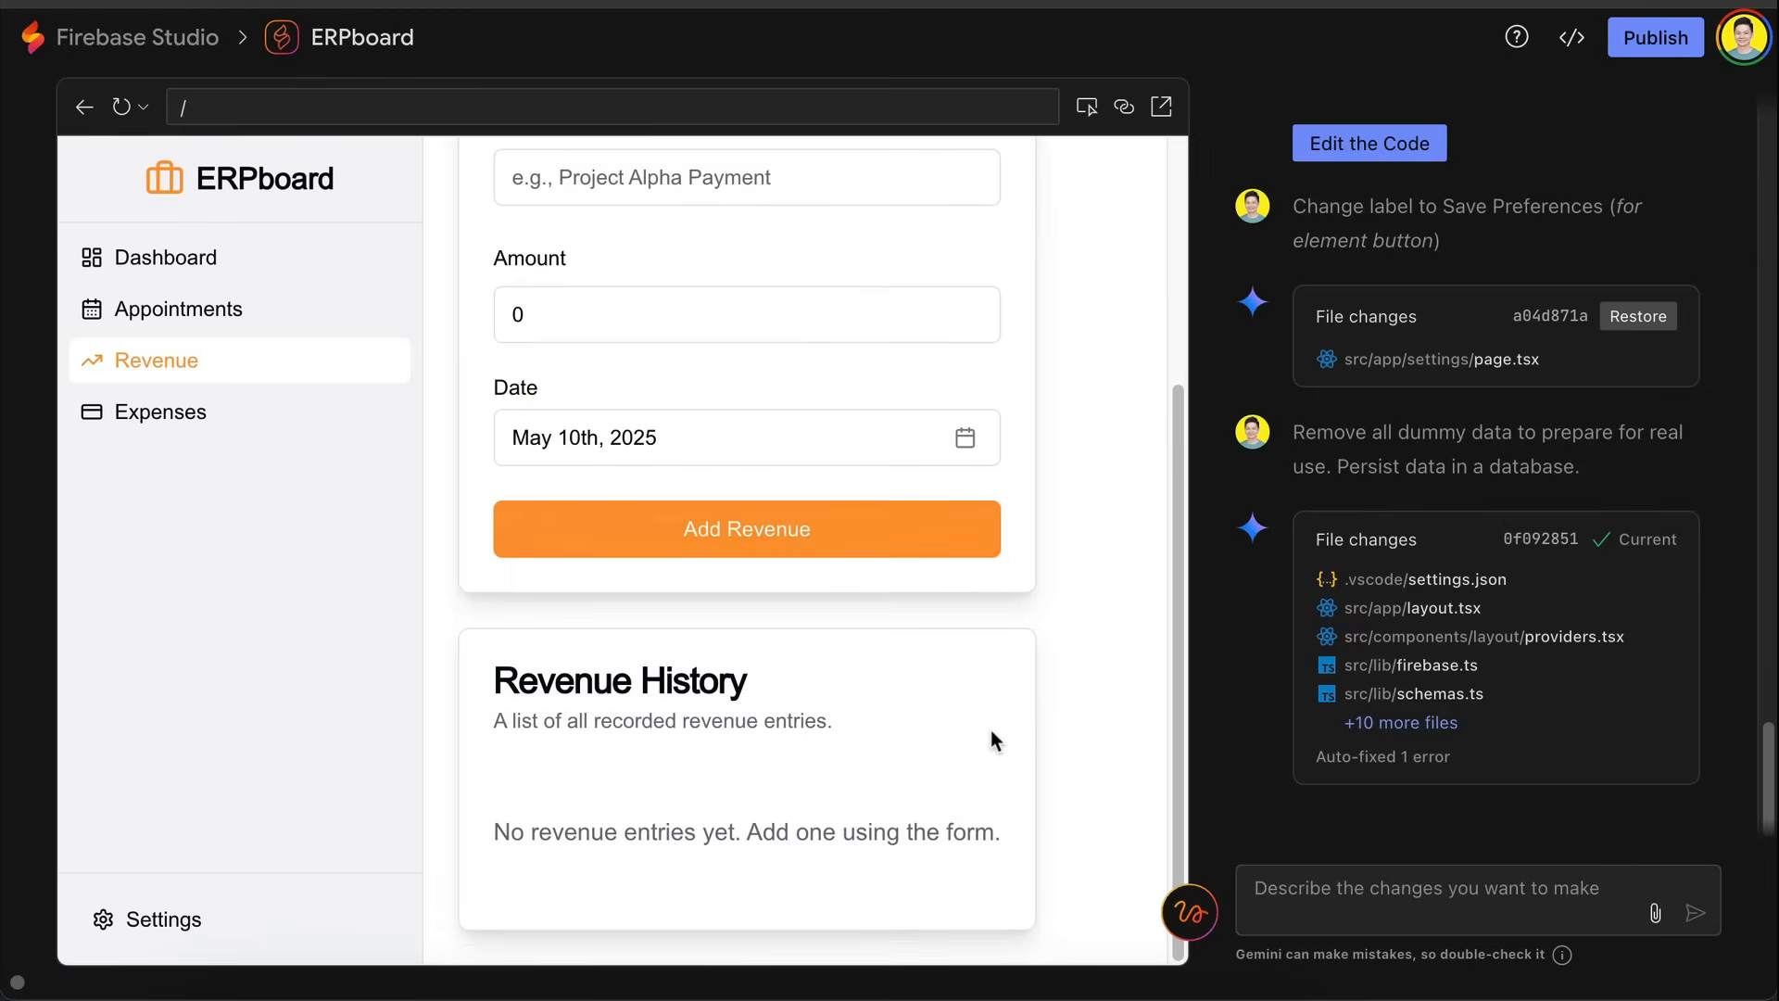
mouse_move(868, 787)
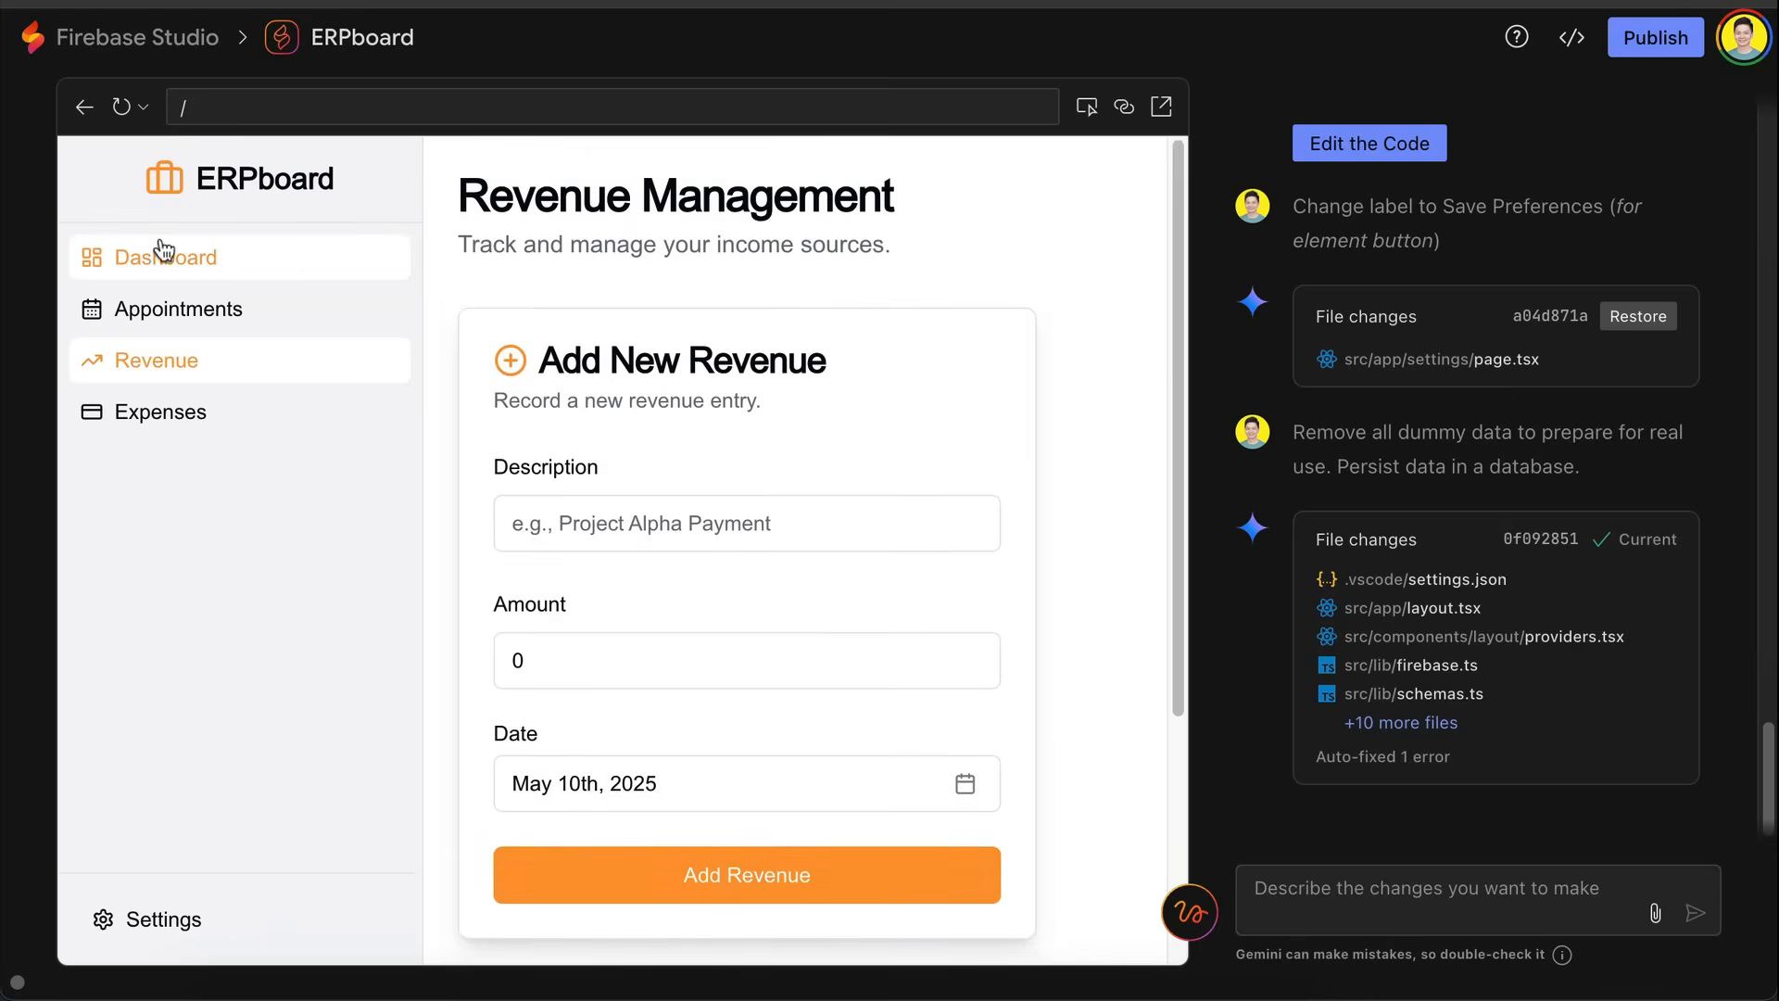
Step: Return to the prototype's dashboard and confirm its totals read $0
click(165, 257)
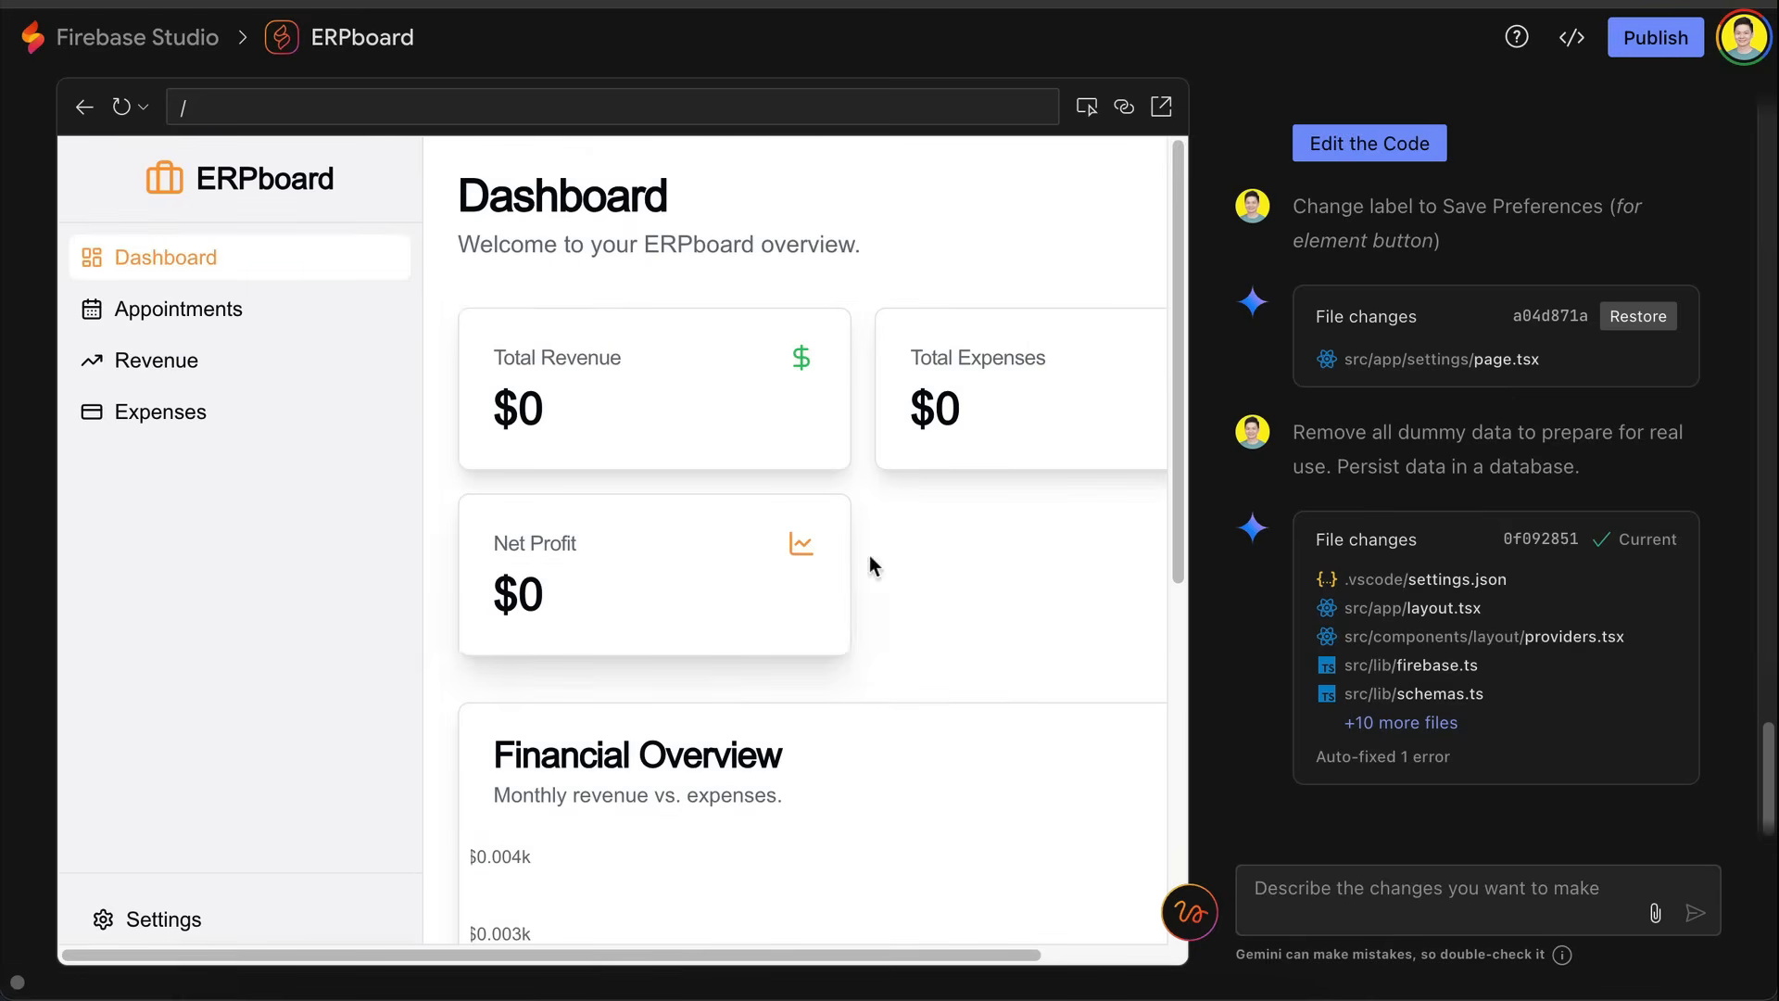
scroll(down, 3)
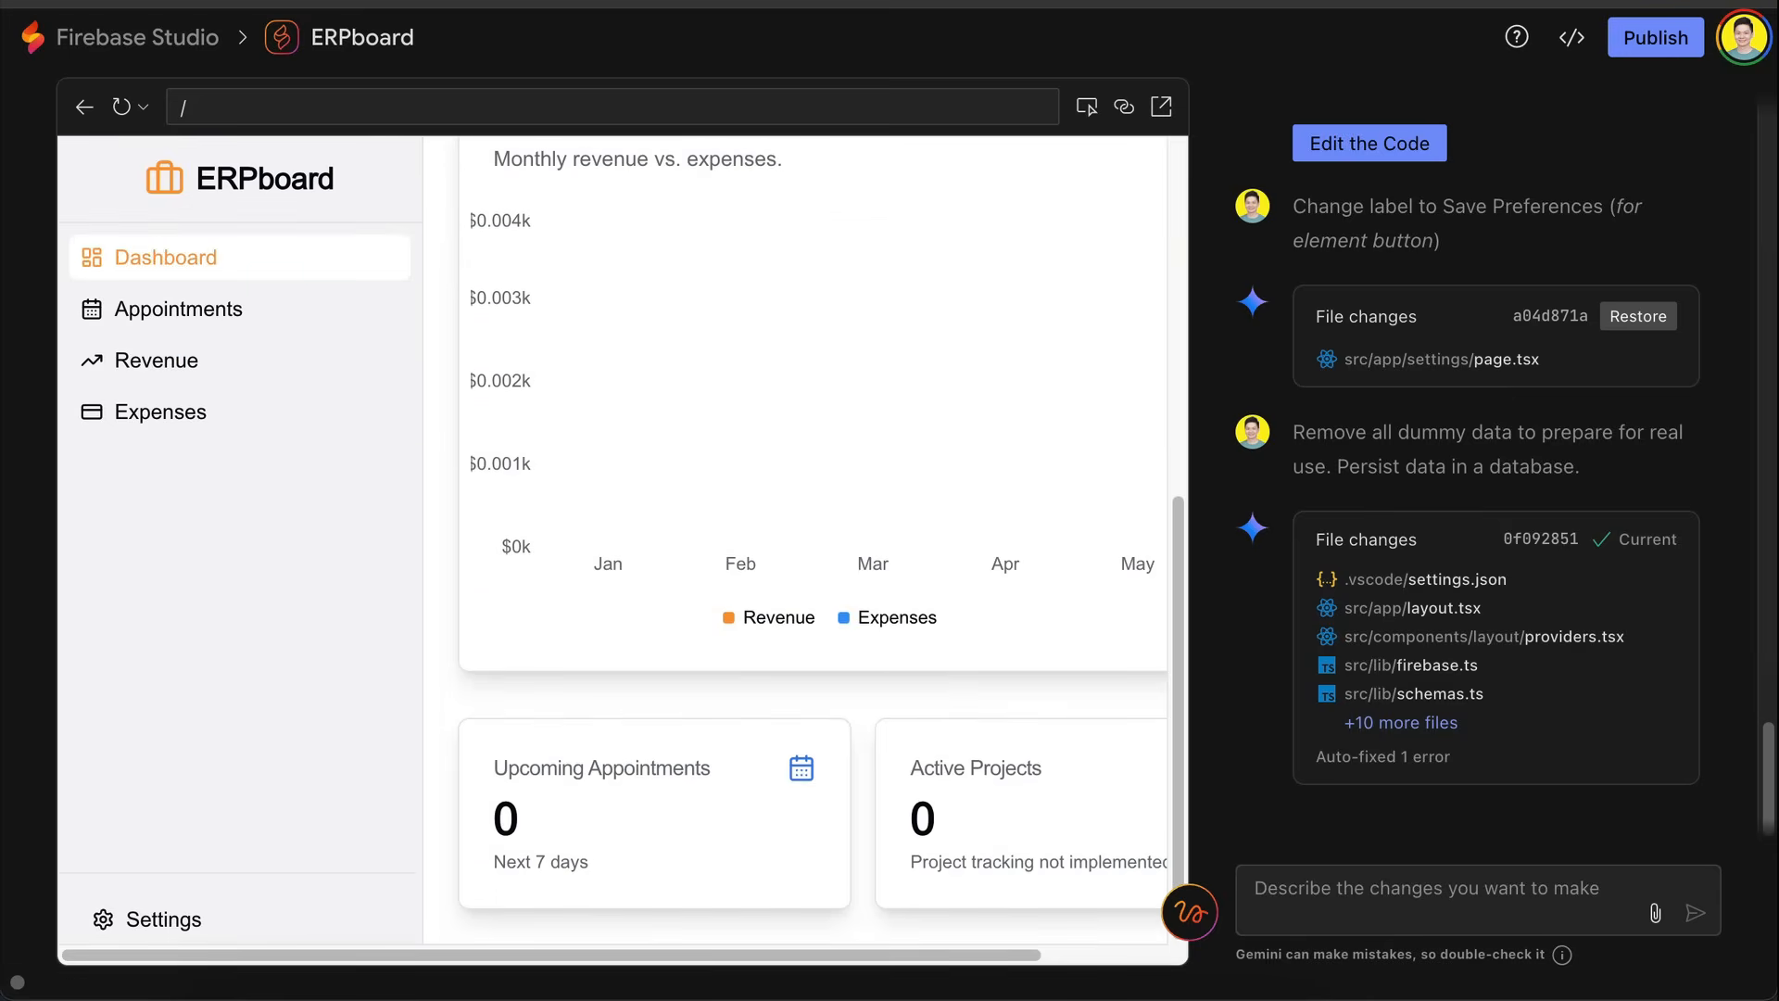
click(155, 360)
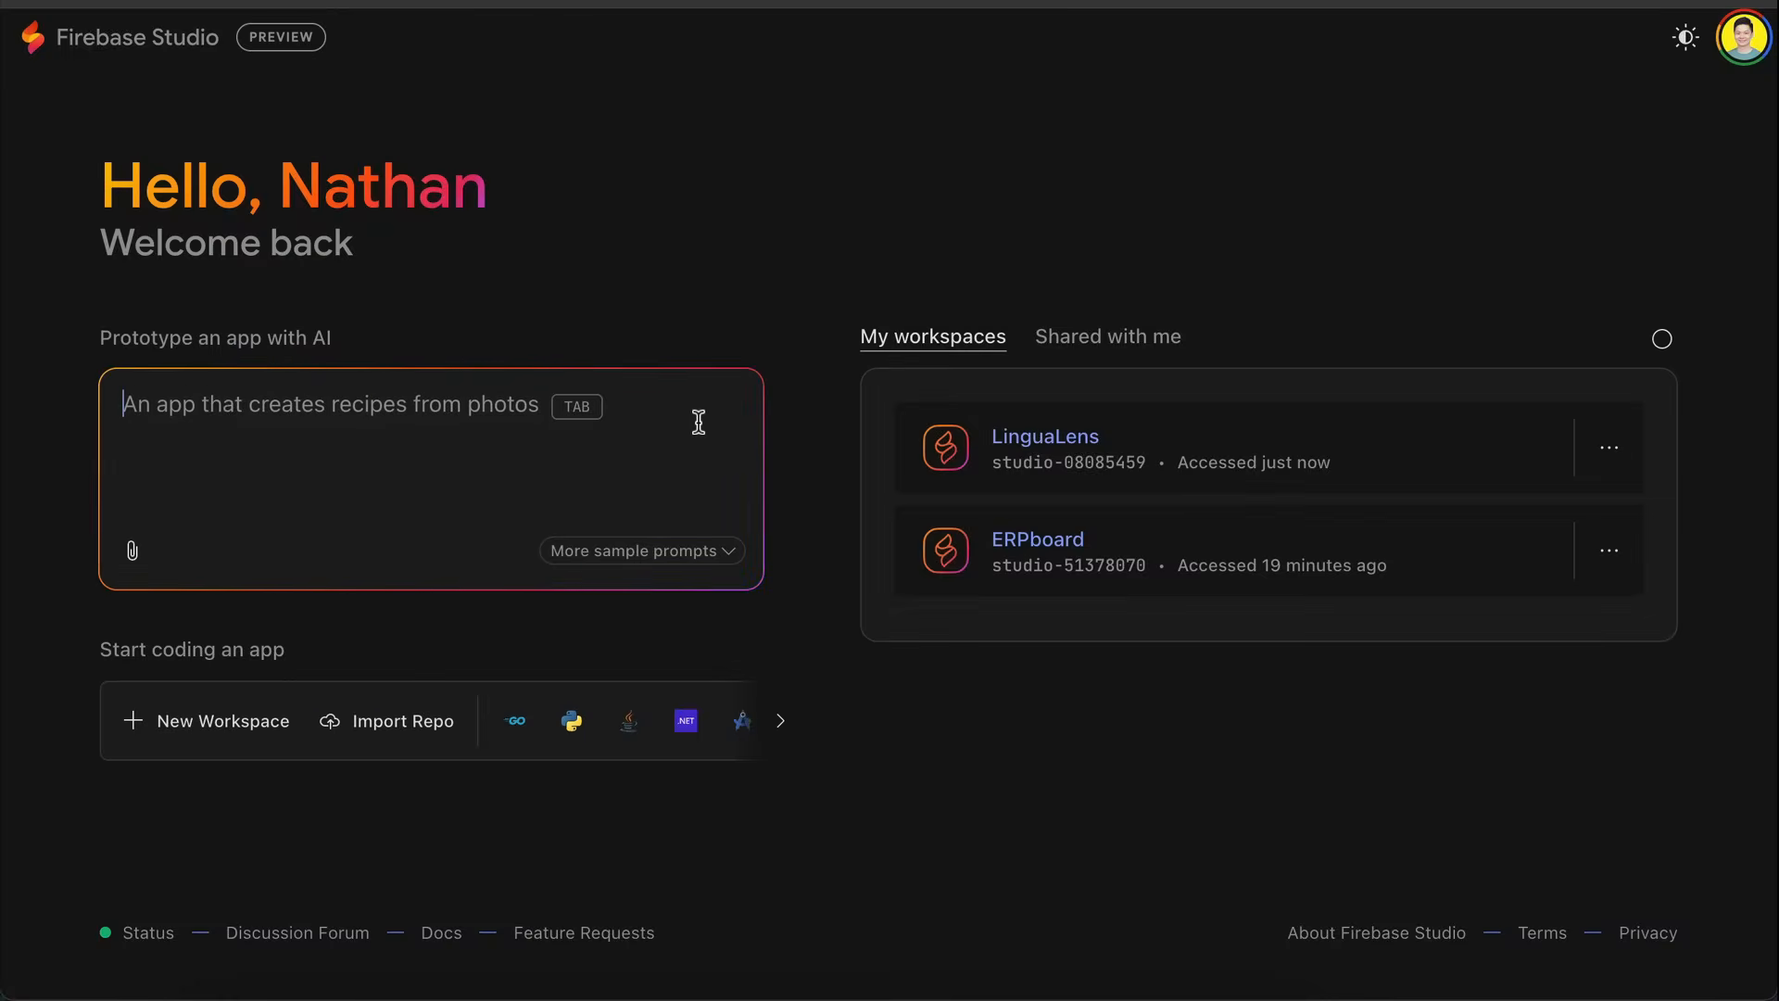
Step: Submit a prompt for a web app that translates words between languages like Google Translate
text(Create a web app that can translate words from one language to another language like Google Translate. Make it with a cool interface and slick animations.)
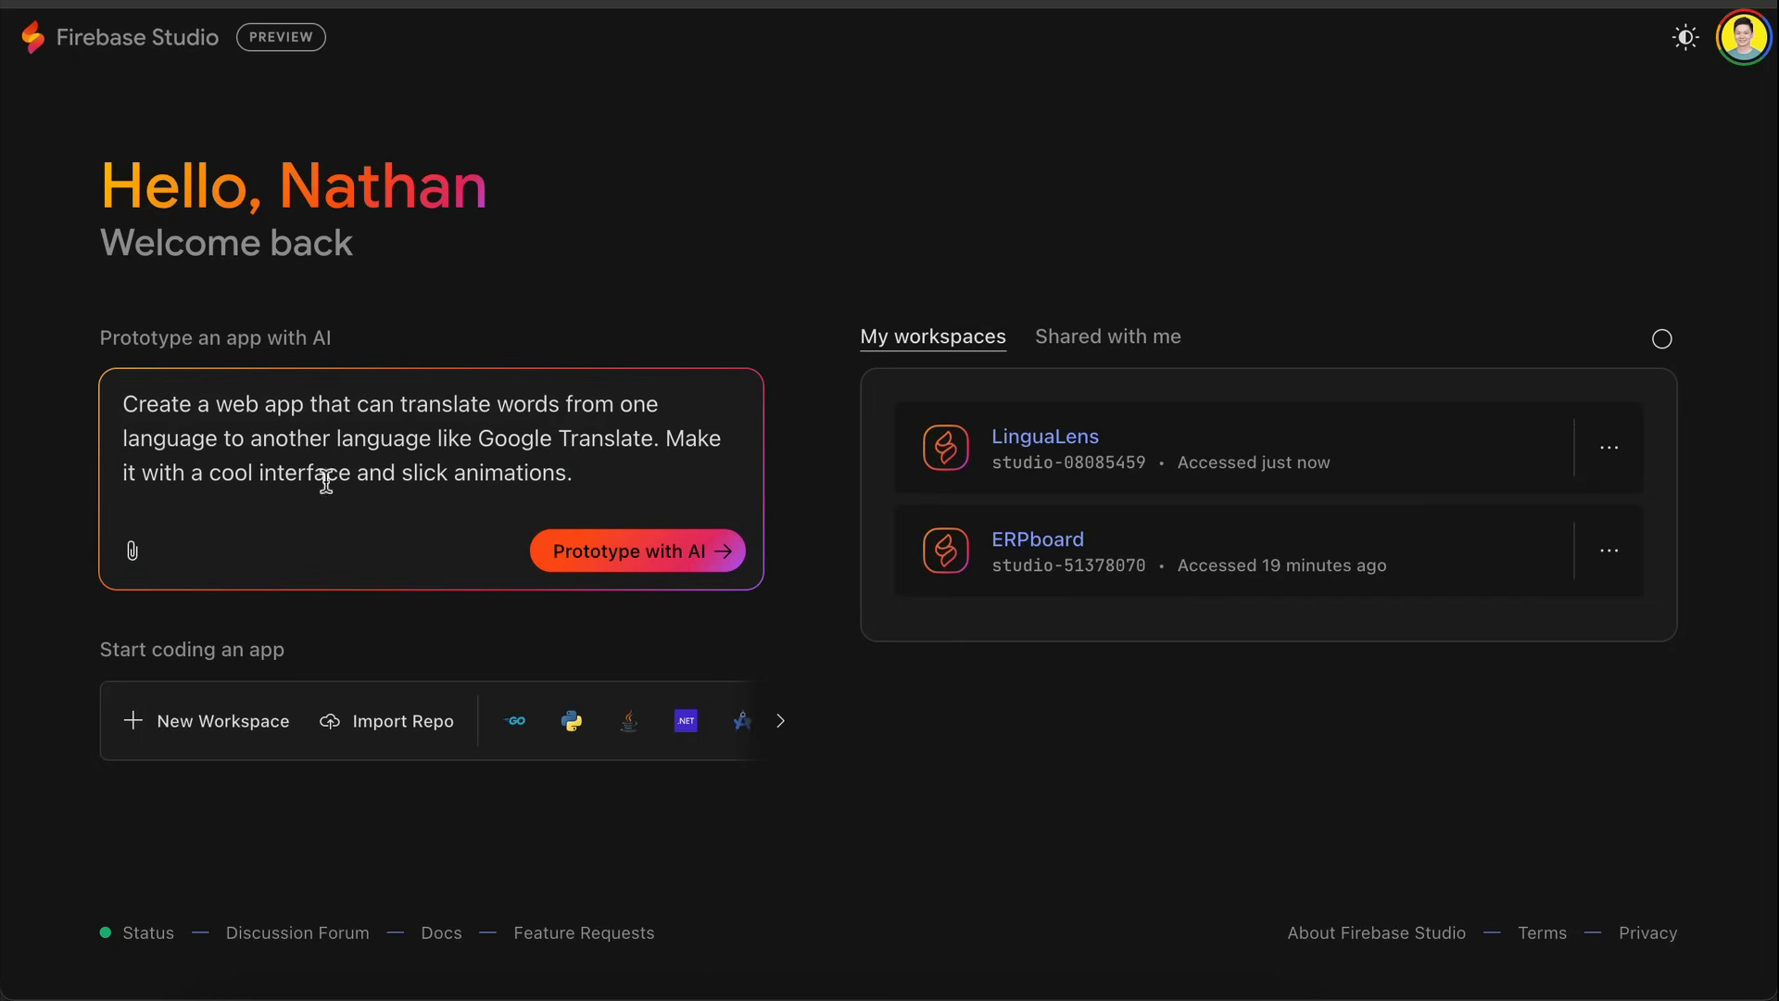
mouse_move(650, 477)
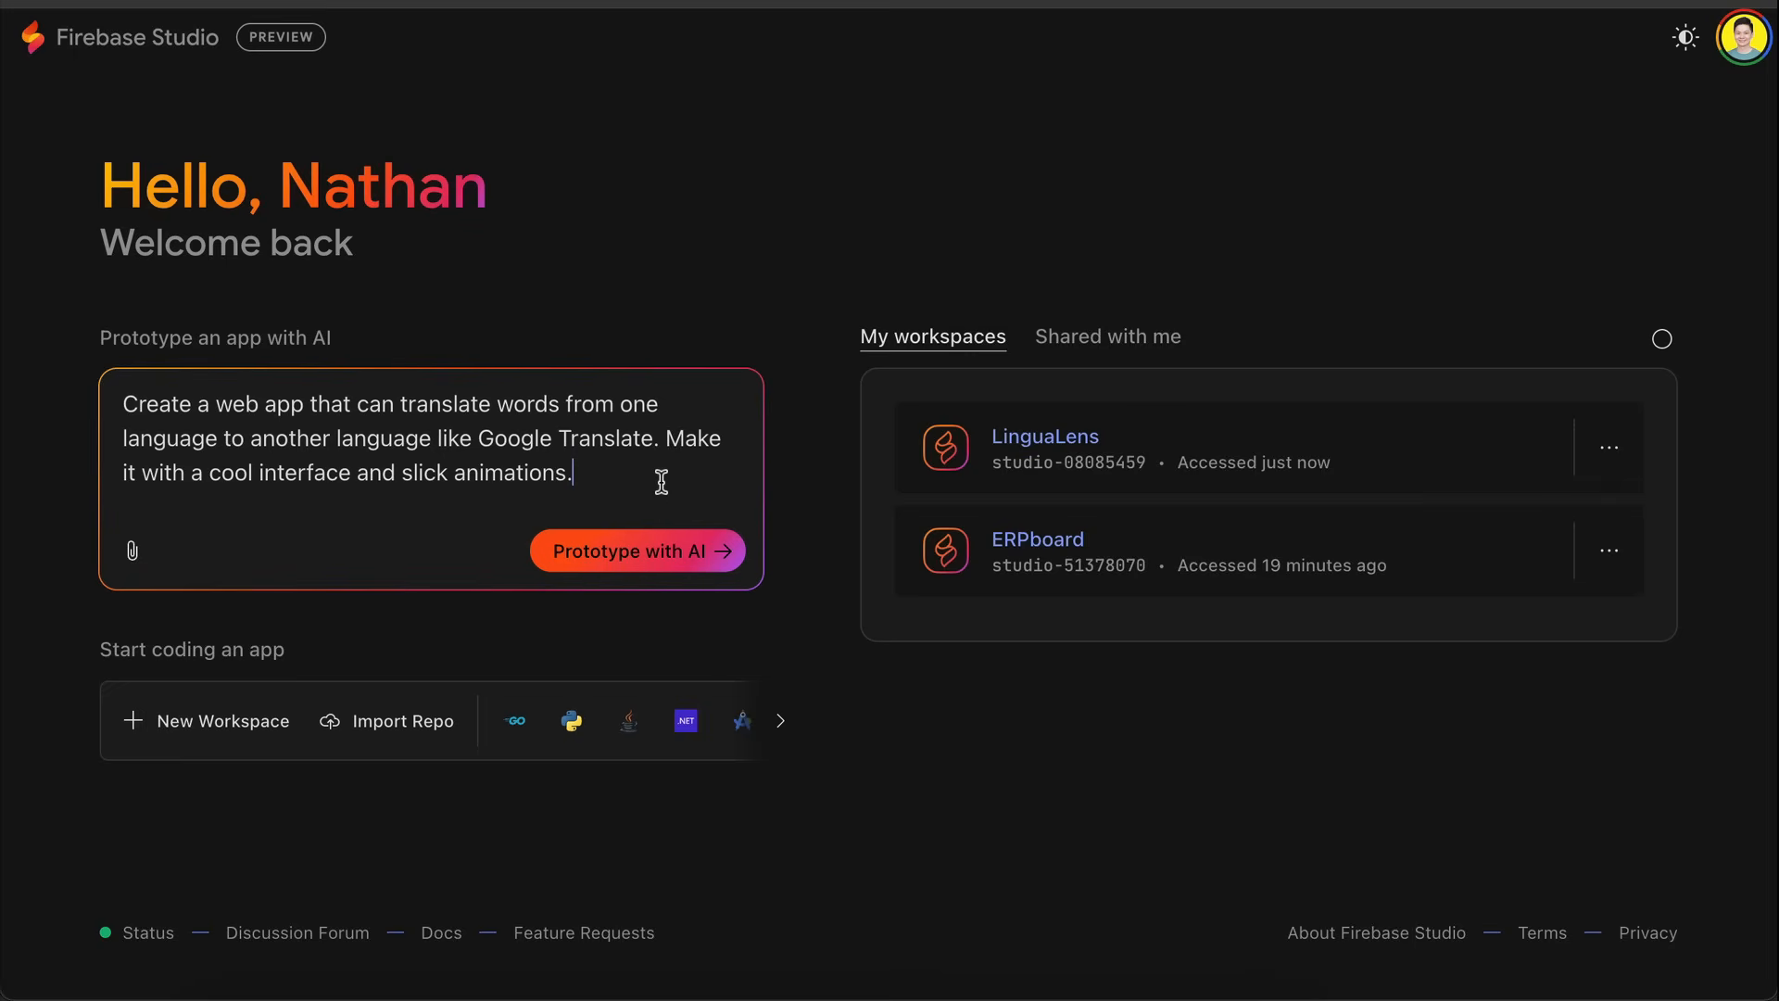
mouse_move(653, 577)
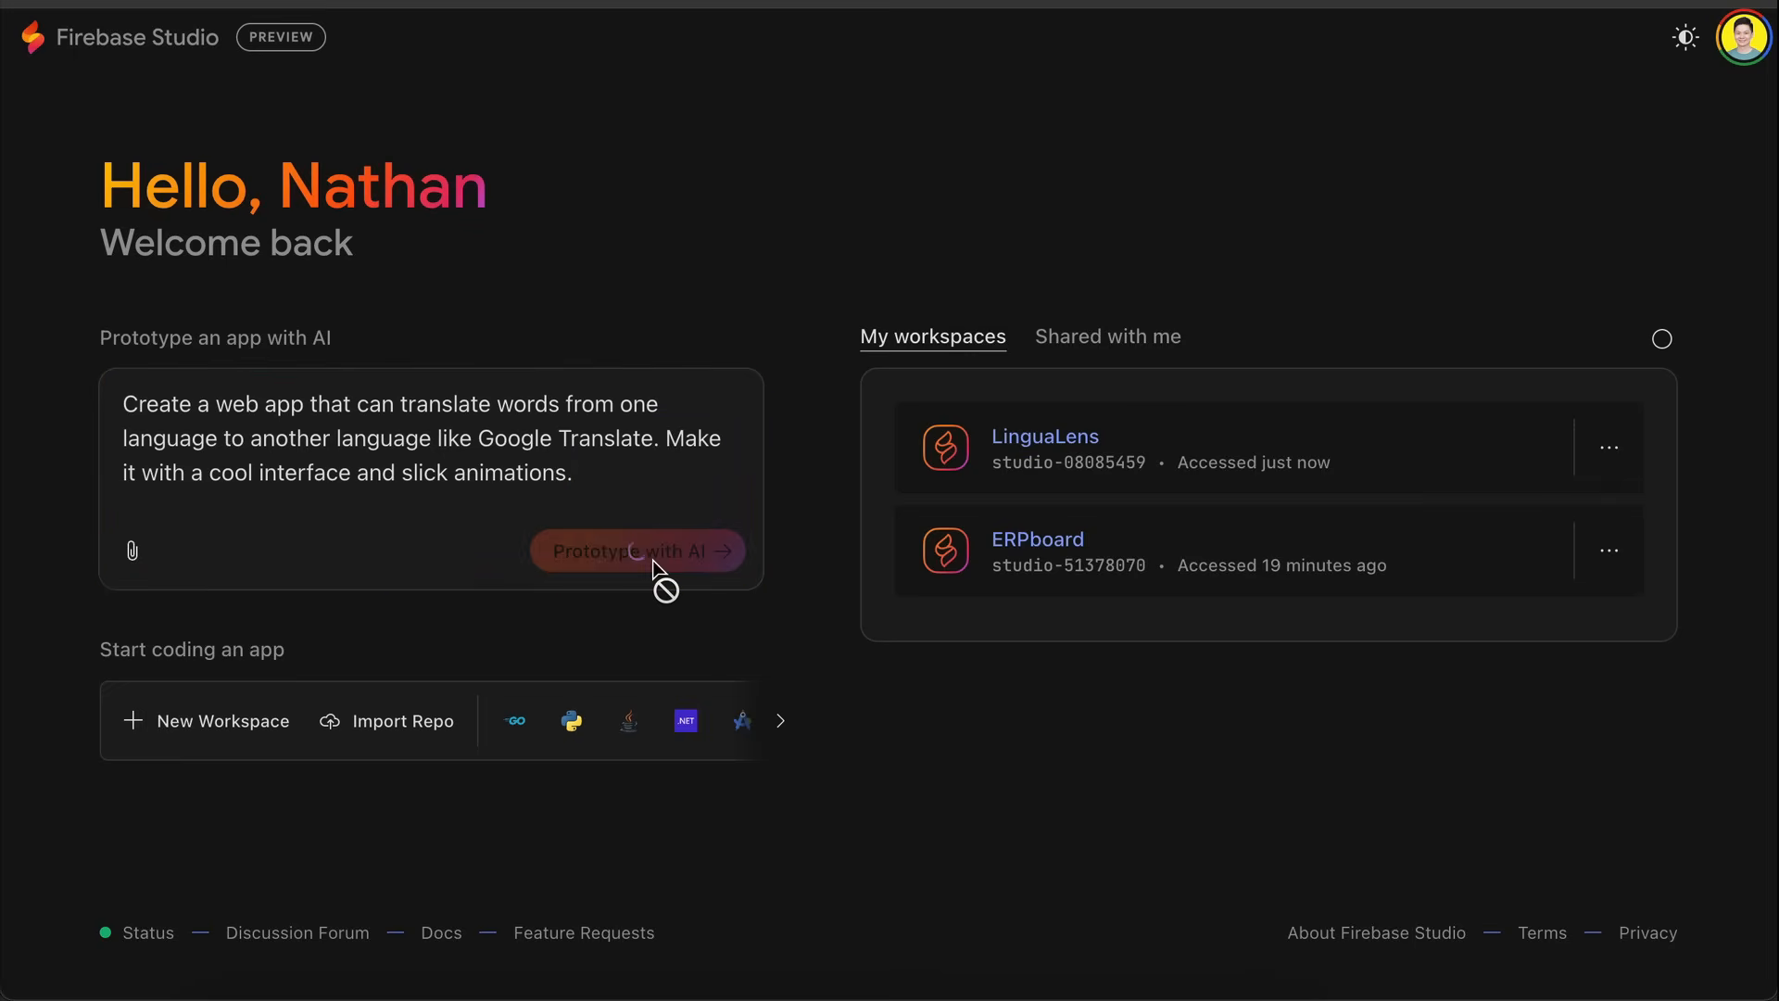
click(636, 550)
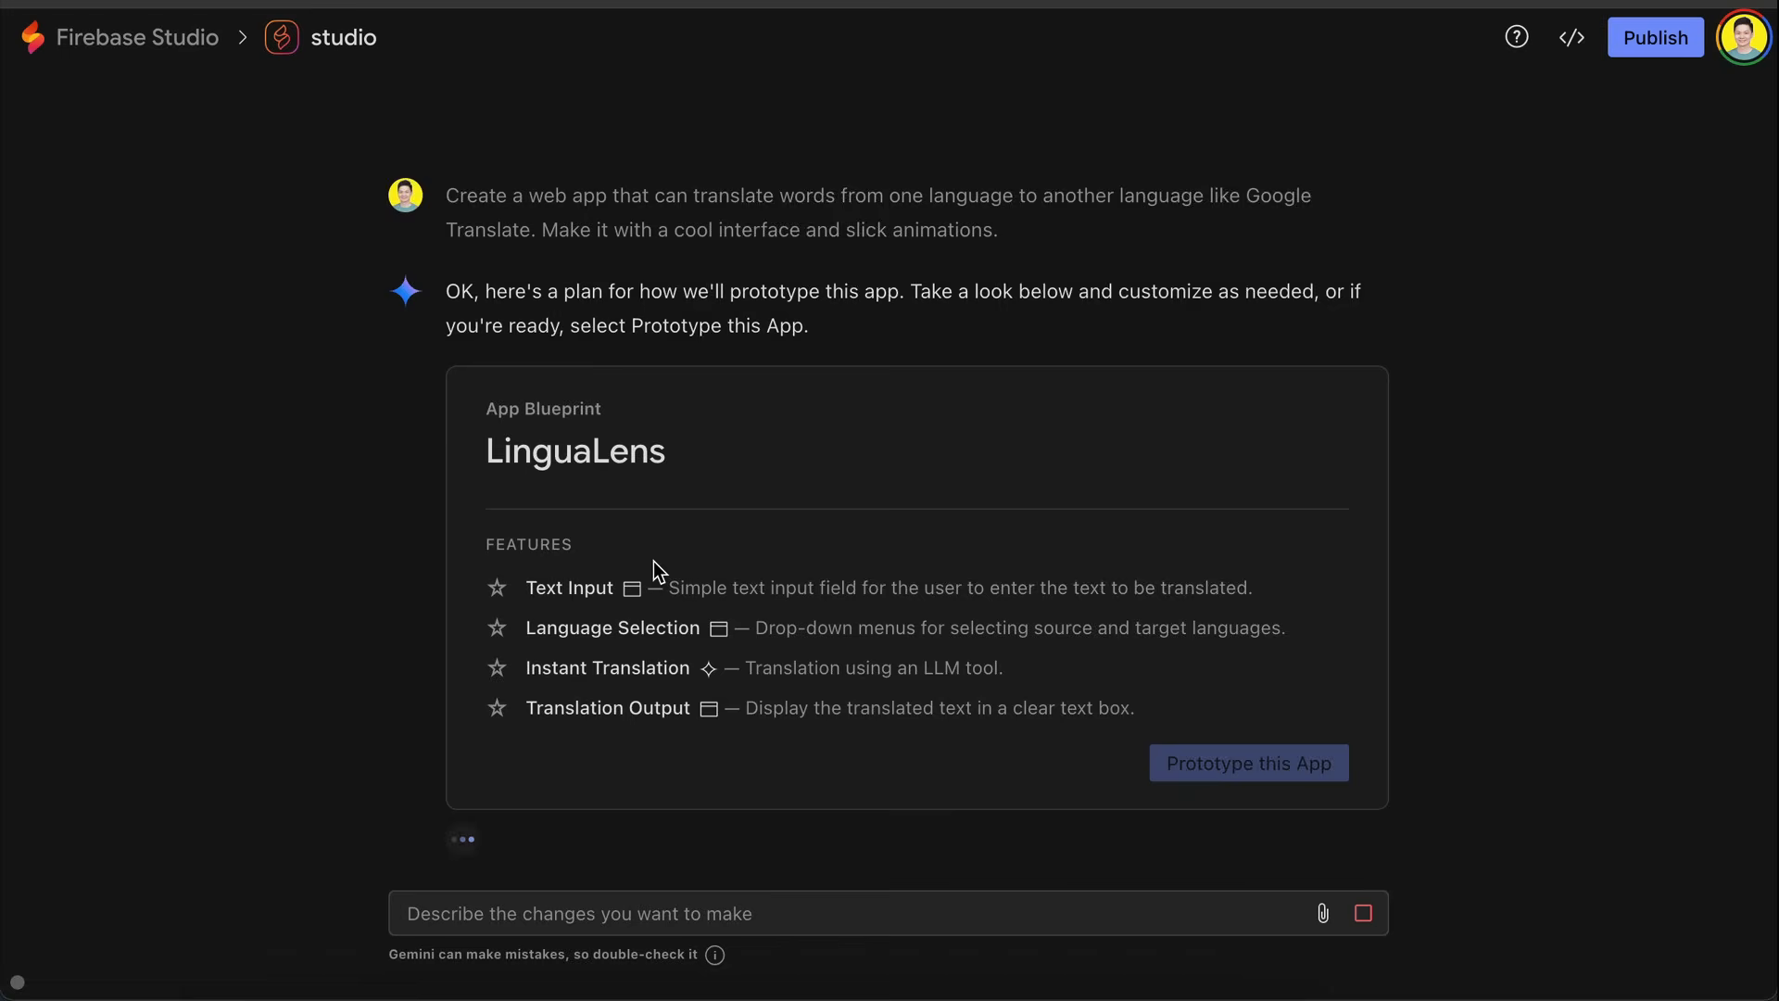
Step: Prototype the LinguaLens app from its blueprint, reaching the Gemini API key prompt
scroll(down, 3)
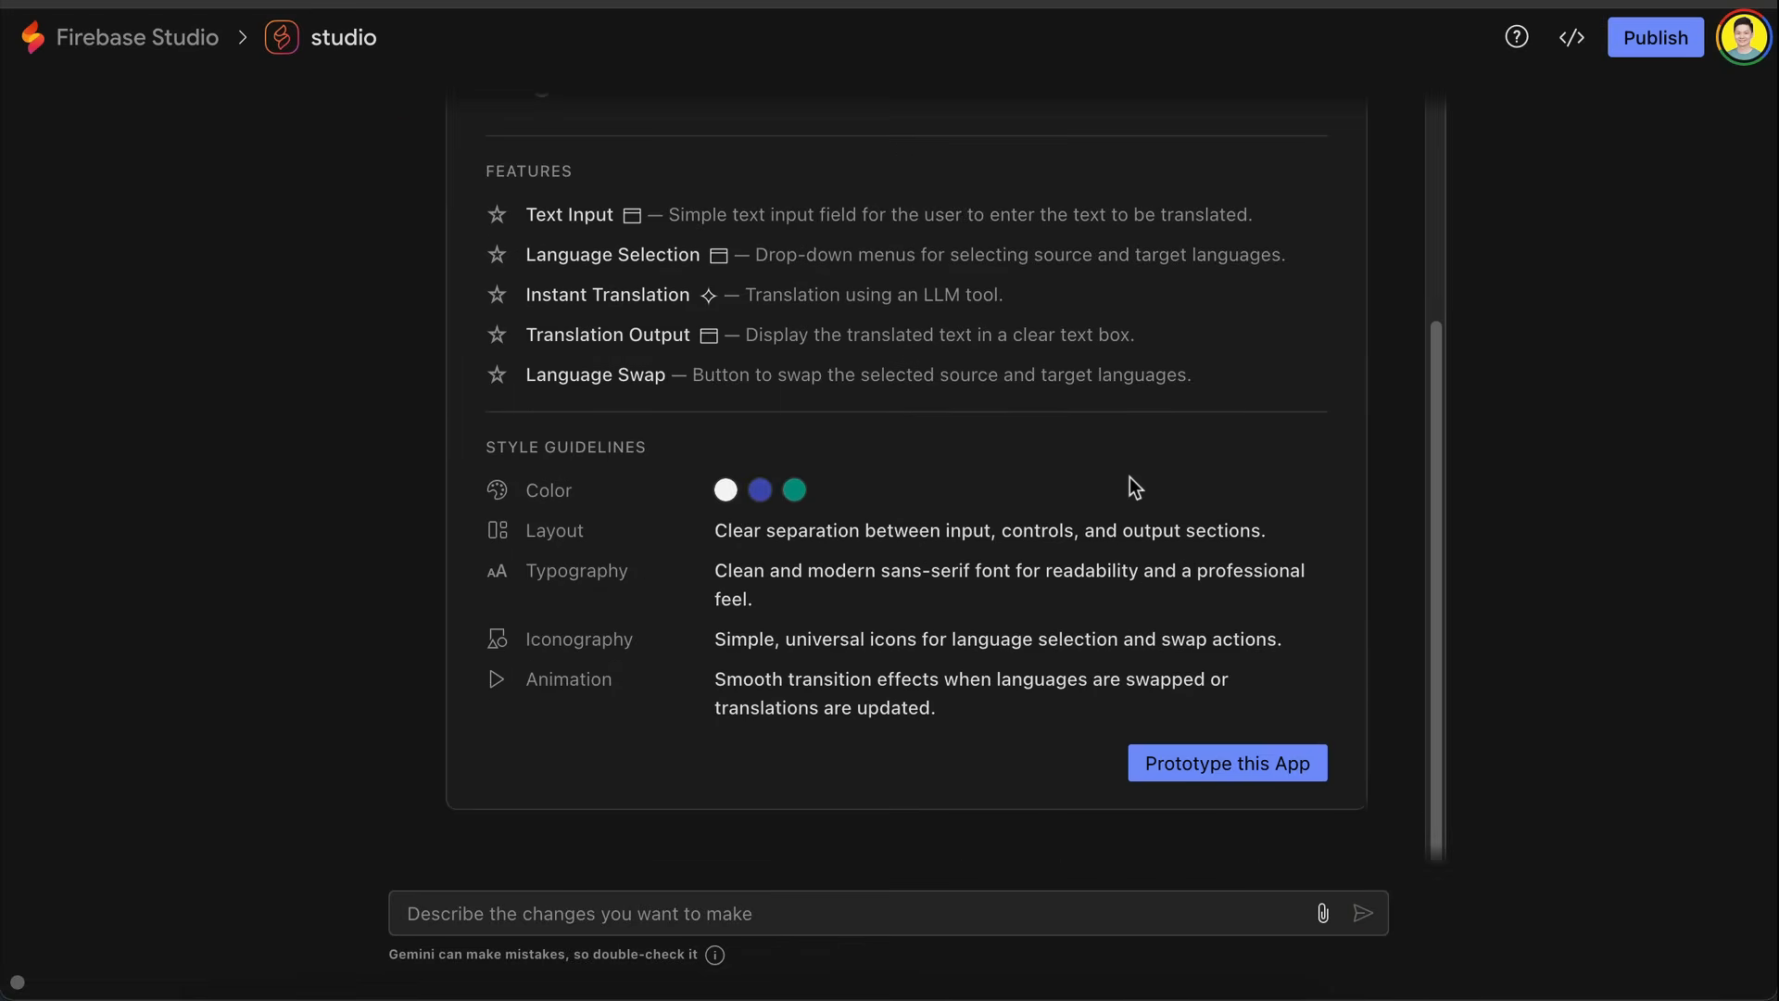
click(1227, 762)
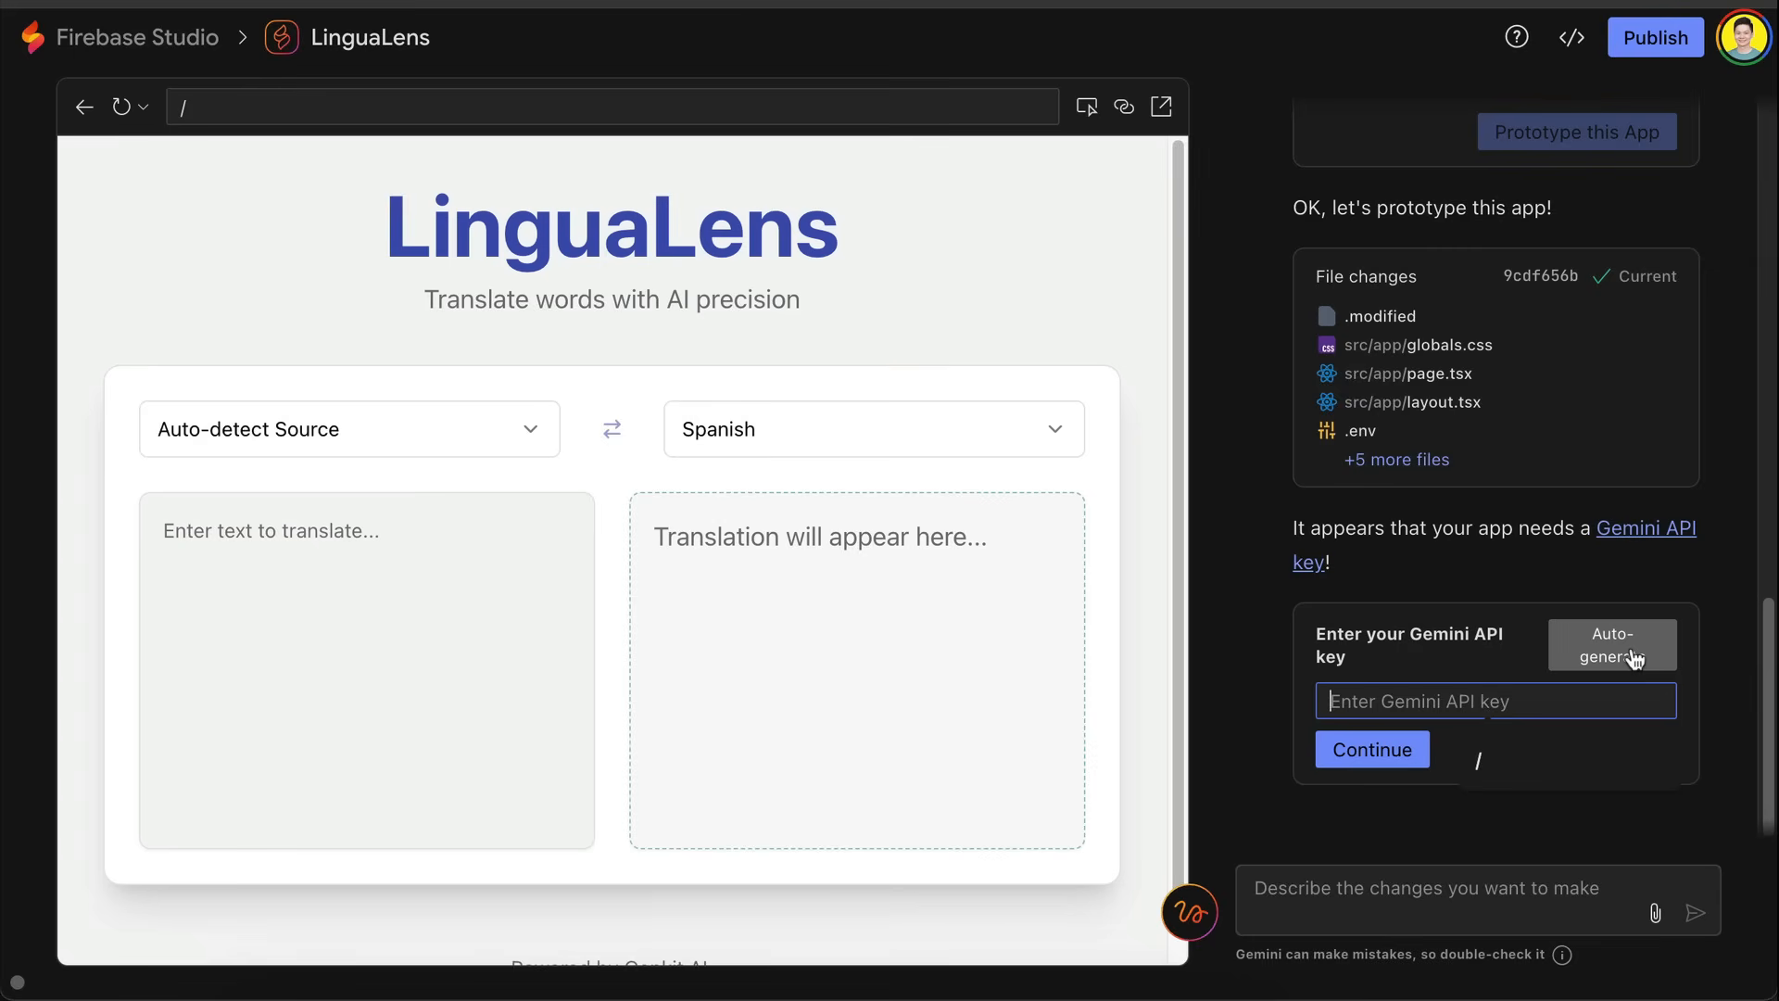
click(1611, 645)
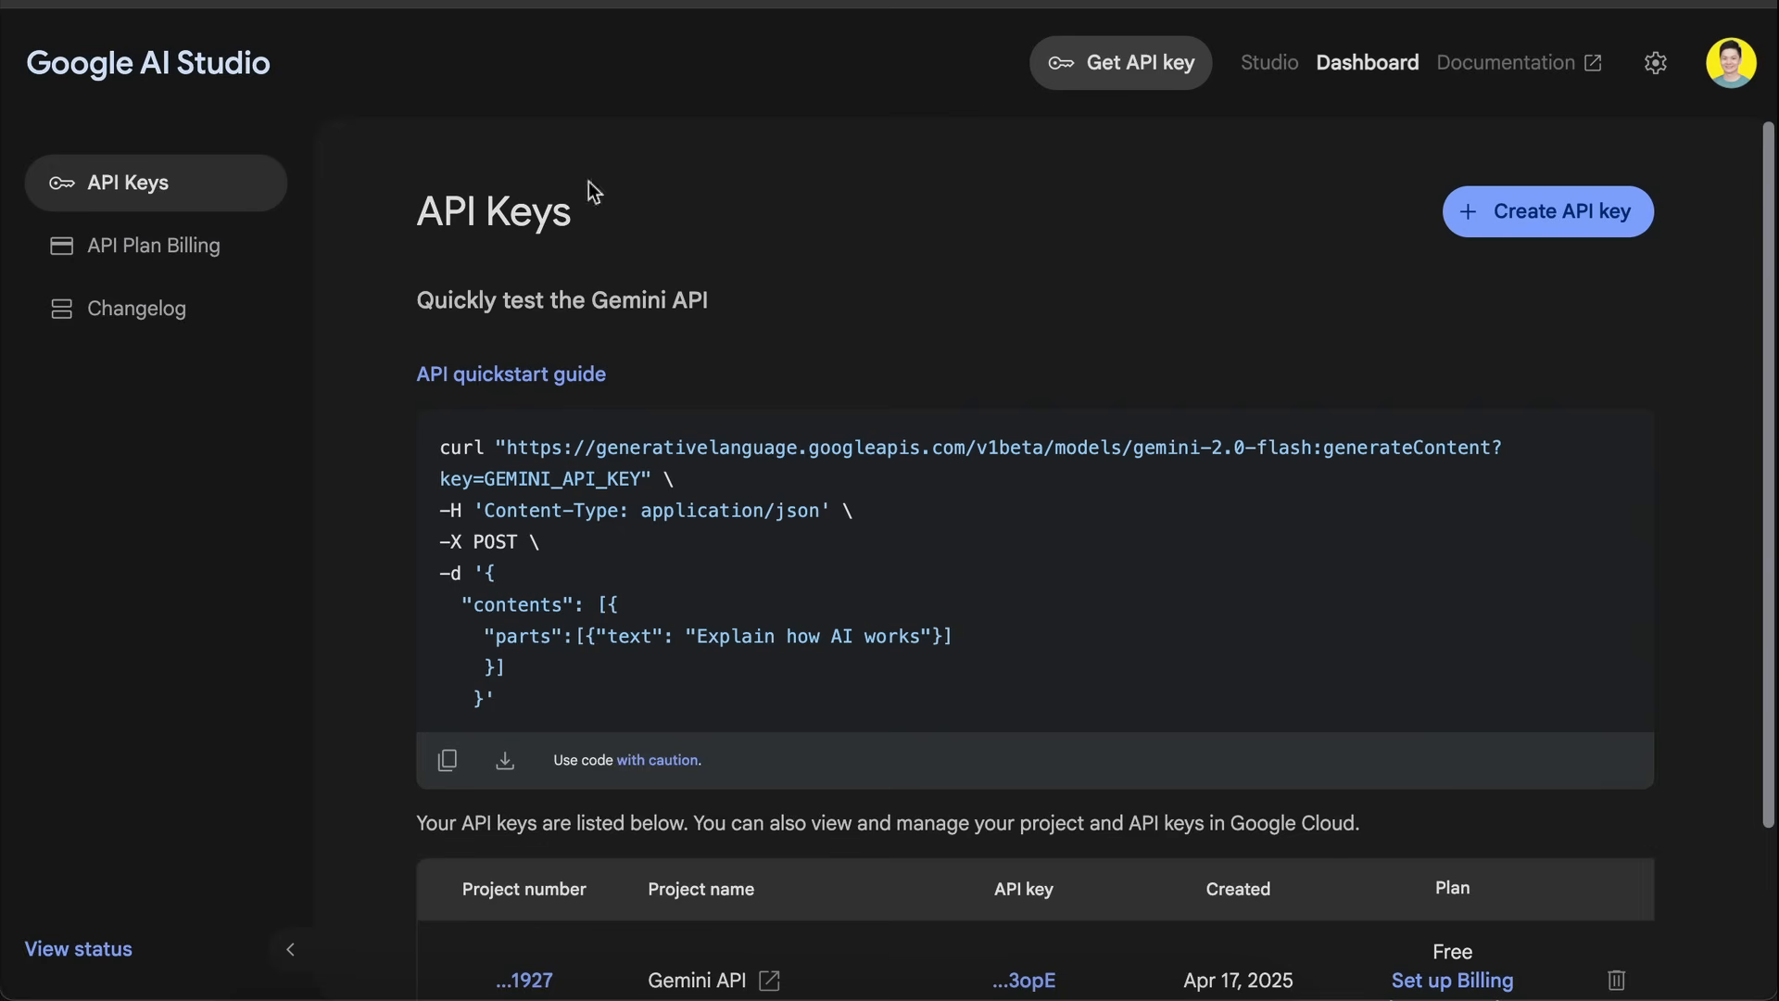
mouse_move(1167, 85)
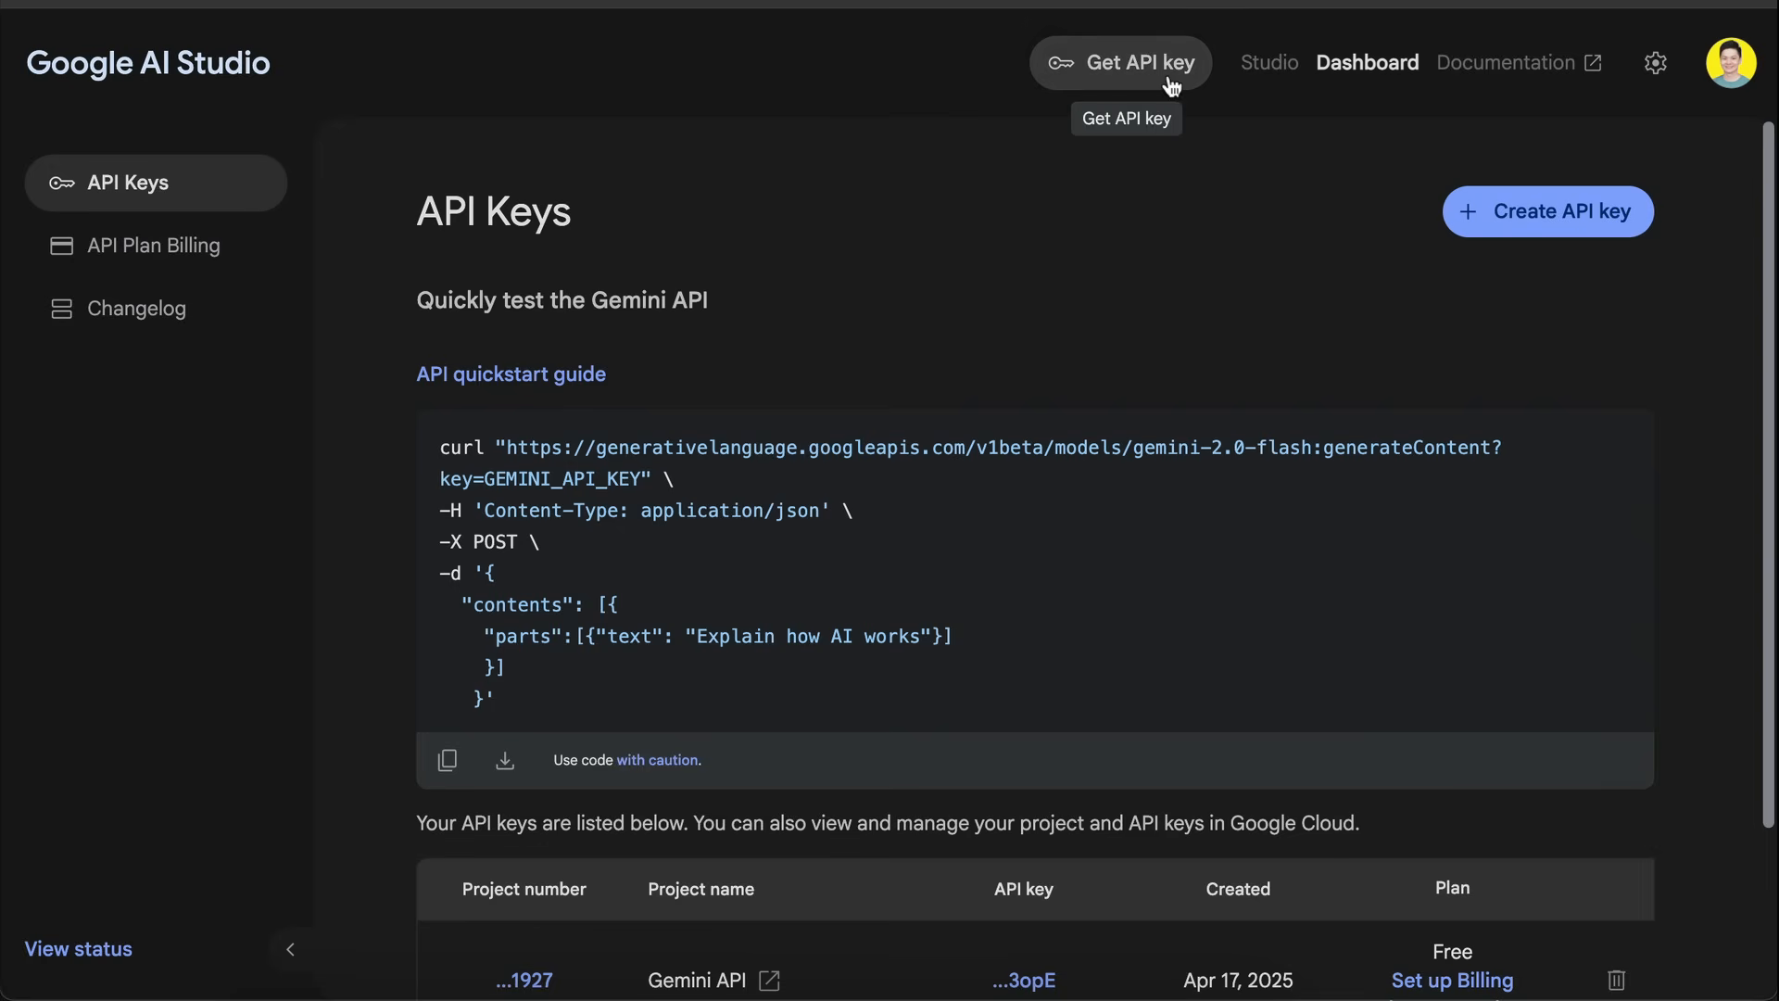
mouse_move(1385, 231)
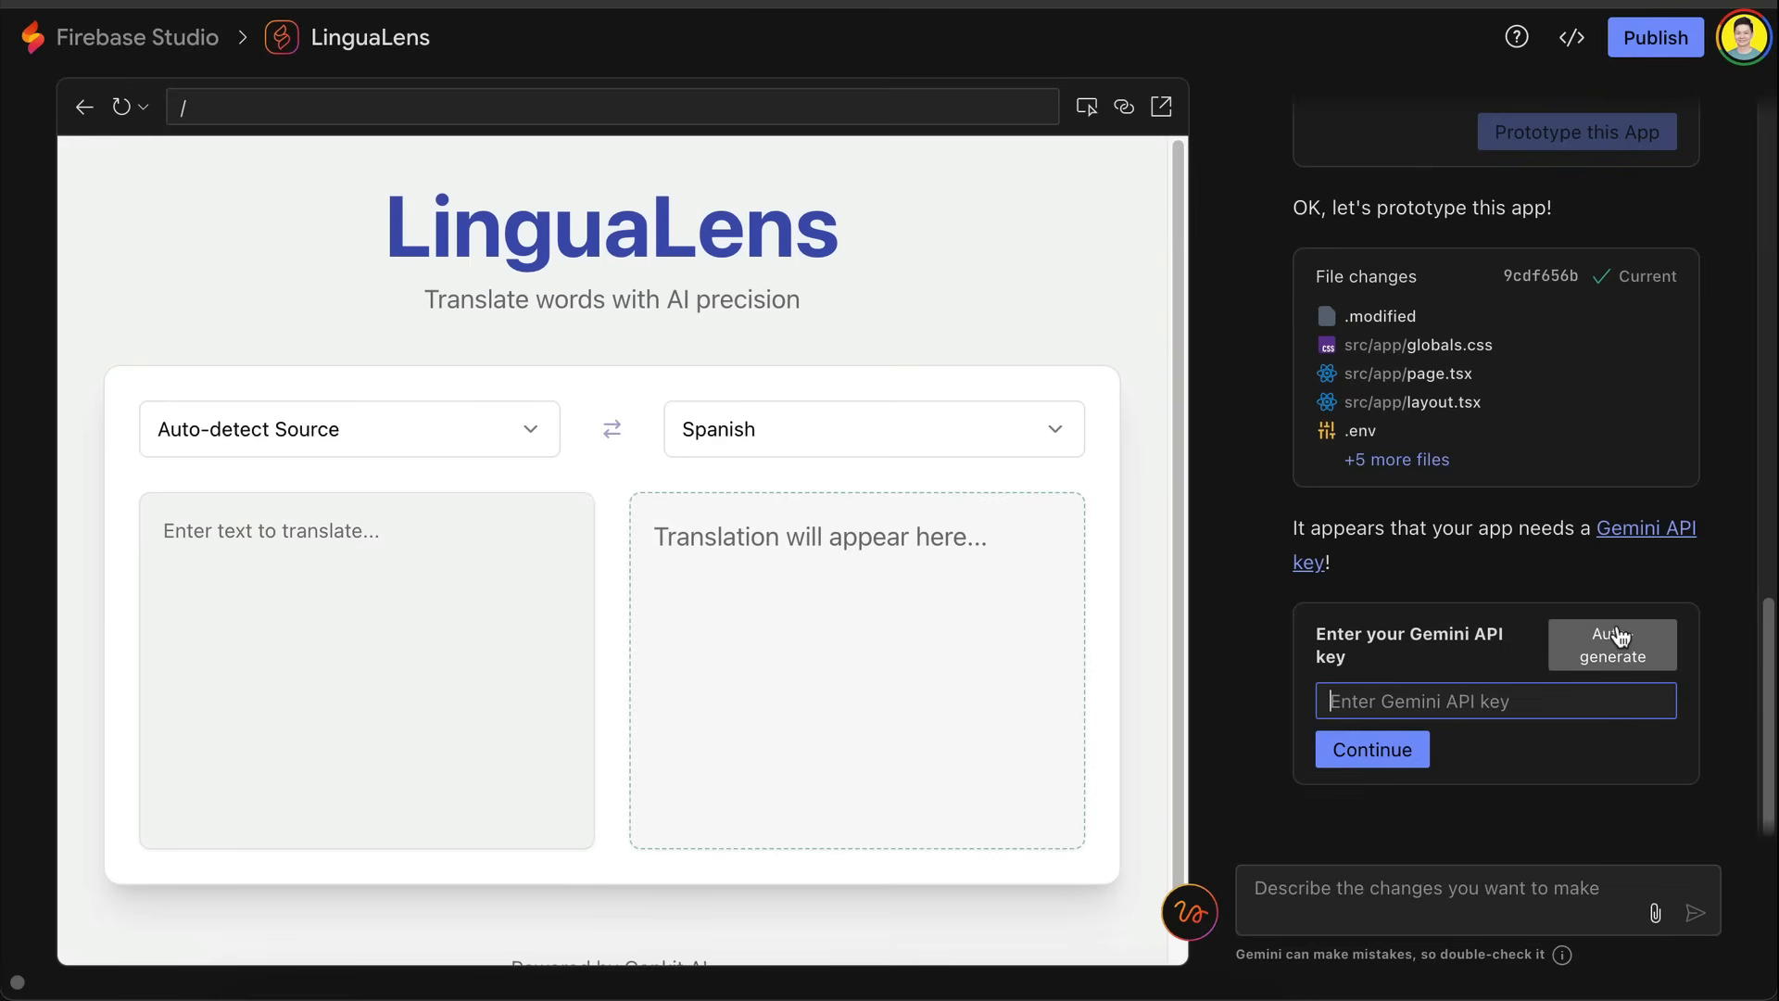
Step: Auto-generate a Gemini API key for LinguaLens
click(1612, 644)
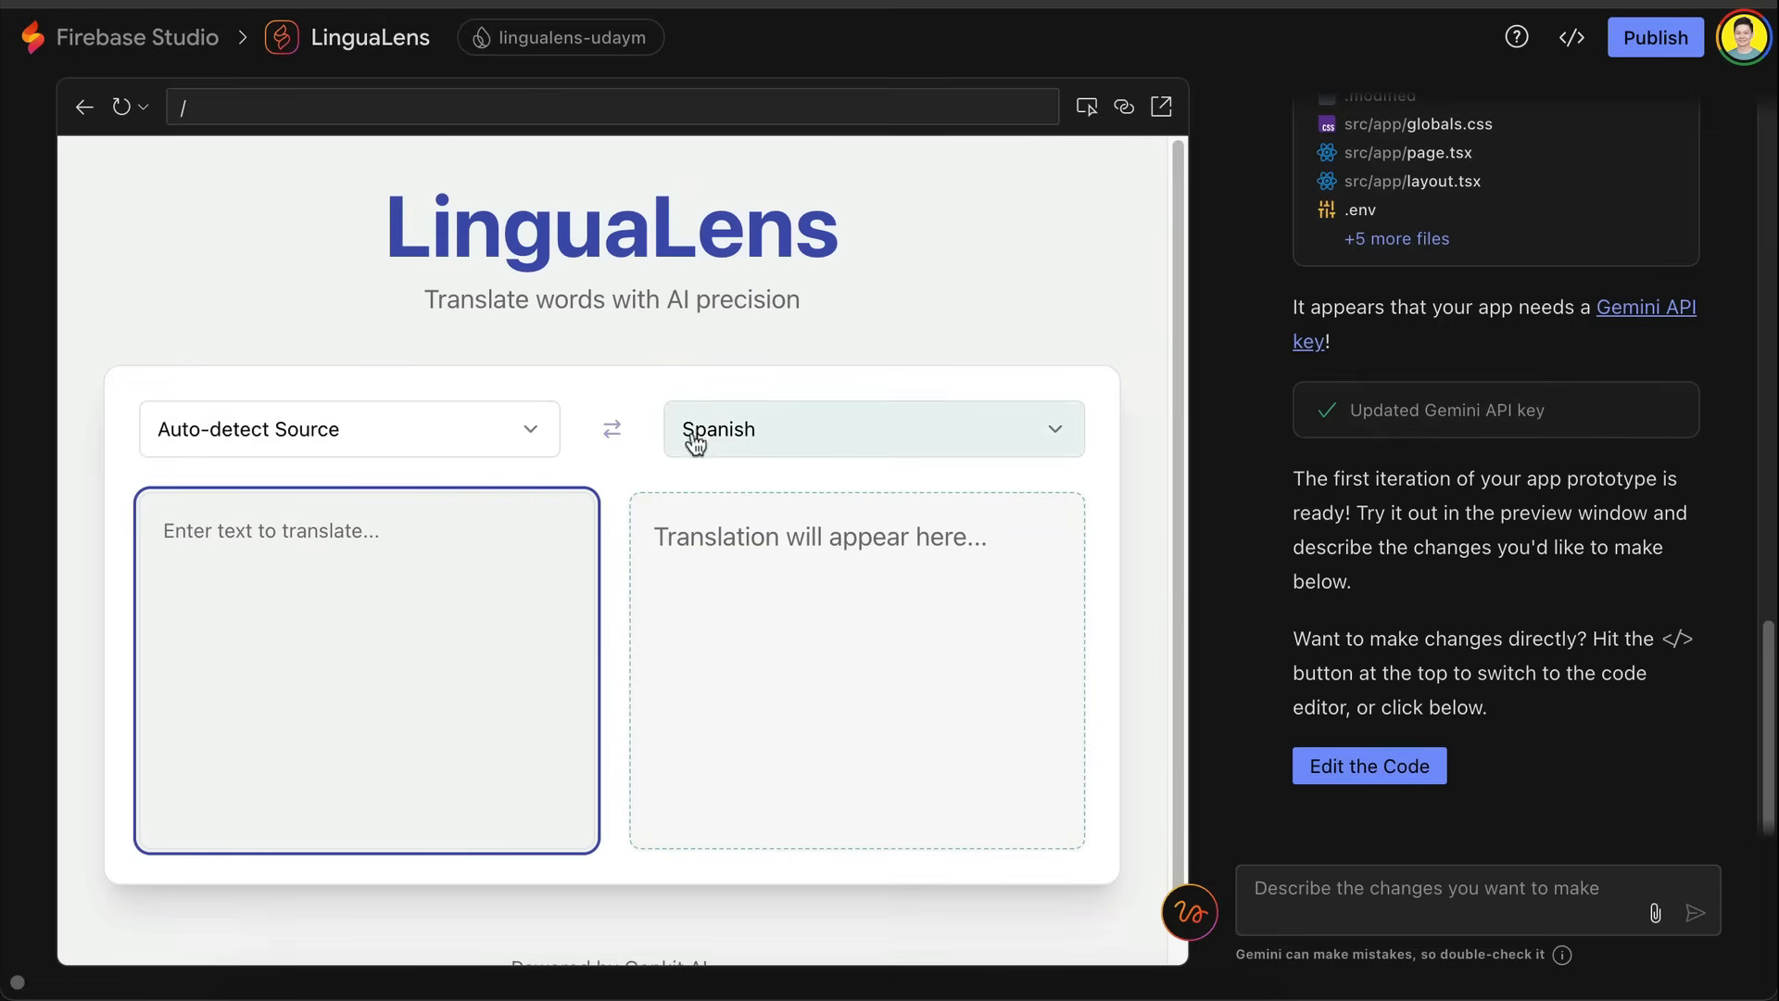
Step: Translate 'Hello! How are you?' with German then Korean as target and English as source
click(873, 429)
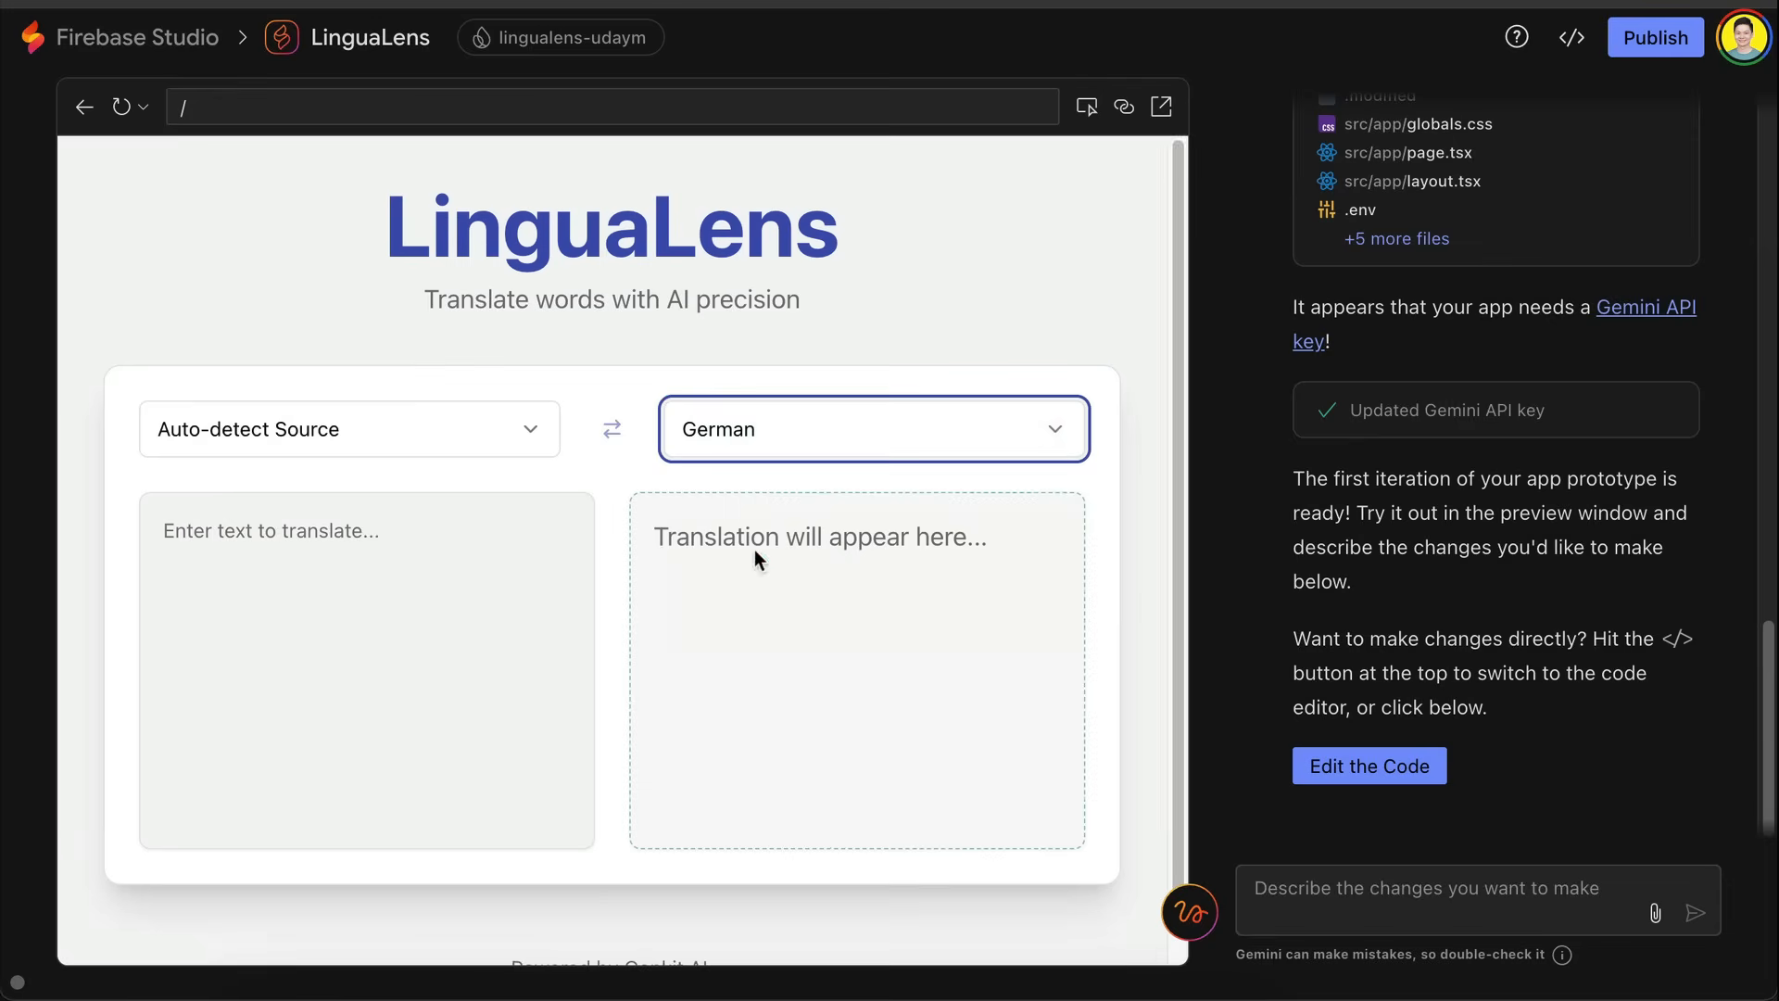
text(Hello! How are you?)
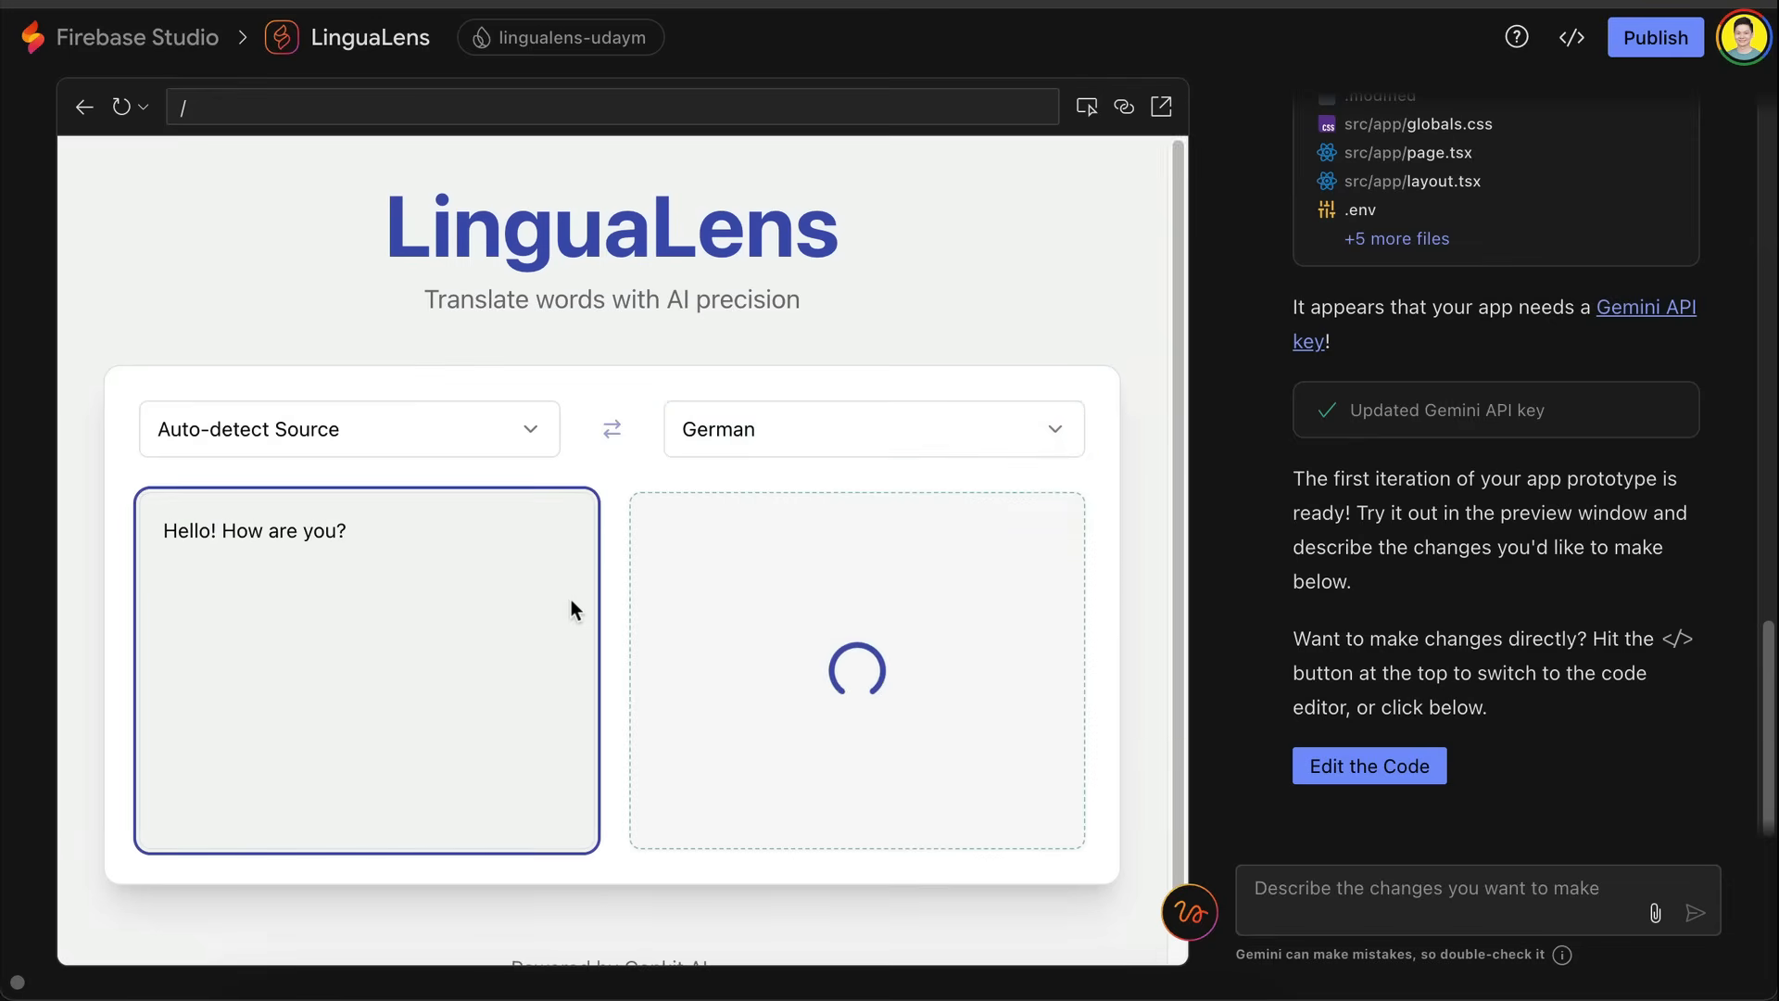
mouse_move(867, 690)
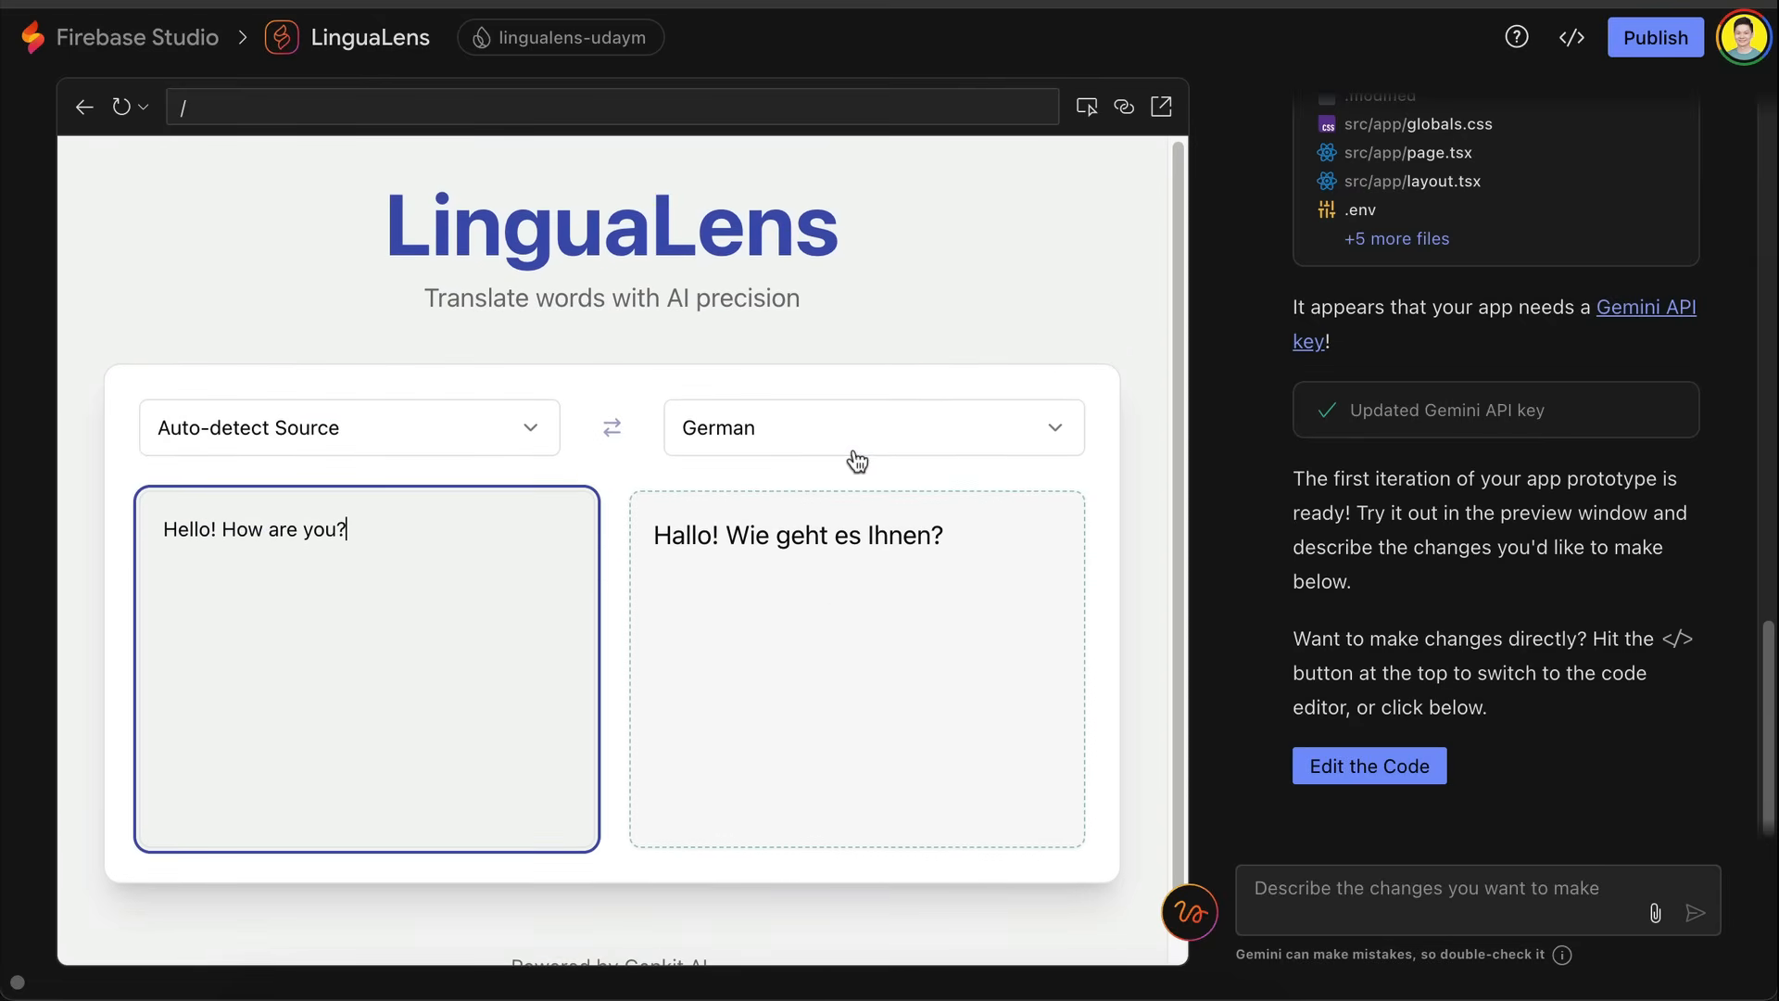
click(874, 427)
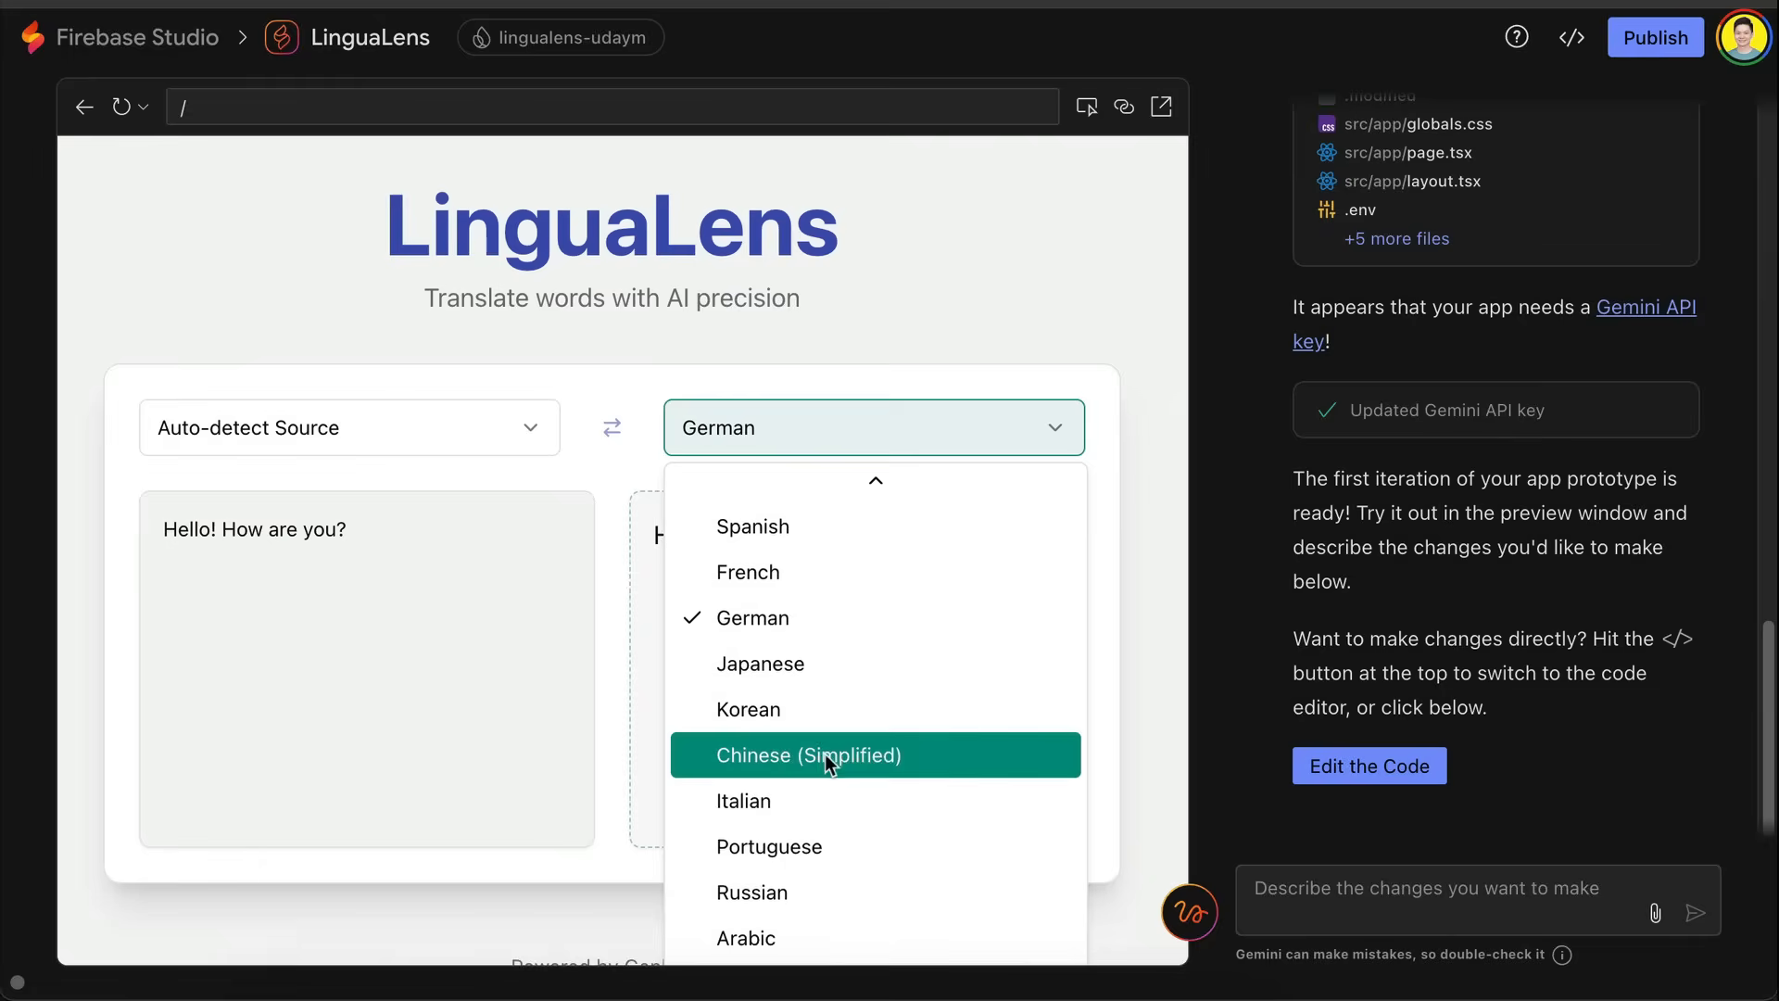
click(749, 708)
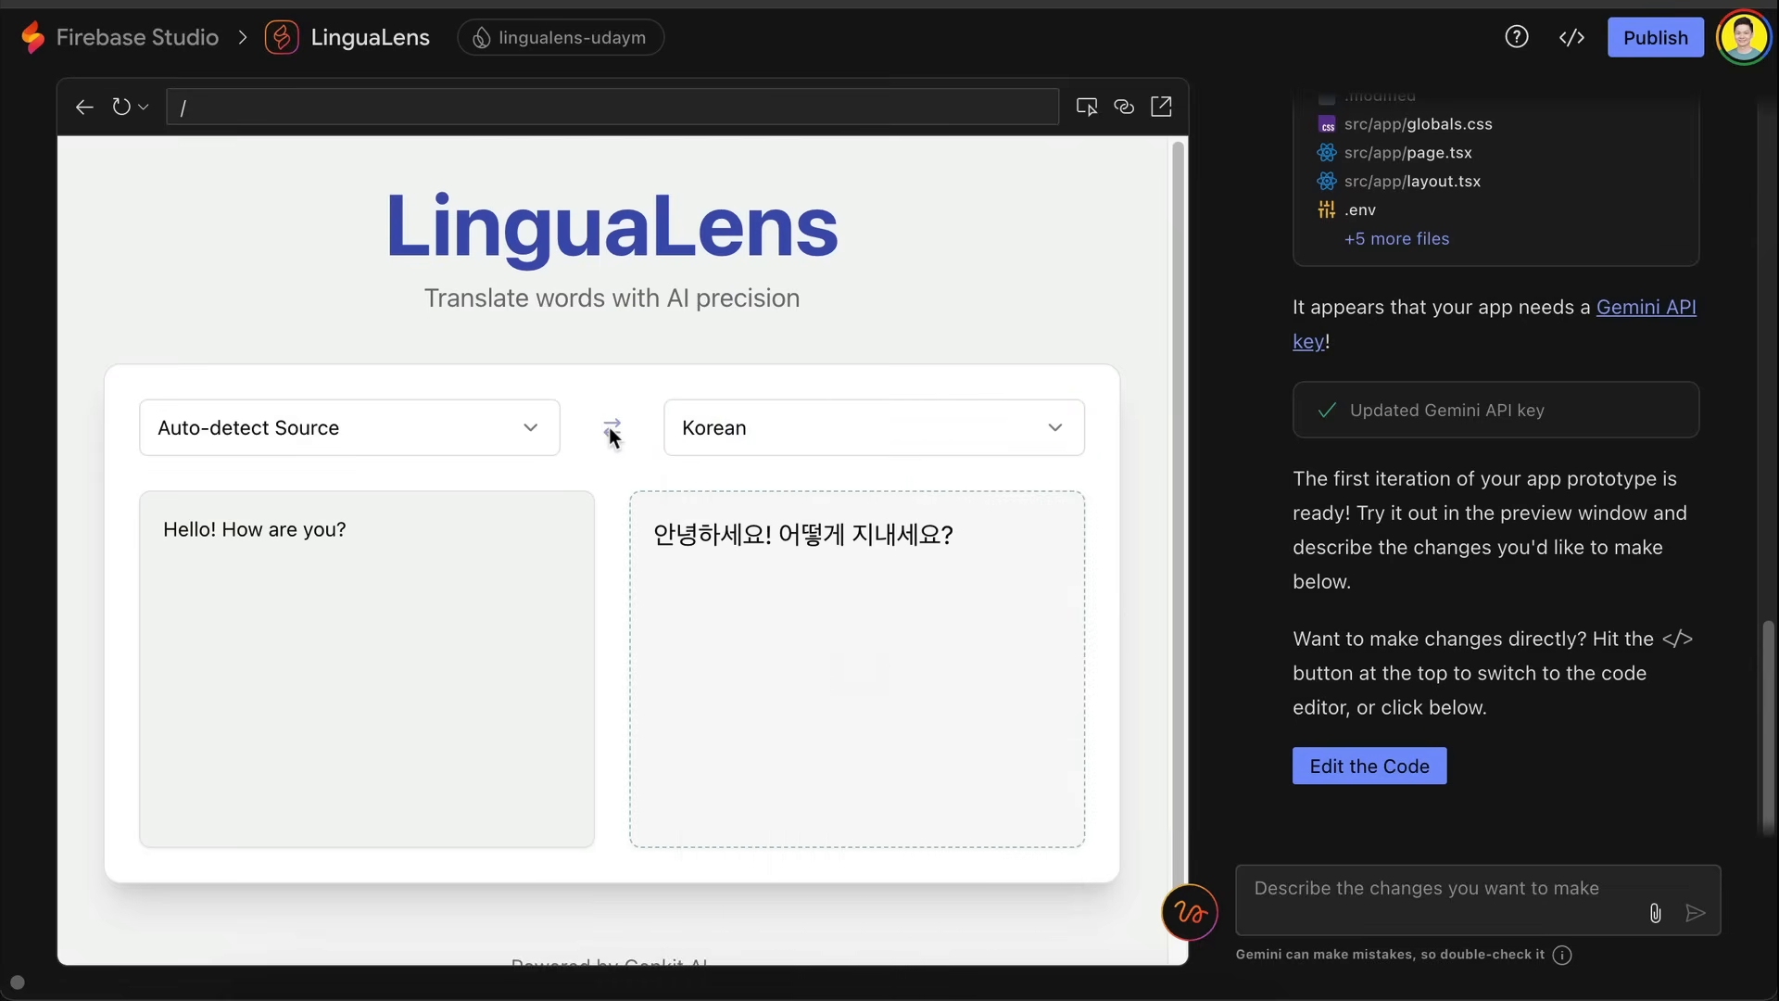
double_click(713, 427)
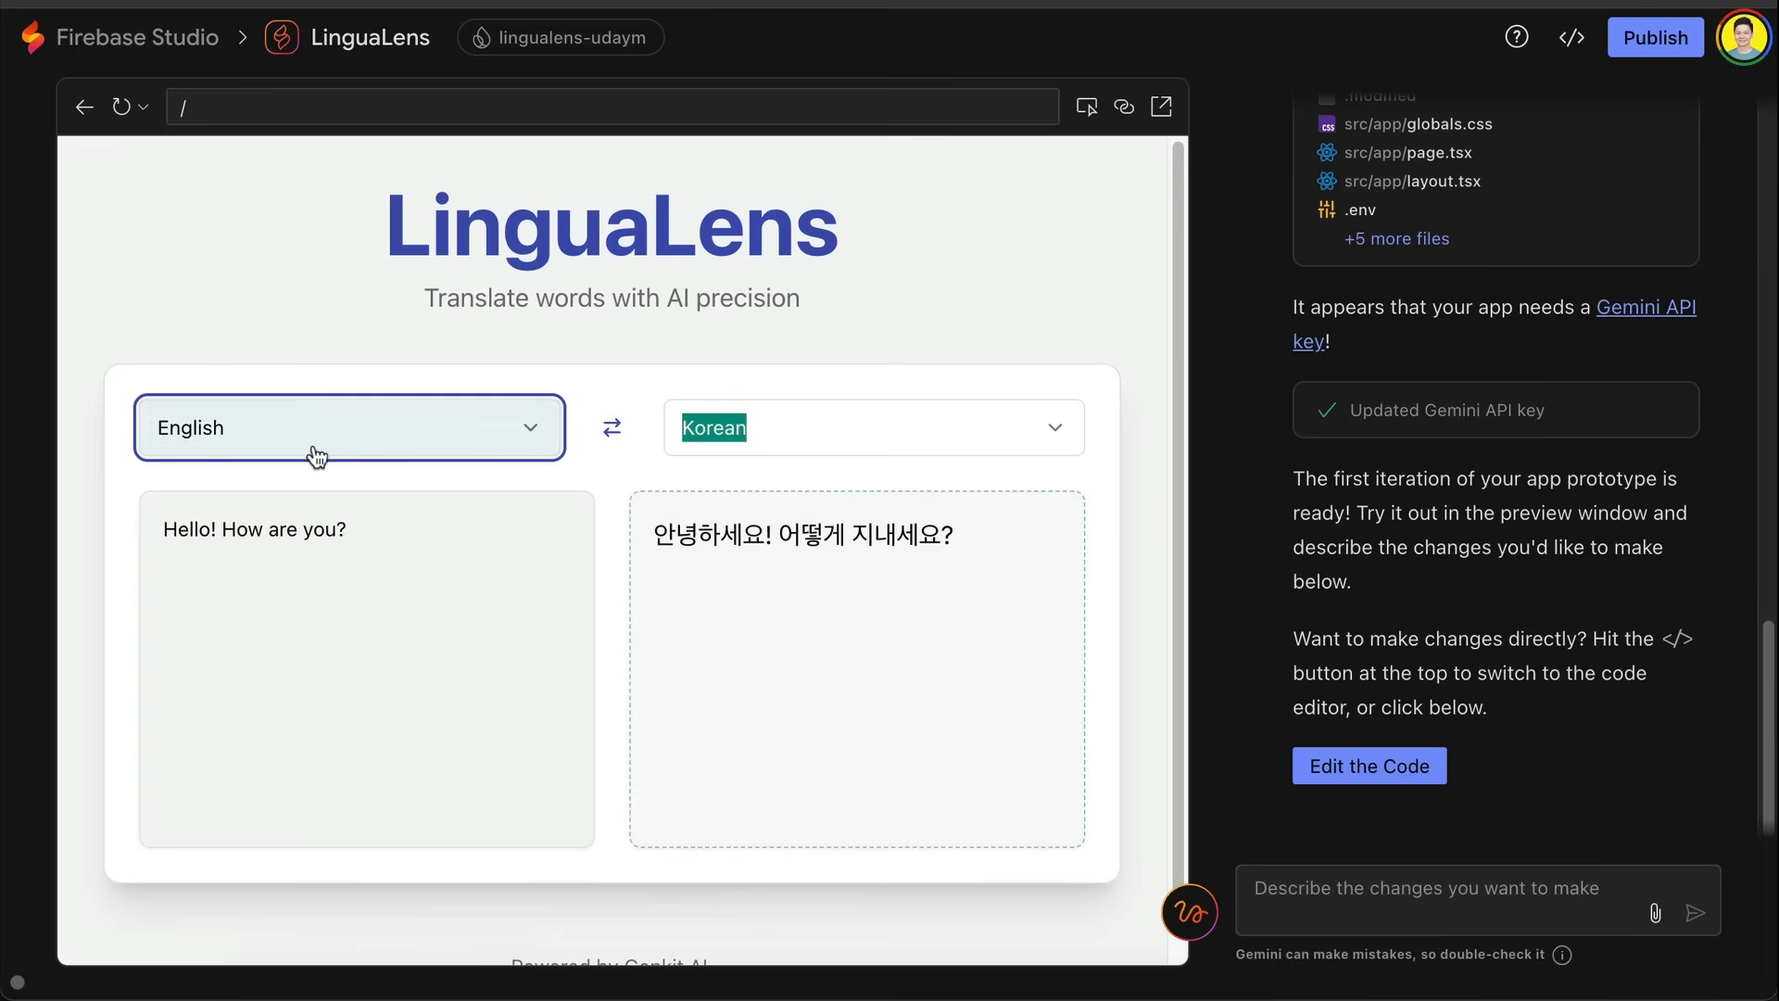
Step: Swap the languages to Korean source and English target
click(611, 428)
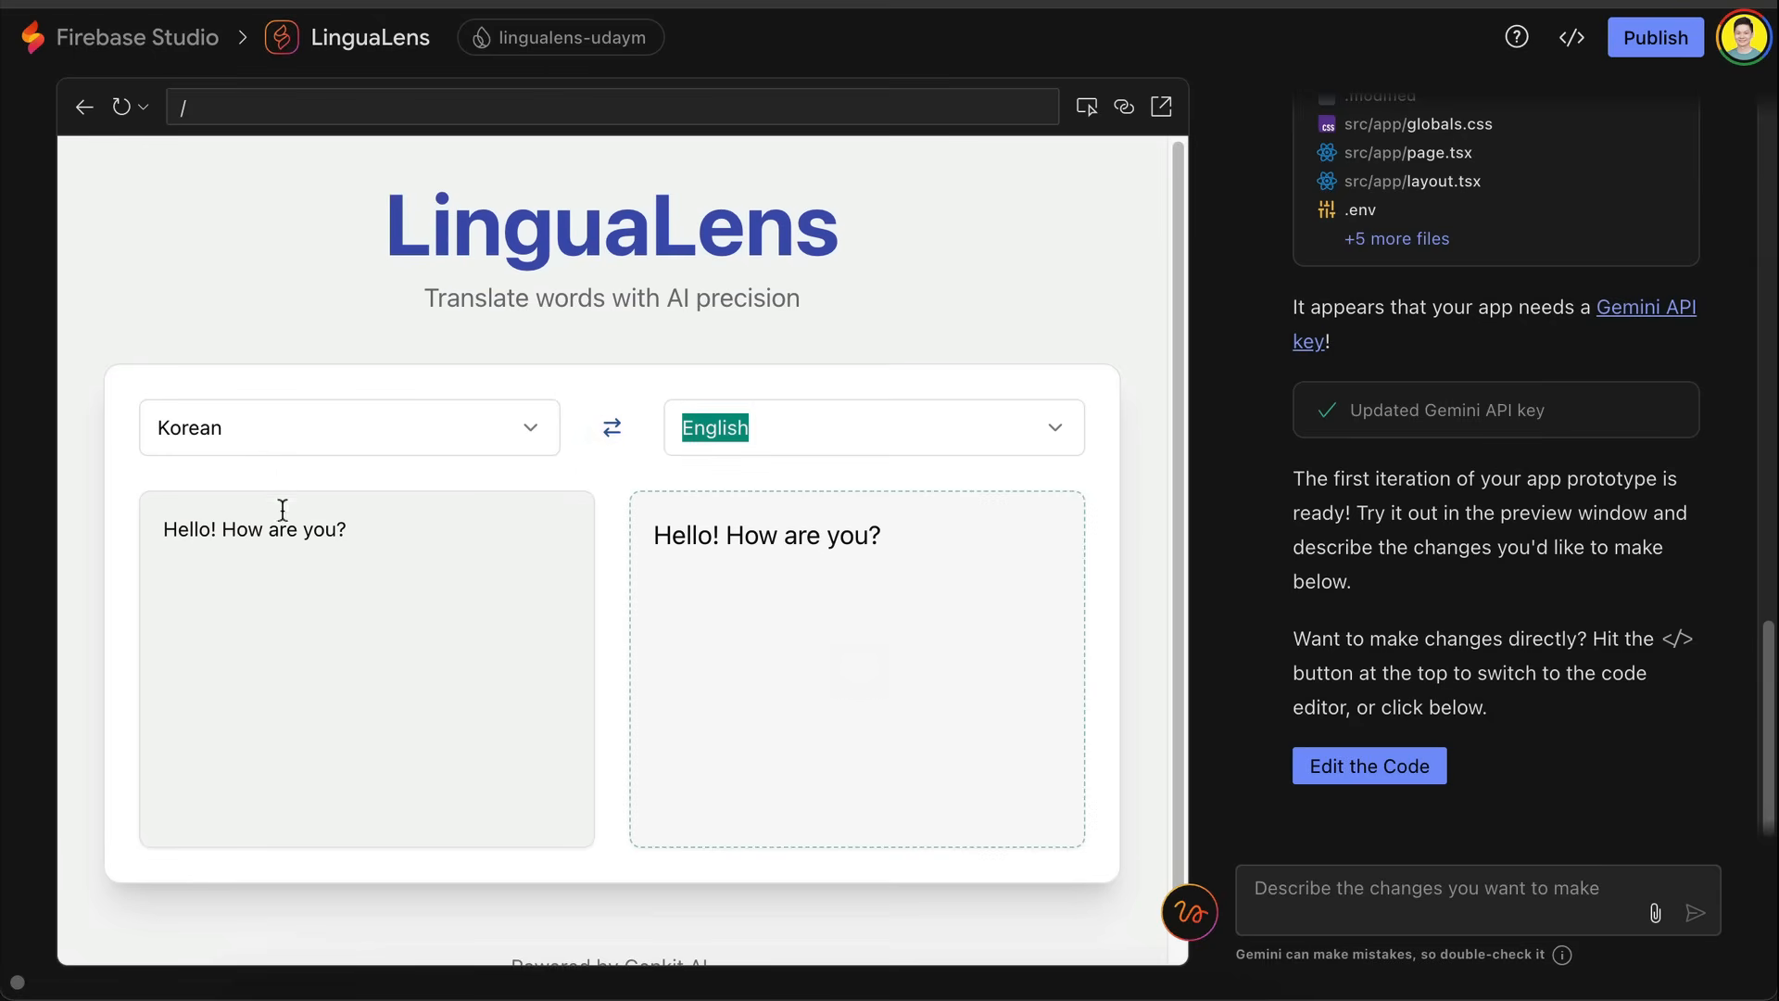
mouse_move(716, 535)
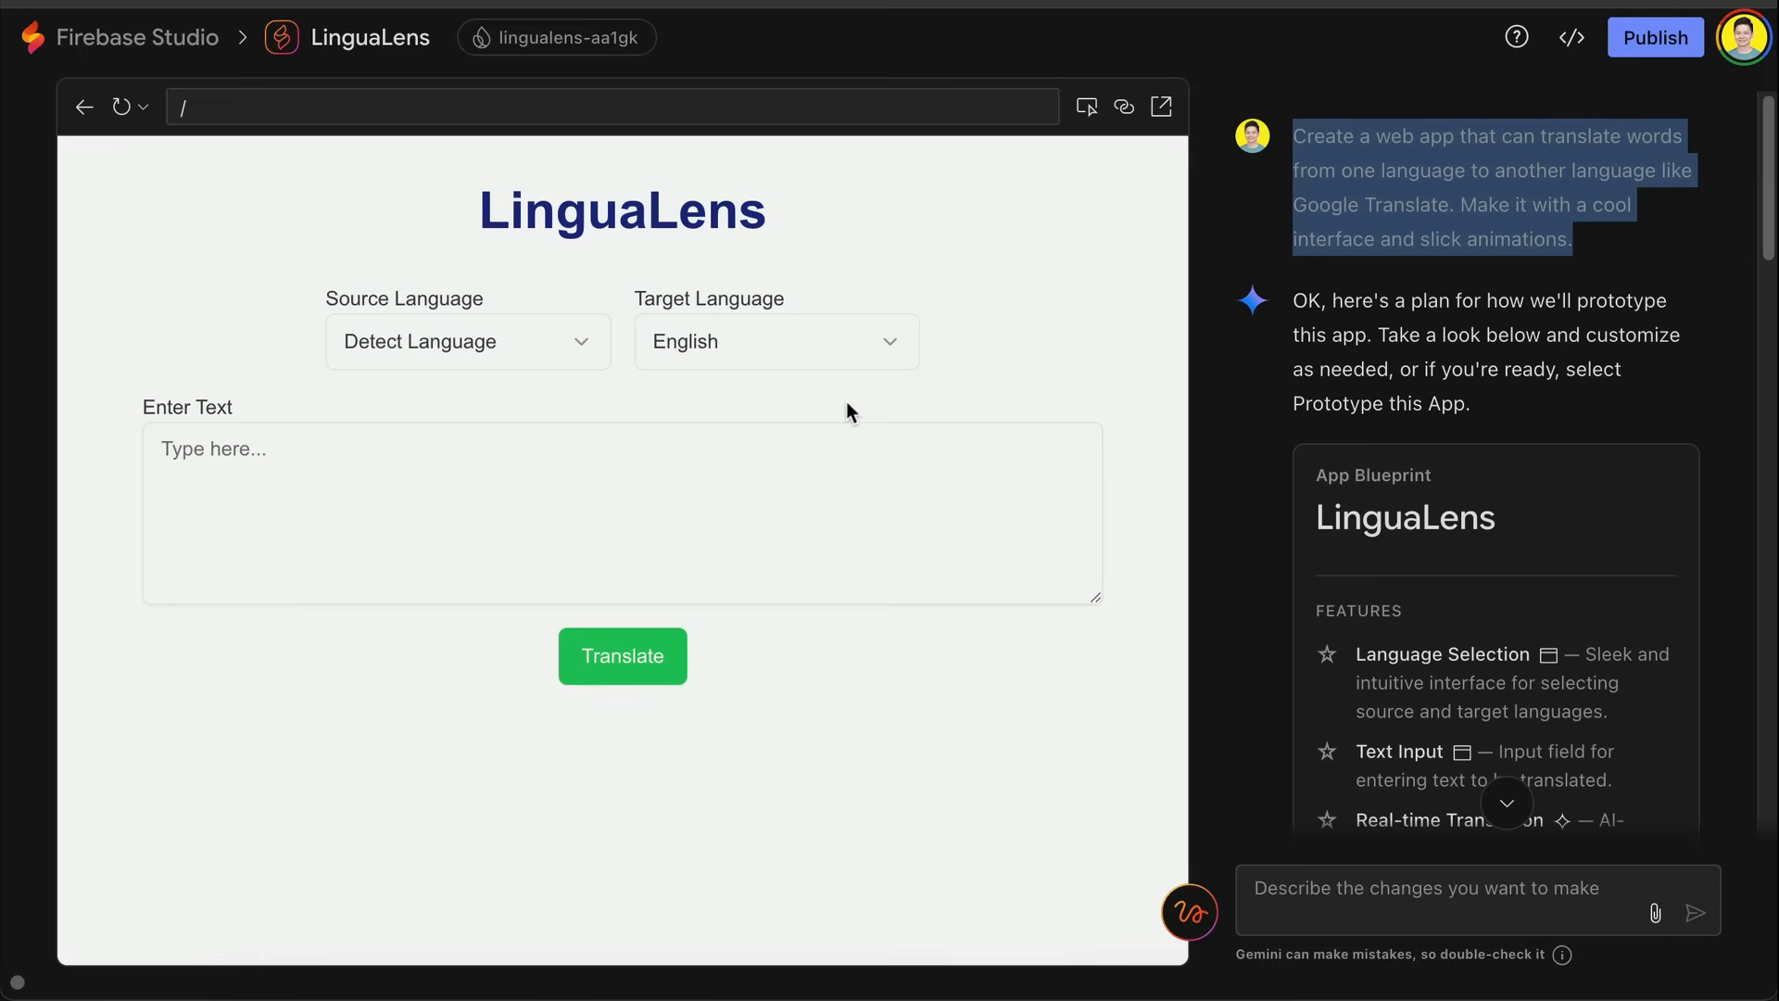
Step: Translate 'How are you?' into German in the older LinguaLens prototype
click(481, 481)
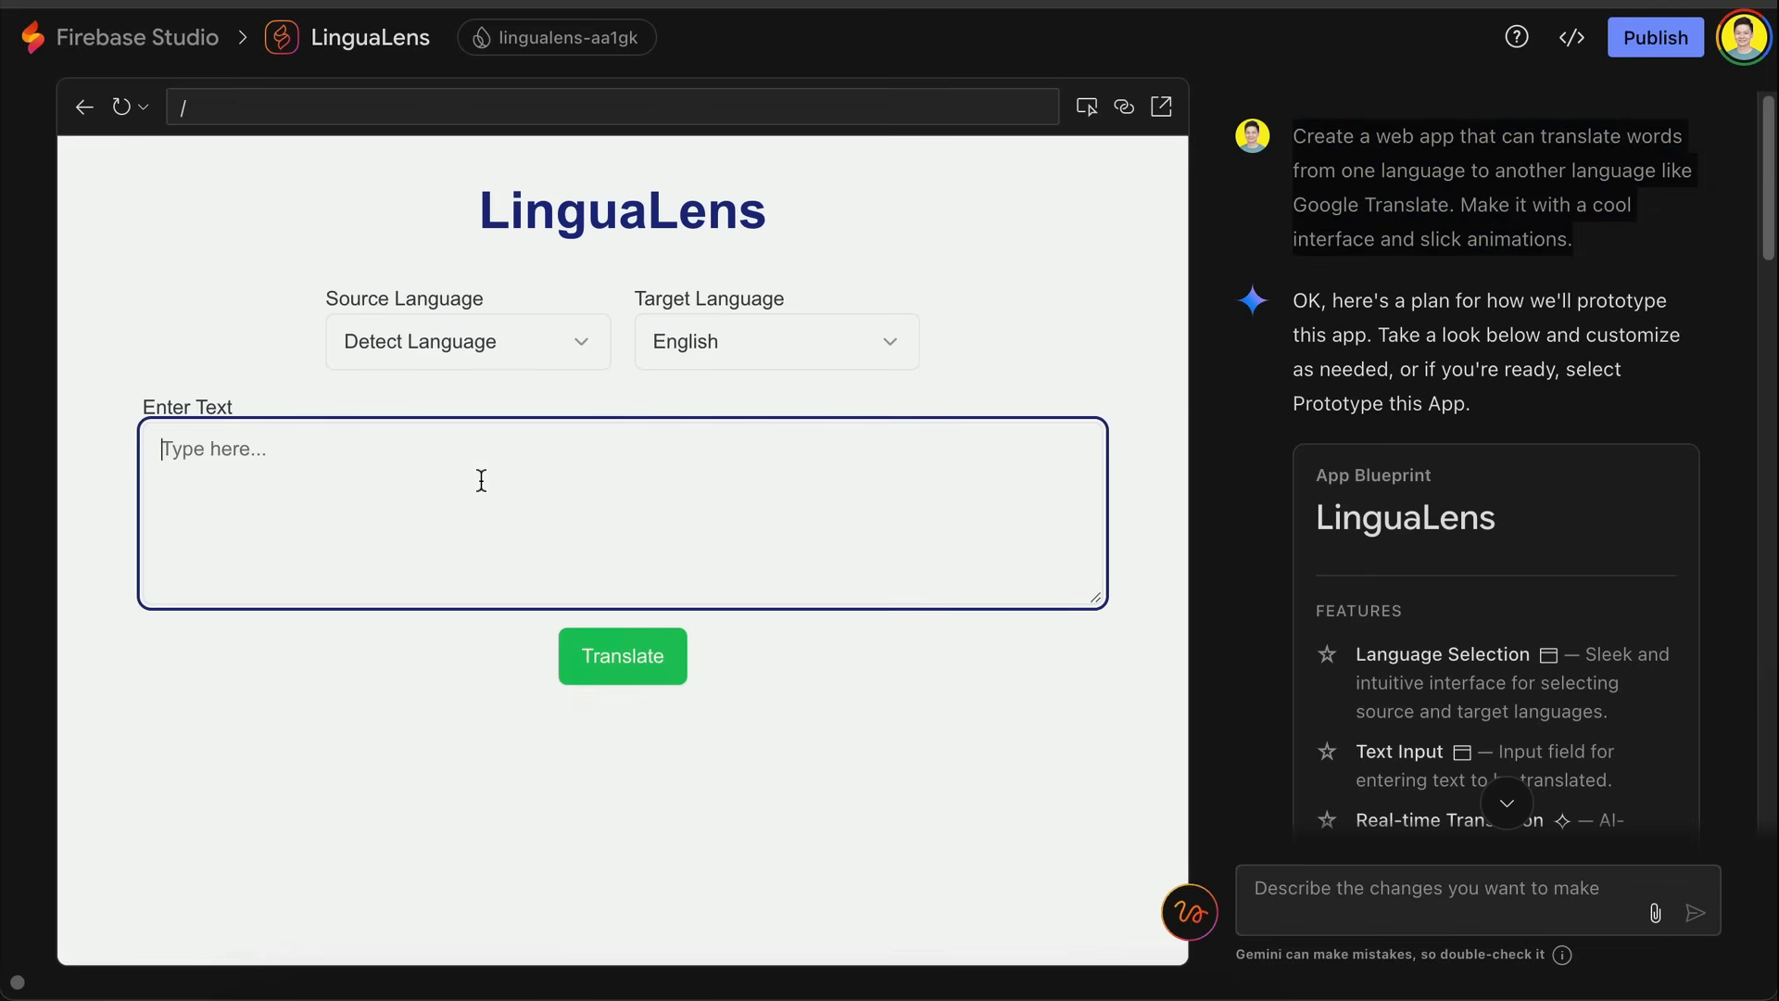
click(776, 341)
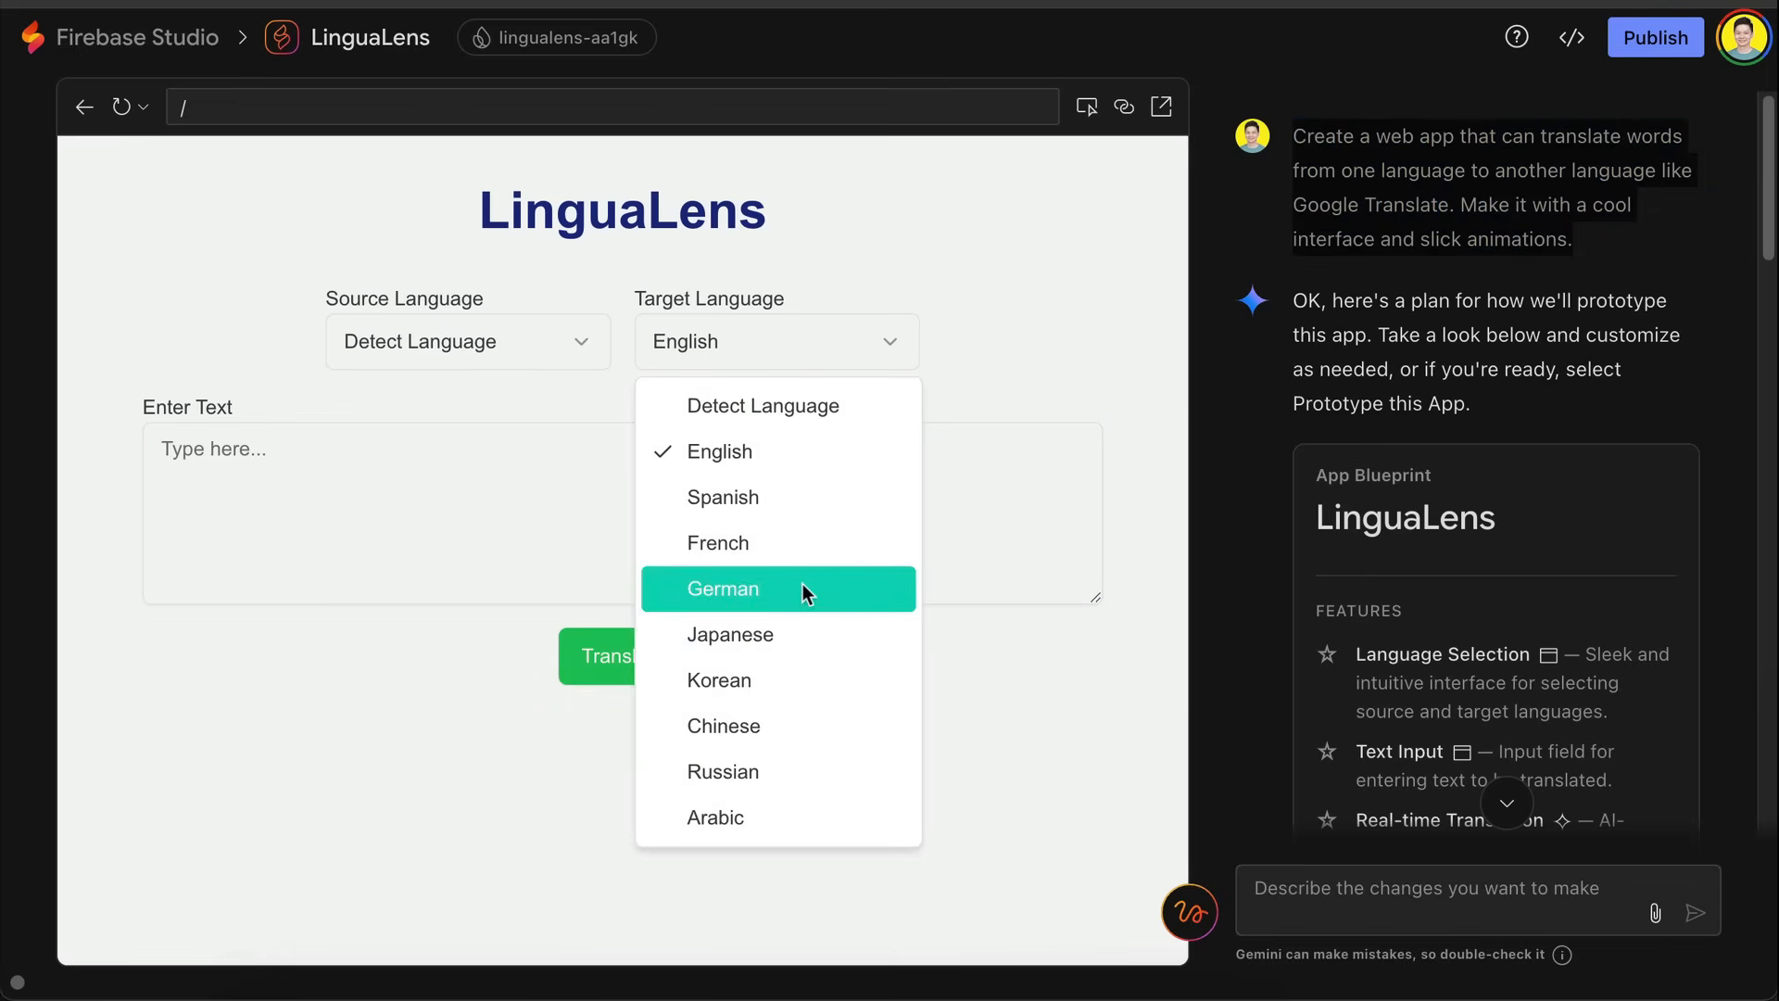
click(723, 588)
text(How are you?)
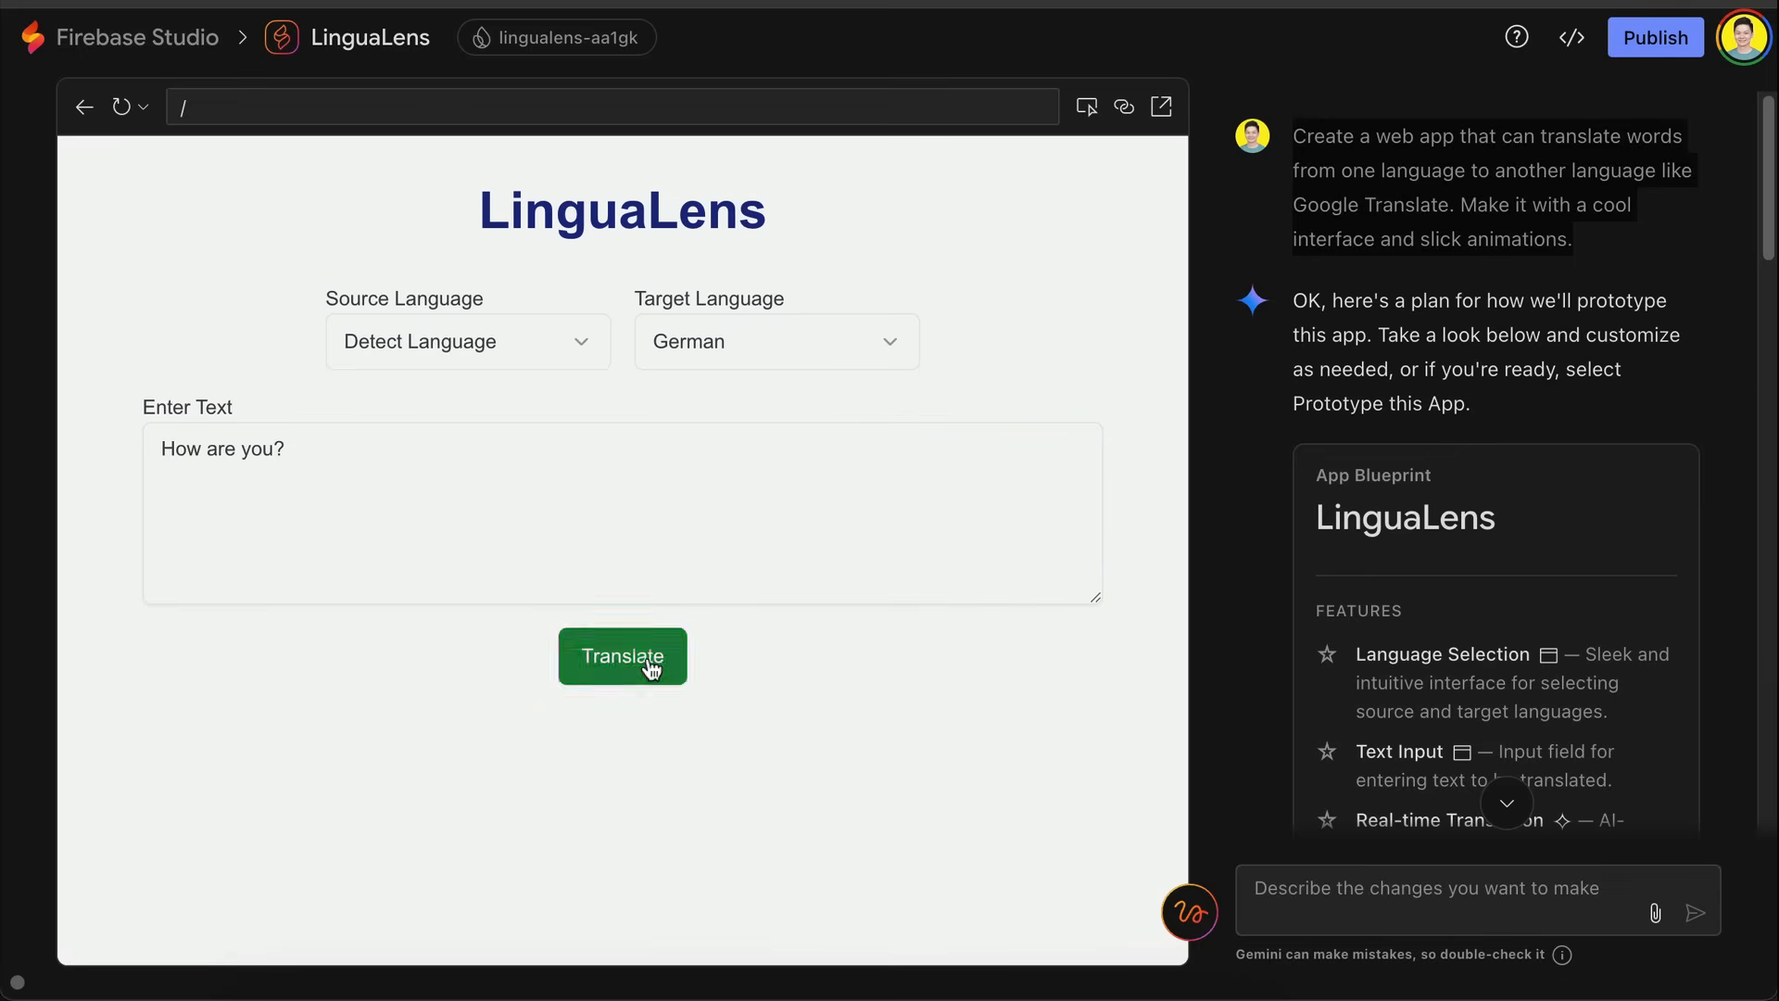
click(623, 656)
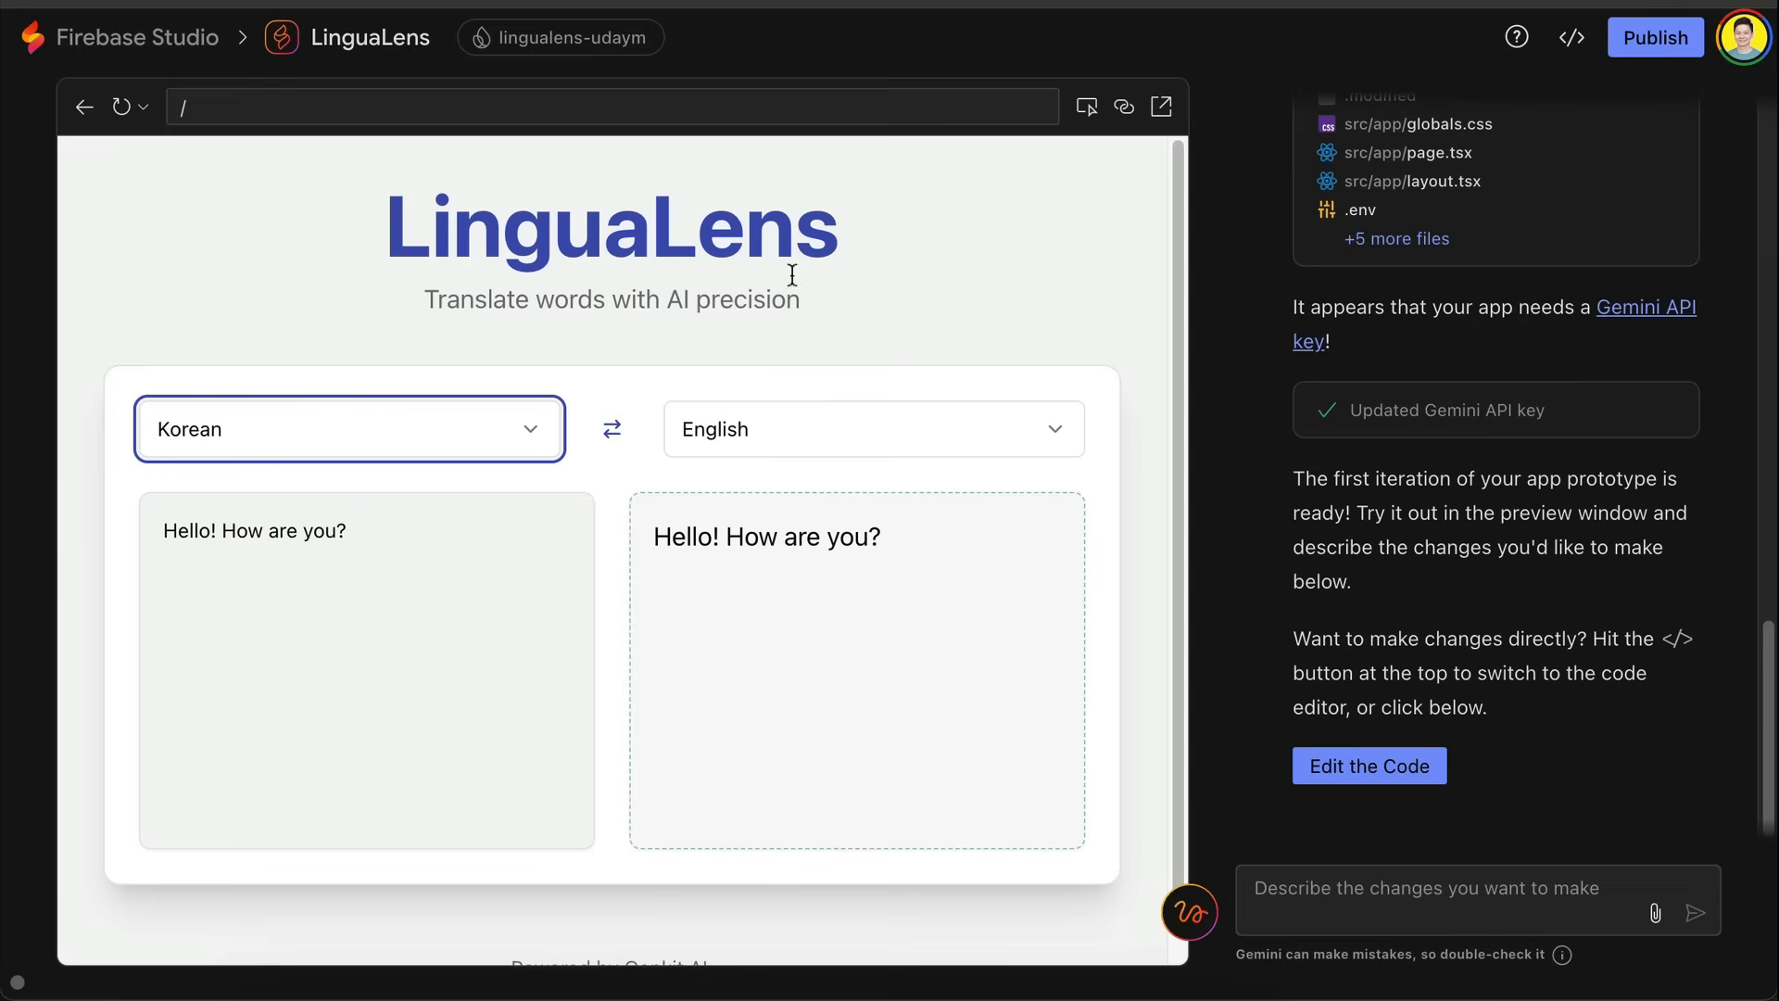
Step: Scroll down the page after leaving the LinguaLens prototype
scroll(down, 3)
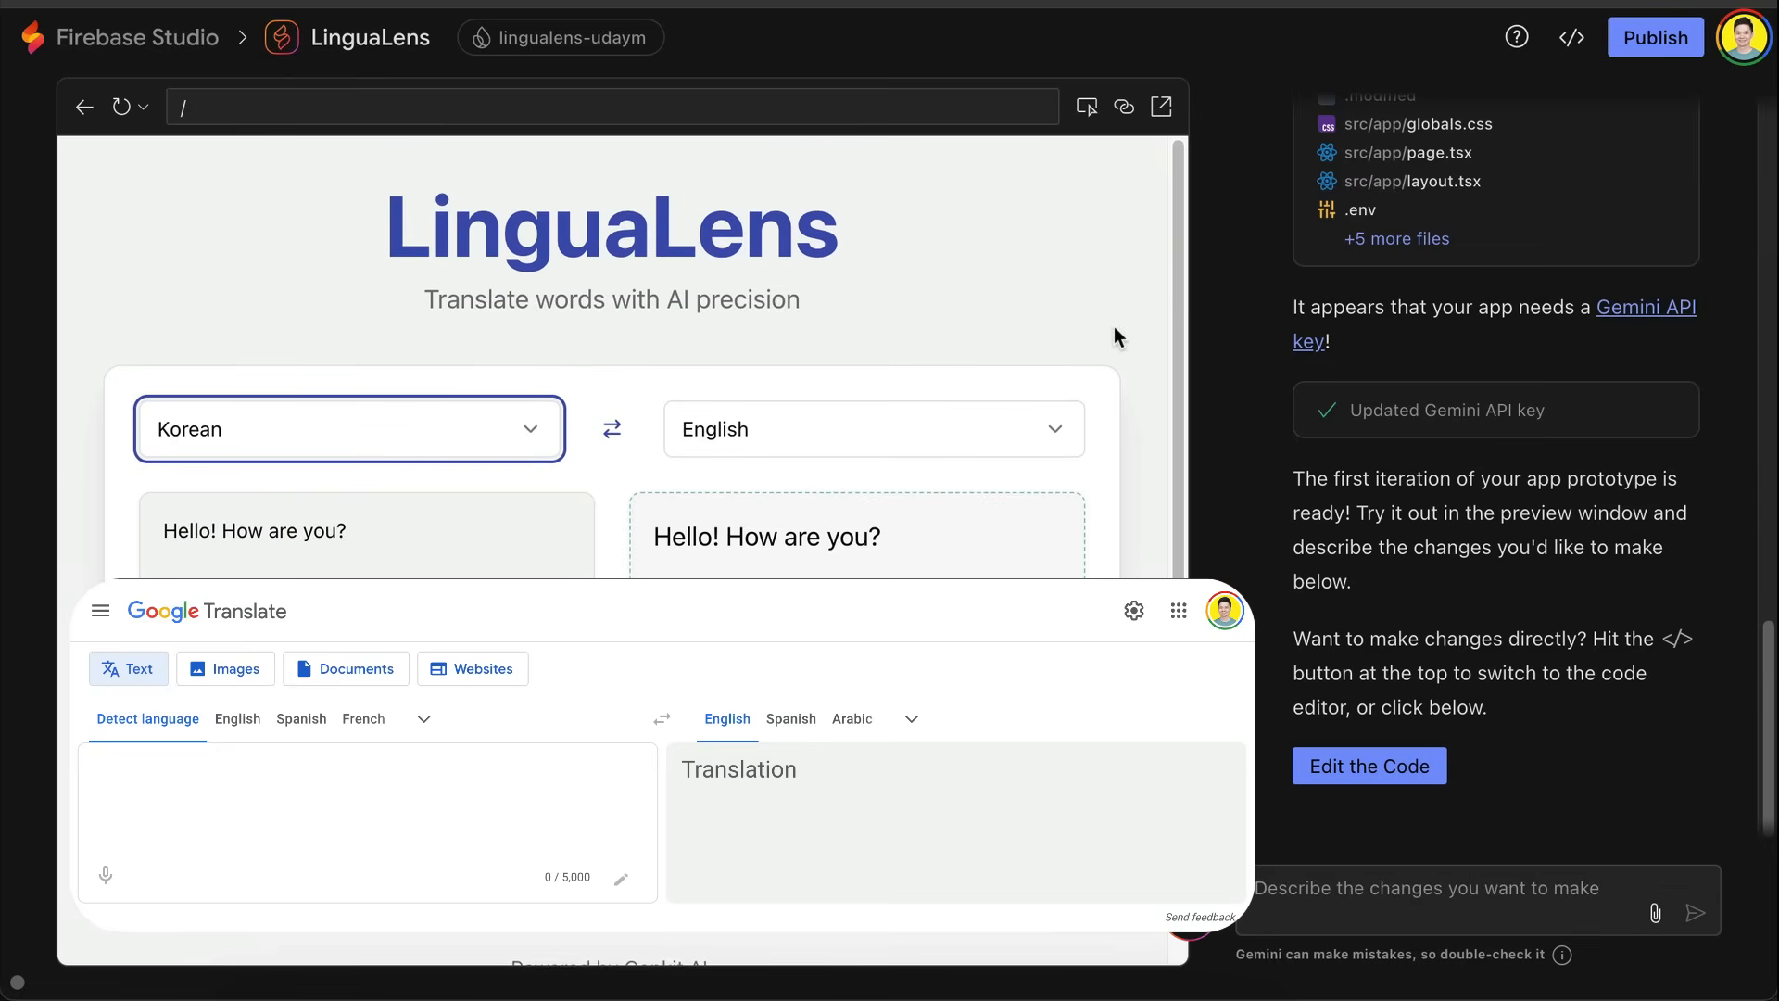
mouse_move(1200, 415)
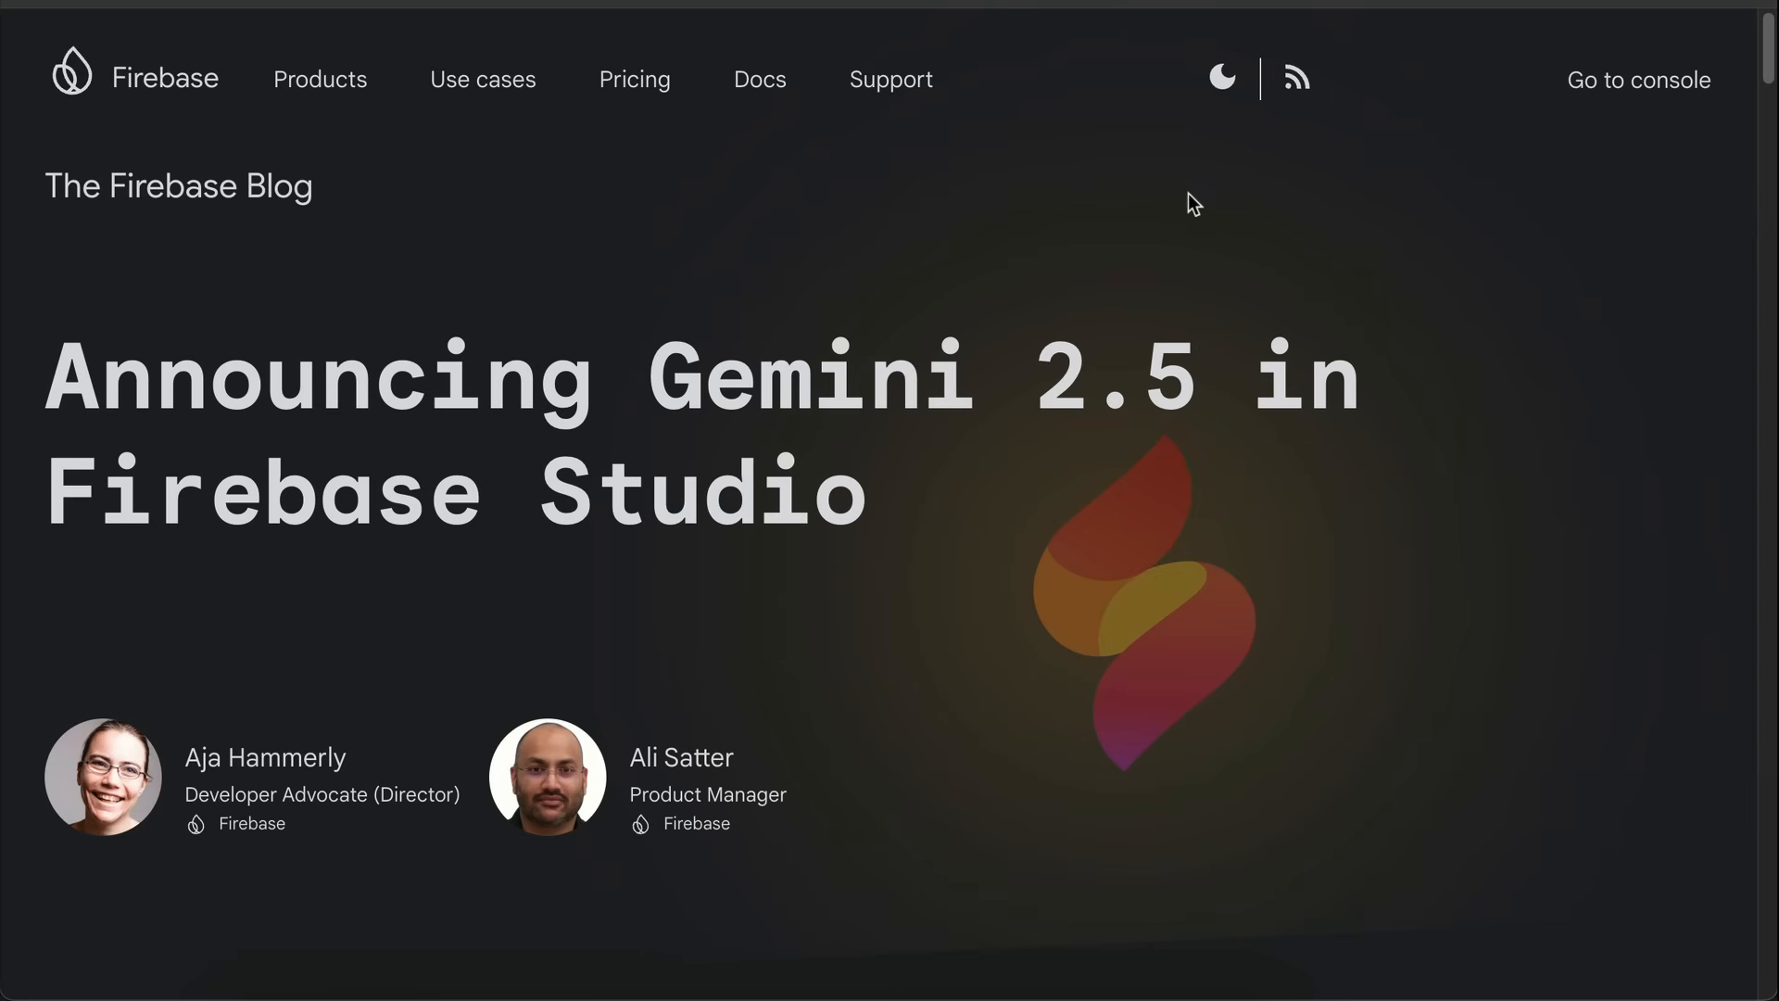
Step: Scroll through the example apps: Melody Maestro, Quantum Phenomena Explorer, SocialSync and Workout Wizard
scroll(down, 3)
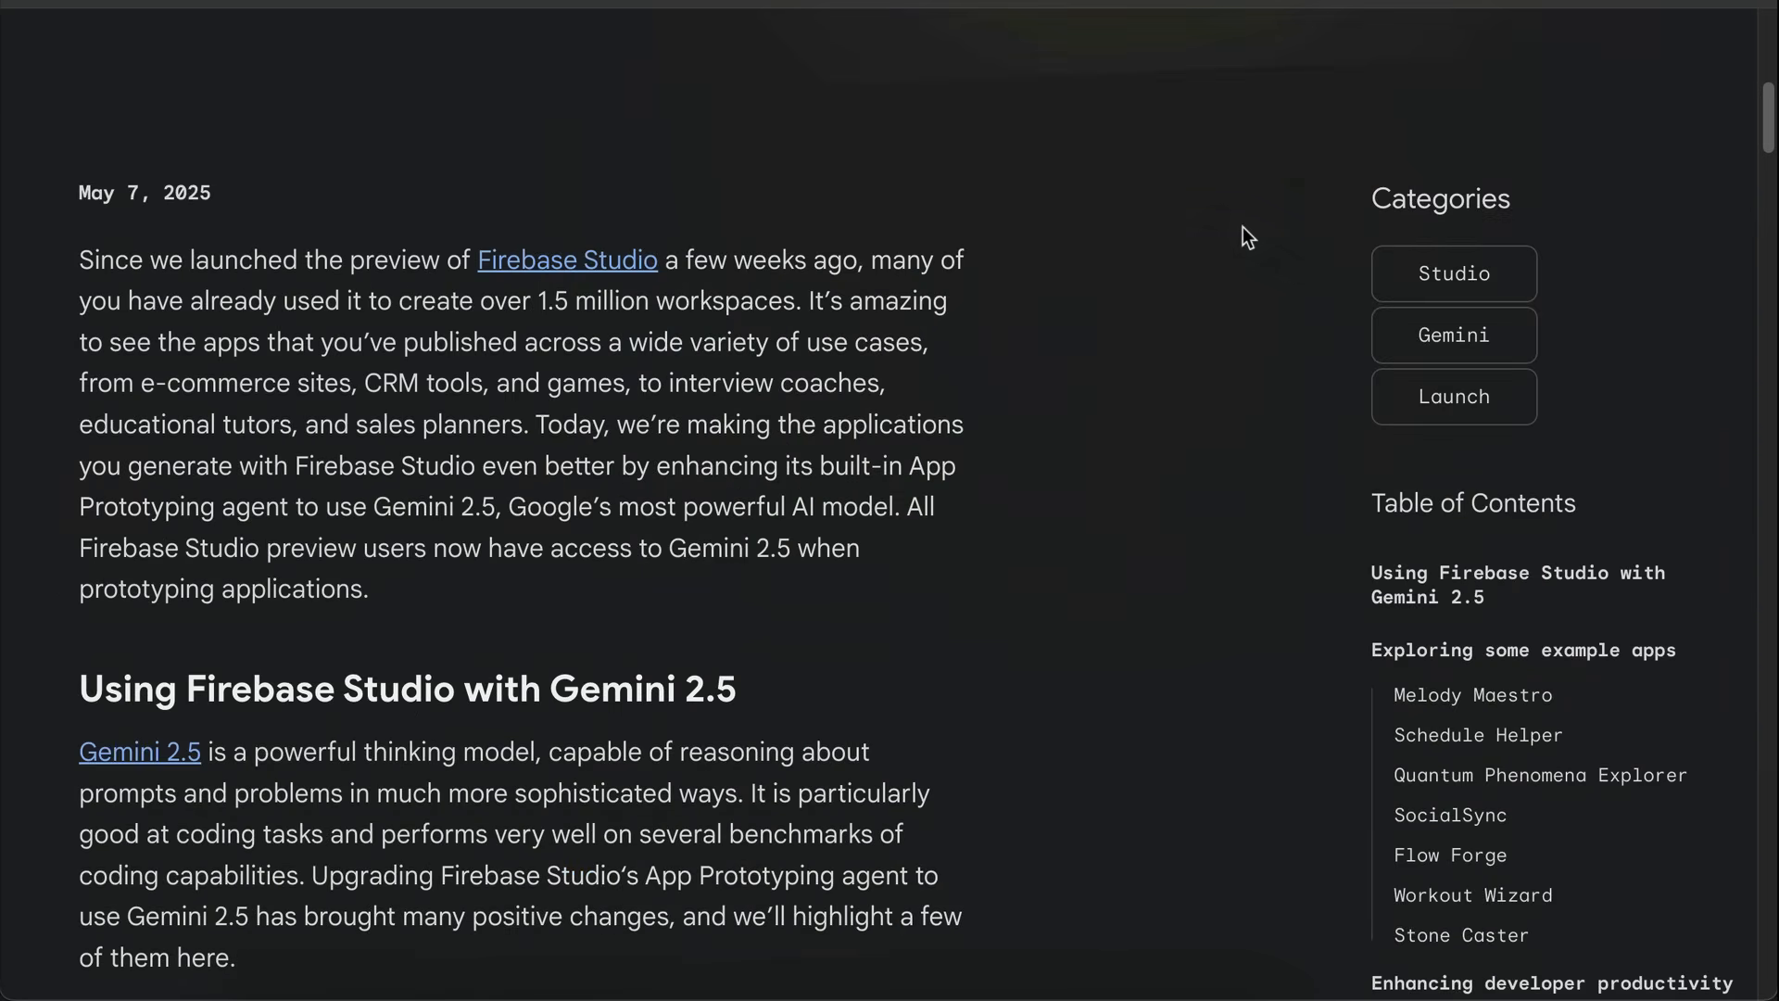
scroll(down, 3)
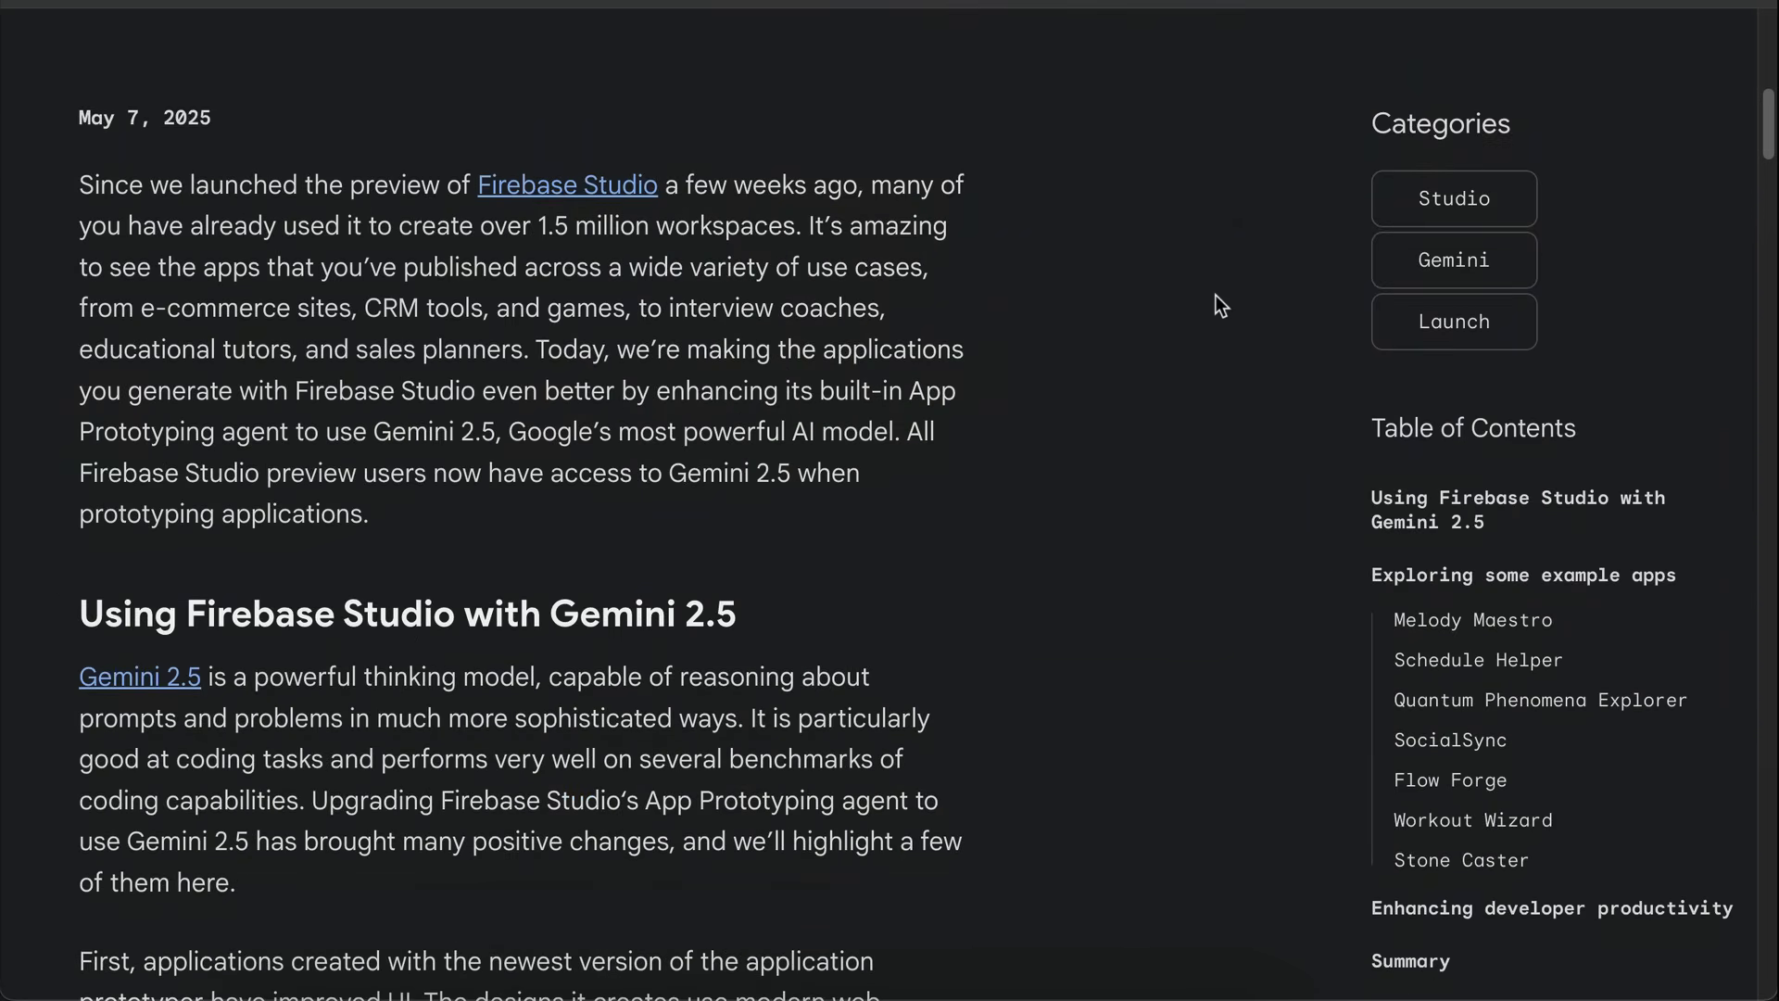
scroll(down, 3)
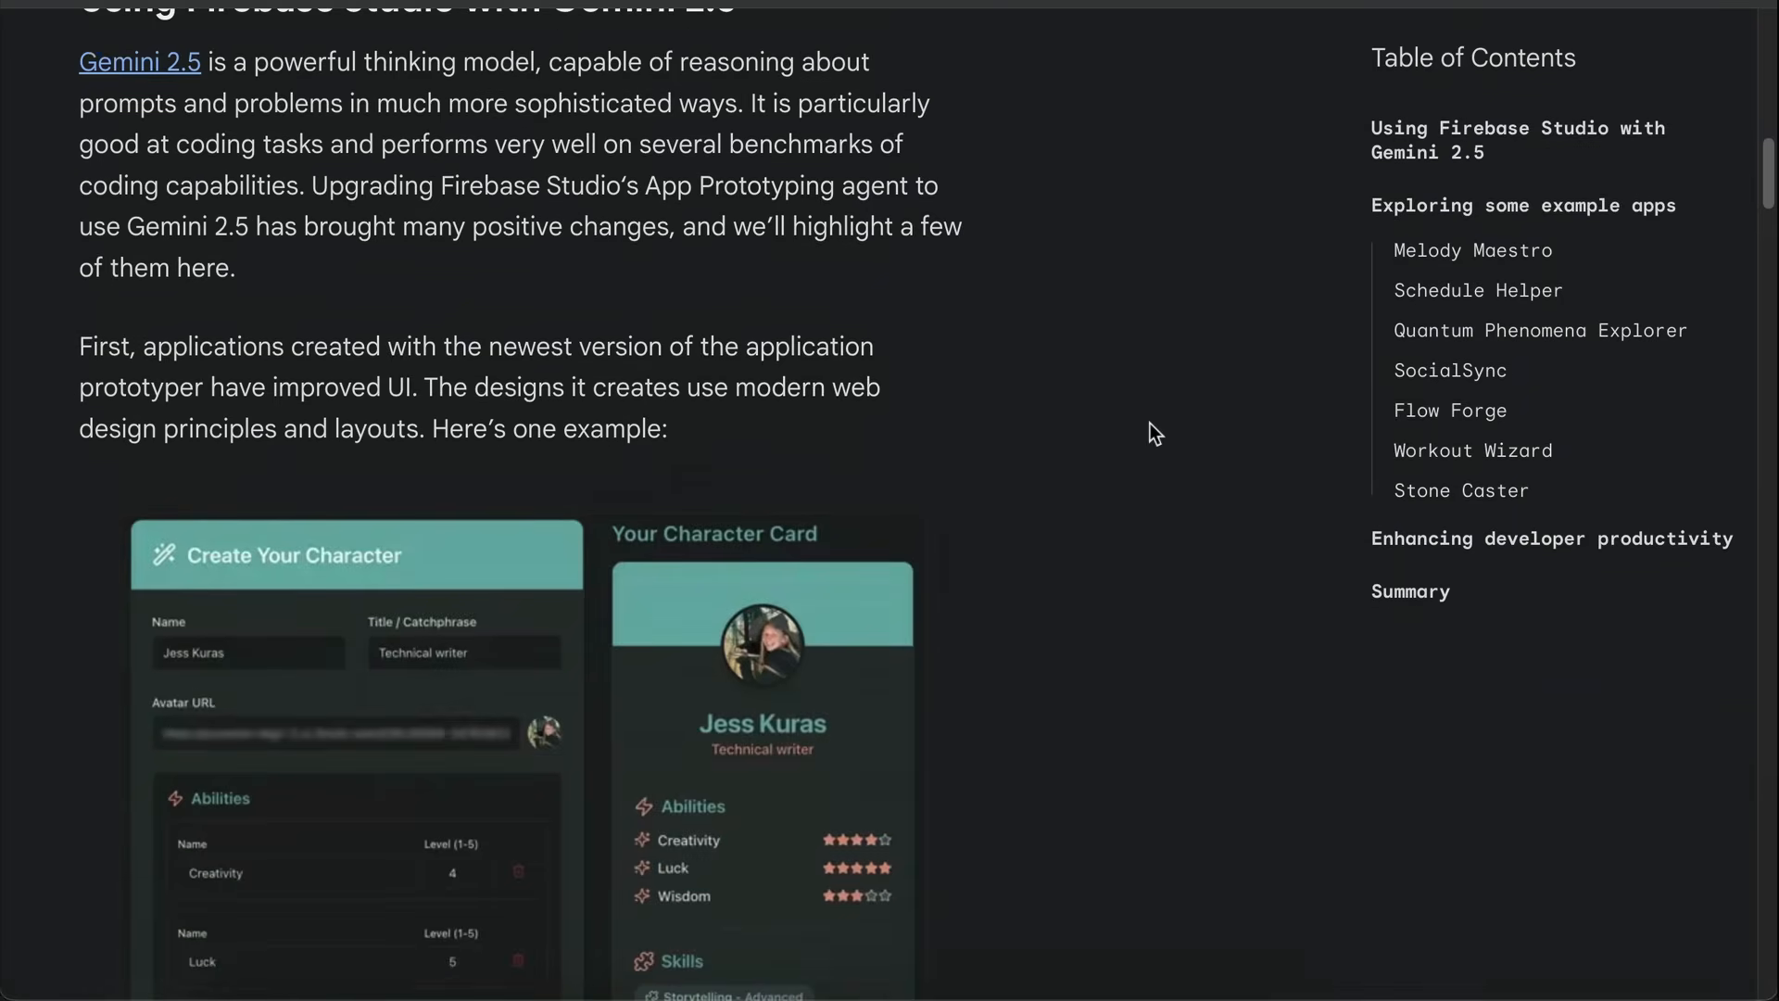
scroll(down, 3)
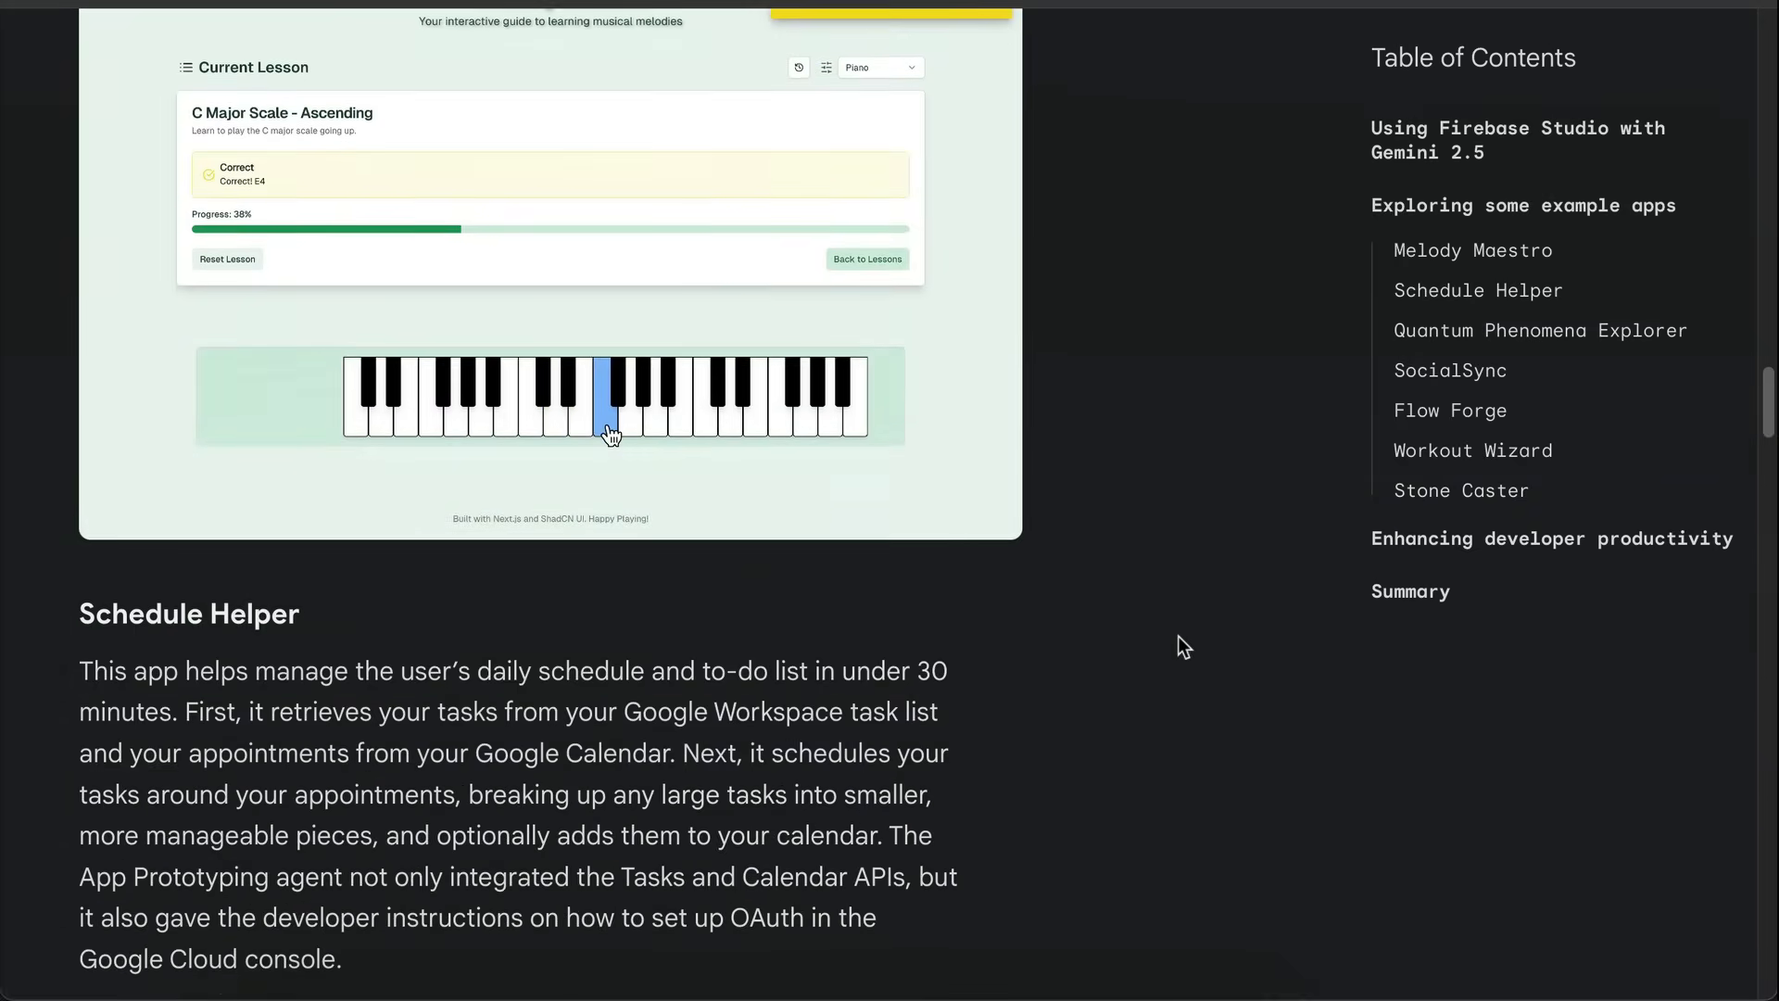
scroll(down, 3)
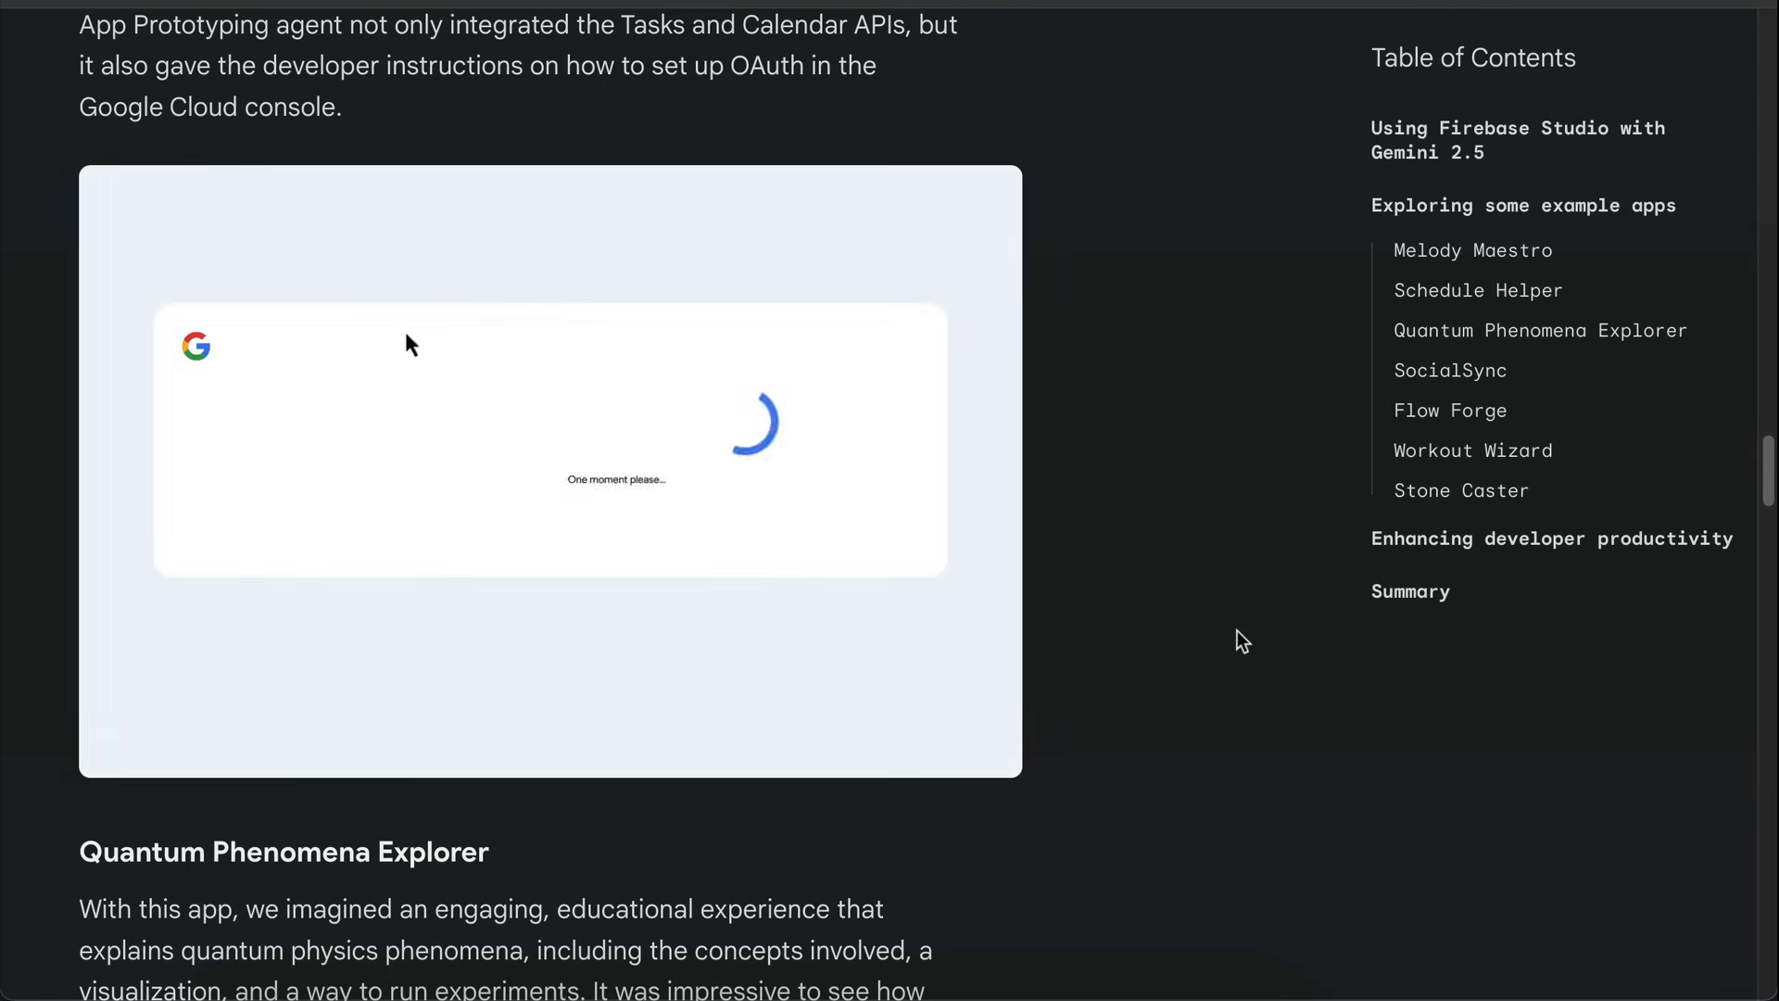
scroll(down, 3)
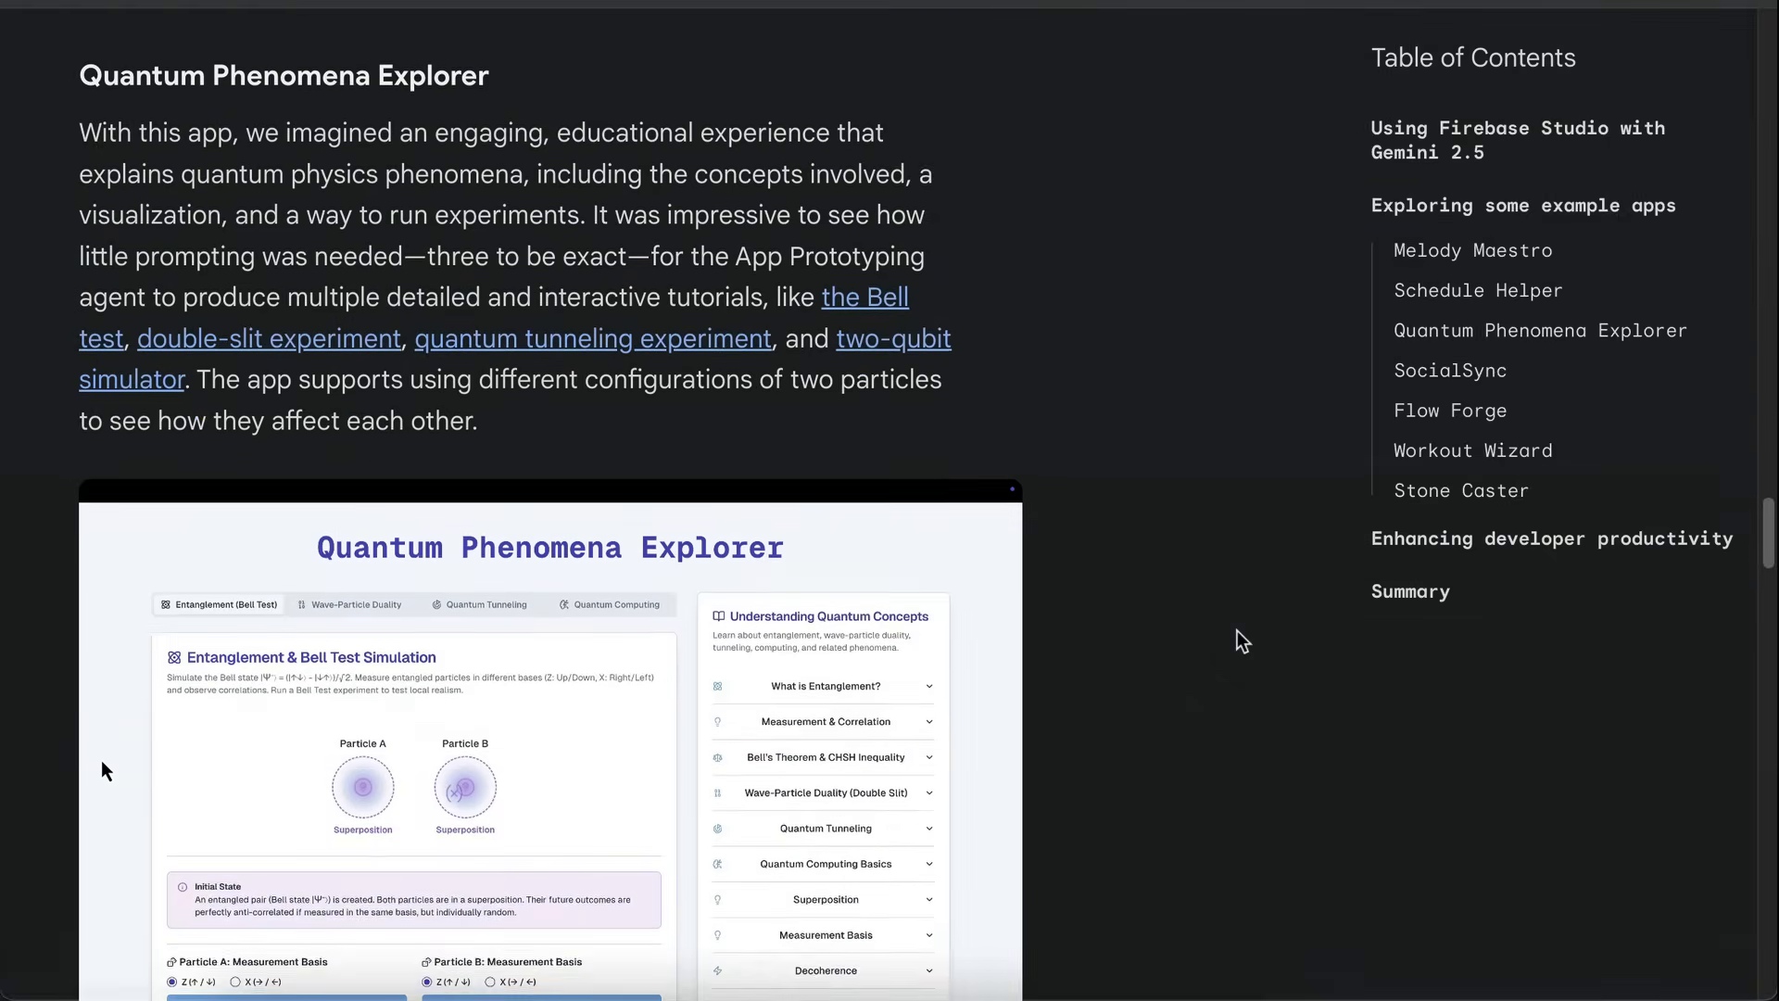
scroll(down, 3)
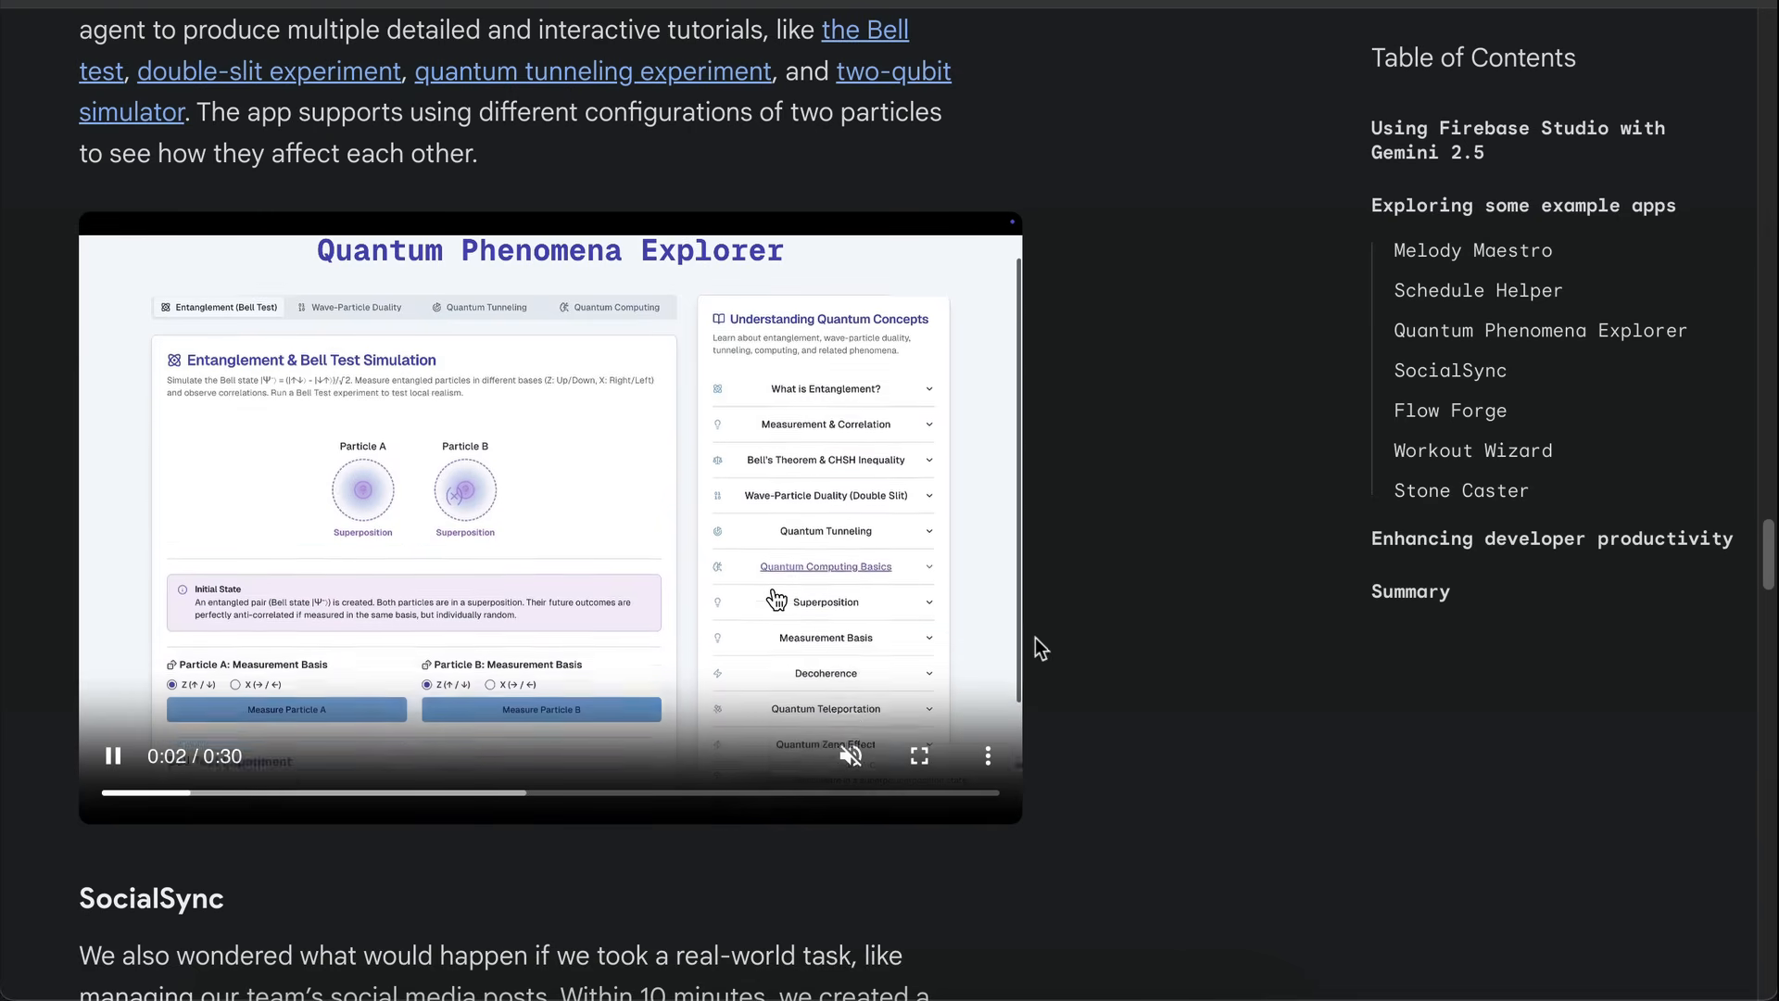
scroll(down, 3)
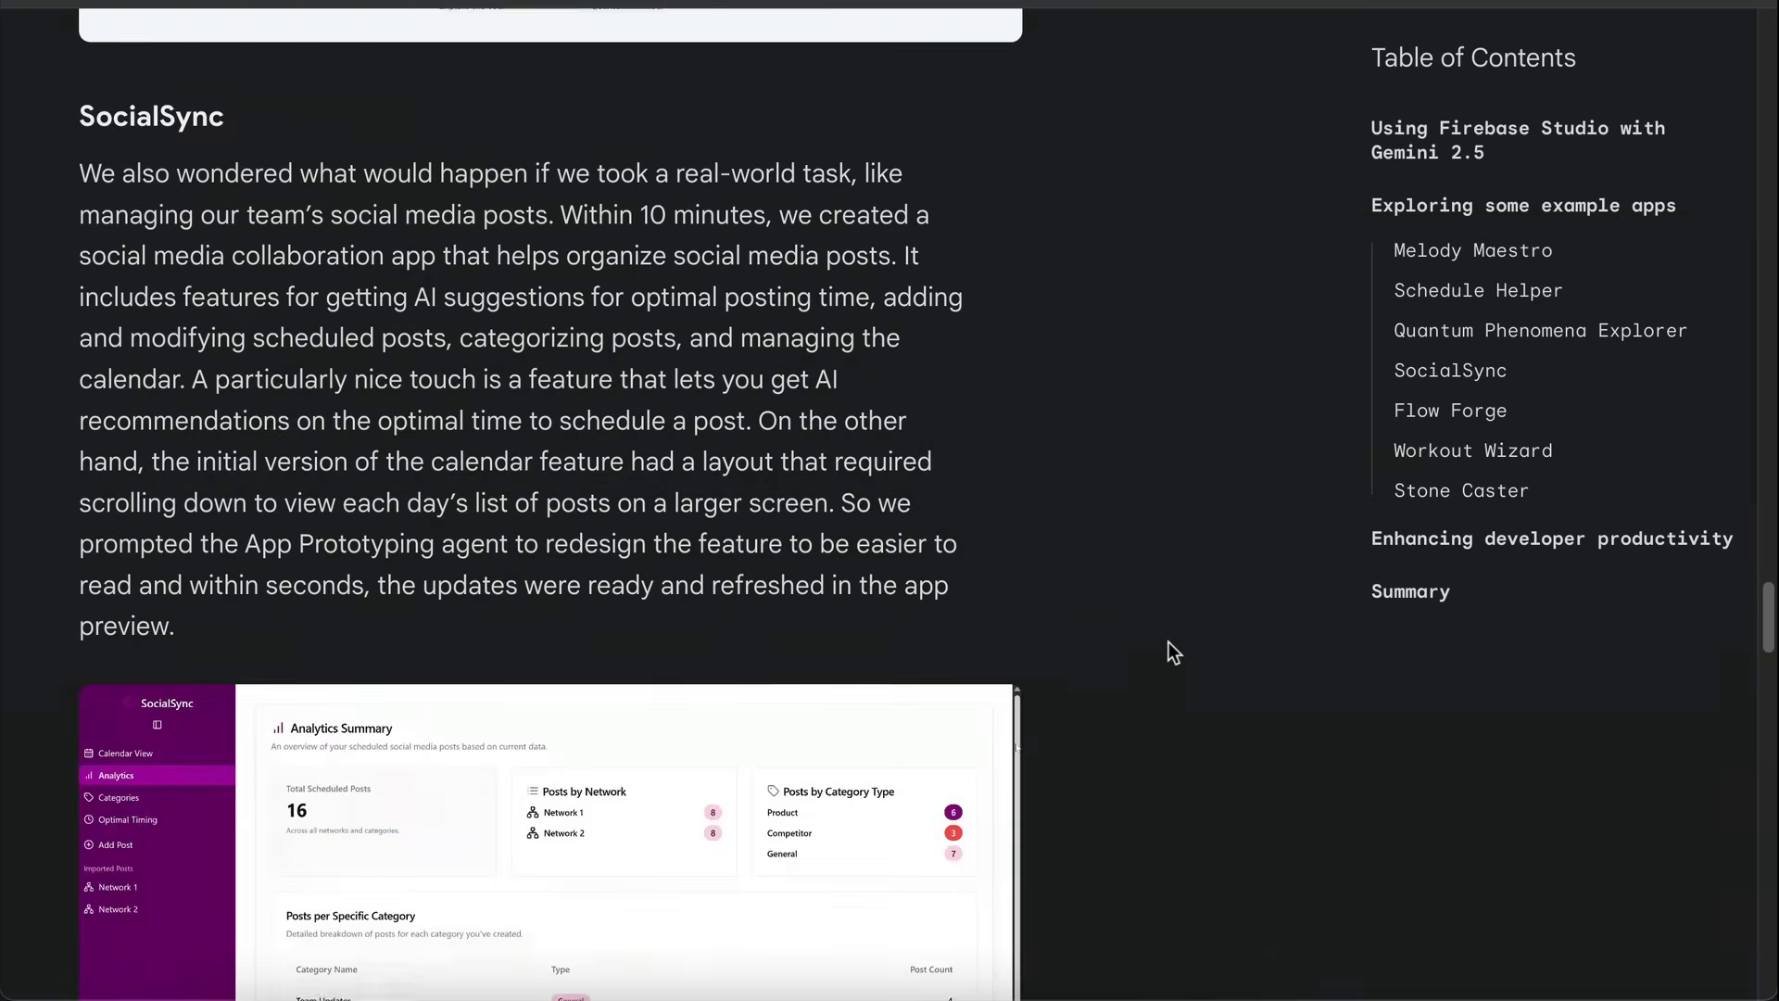
scroll(down, 3)
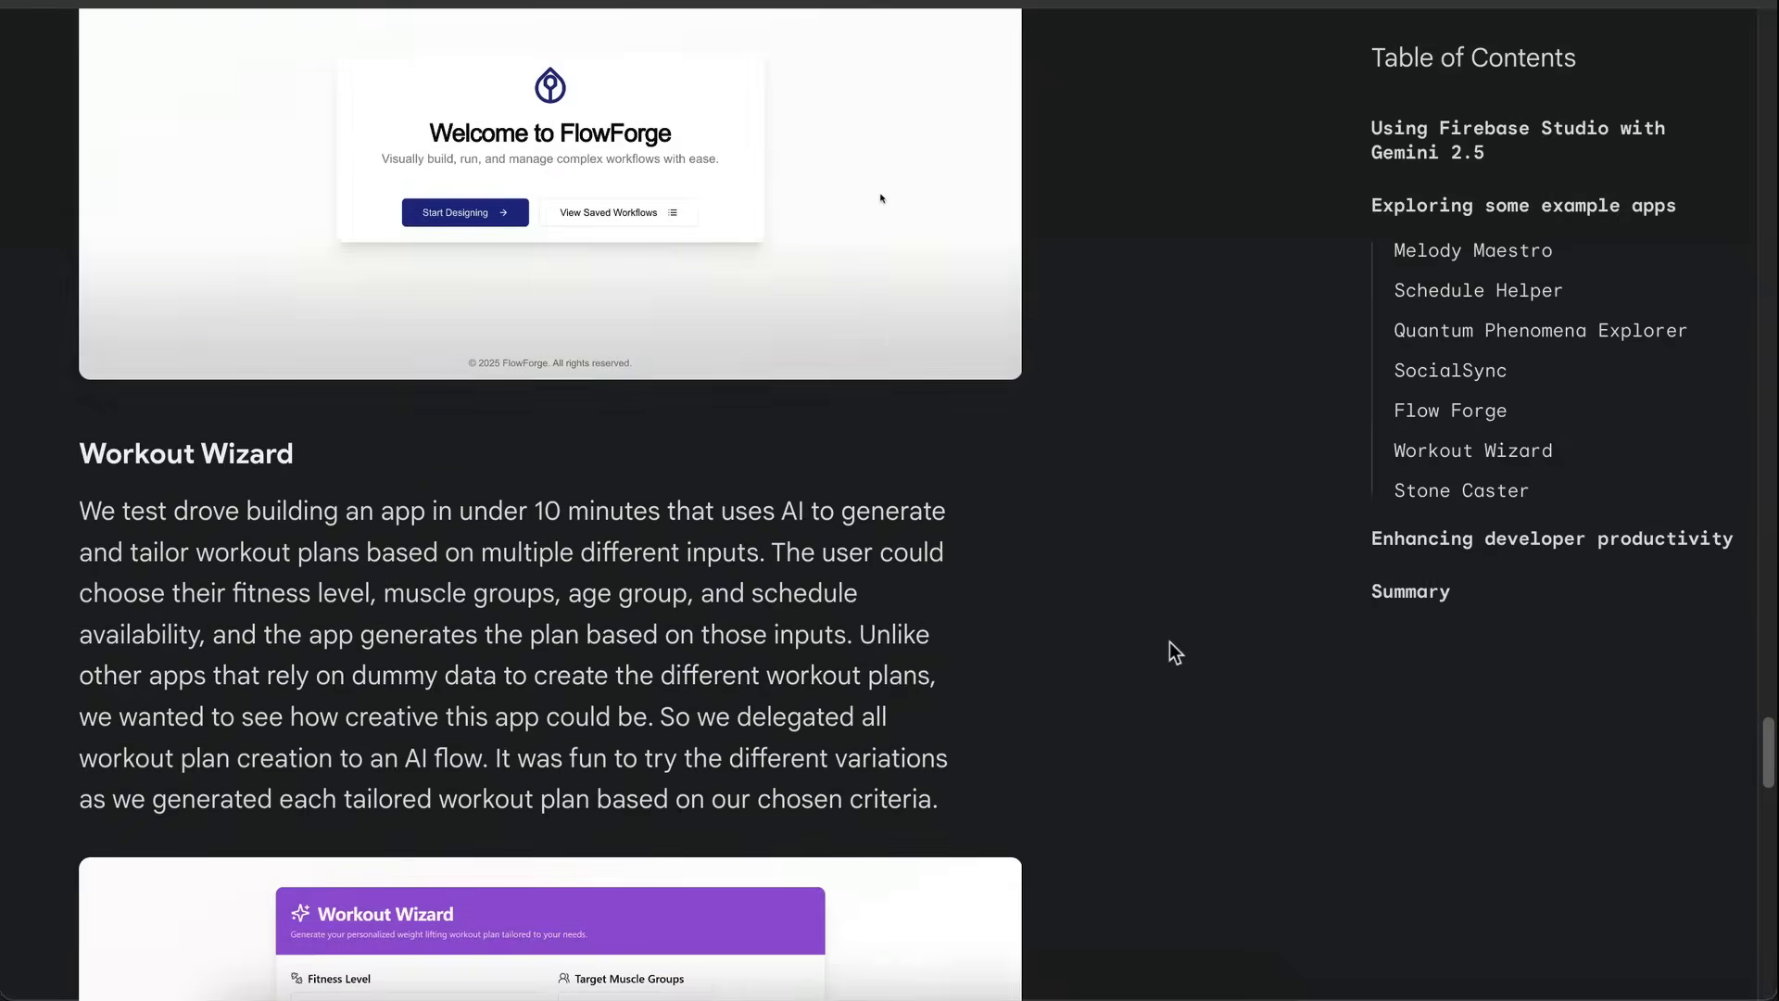
scroll(down, 3)
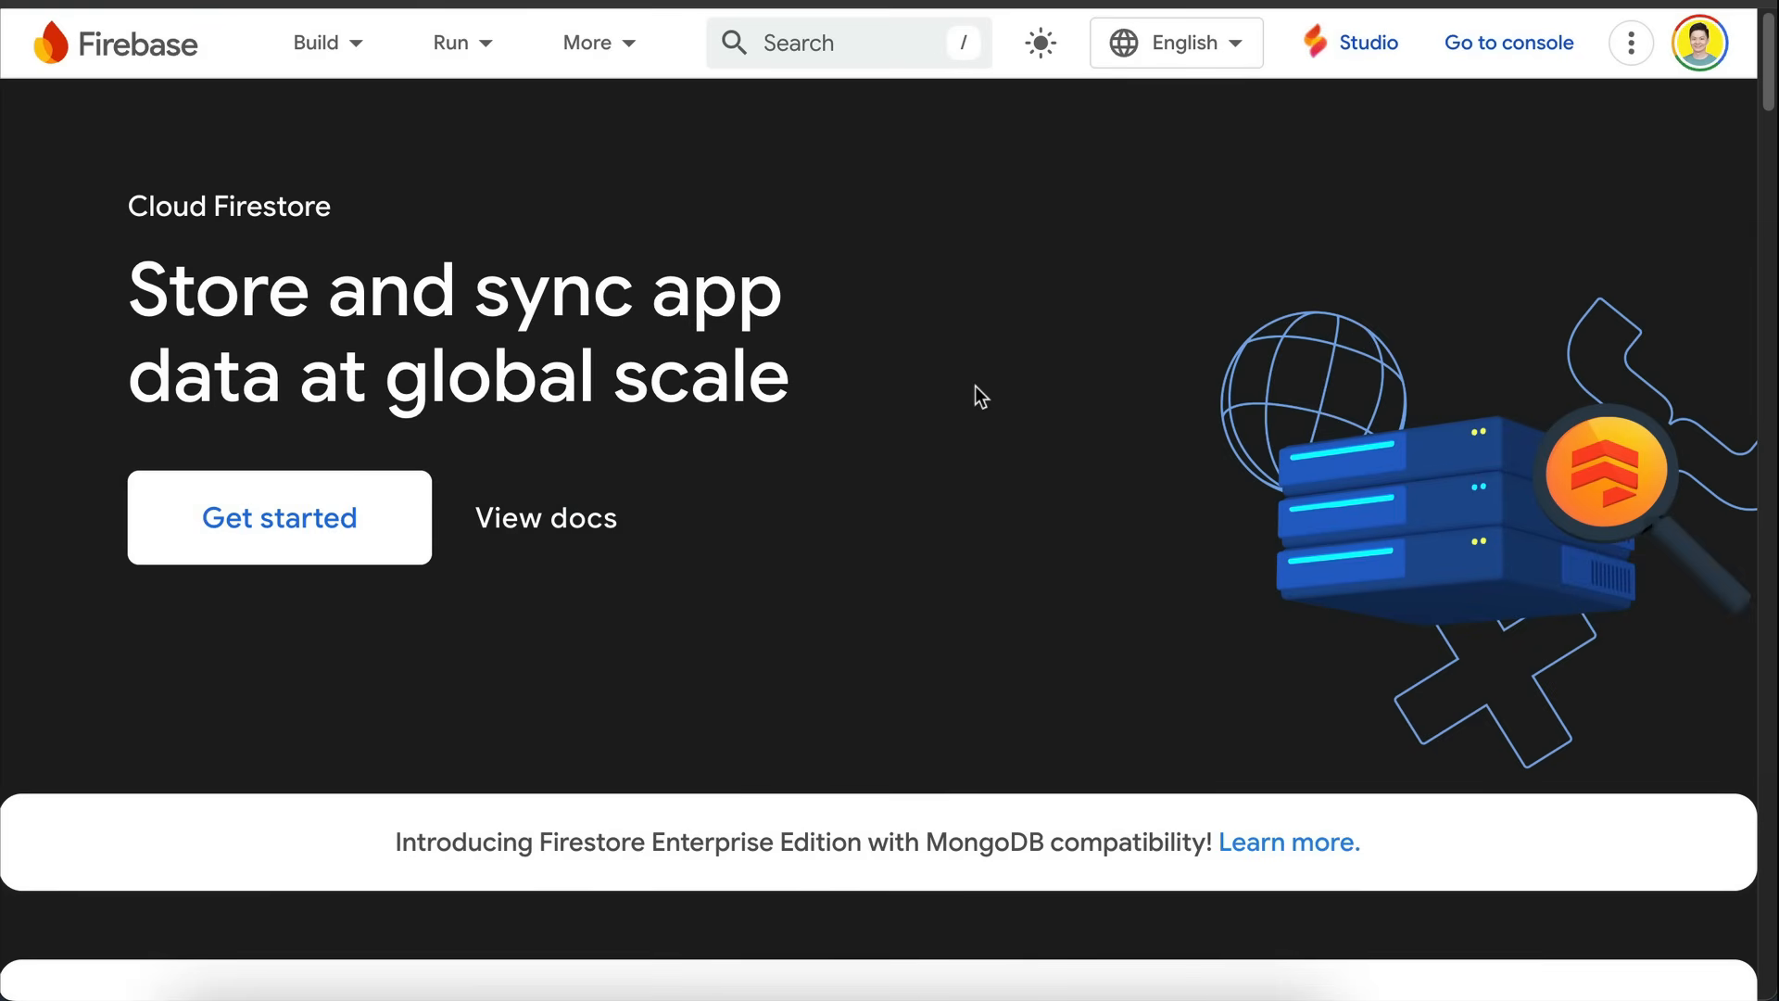
Step: Scroll through the Cloud Firestore product page and back toward its top
scroll(down, 3)
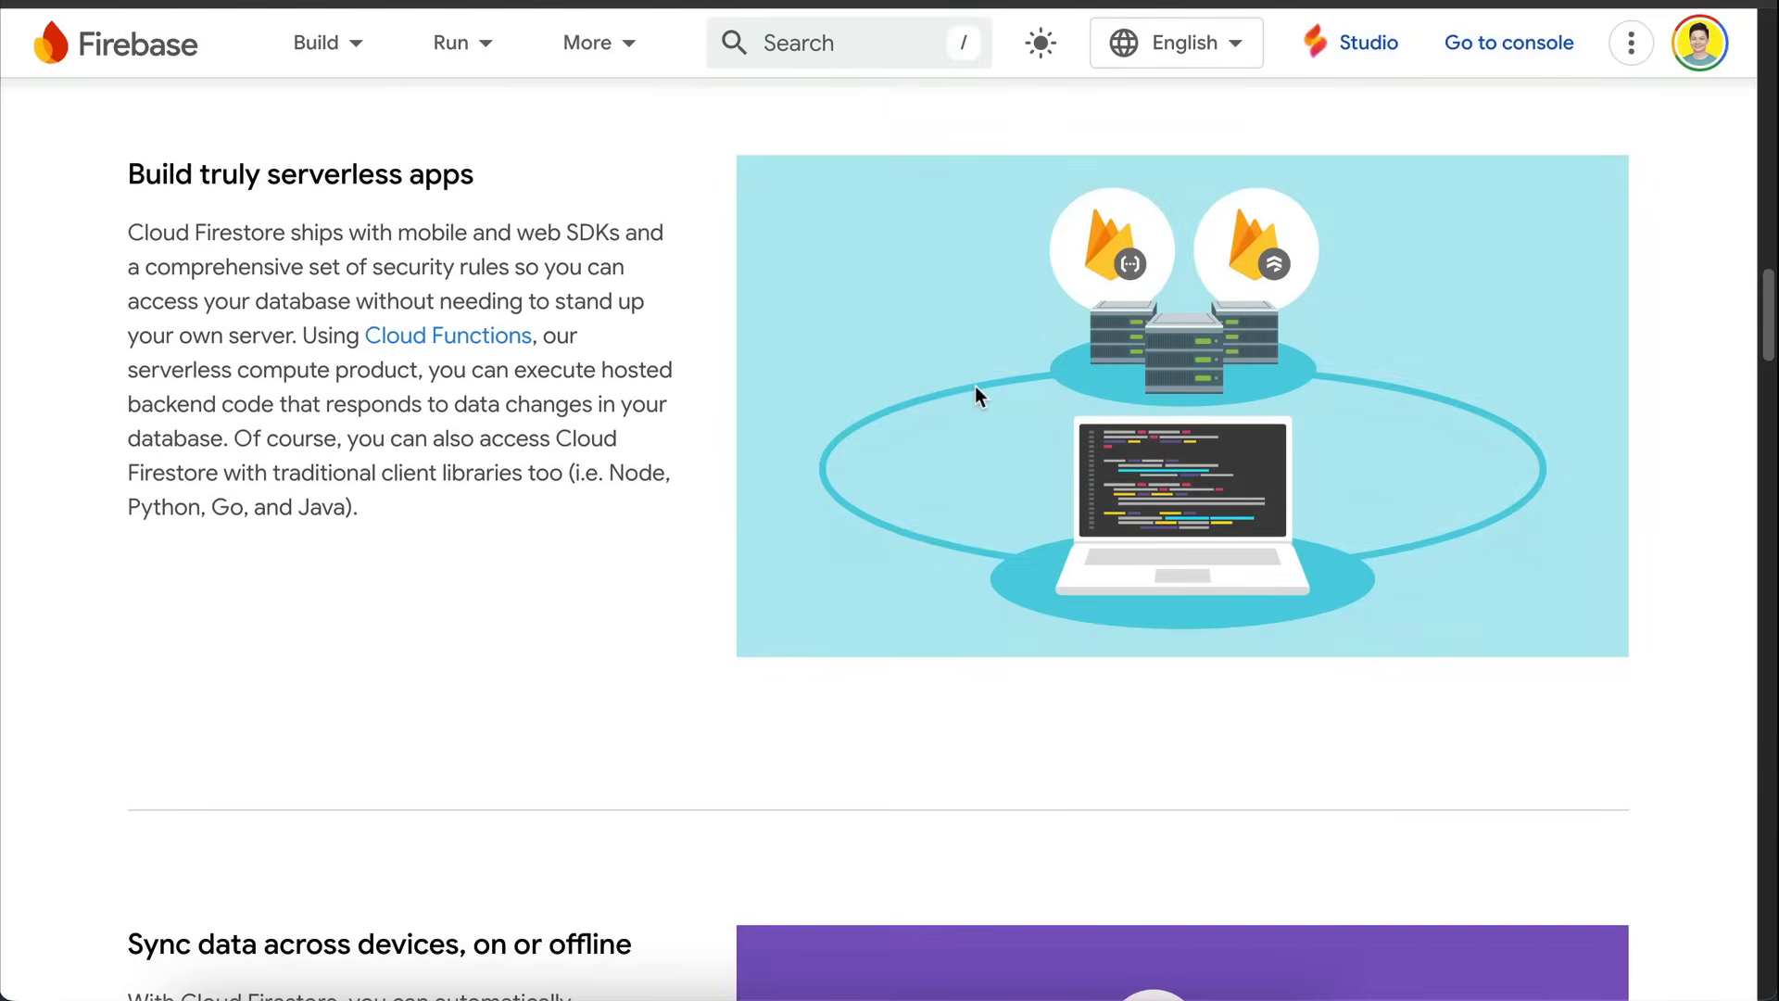
scroll(down, 3)
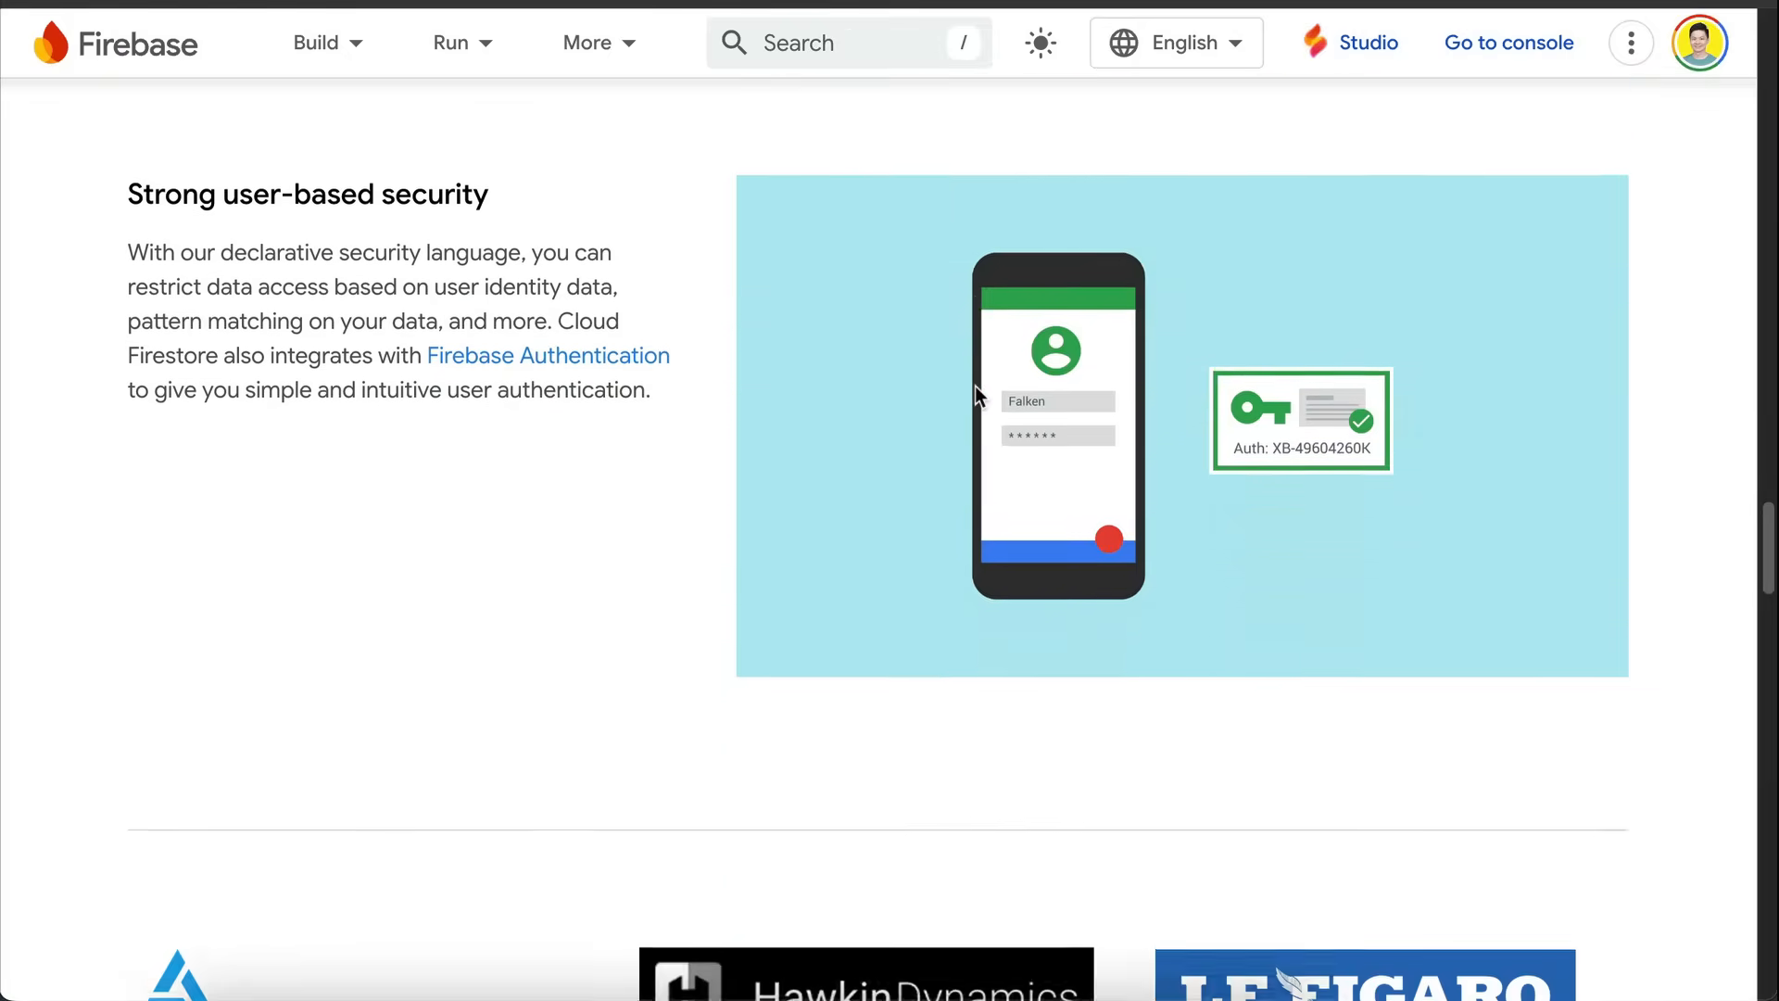
scroll(down, 3)
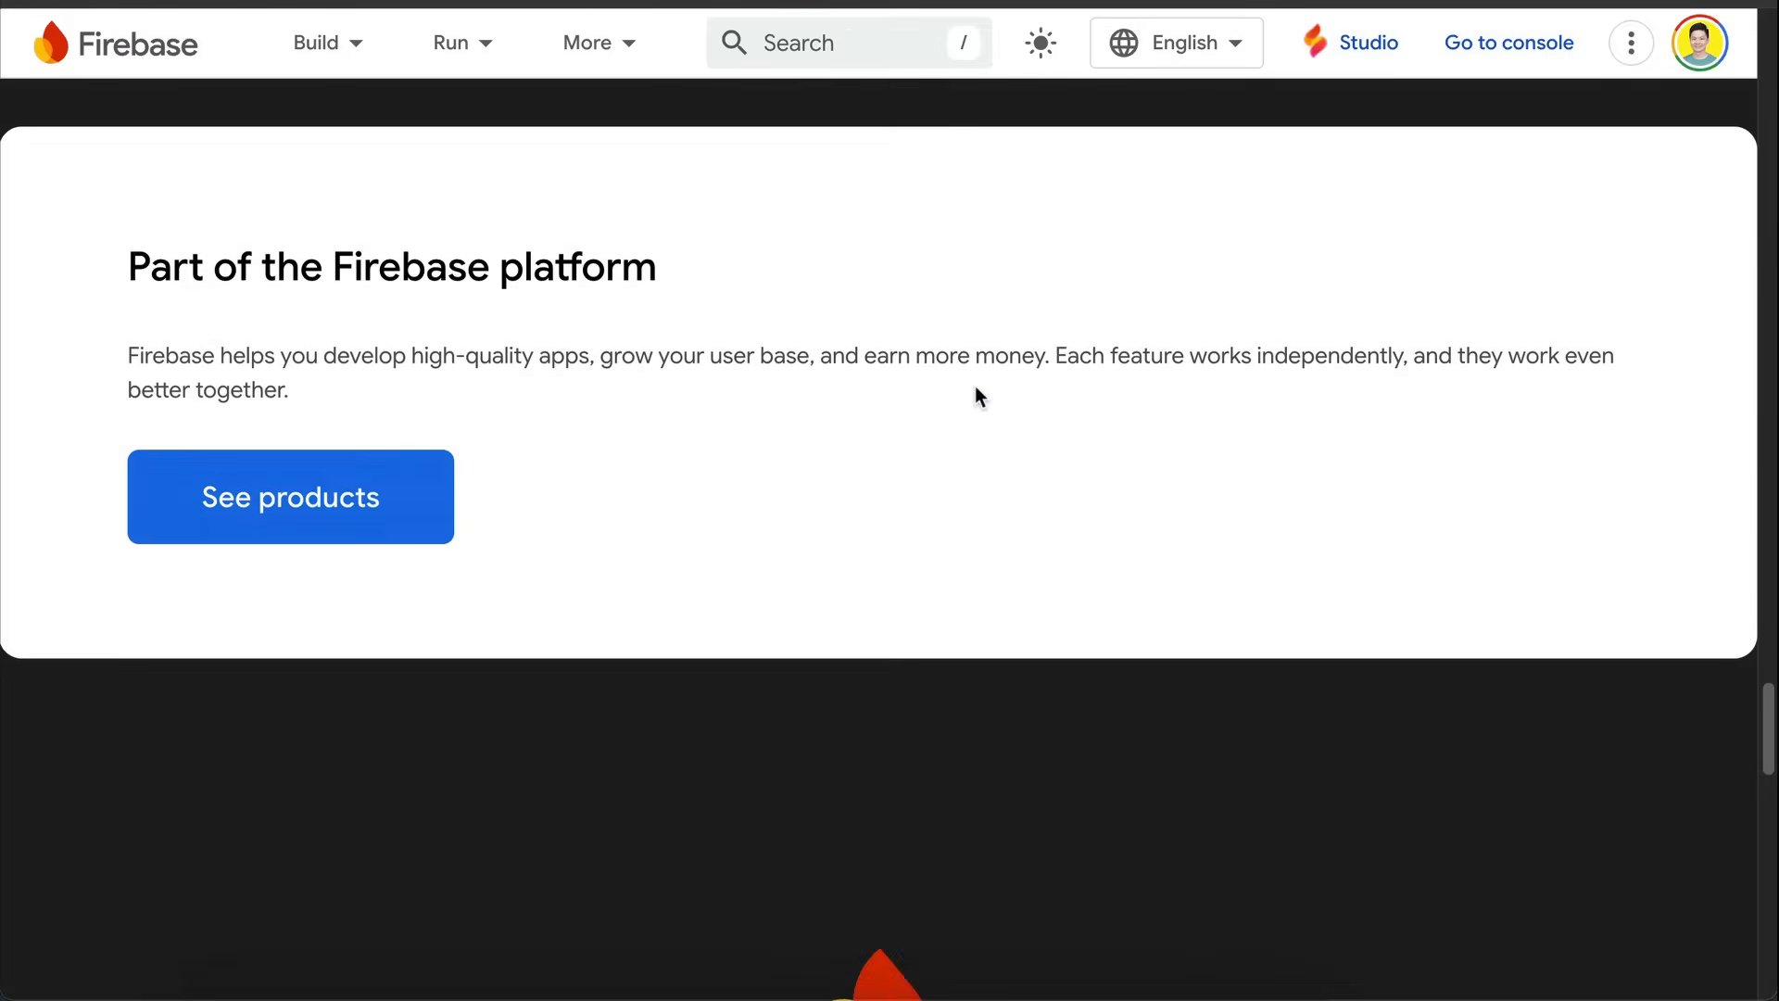
scroll(down, 3)
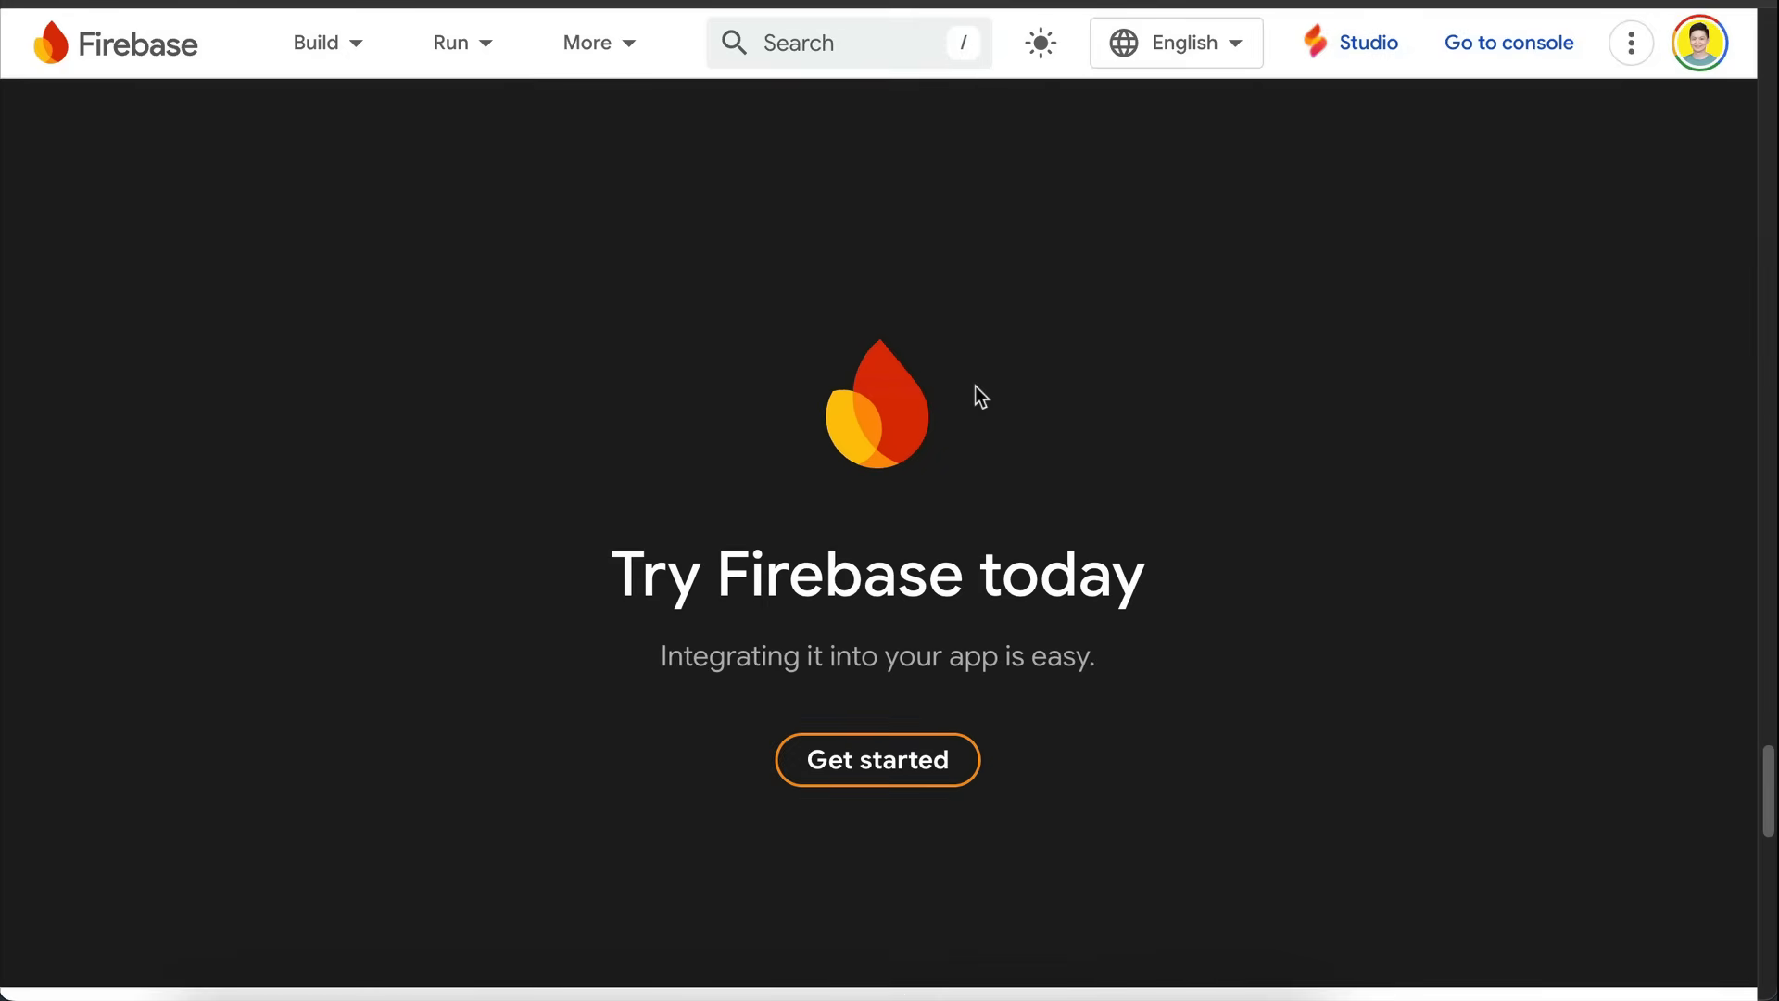
scroll(down, 3)
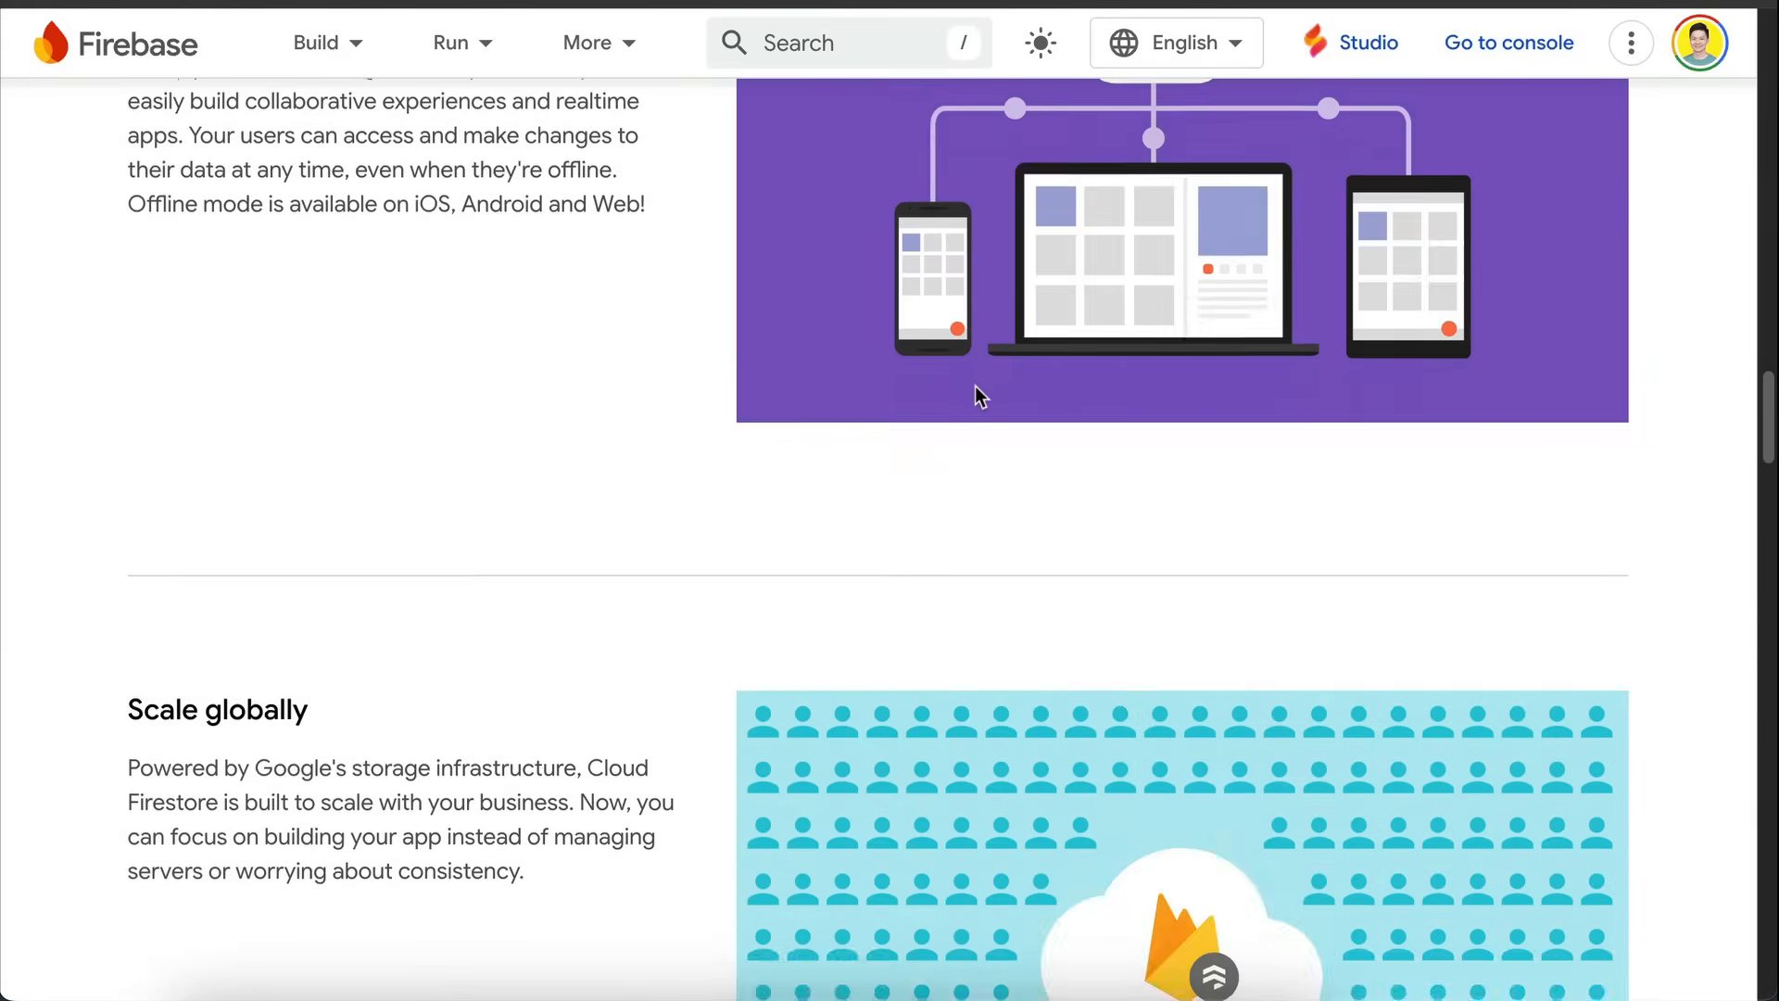
scroll(up, 3)
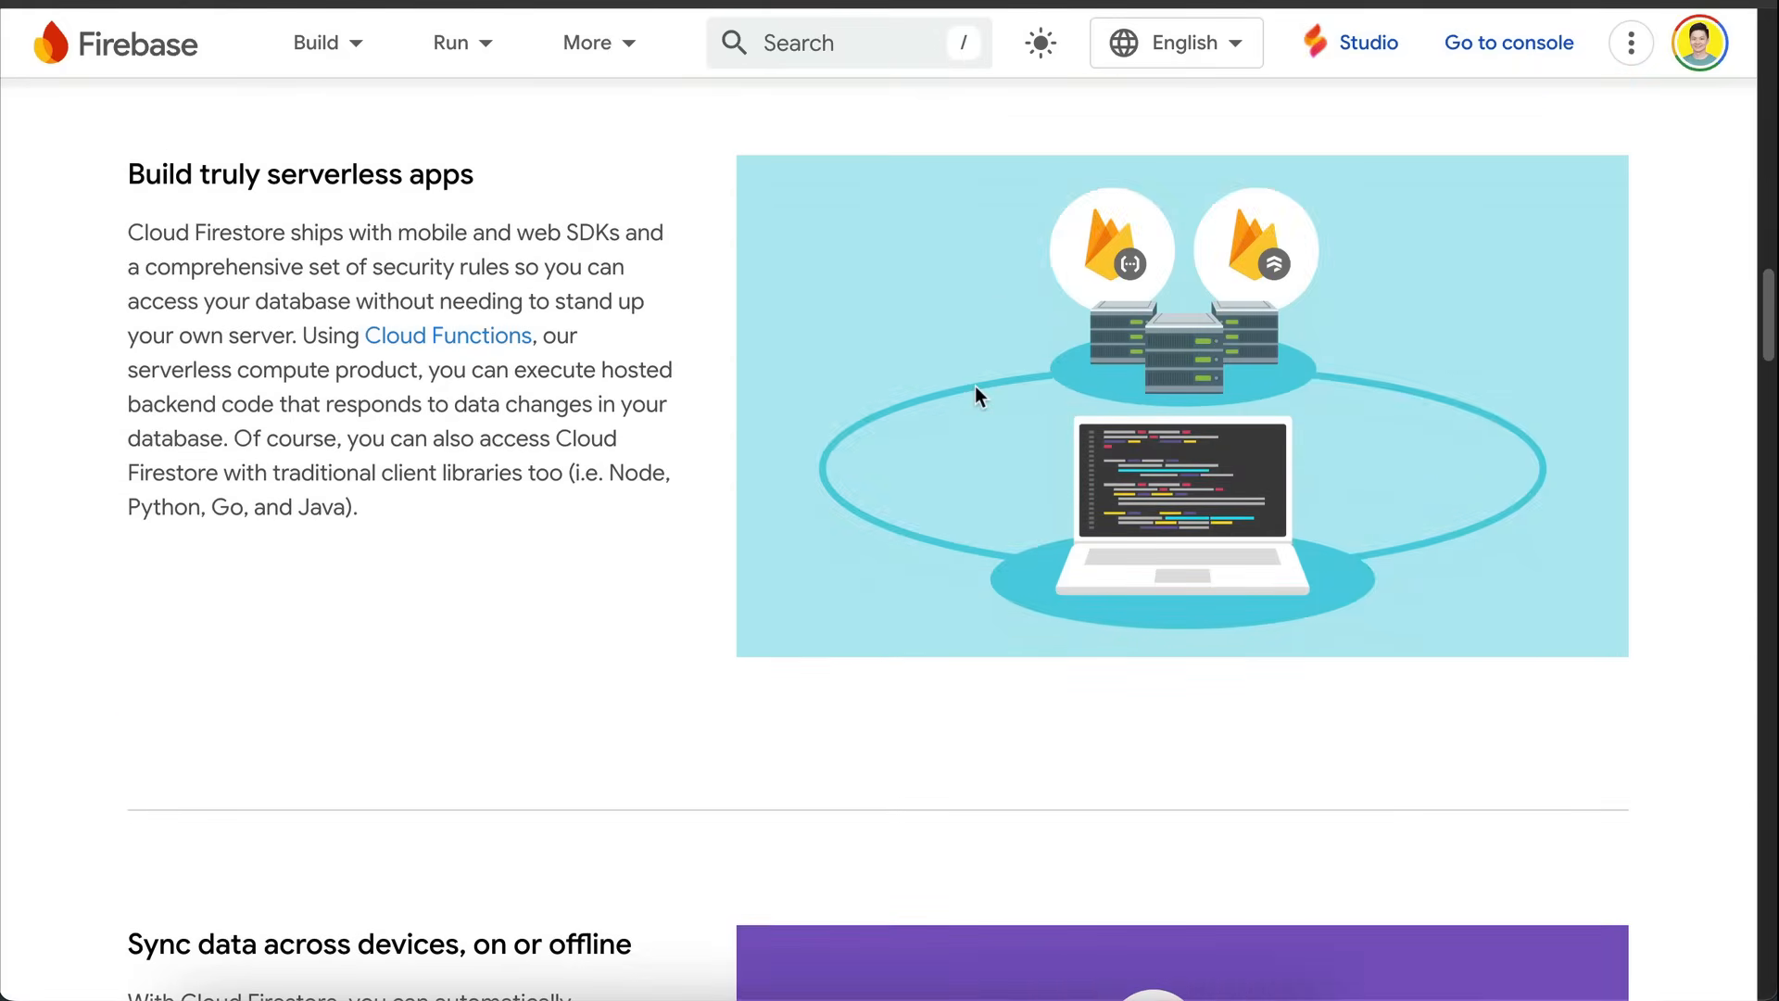
scroll(down, 3)
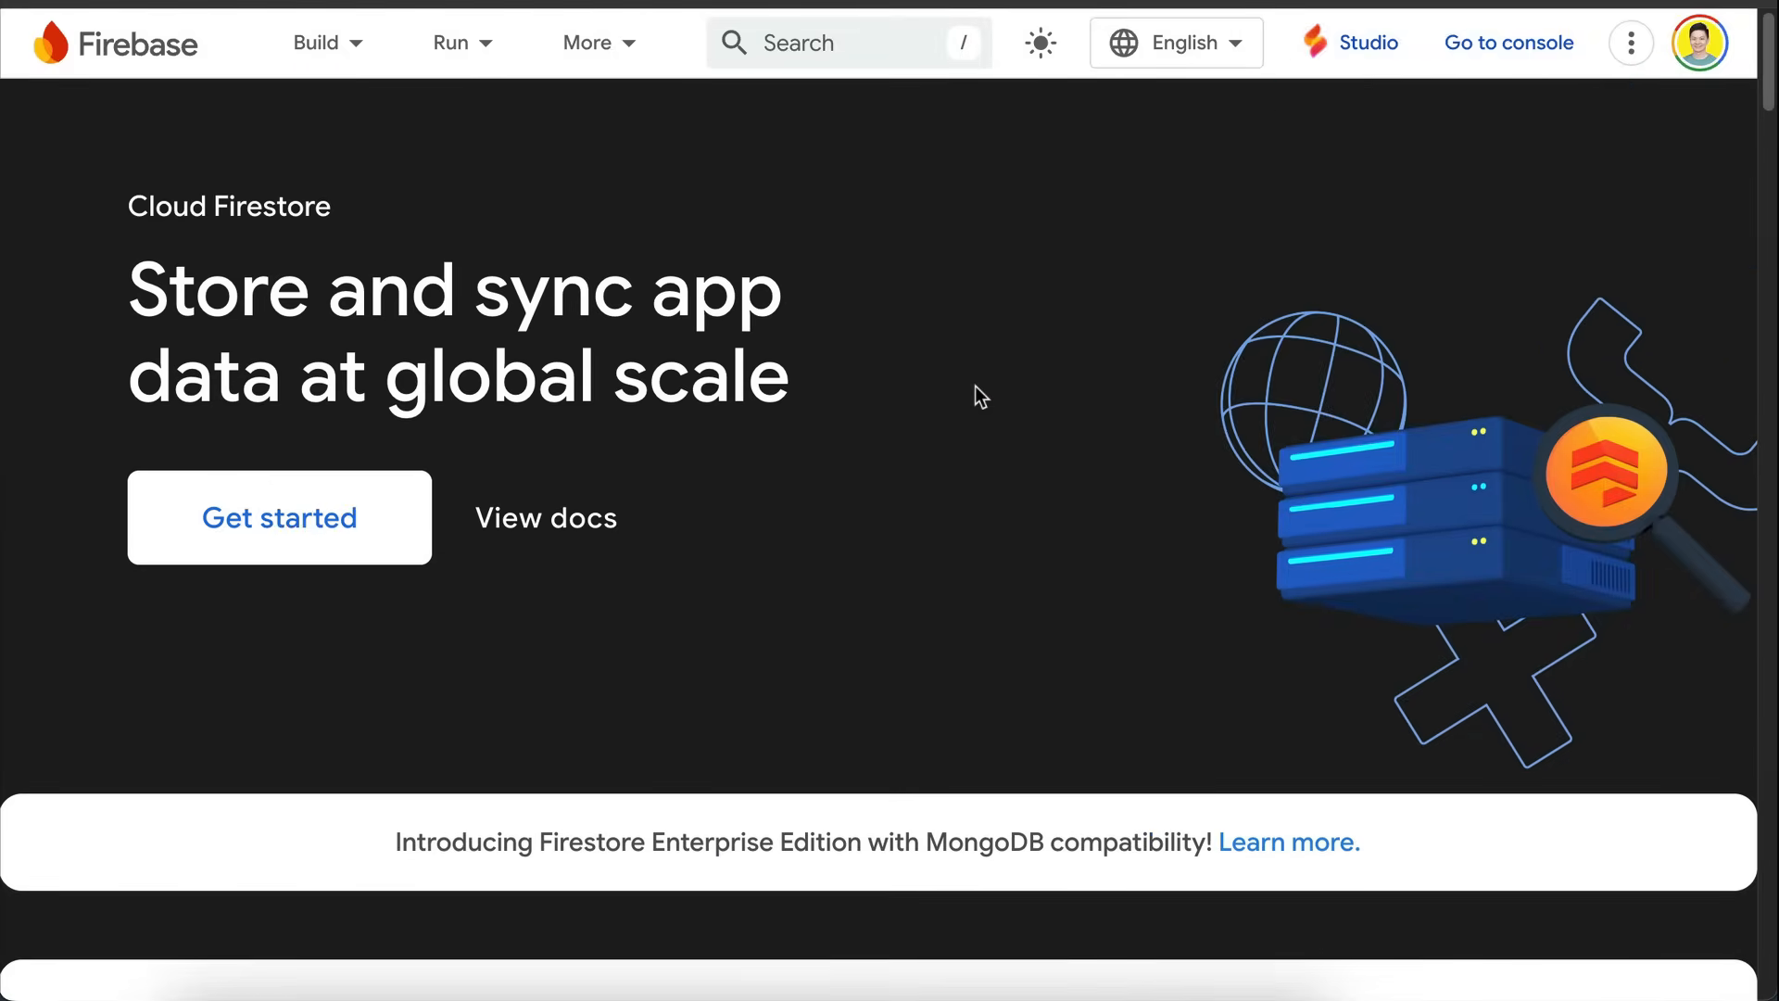
mouse_move(799, 384)
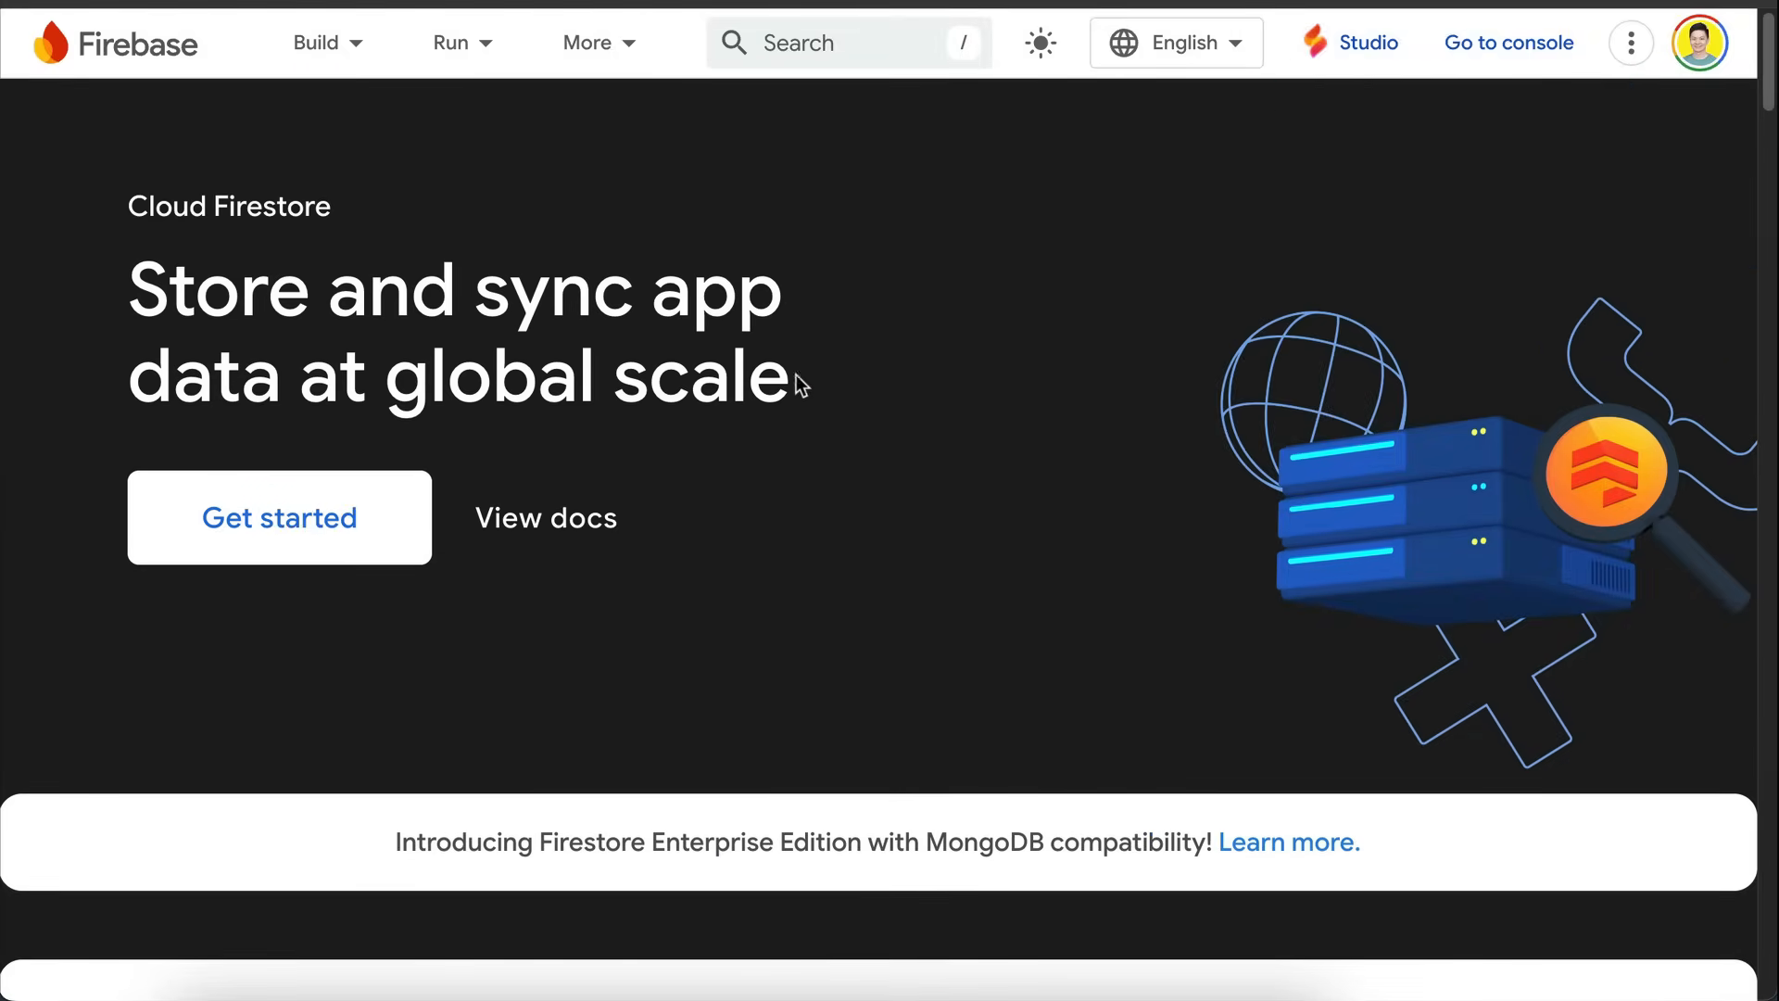
Step: Switch to the Firebase Studio homepage and scroll down slightly
click(1365, 42)
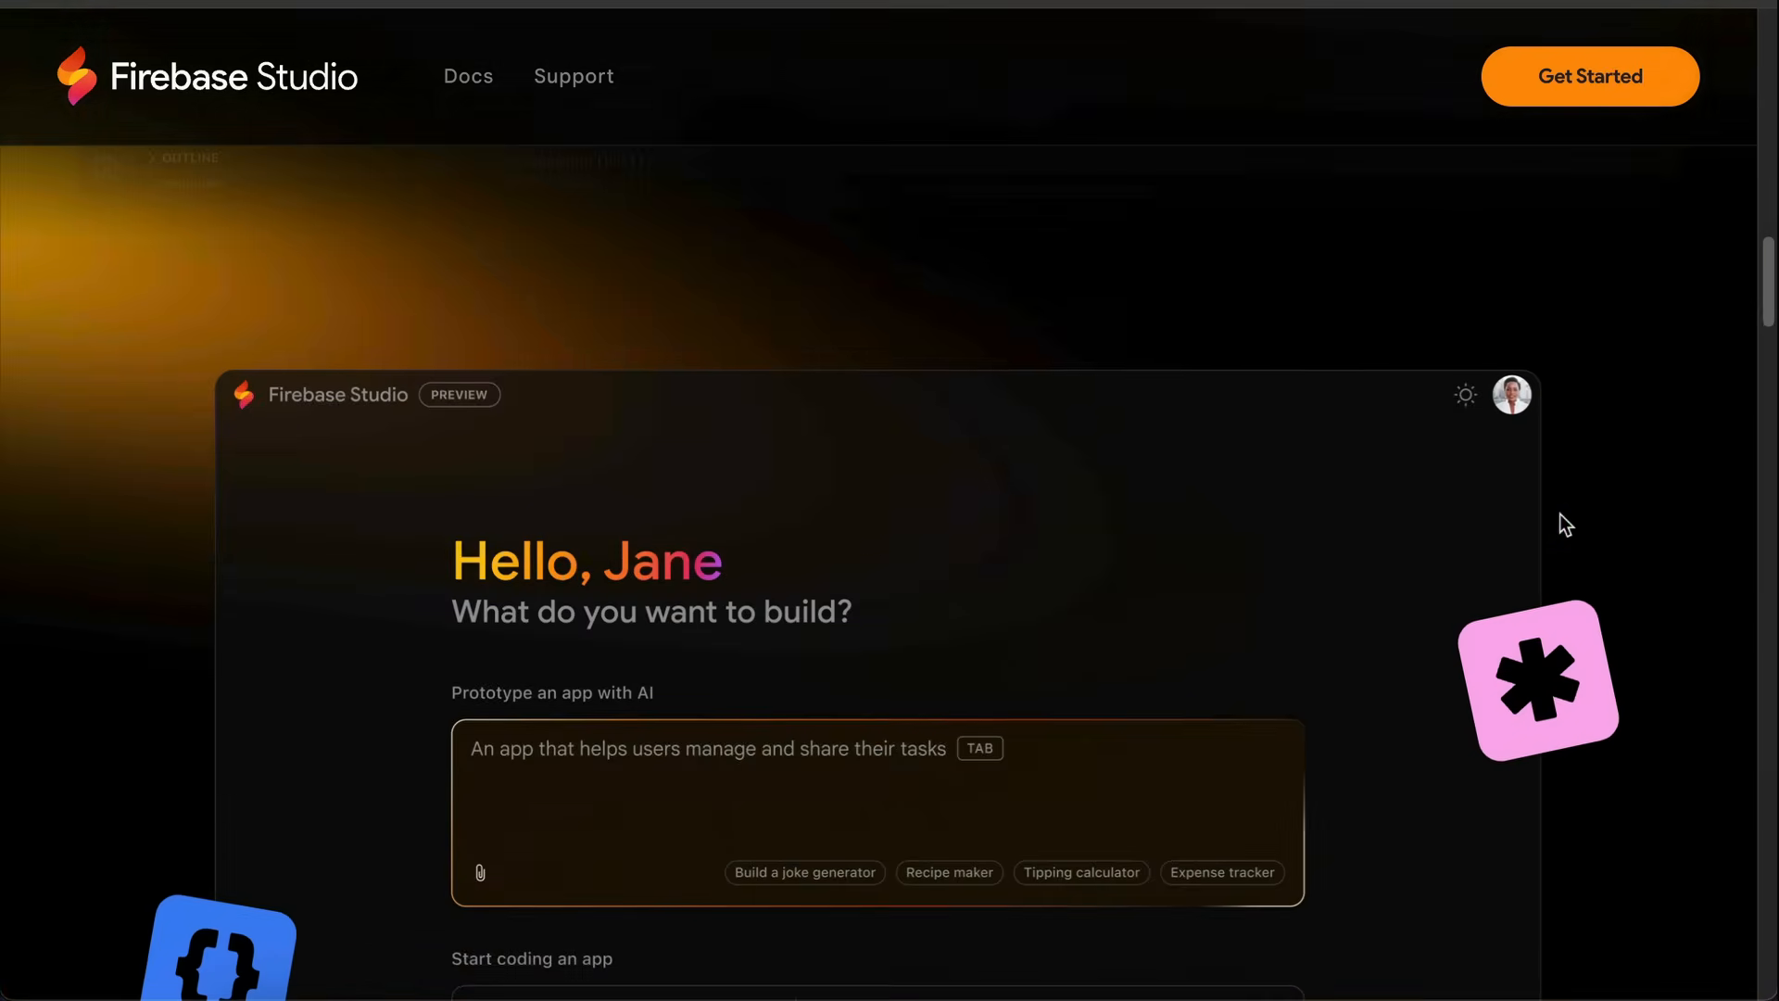
scroll(down, 3)
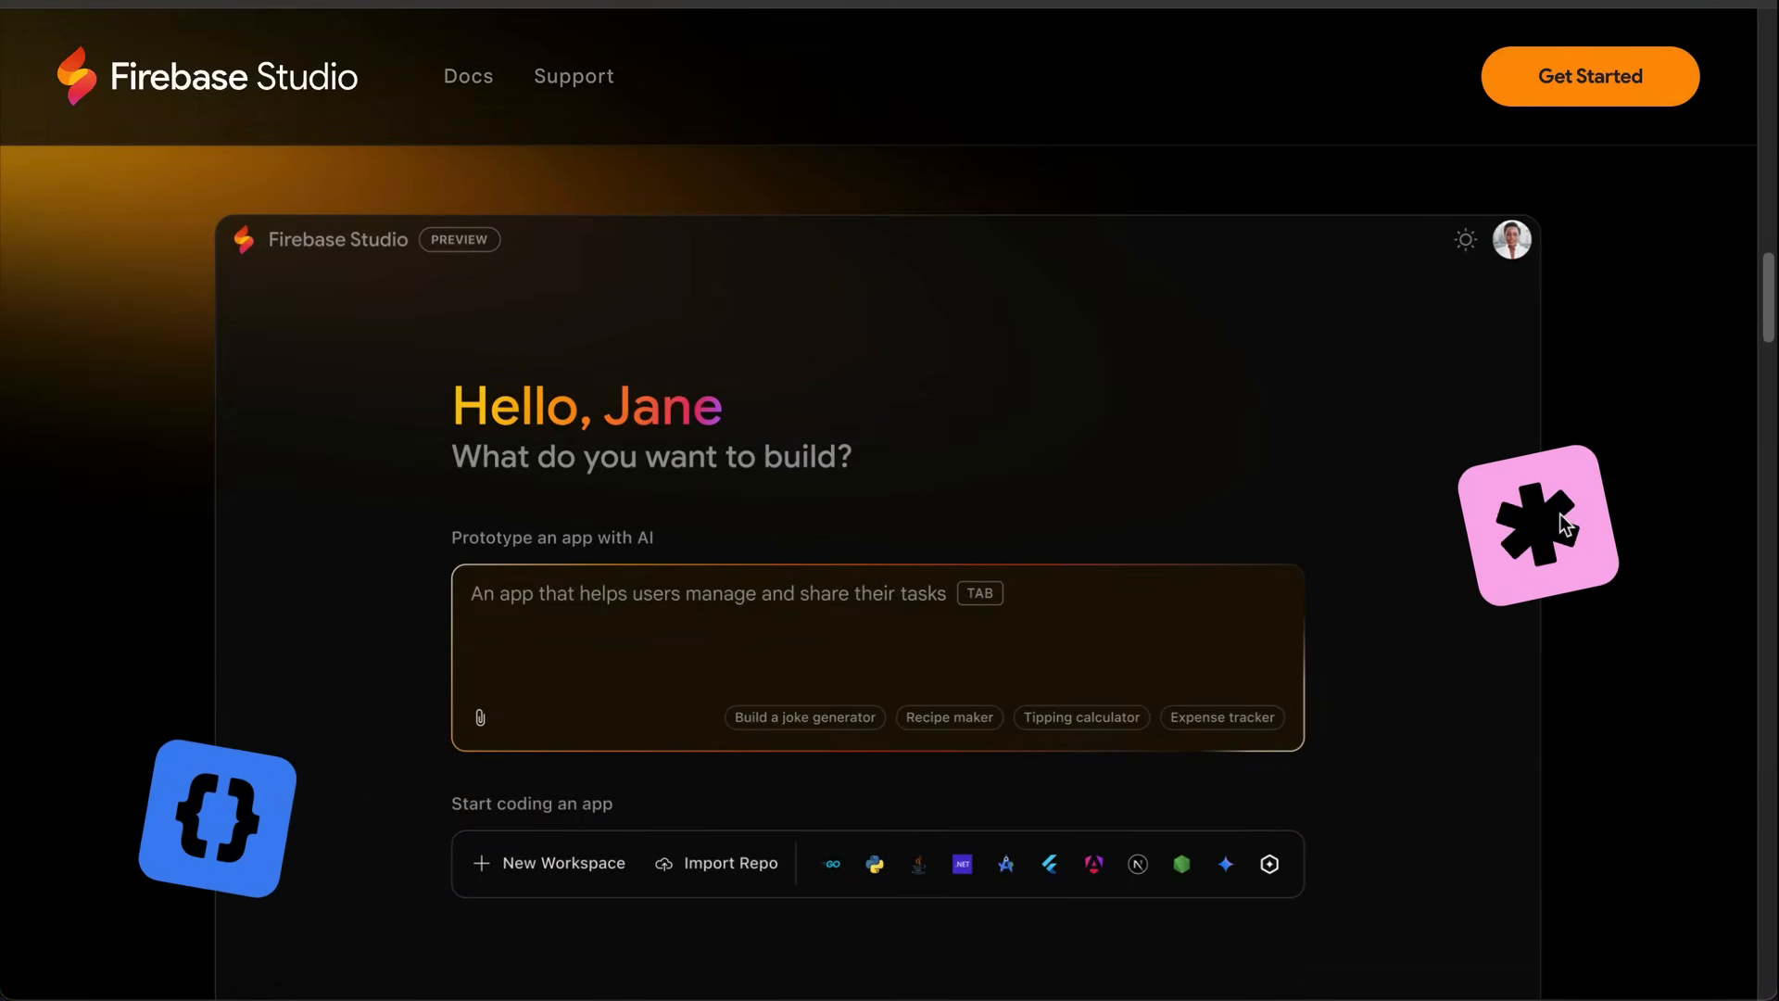